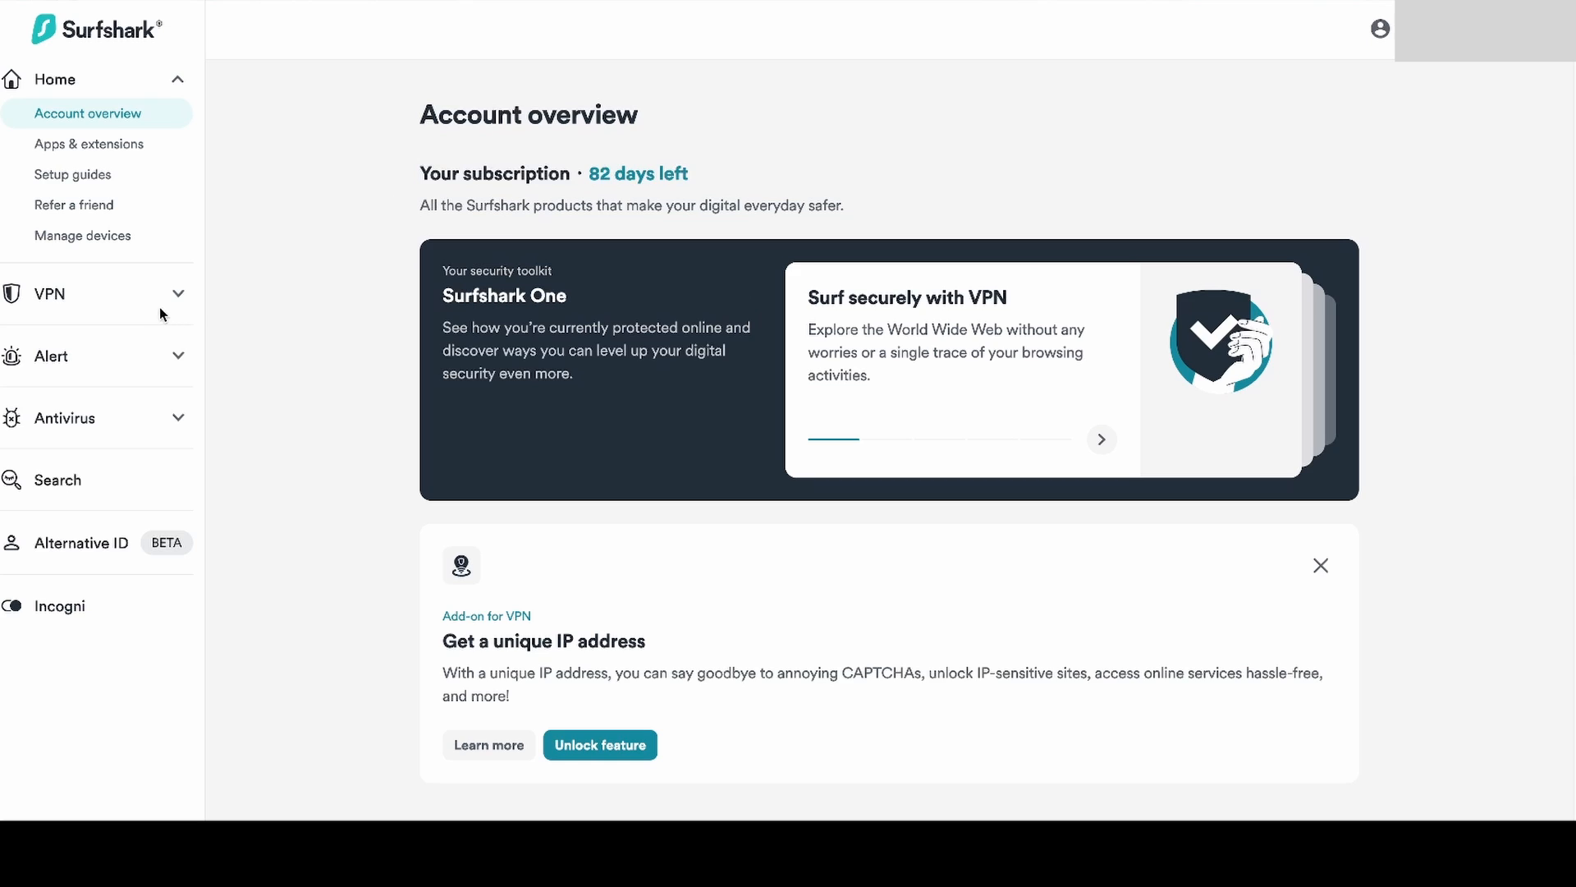
# Reach Surfshark's manual setup and choose OpenVPN as the protocol
pyautogui.click(47, 292)
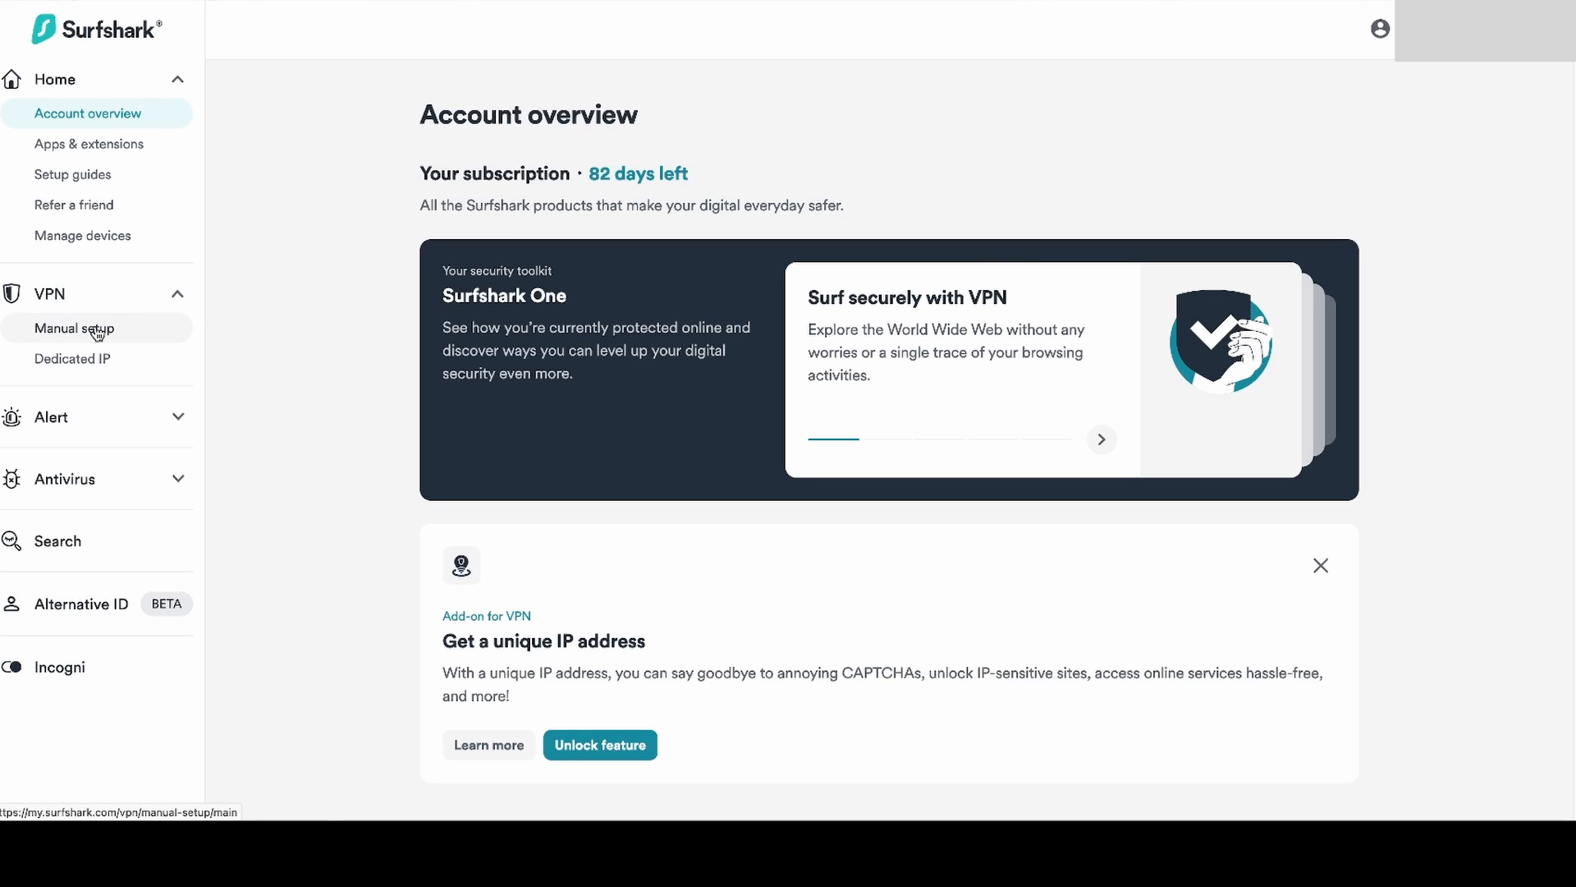
pyautogui.click(73, 327)
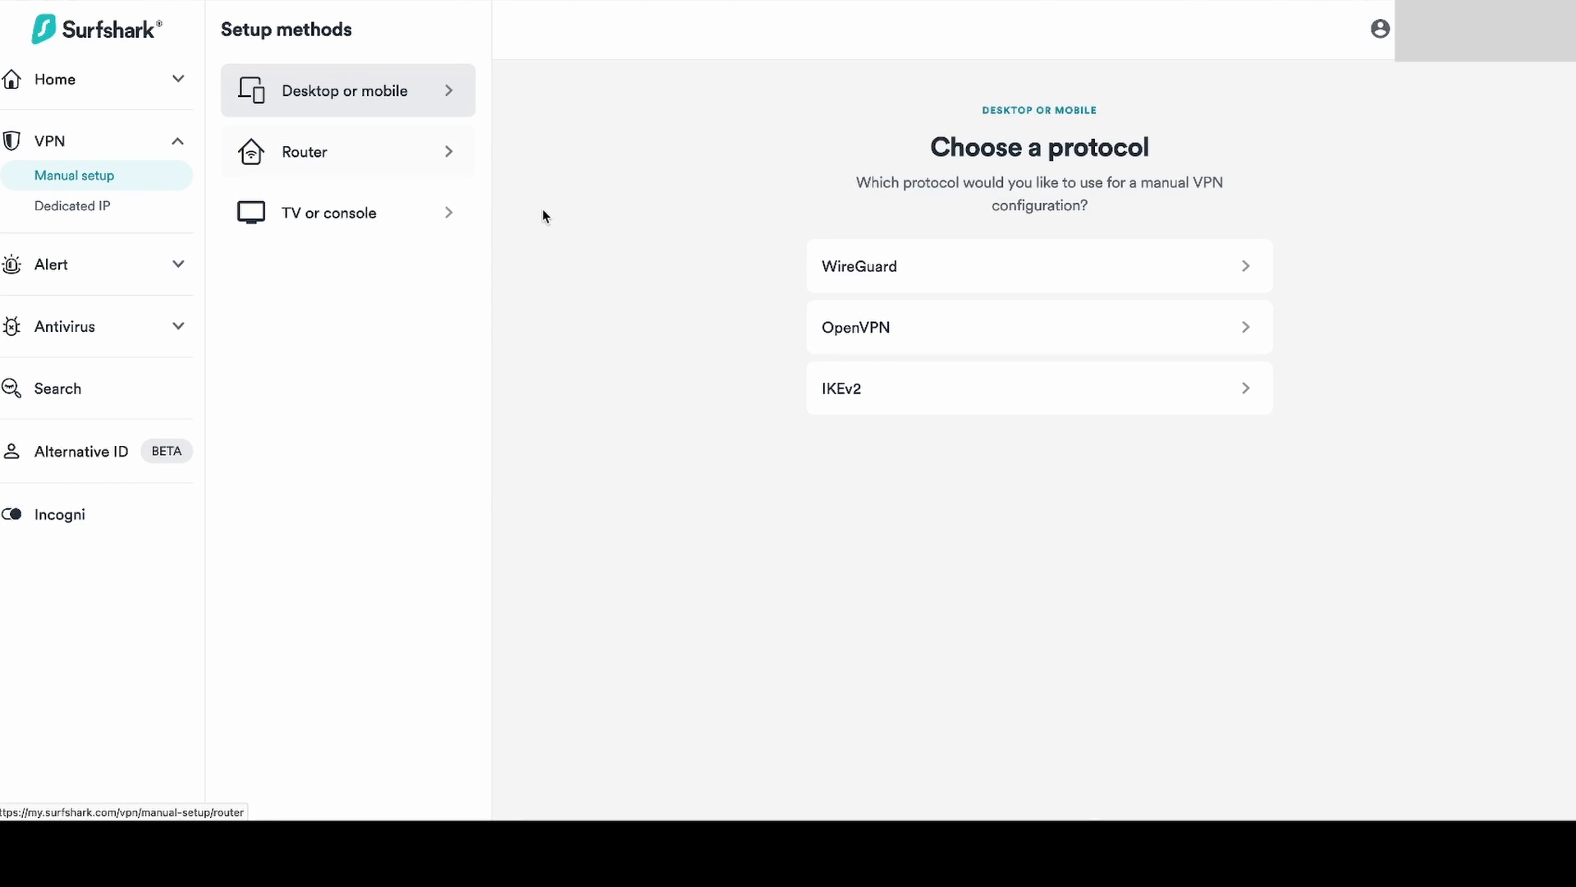
pyautogui.click(1039, 327)
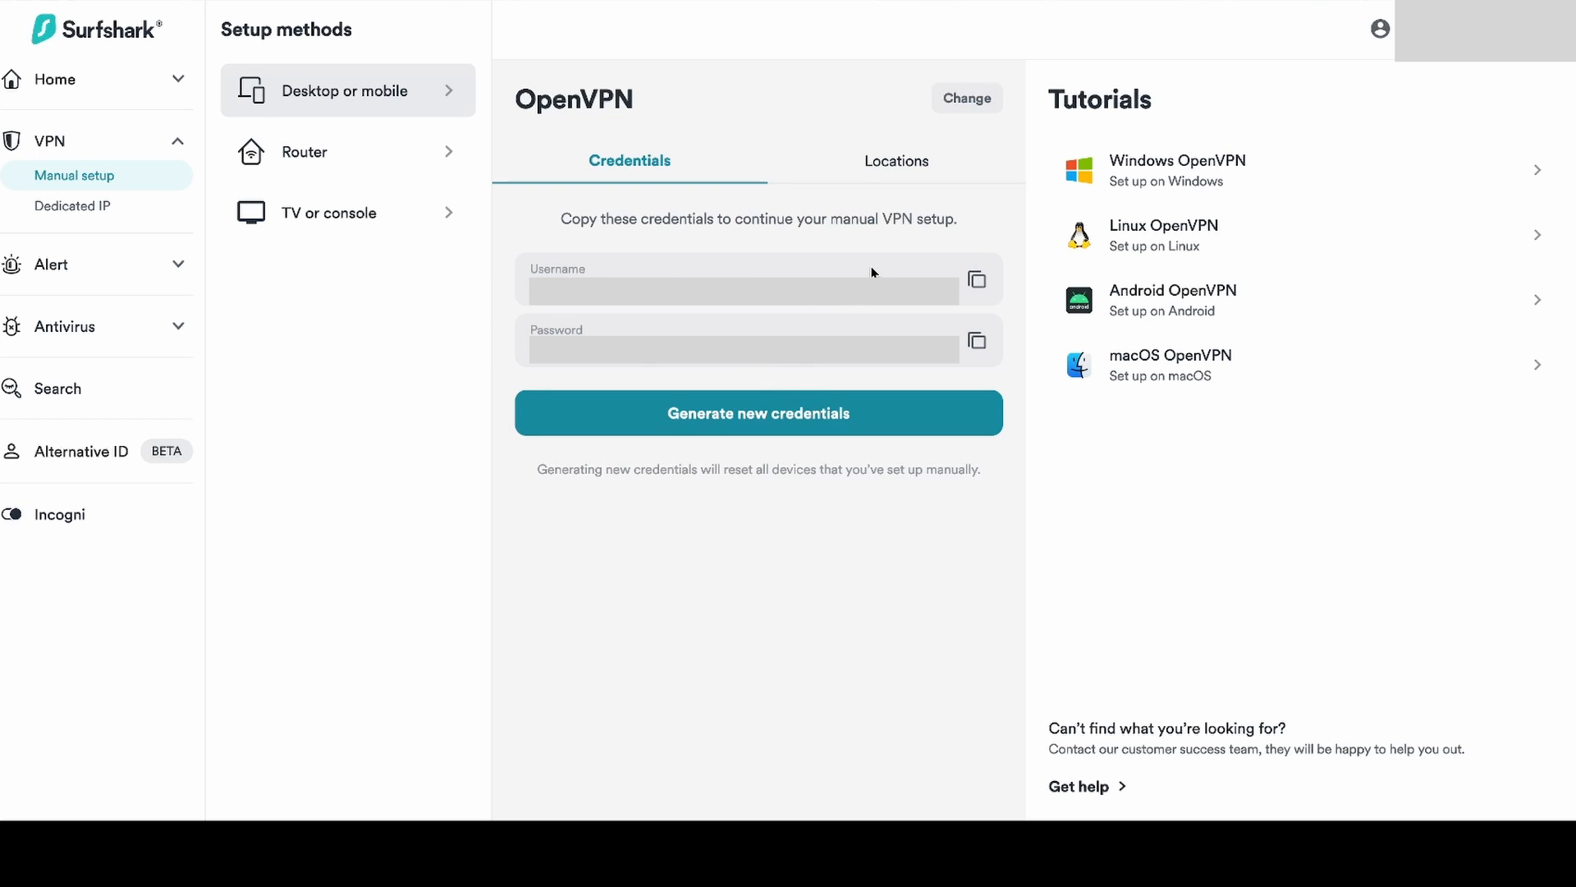
# Search the server locations list for 'london' to find the United Kingdom server
pyautogui.click(895, 161)
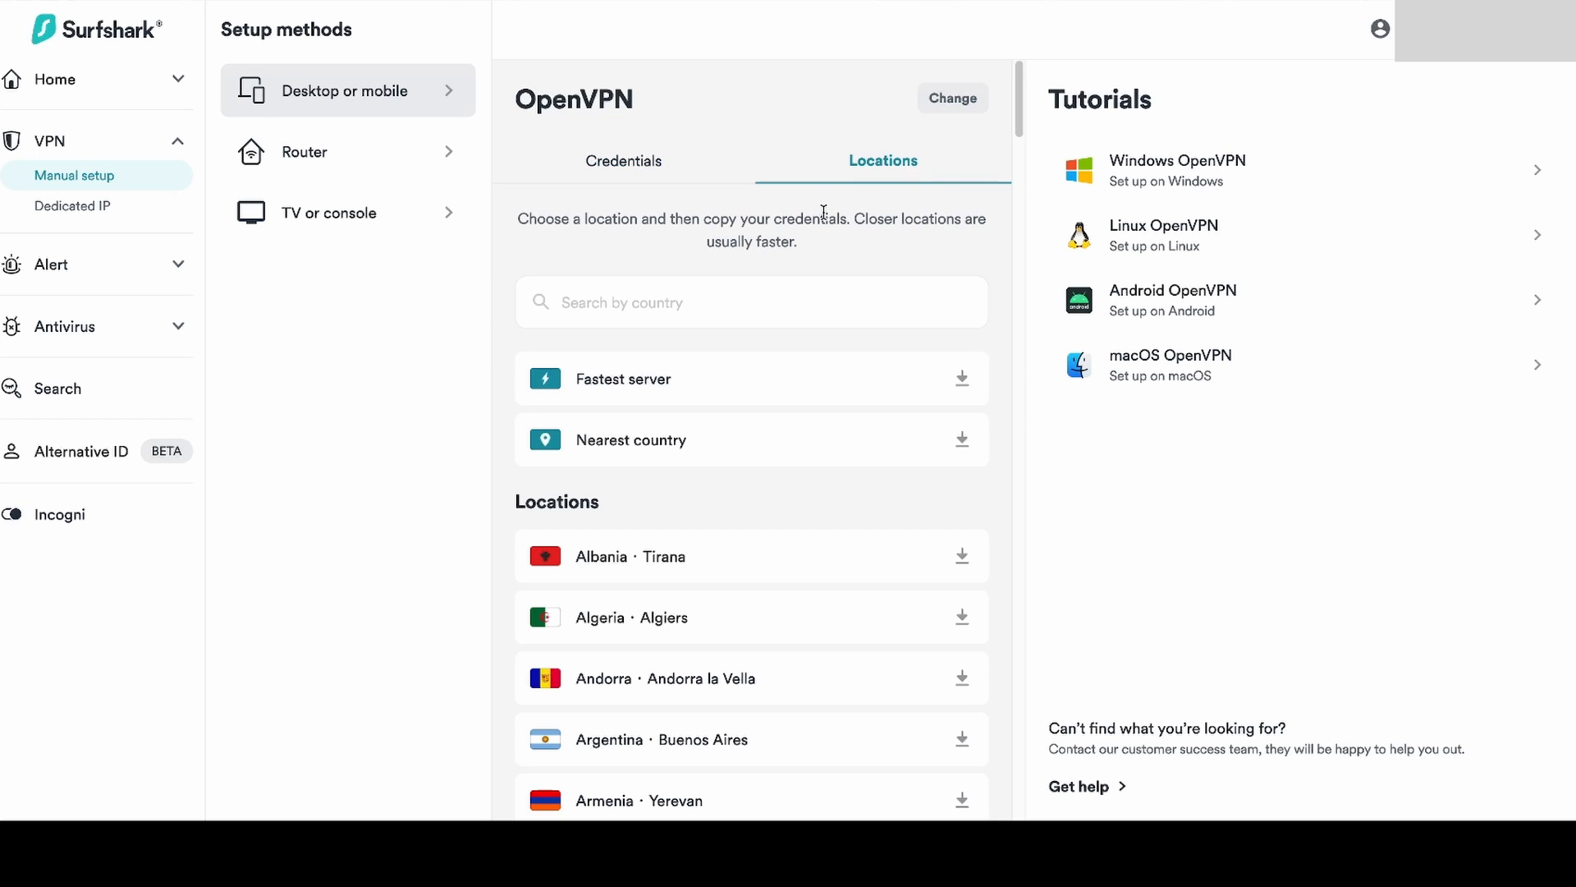
pyautogui.click(751, 301)
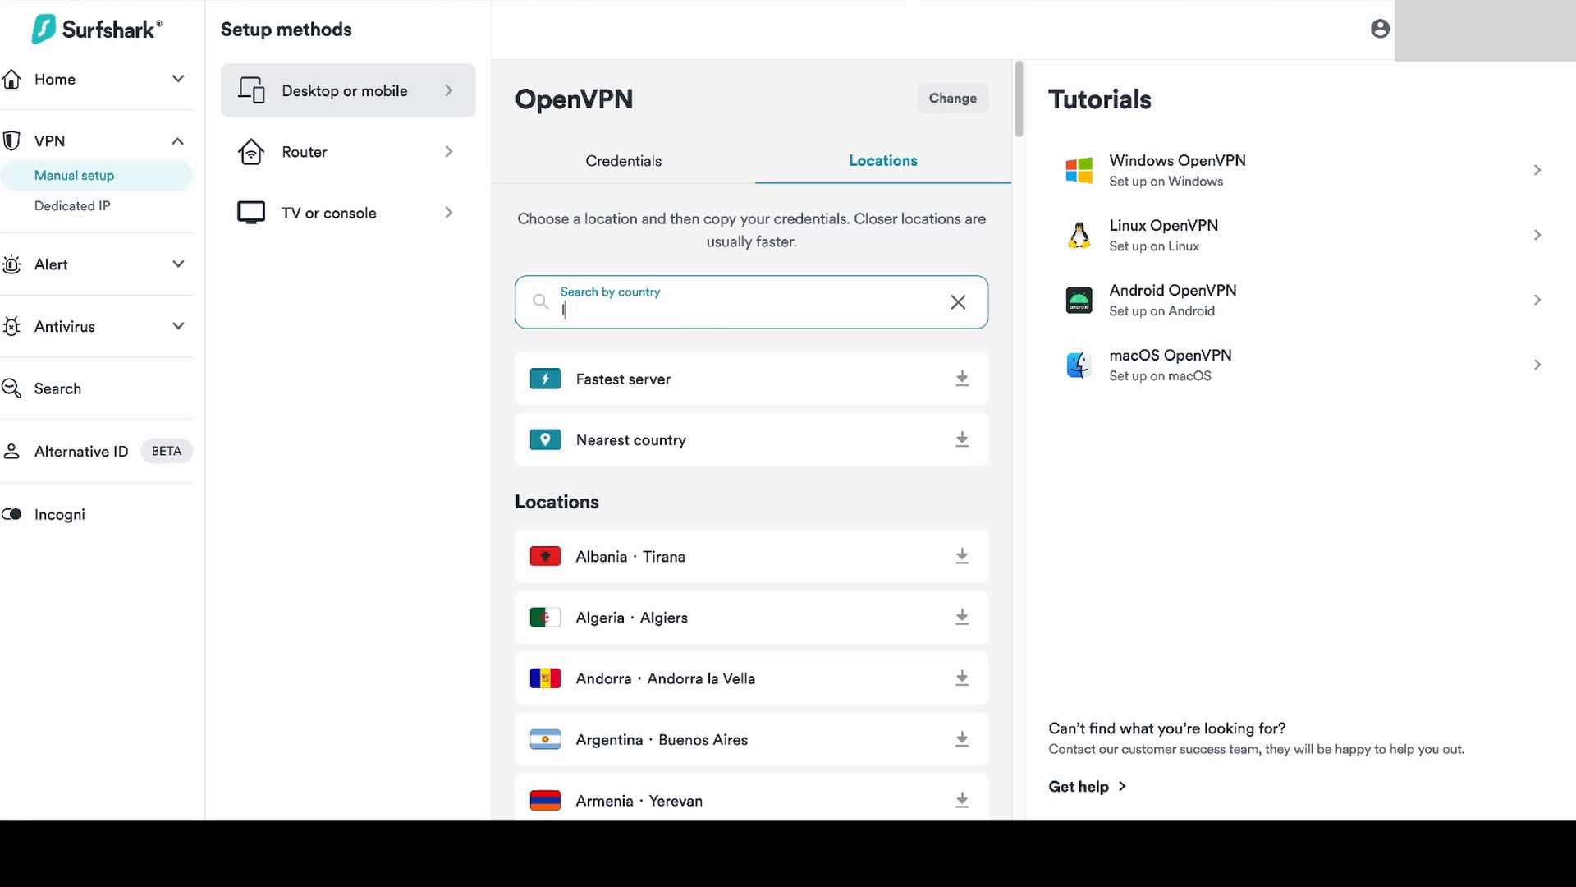
pyautogui.write('london')
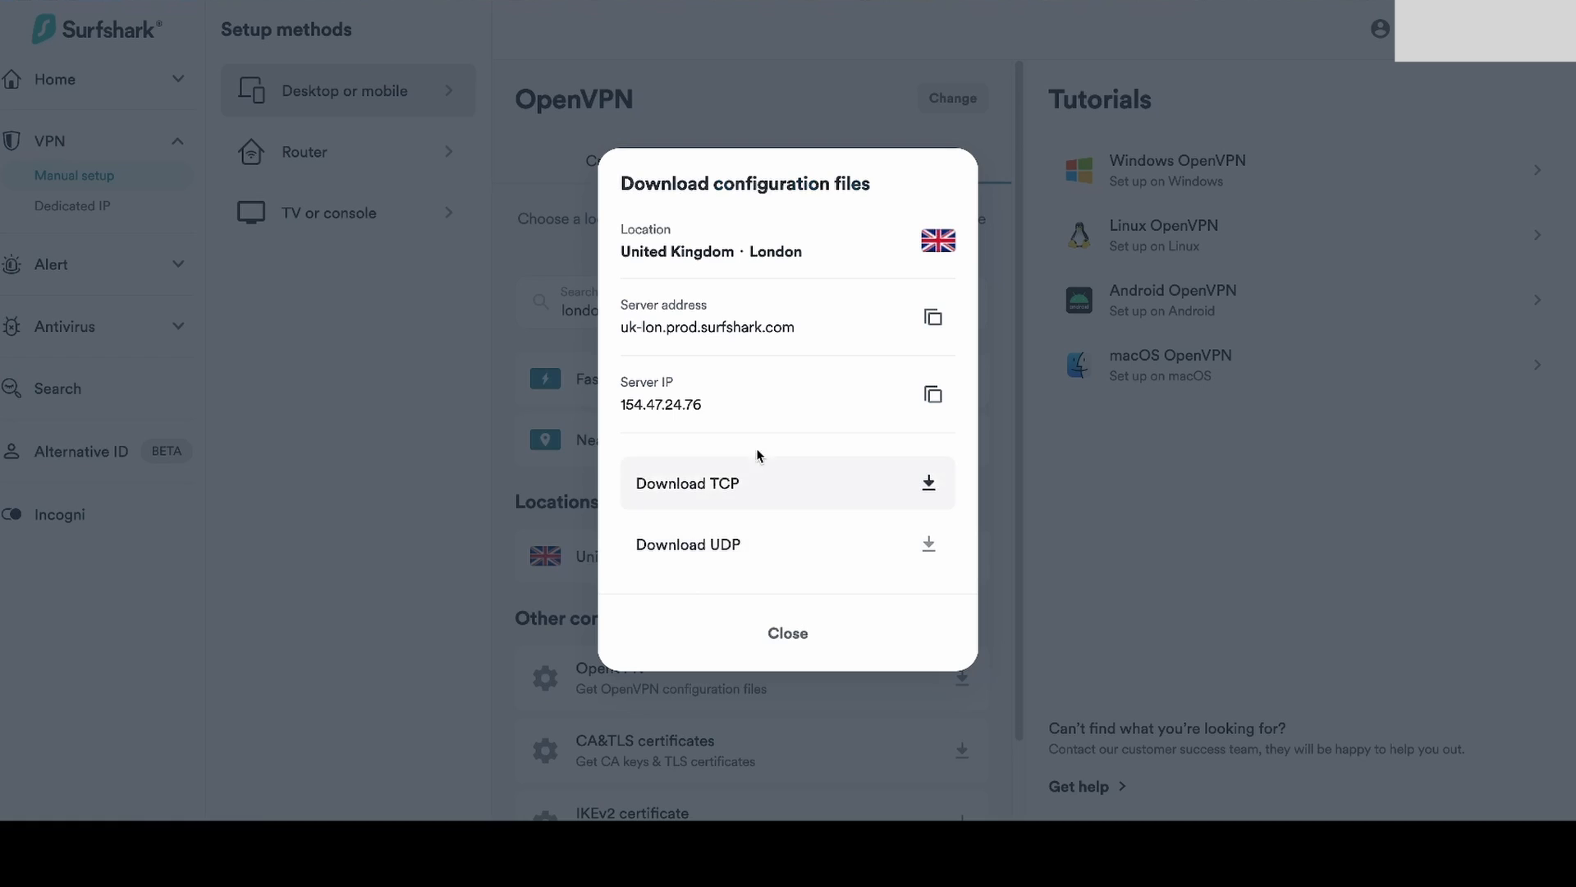
pyautogui.moveTo(812, 341)
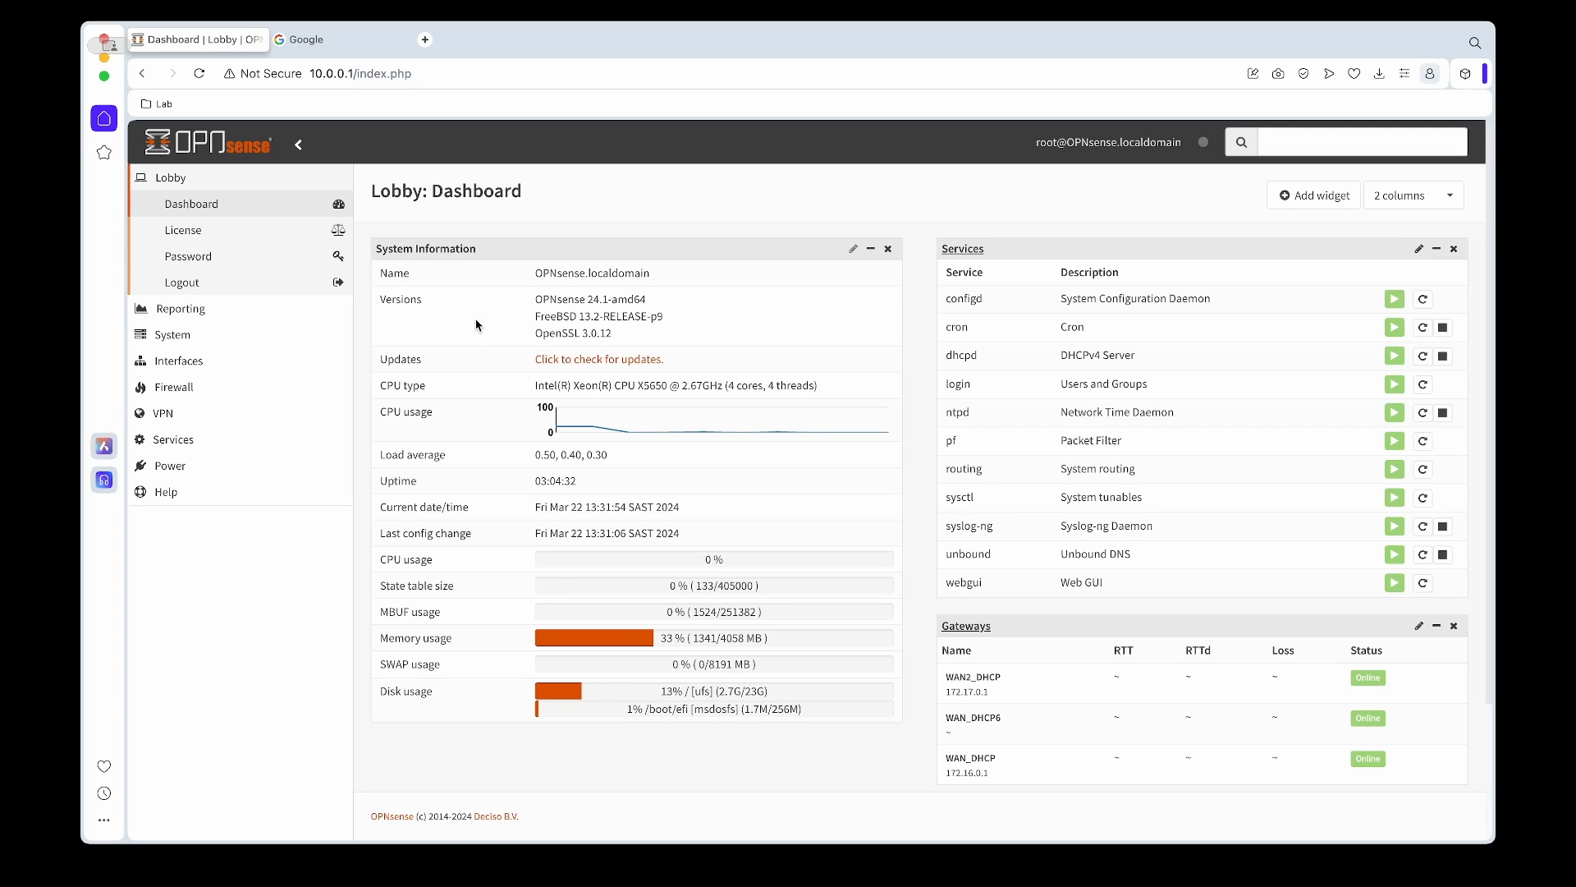
pyautogui.click(300, 40)
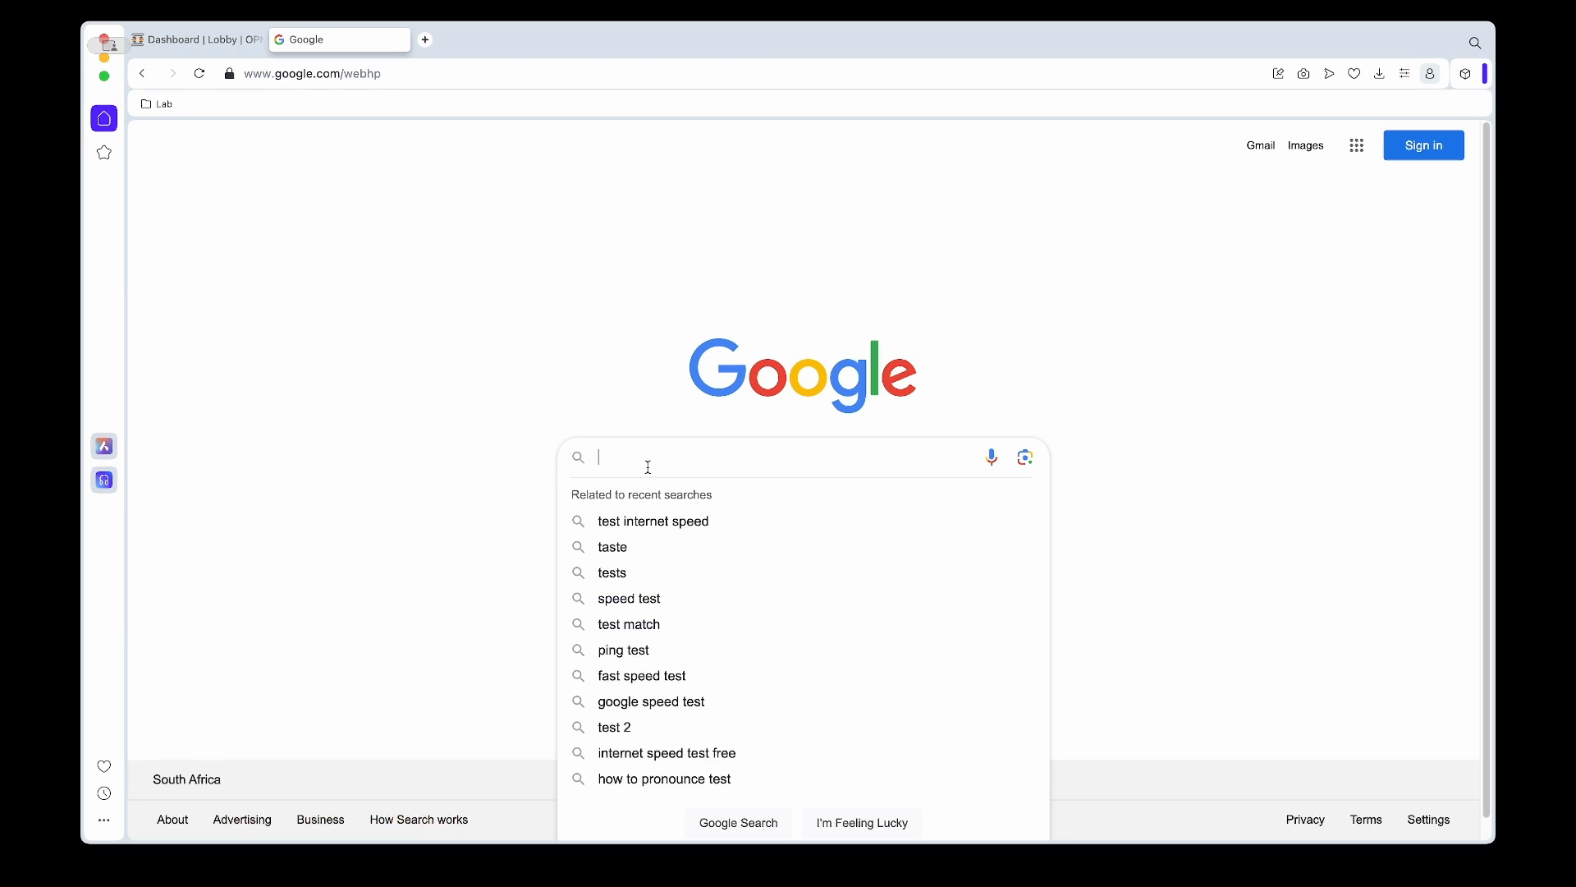
pyautogui.write('whatsmyip')
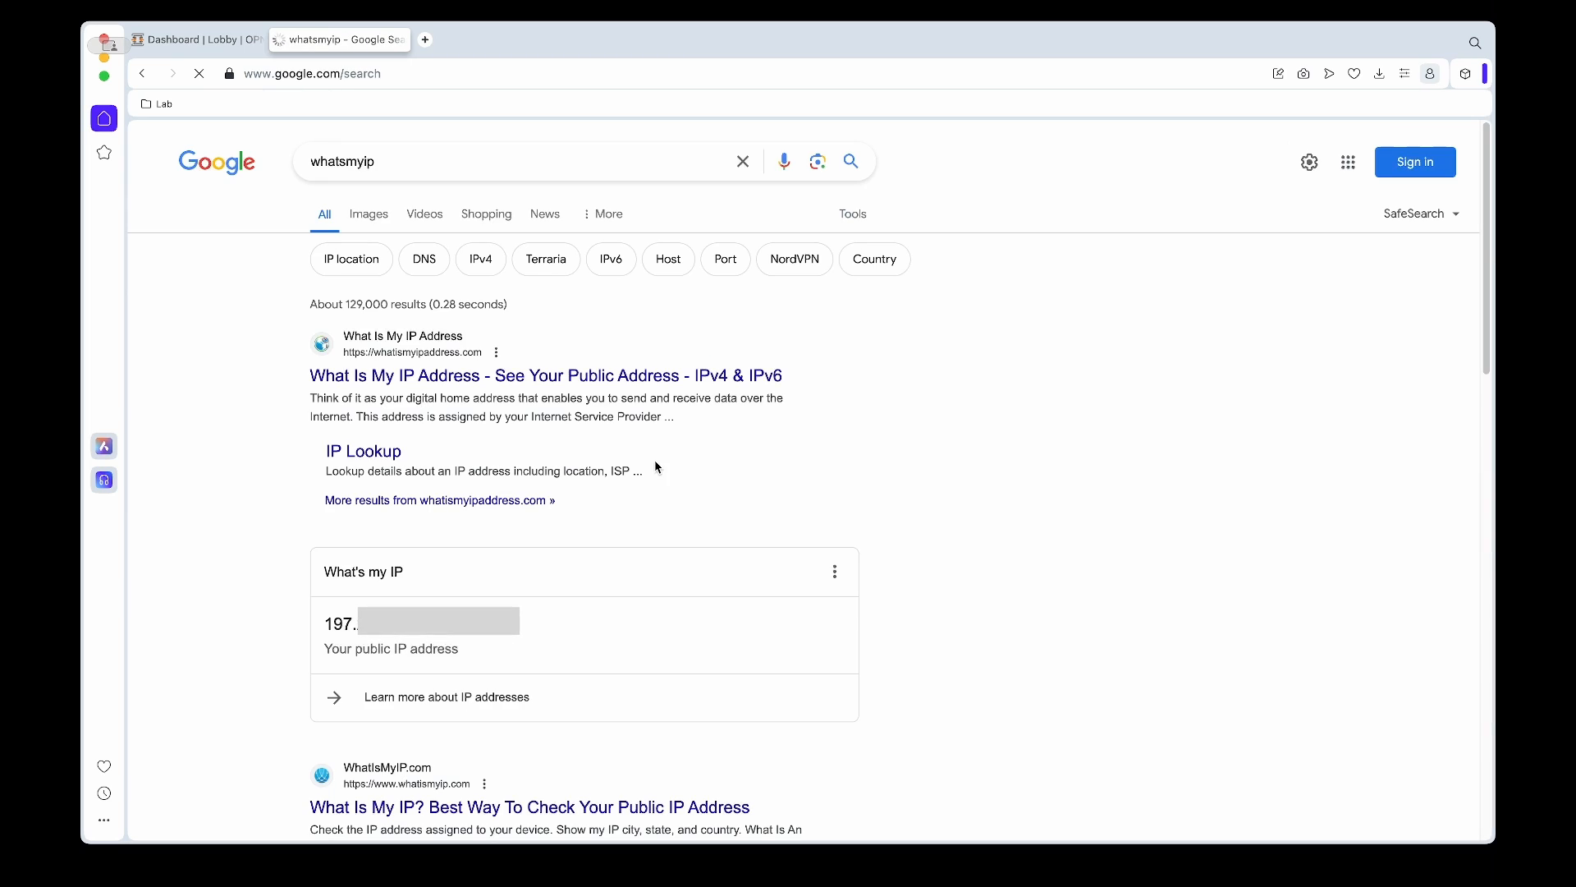
pyautogui.scroll(-3)
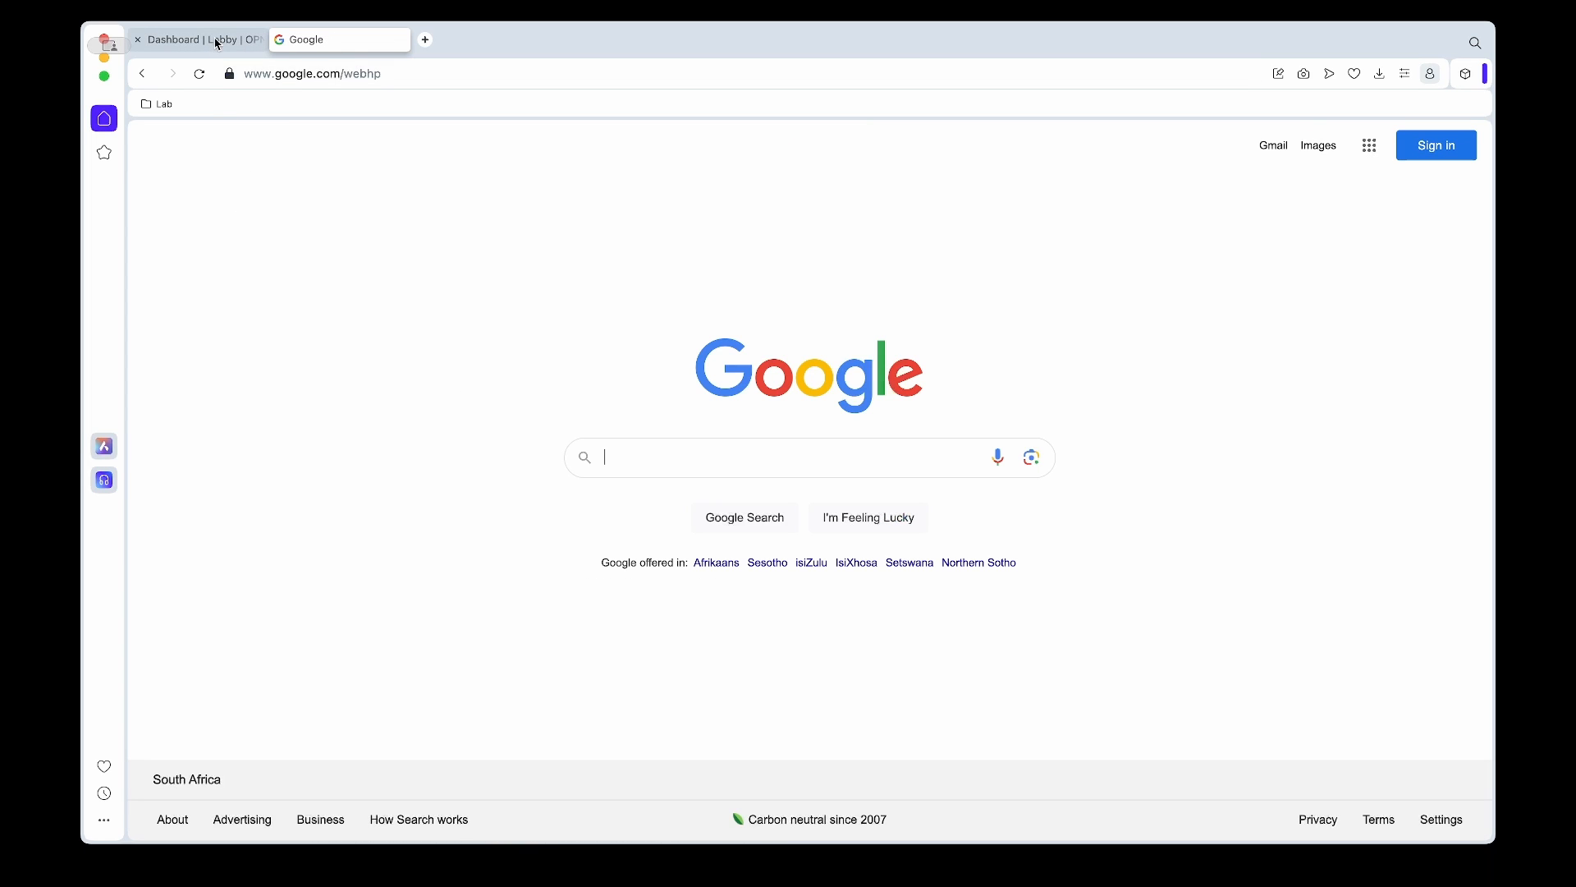
pyautogui.click(192, 39)
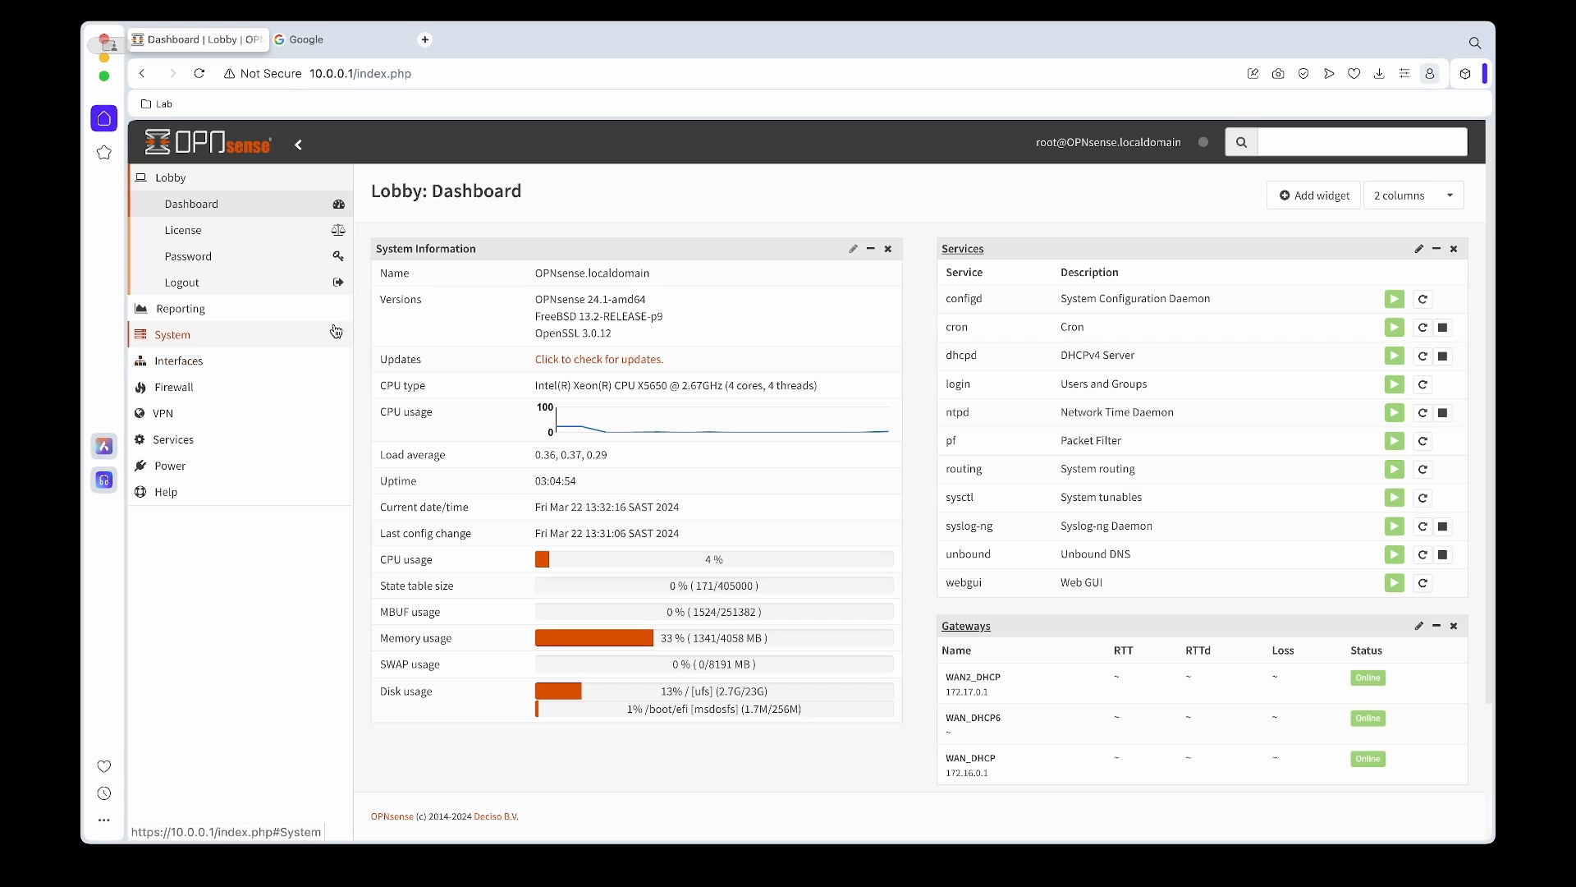
pyautogui.moveTo(205, 332)
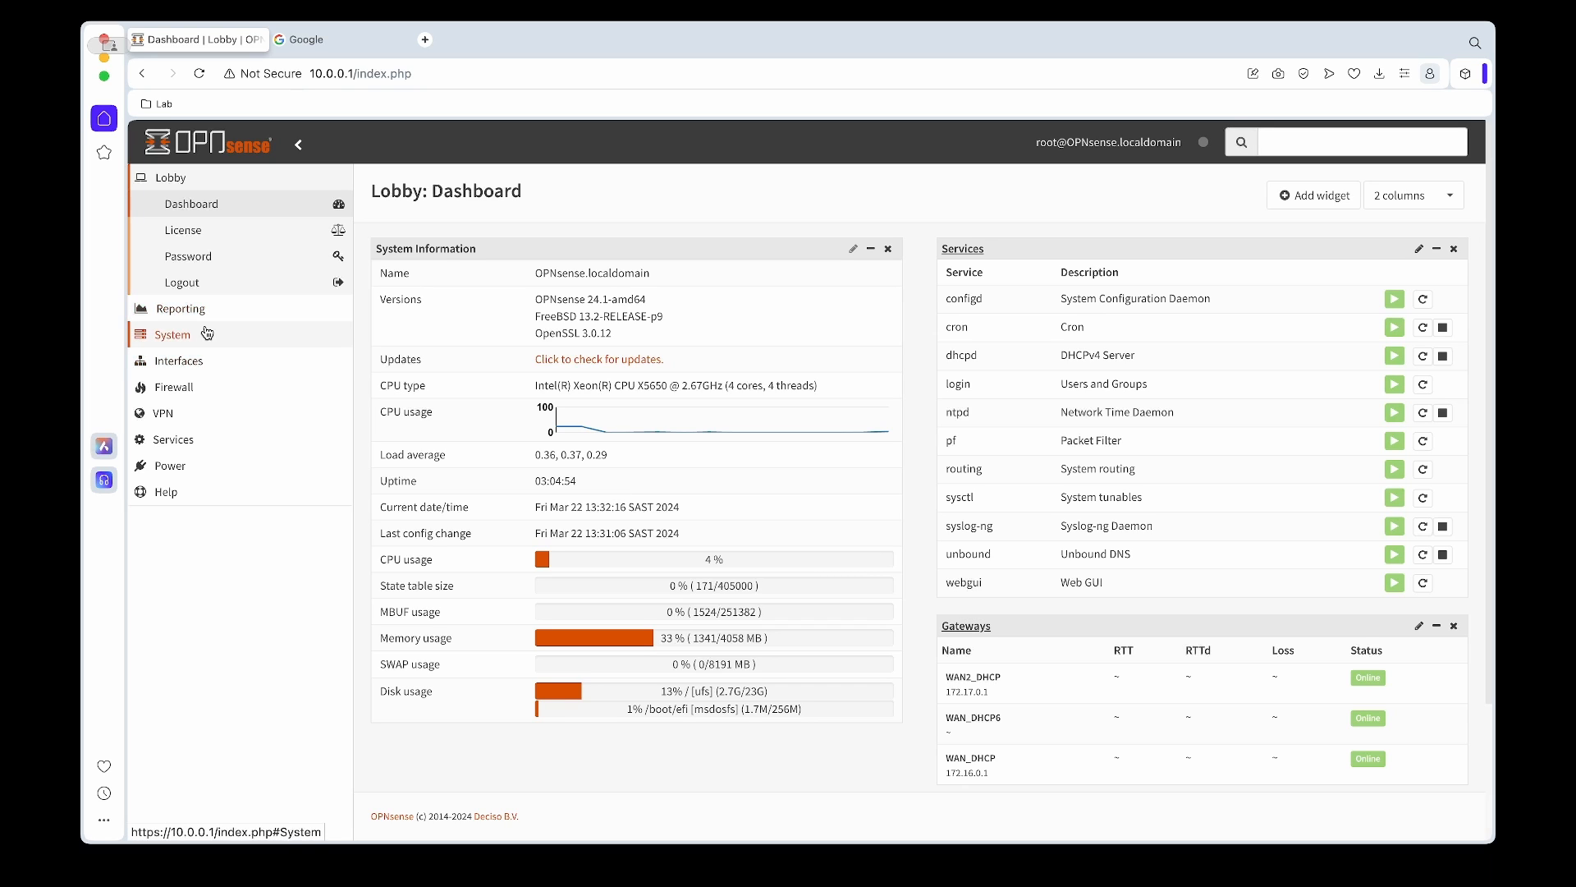
# Add a new certificate authority under System > Trust > Authorities and start naming it SurfShark_Auth
pyautogui.click(172, 333)
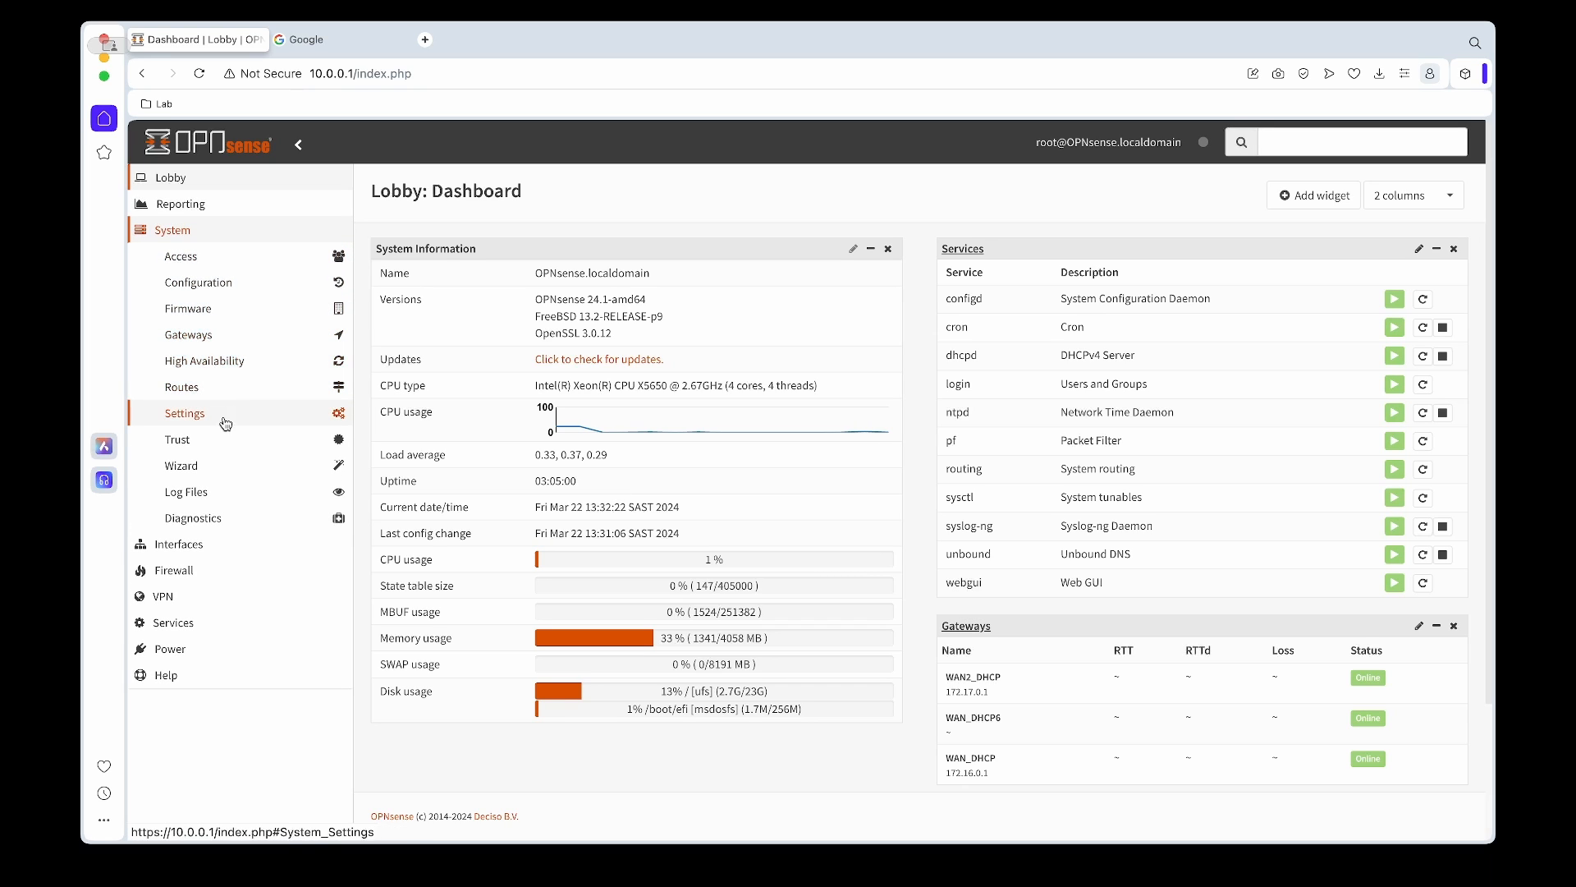
pyautogui.click(177, 438)
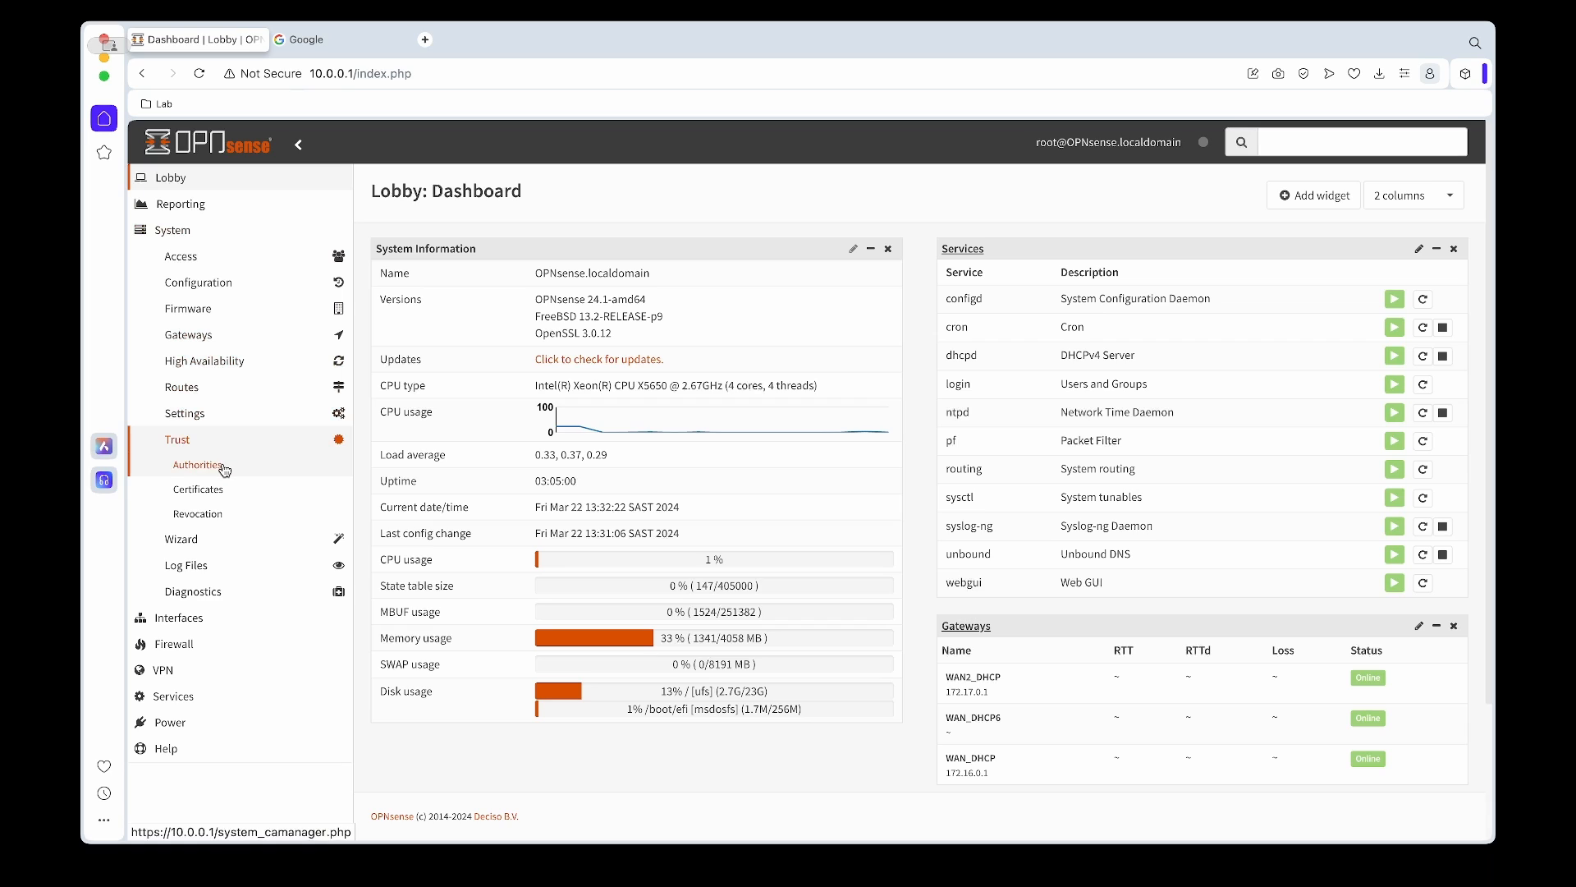
pyautogui.click(198, 463)
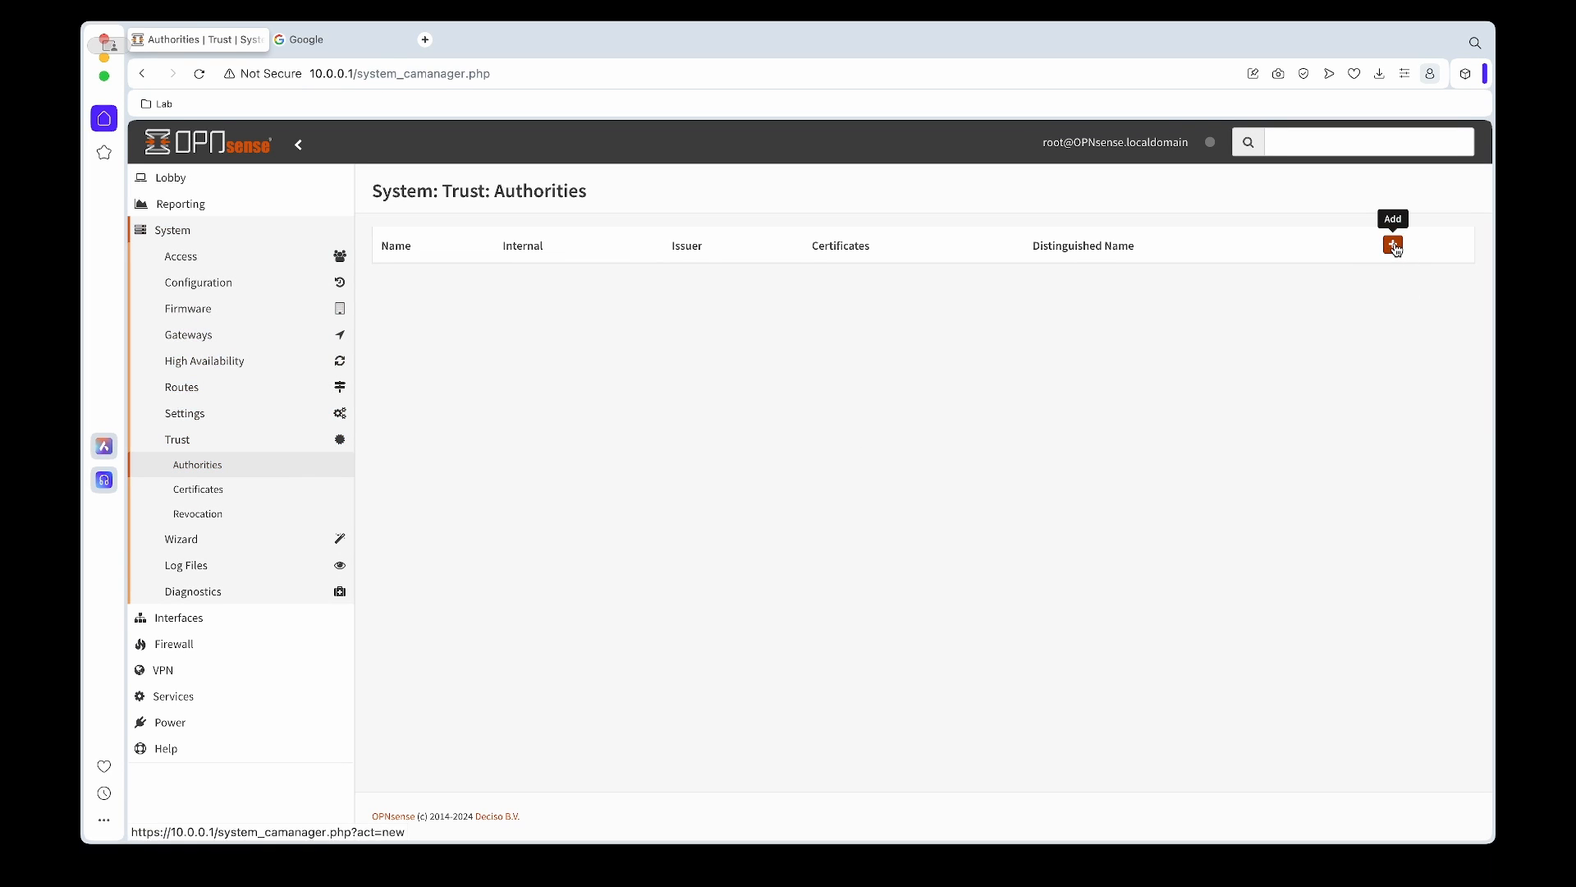
pyautogui.click(1393, 246)
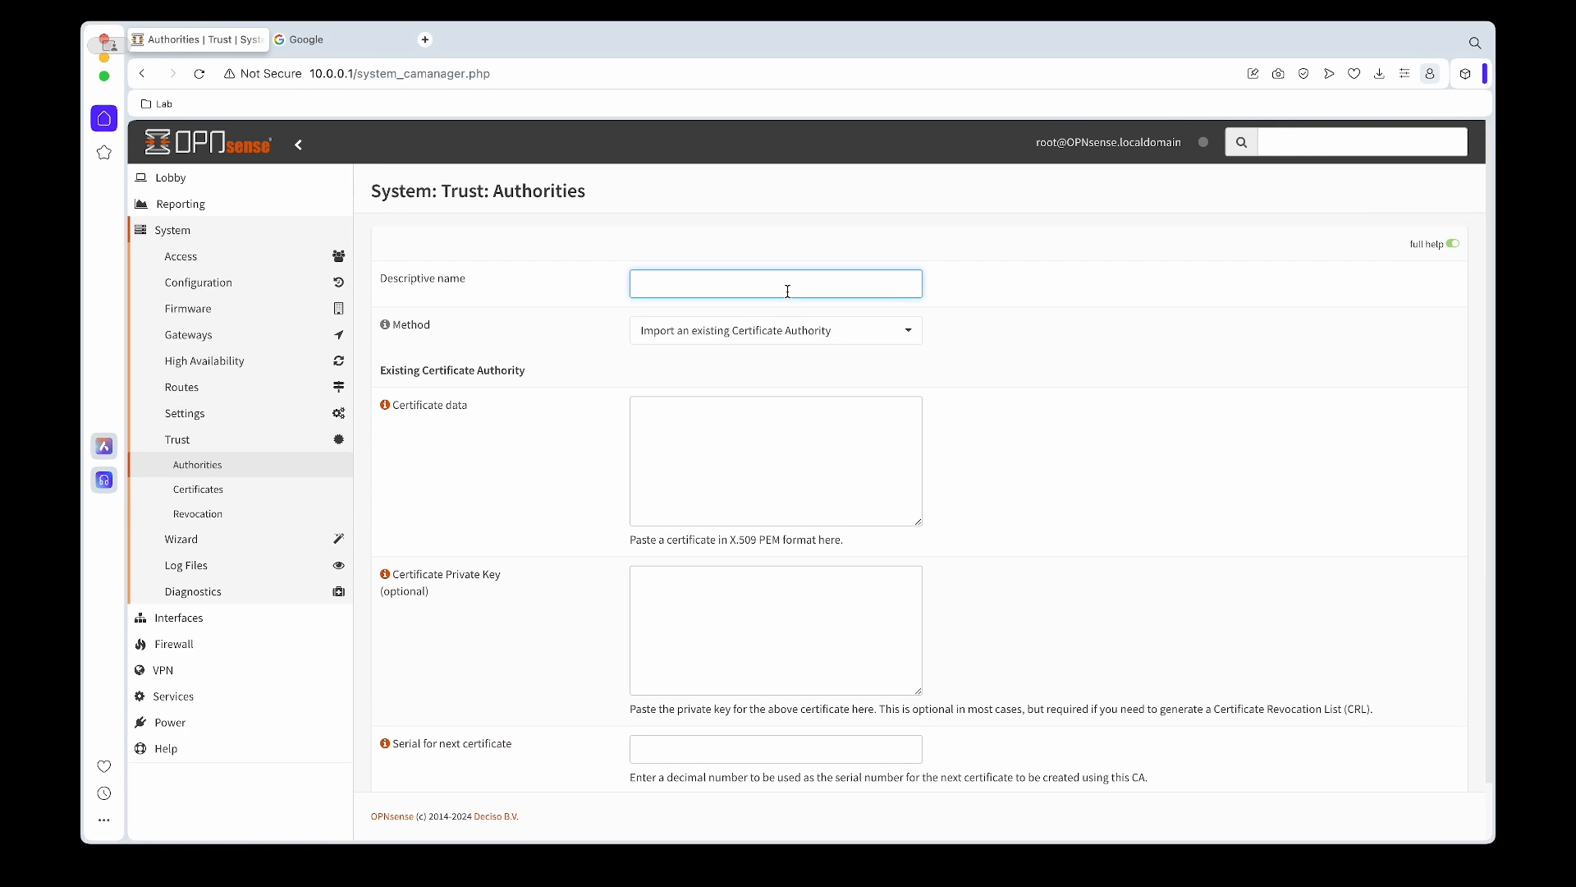
pyautogui.write('Surf')
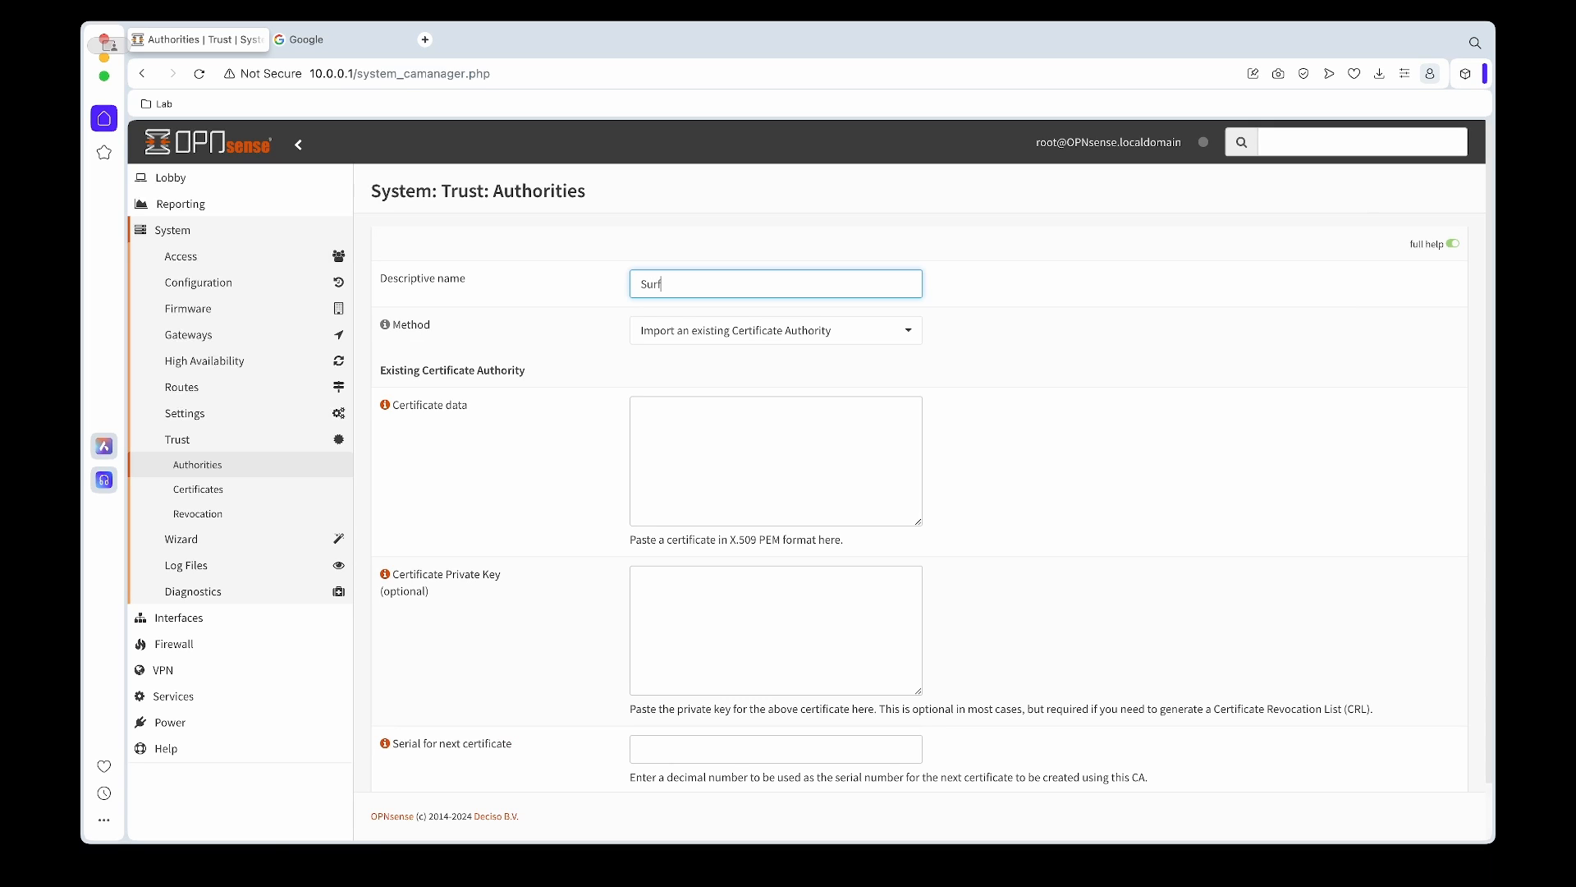
pyautogui.write('Shark_Auth')
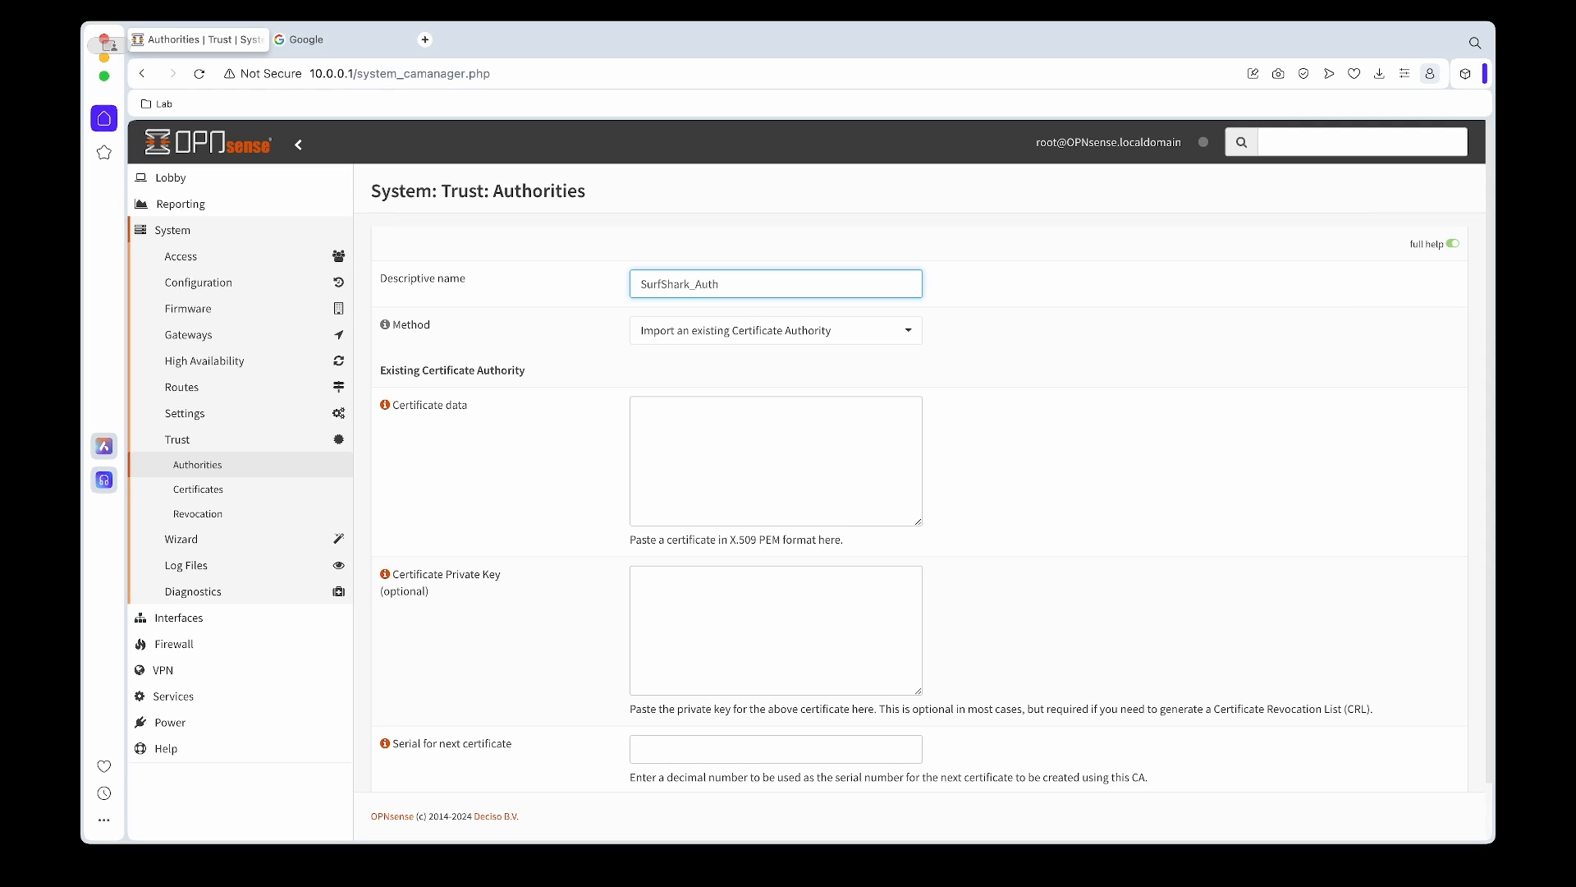
pyautogui.moveTo(381, 873)
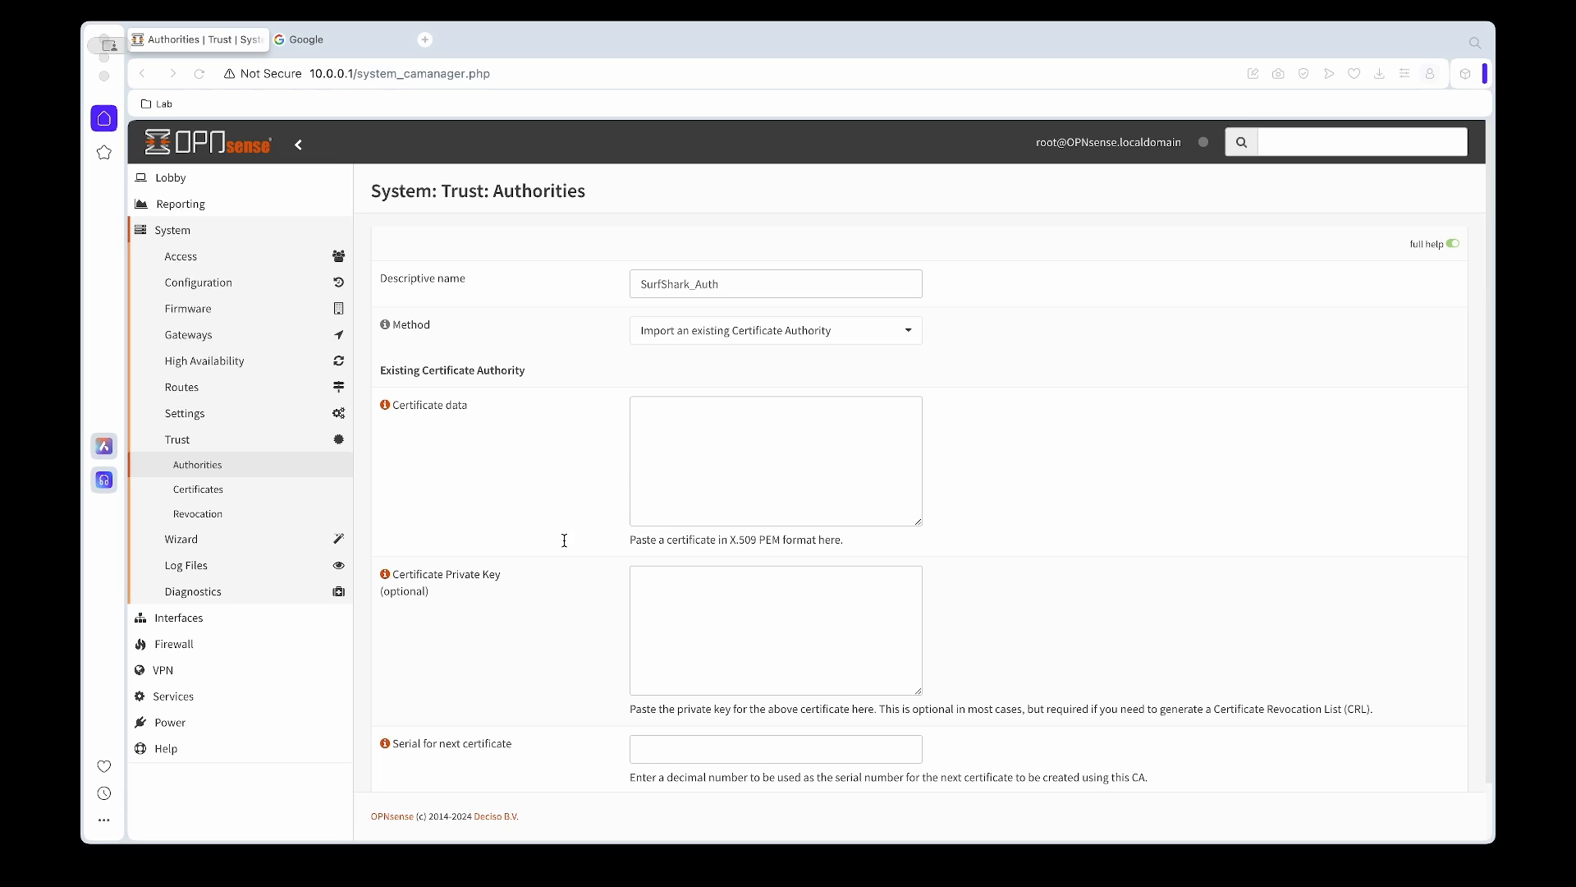
pyautogui.moveTo(395, 543)
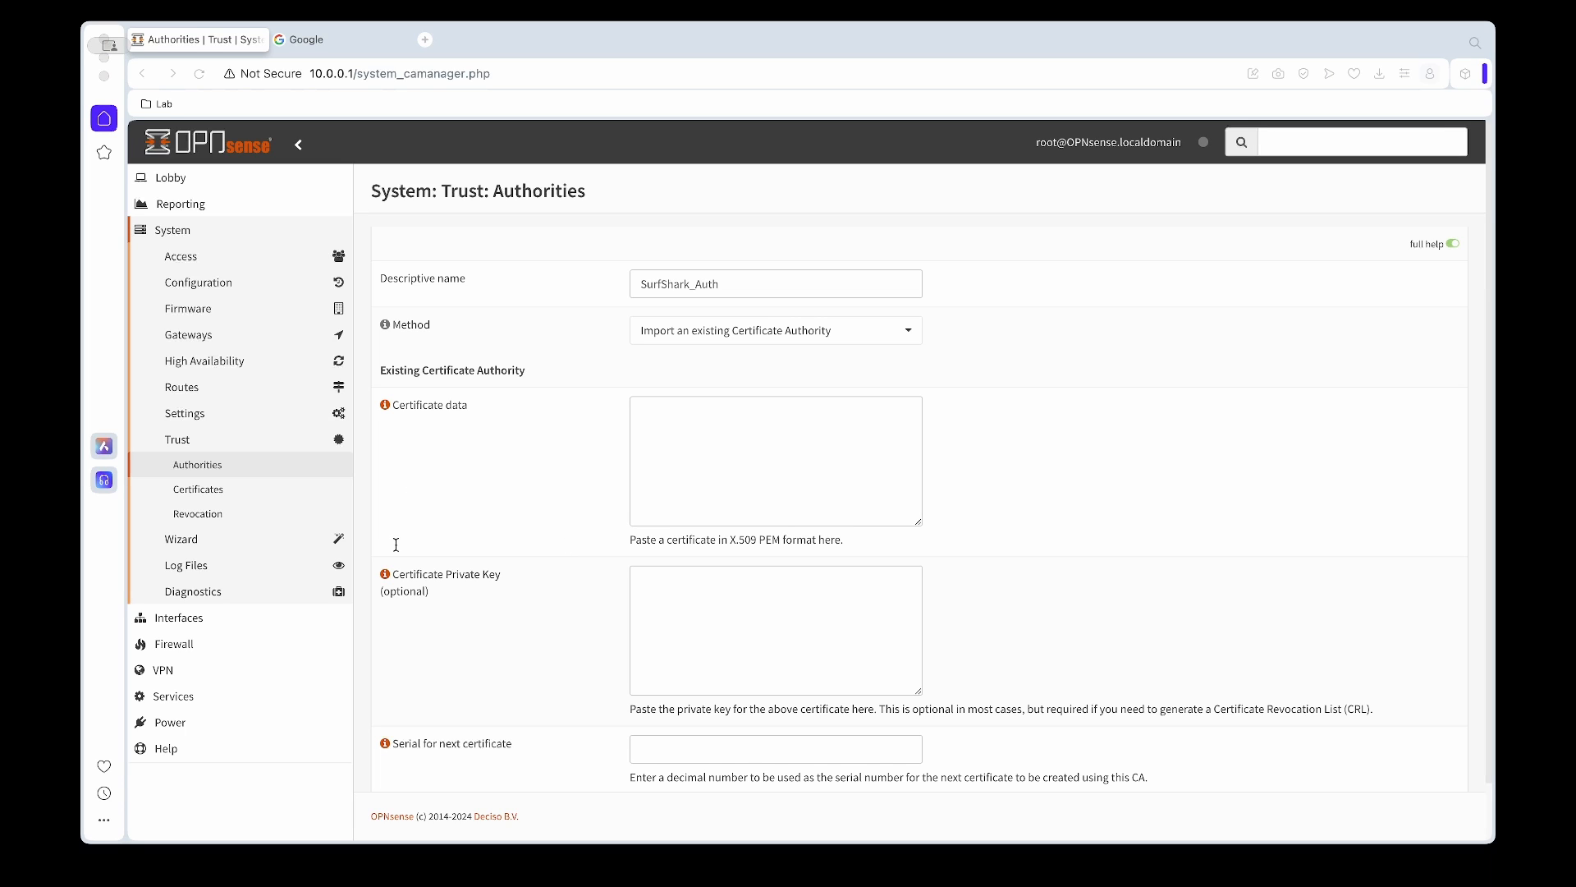
pyautogui.moveTo(436, 872)
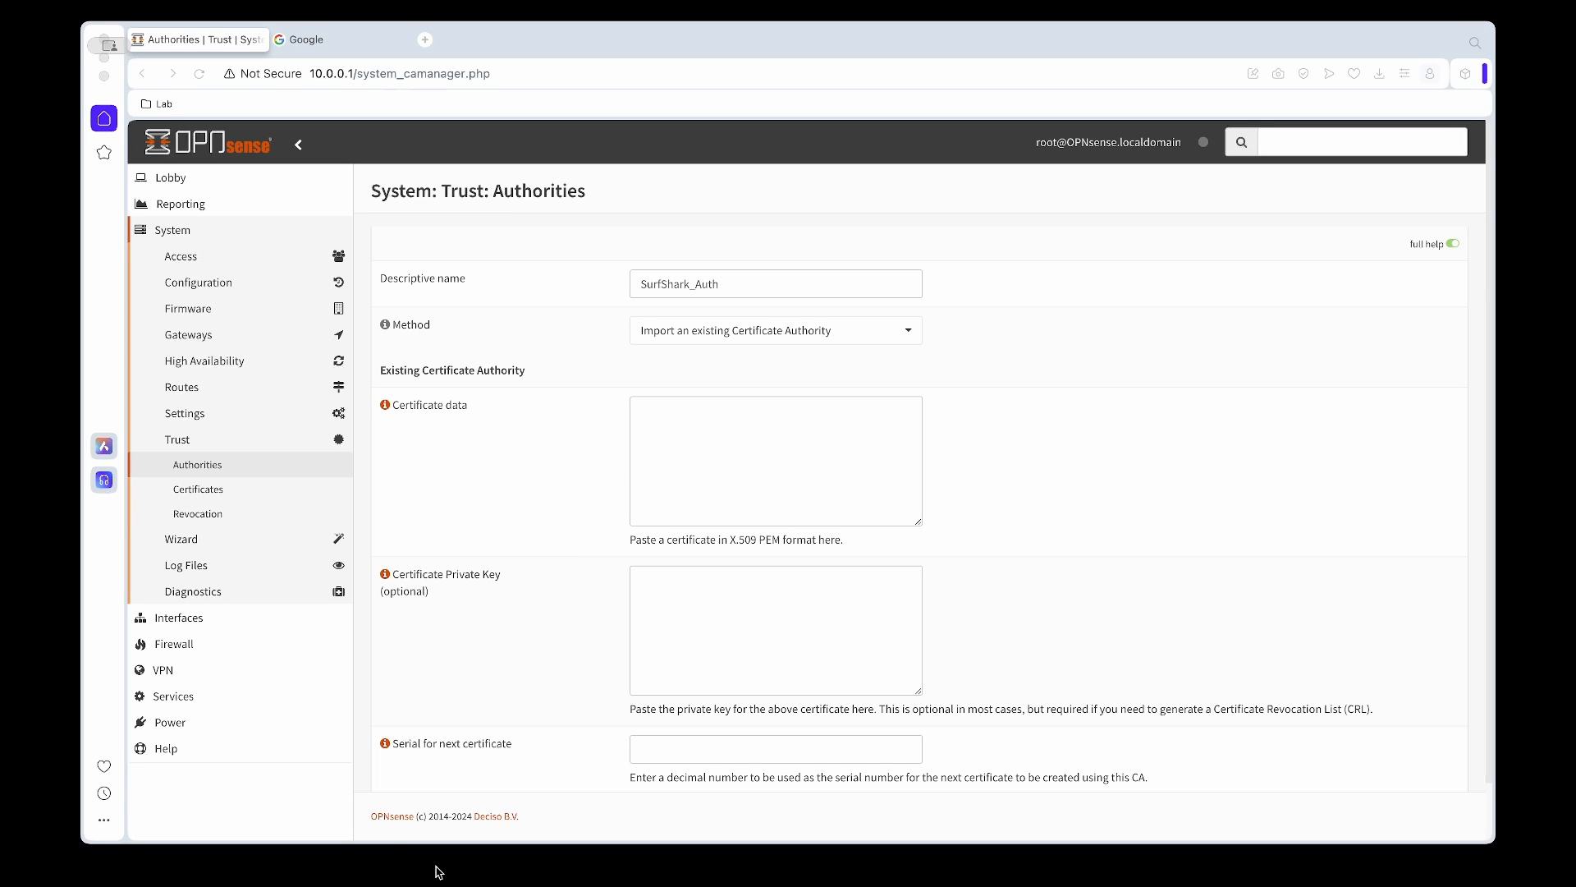
# Paste the Surfshark root certificate data and save the SurfShark_Auth authority
pyautogui.click(775, 460)
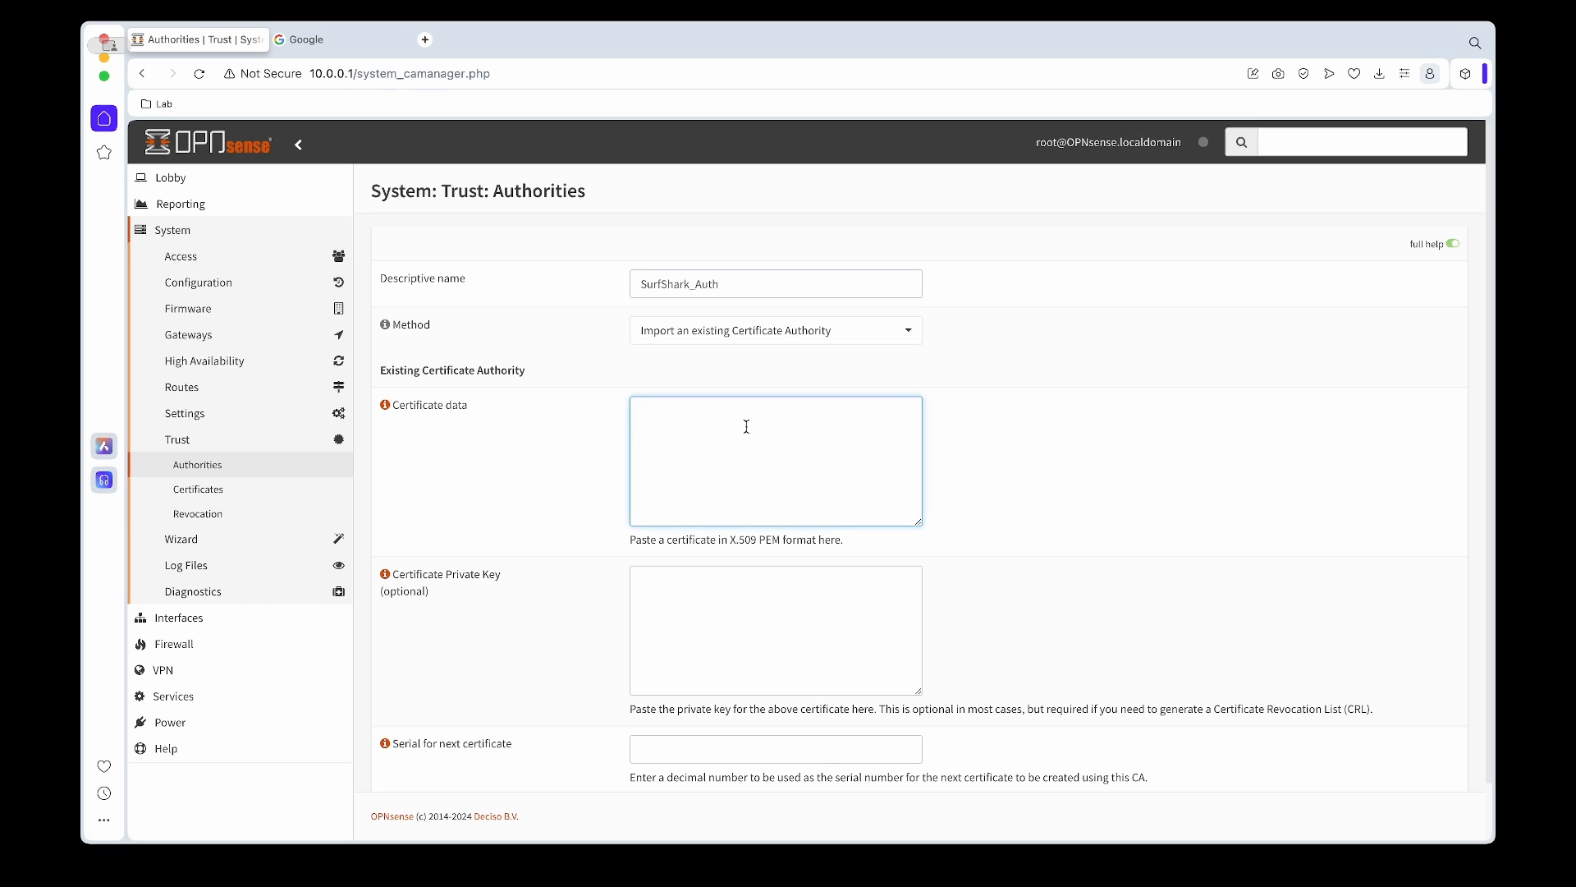
pyautogui.write('-----BEGIN CERTIFICATE-----')
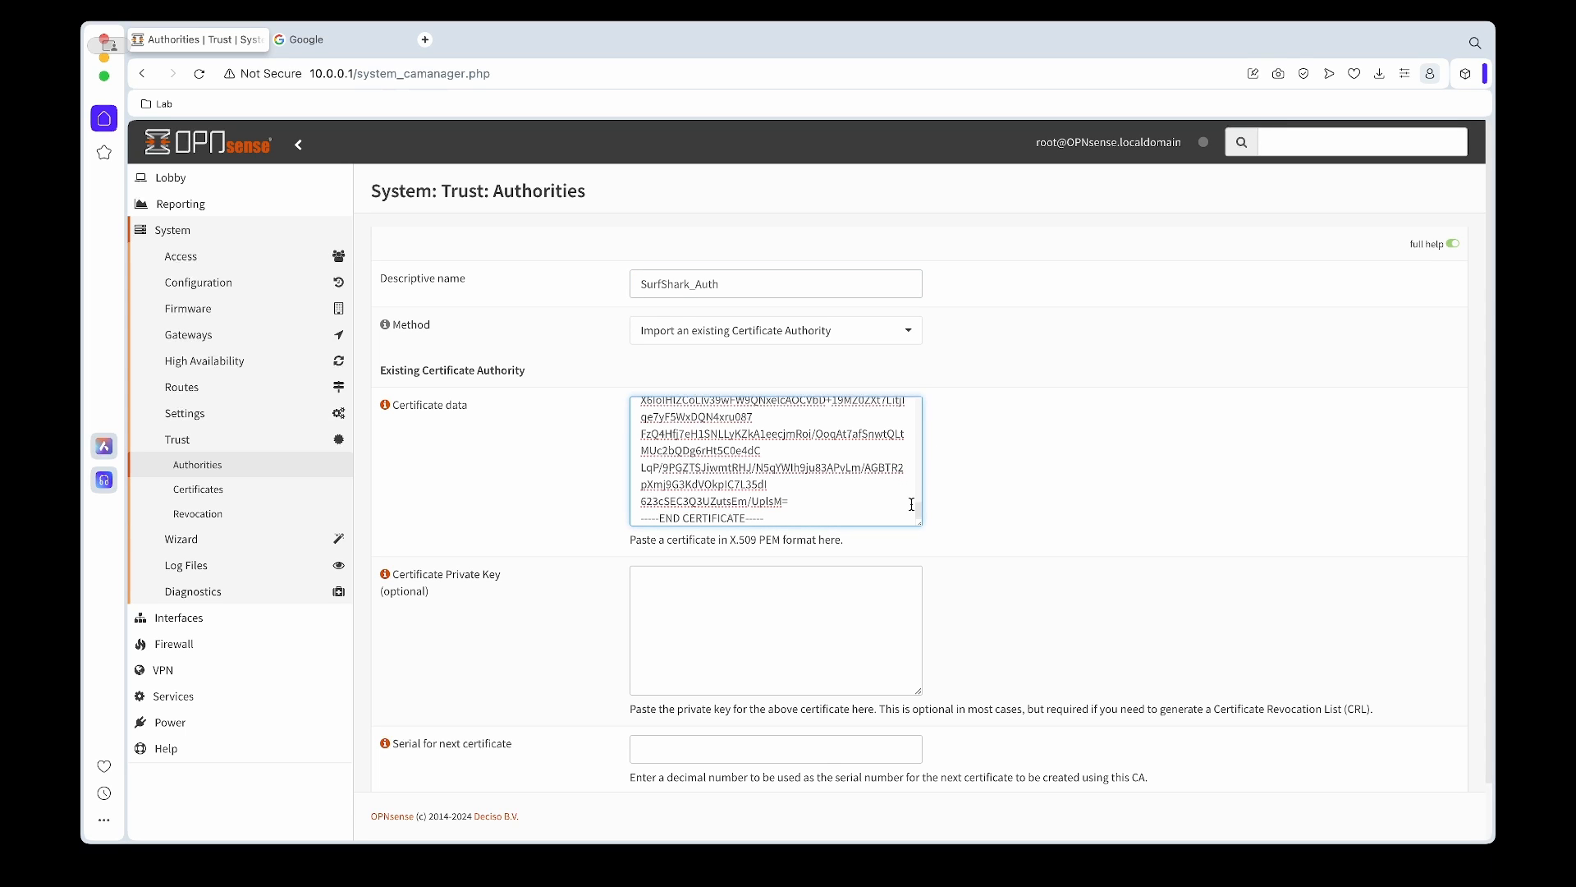
pyautogui.scroll(-3)
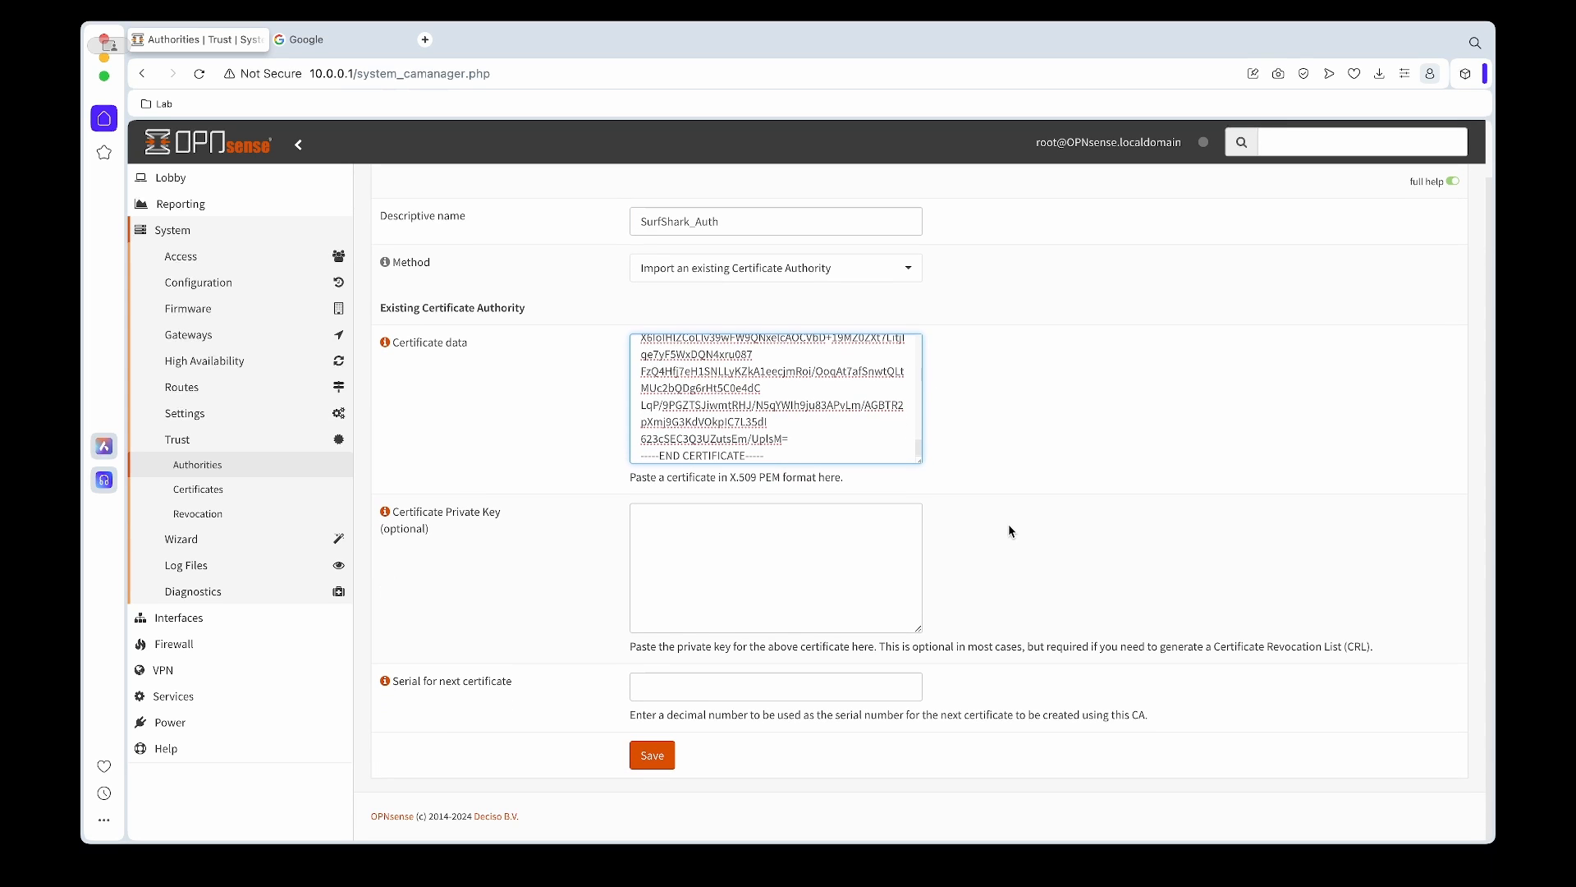
pyautogui.click(651, 756)
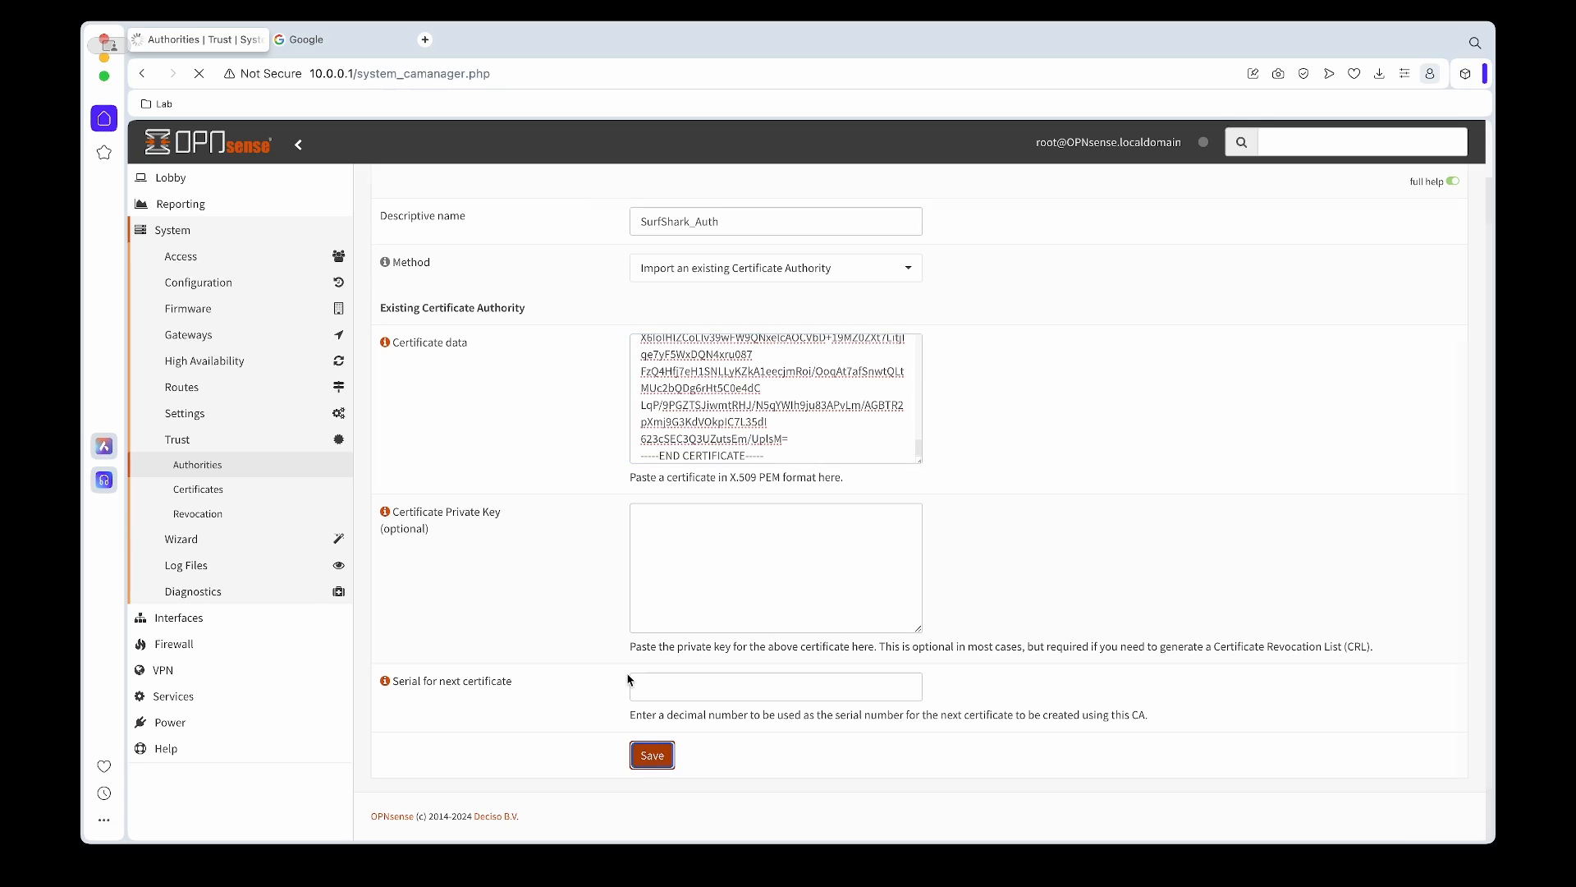
pyautogui.click(651, 755)
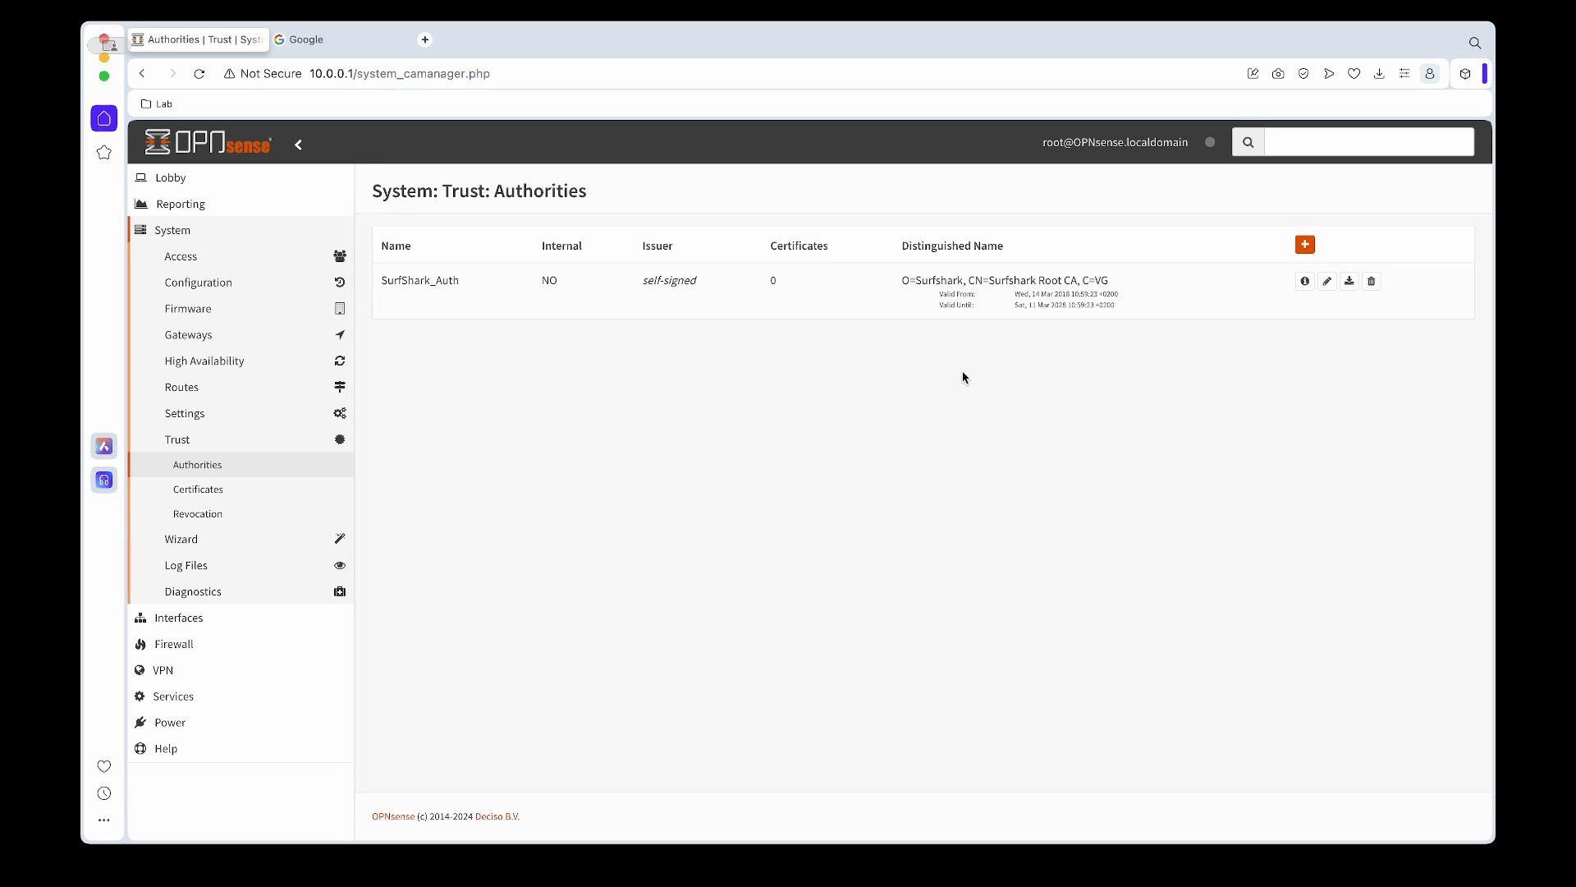
pyautogui.moveTo(980, 264)
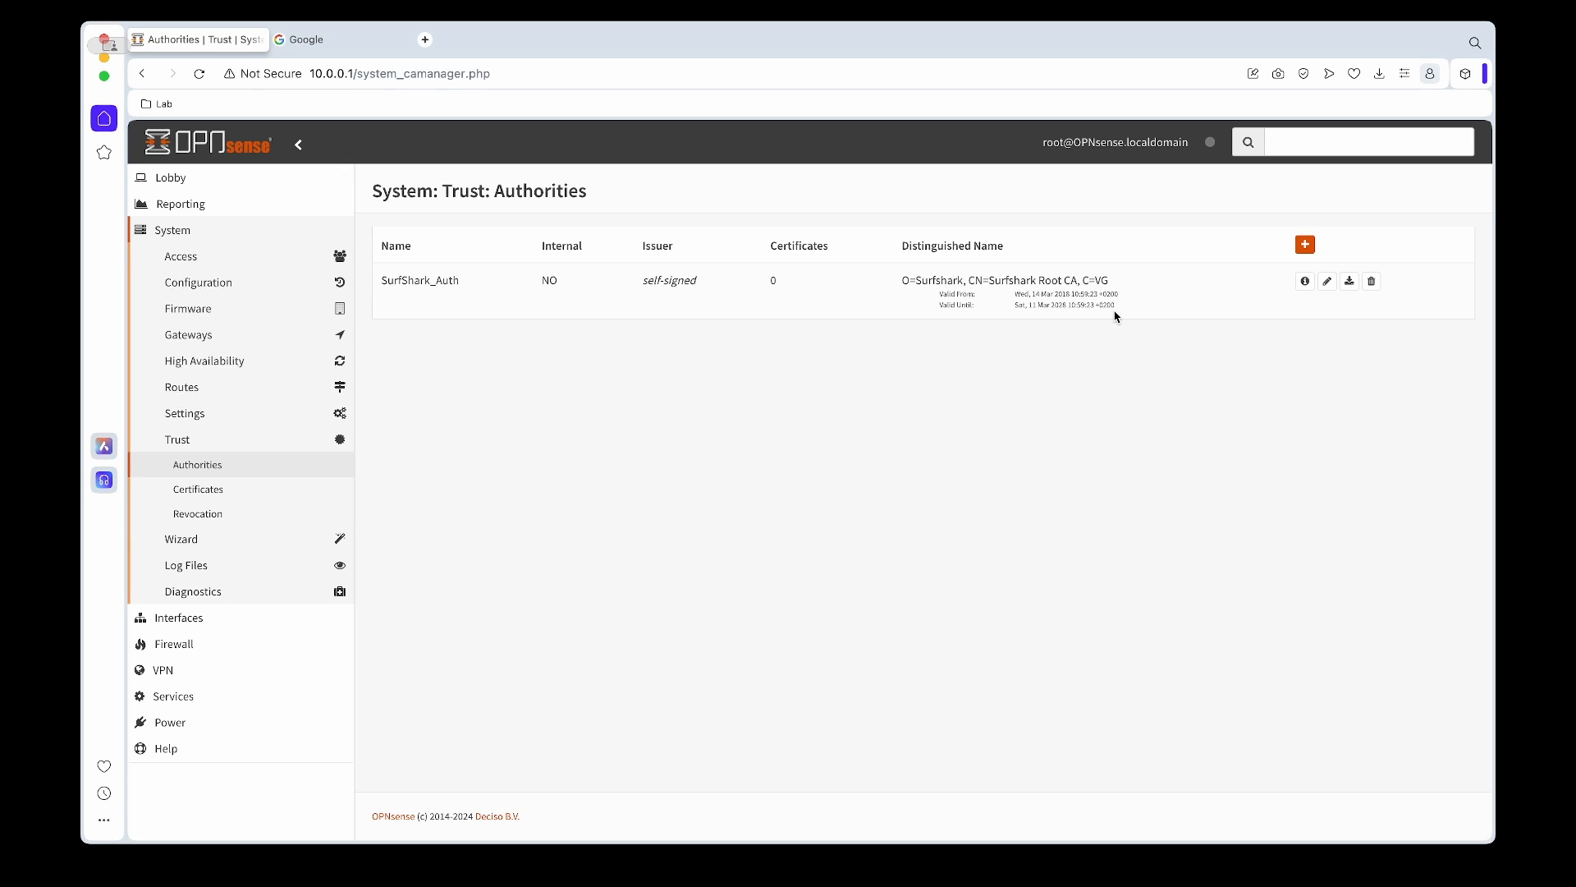
pyautogui.moveTo(815, 432)
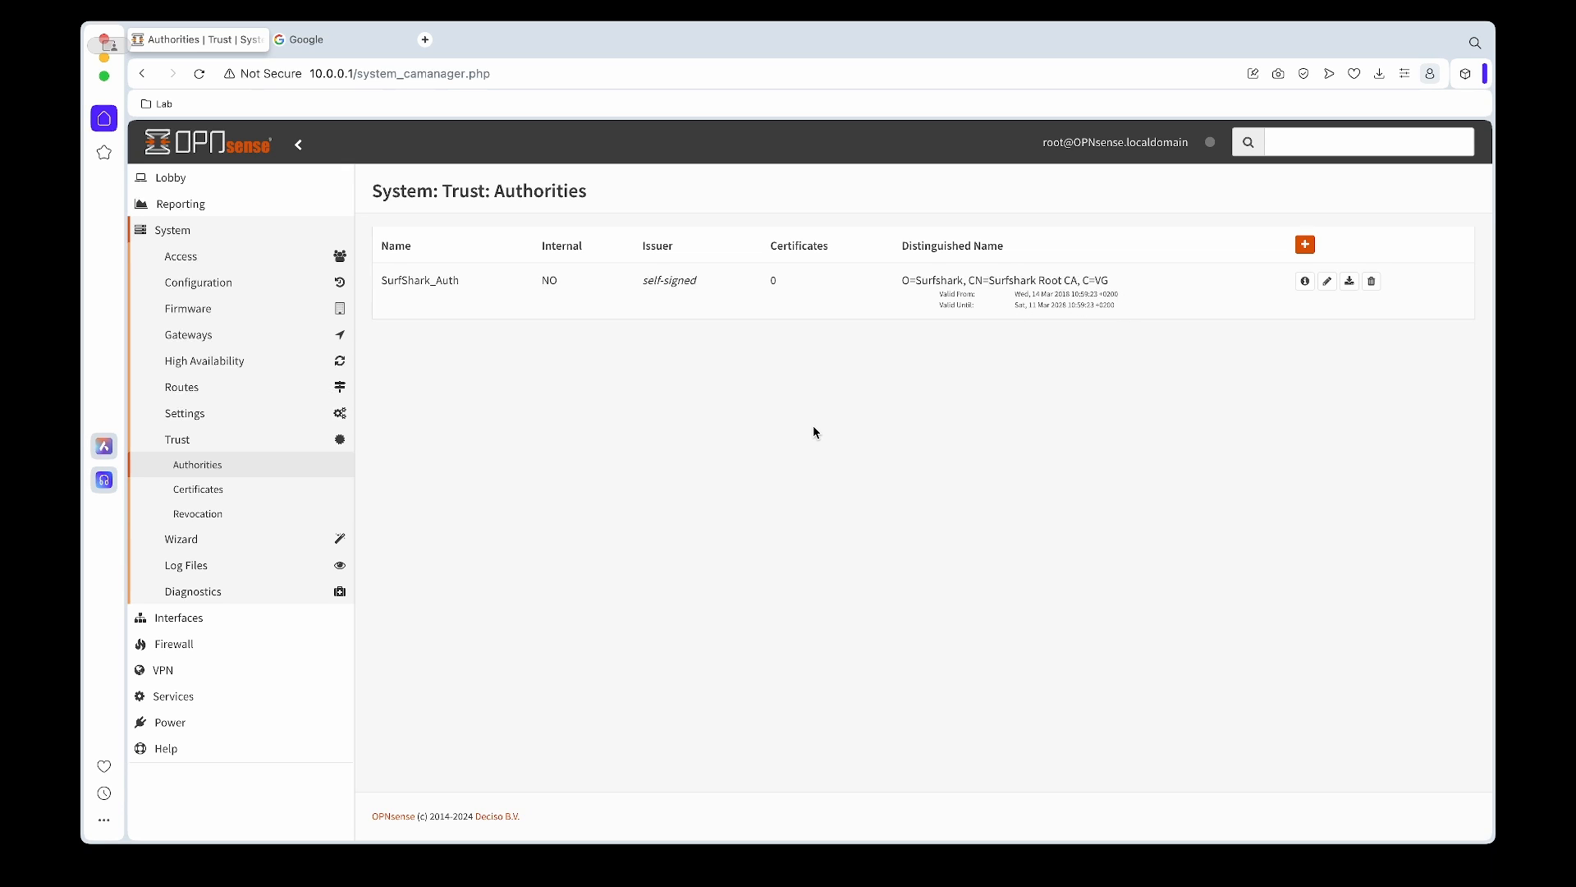
pyautogui.moveTo(402, 452)
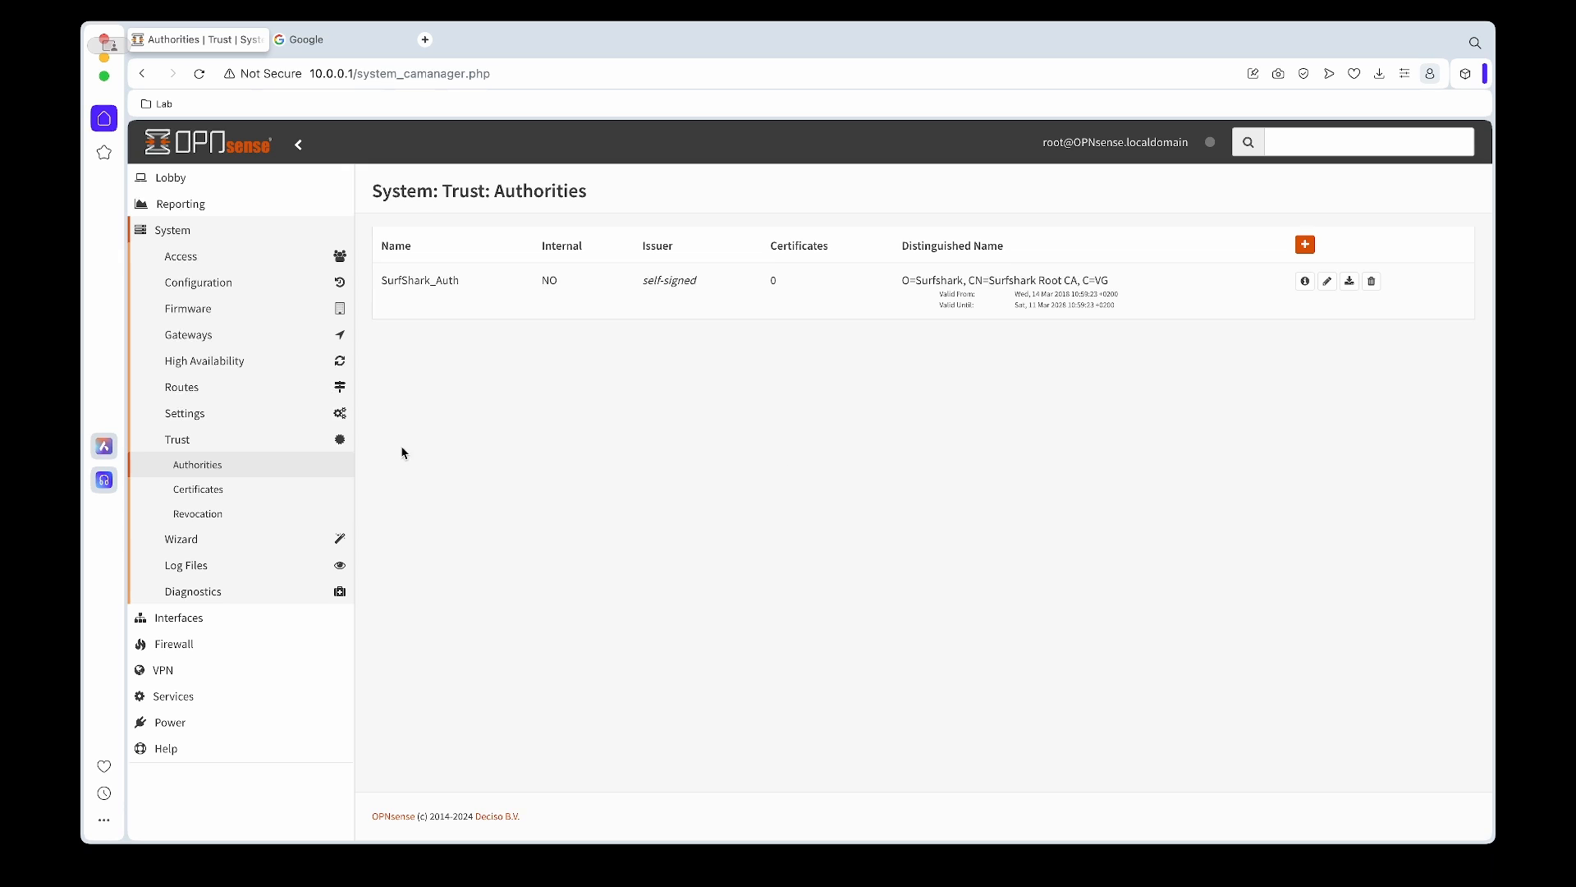
# Navigate to VPN > OpenVPN > Clients [legacy], currently listing no clients
pyautogui.click(171, 229)
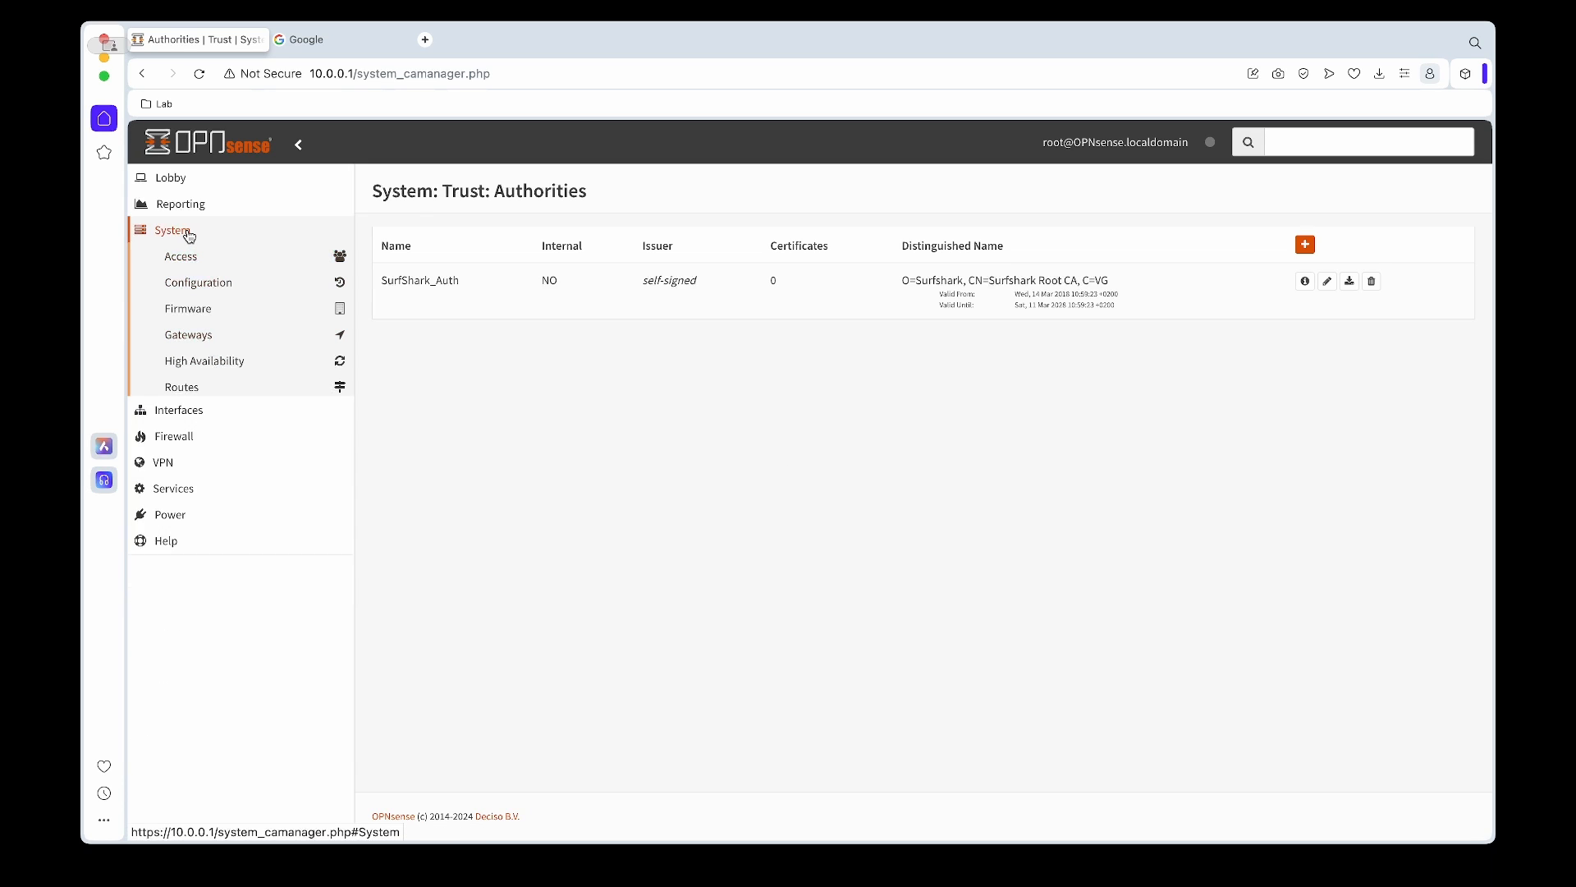
pyautogui.click(171, 230)
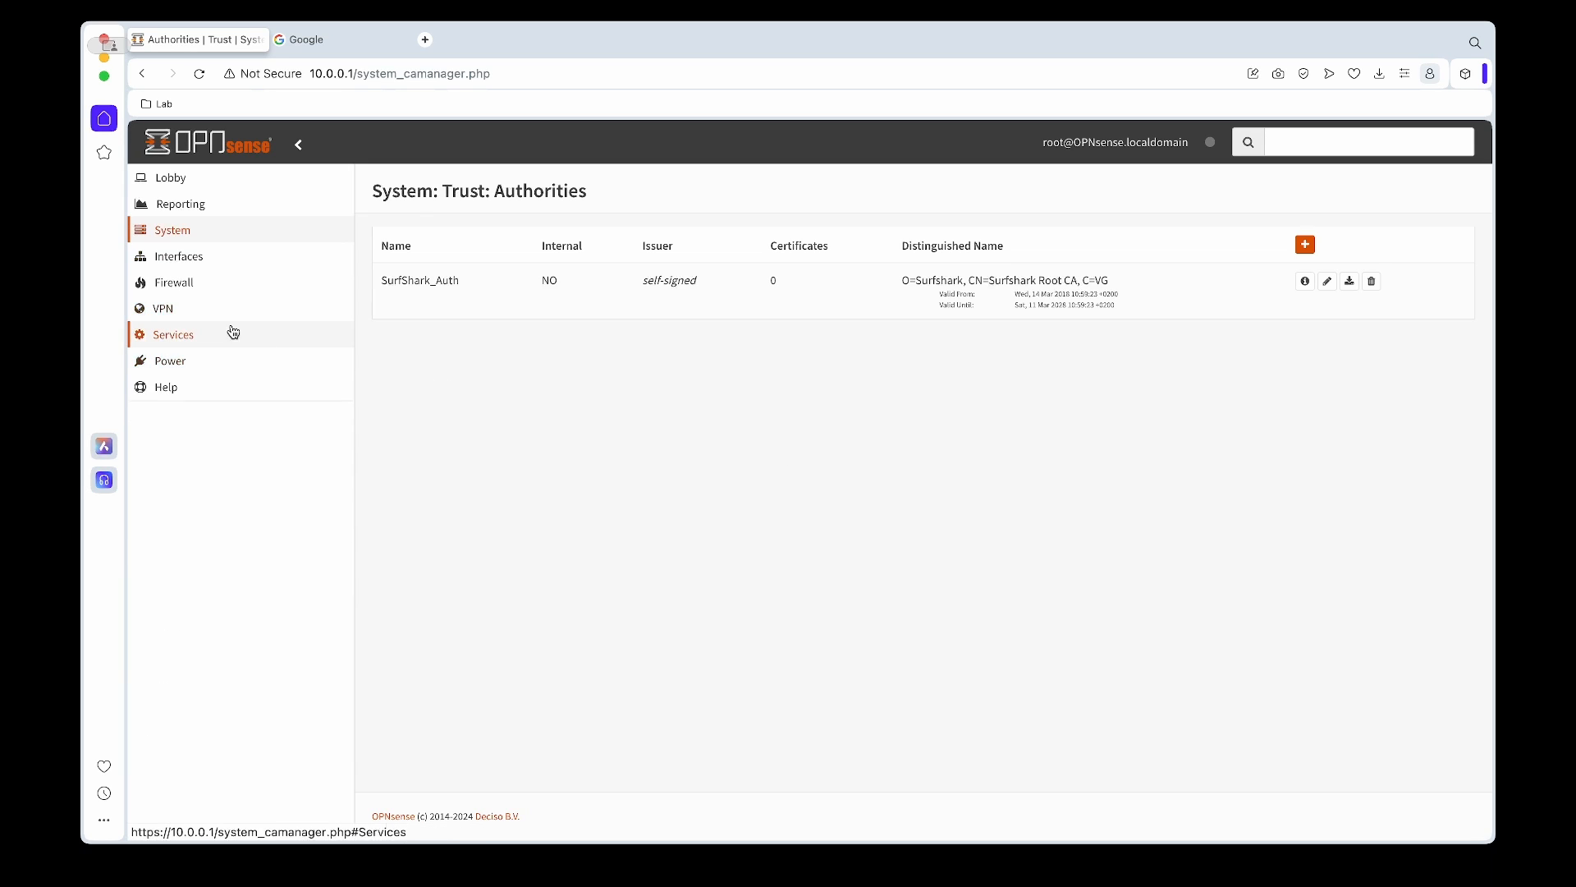
pyautogui.click(163, 308)
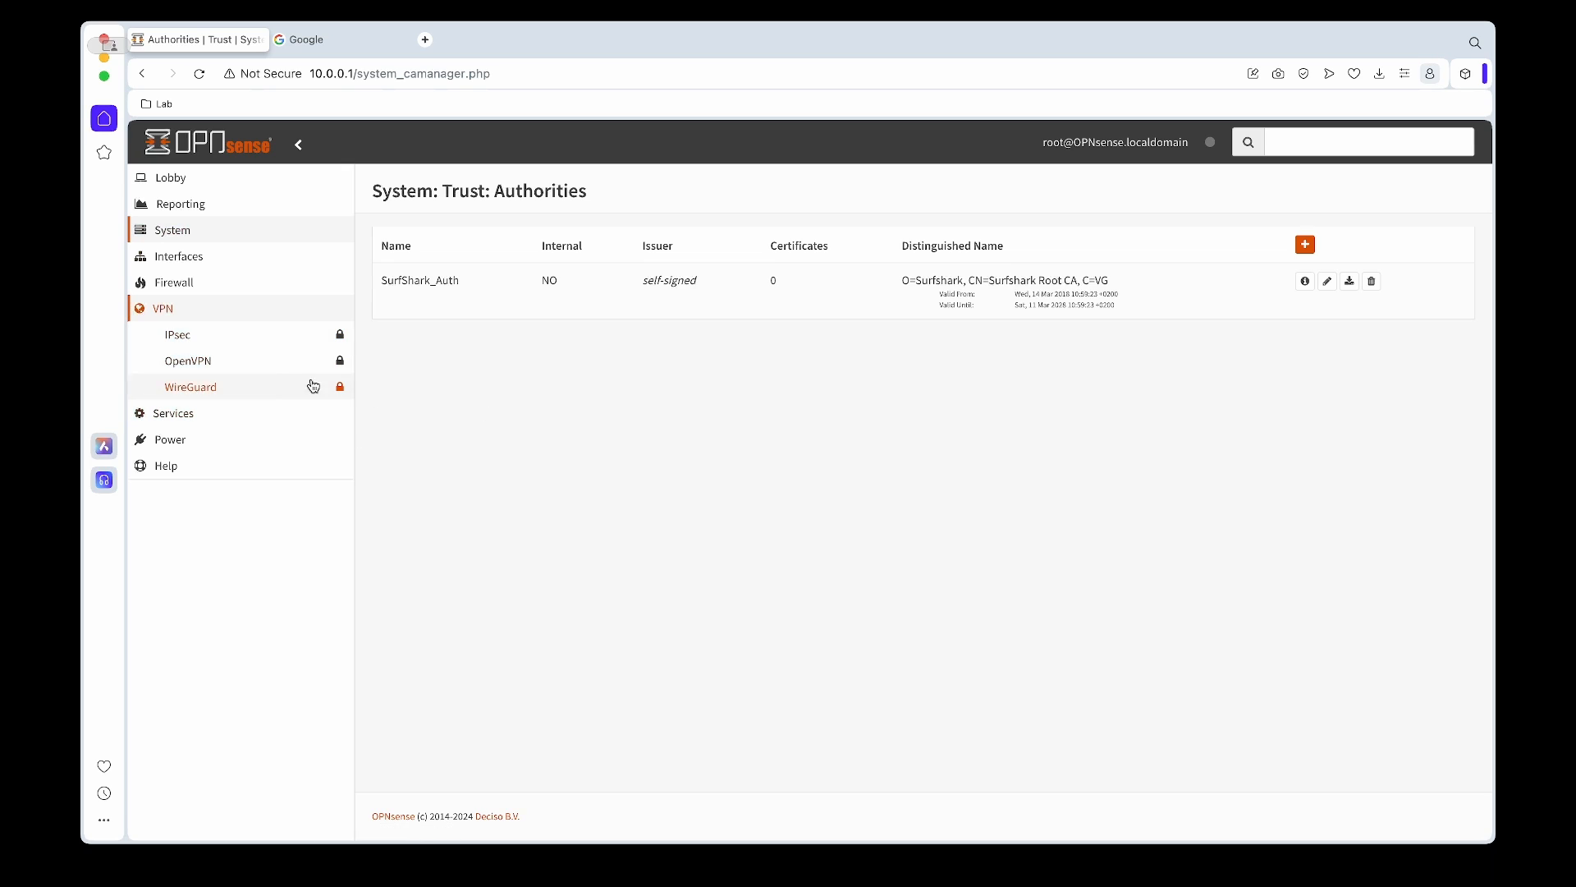
pyautogui.click(187, 359)
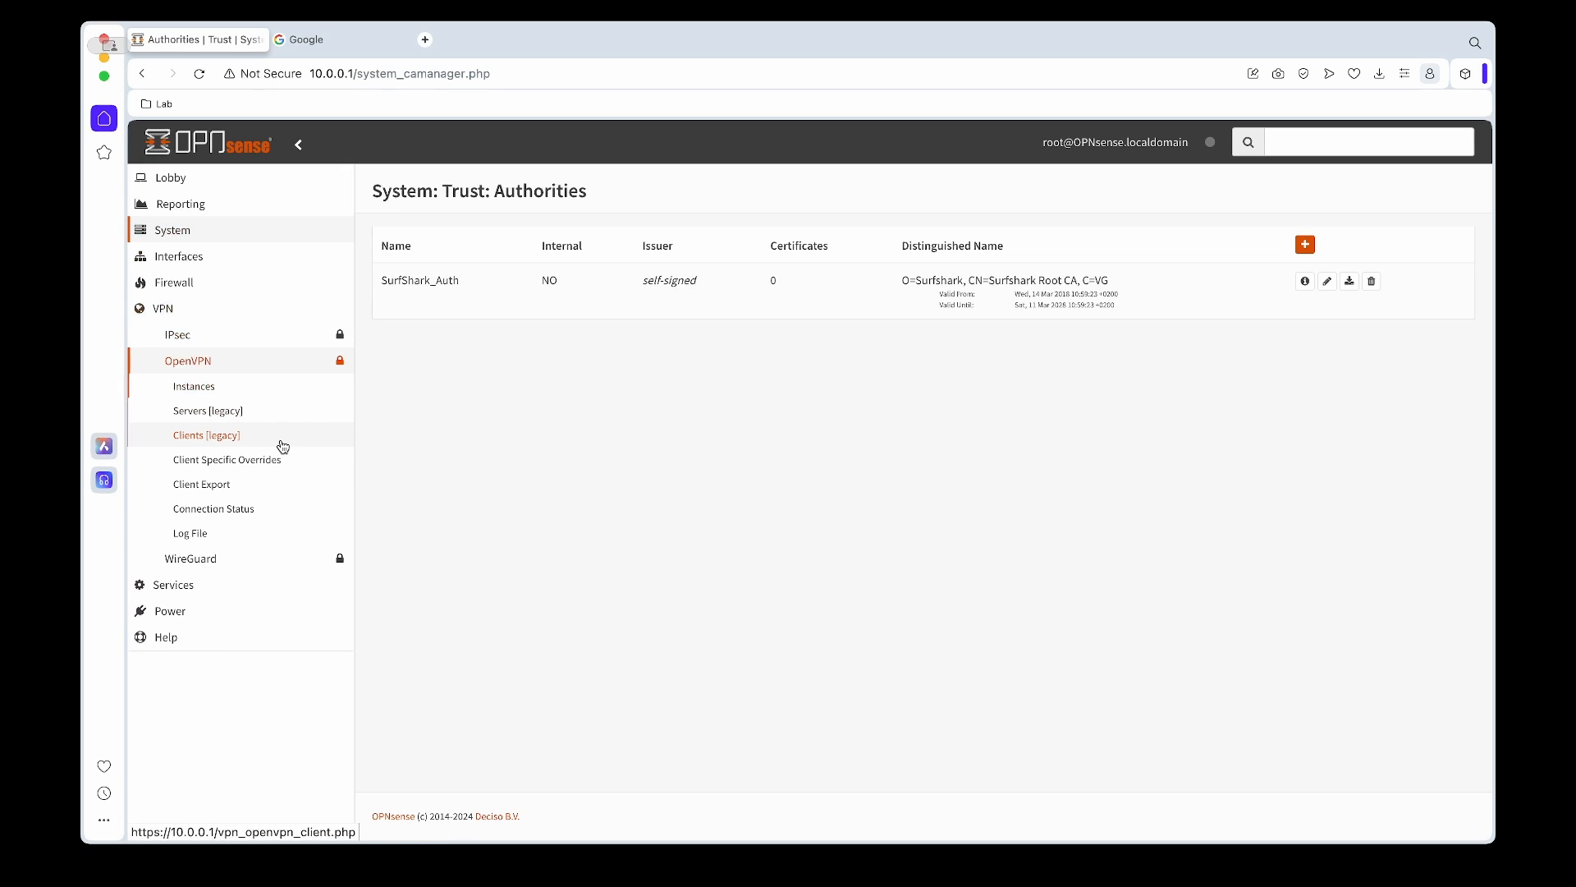
pyautogui.click(205, 434)
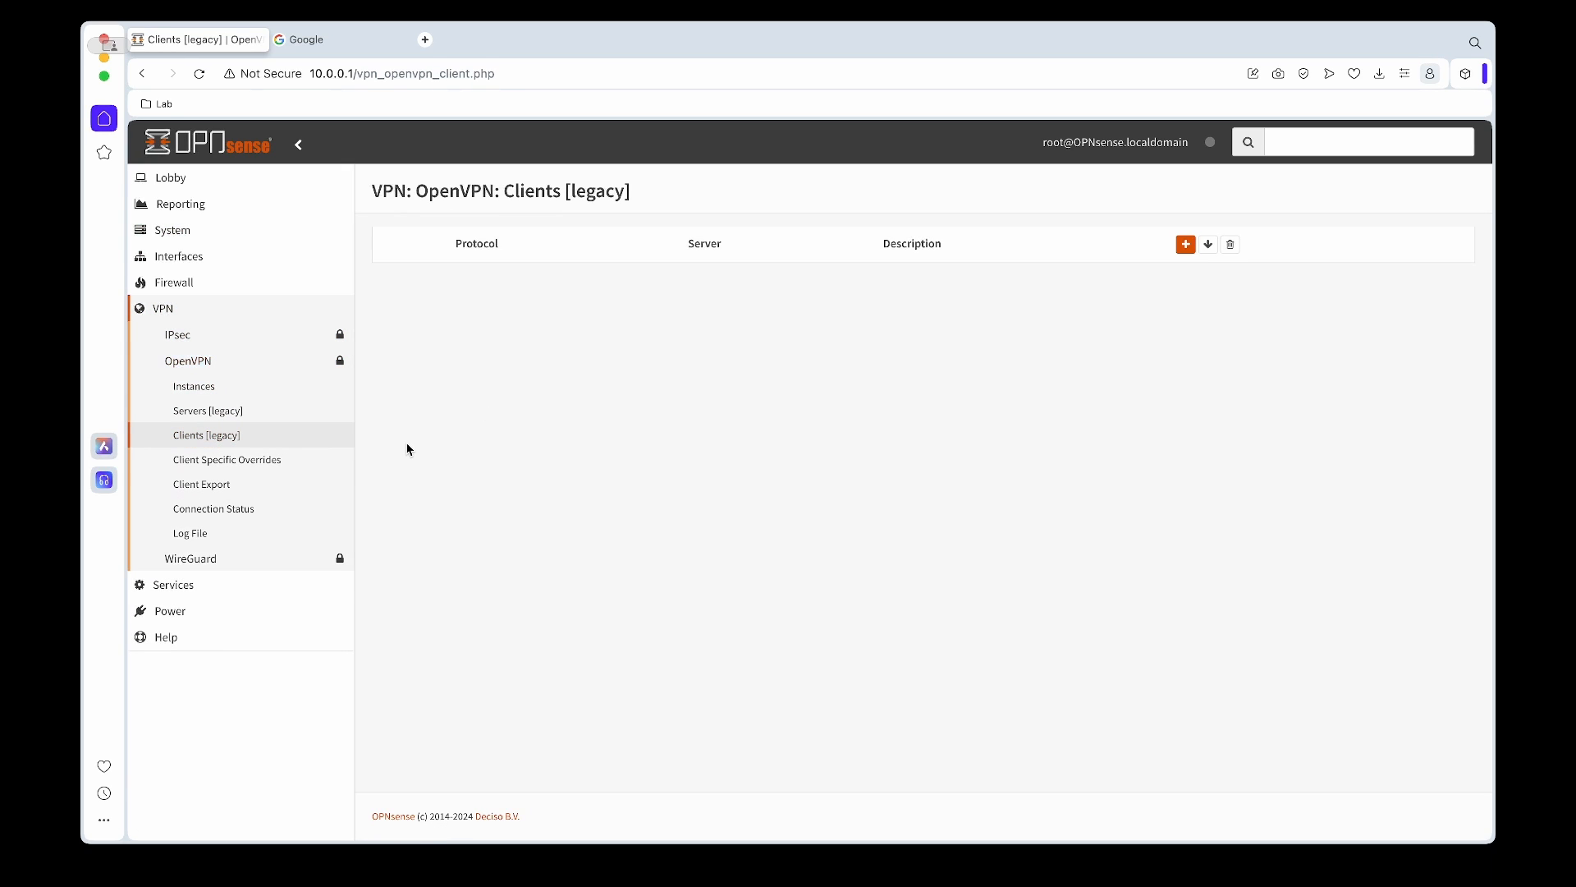
pyautogui.moveTo(426, 450)
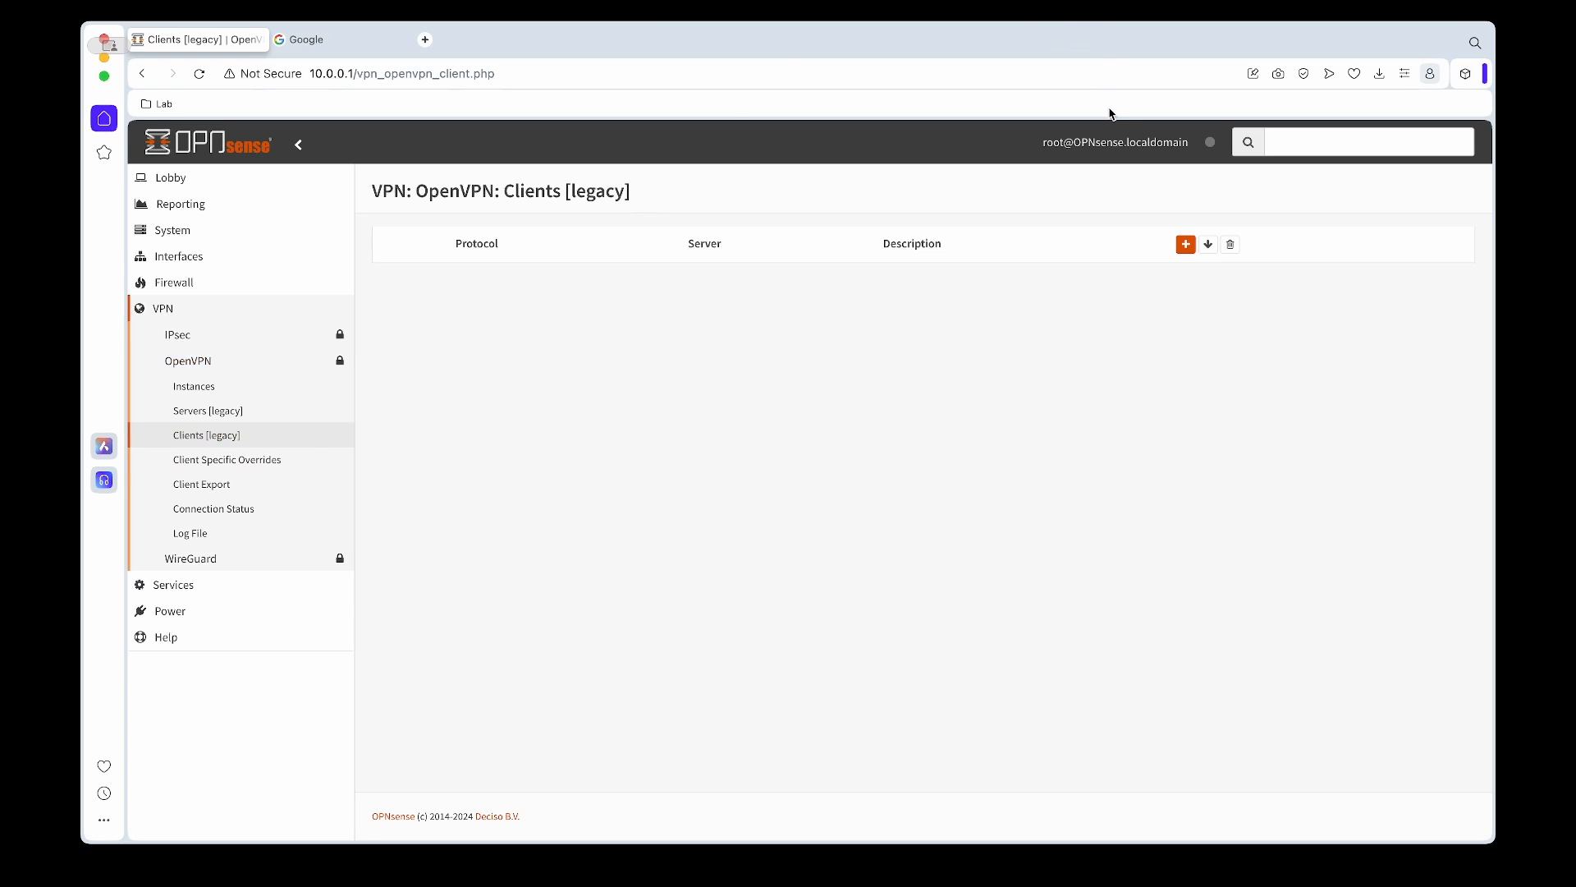
pyautogui.moveTo(717, 426)
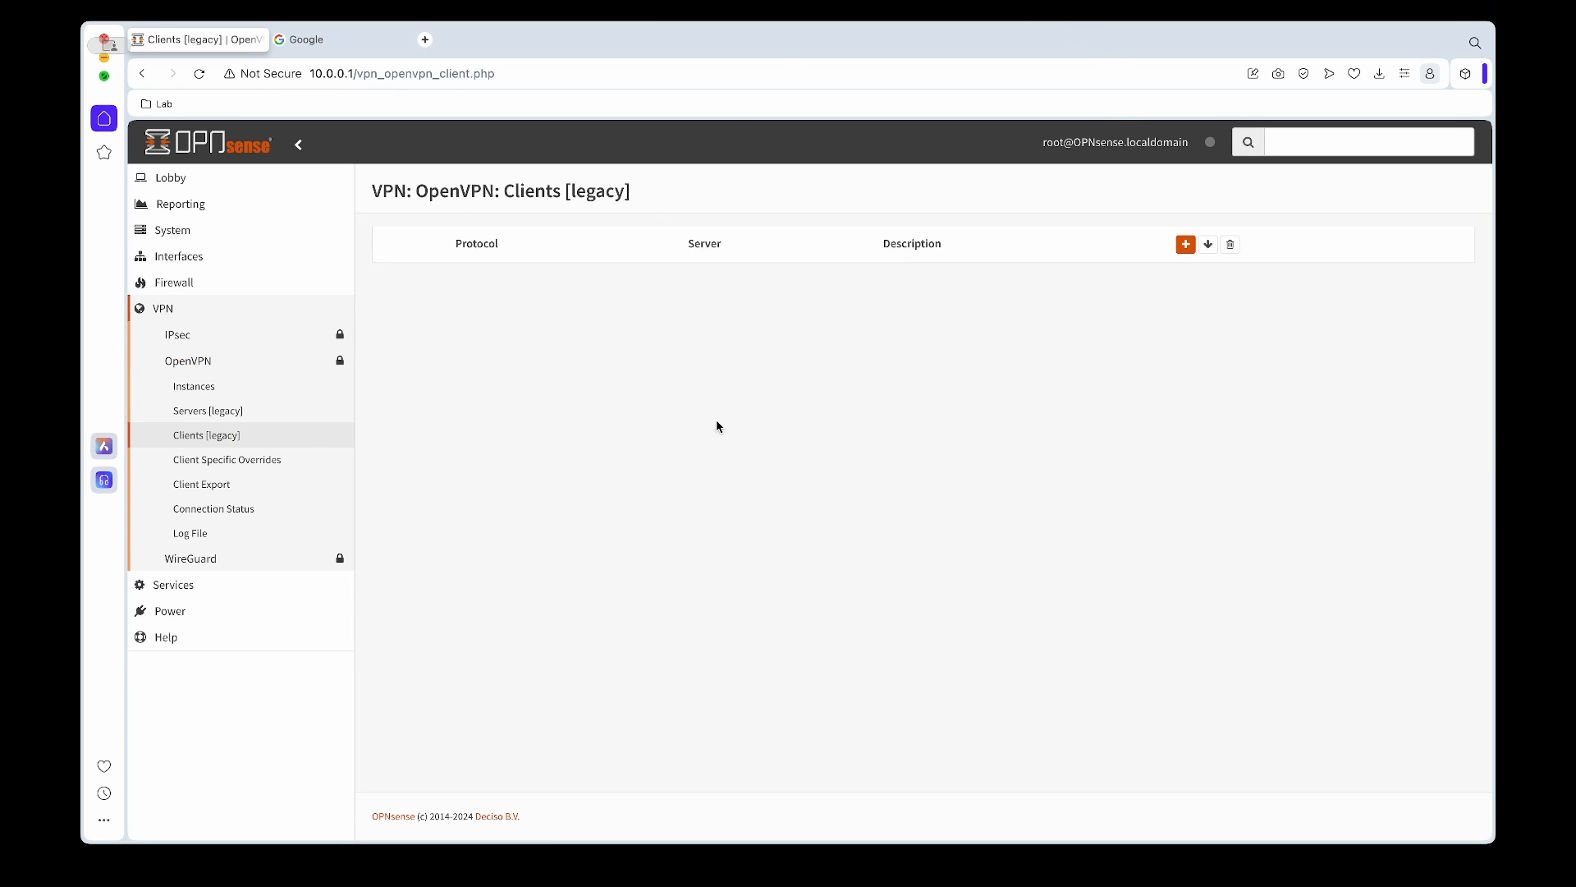
# Add a new OpenVPN client and describe it SurfShark_UK
pyautogui.click(1186, 243)
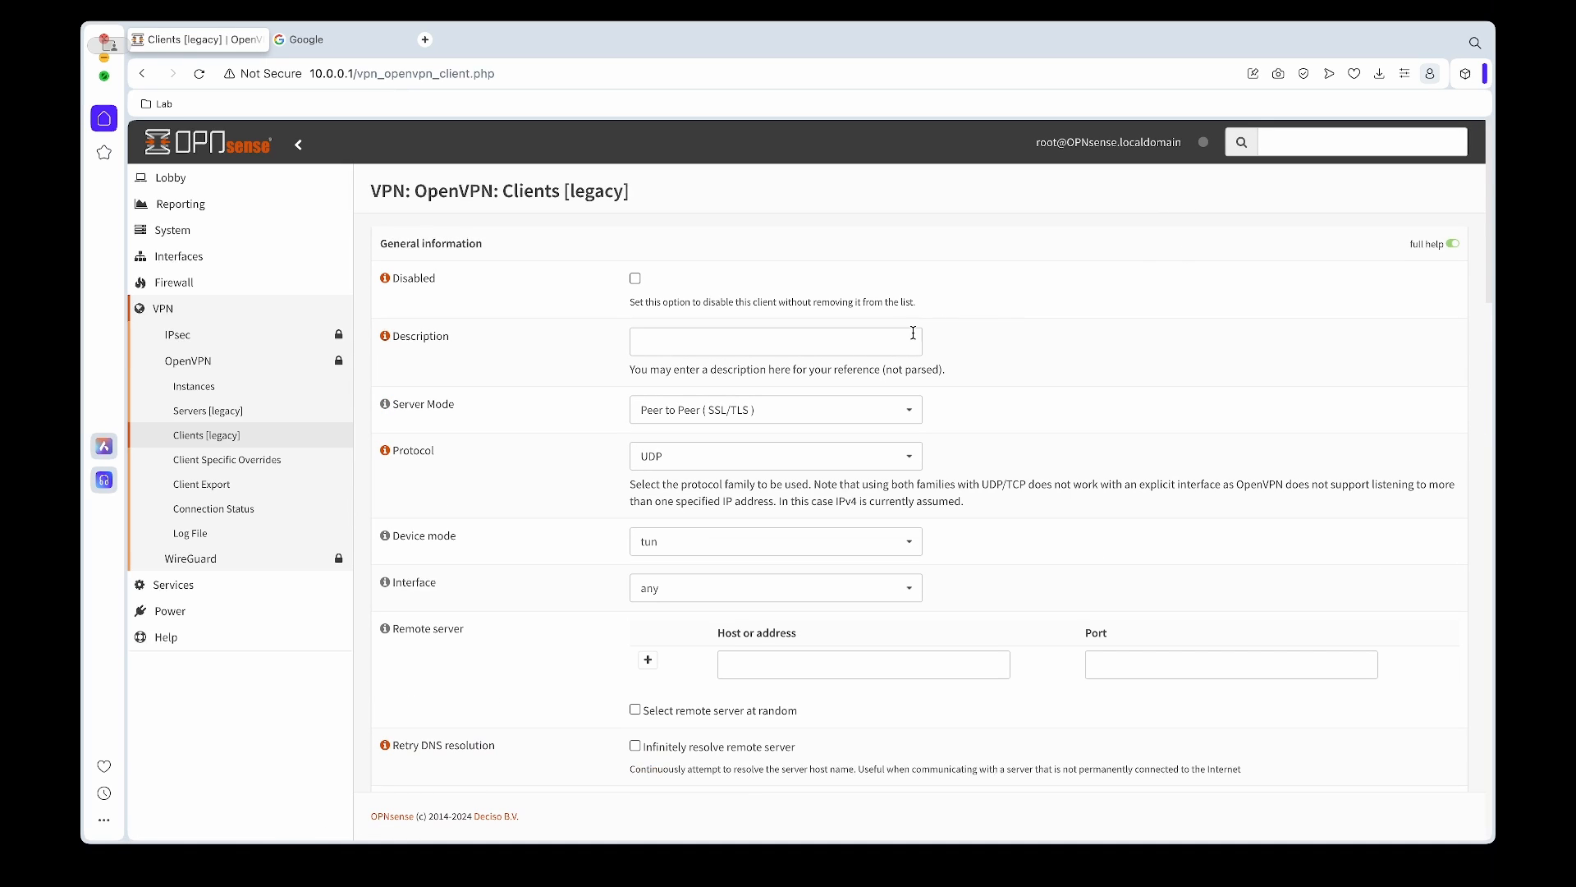
pyautogui.write('s')
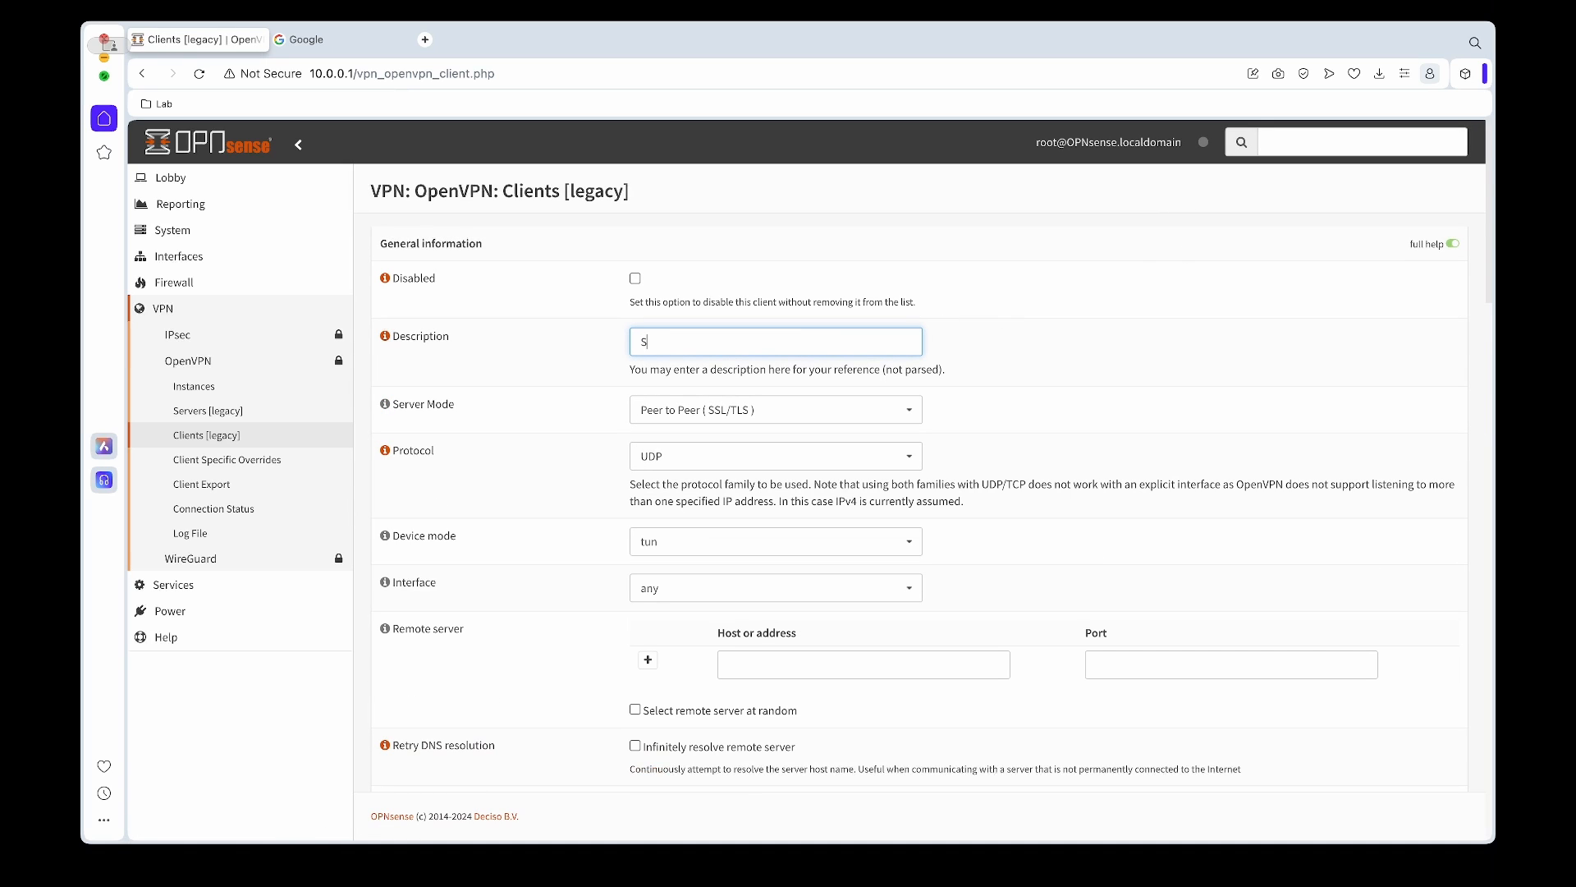
pyautogui.write('urfShark_UK')
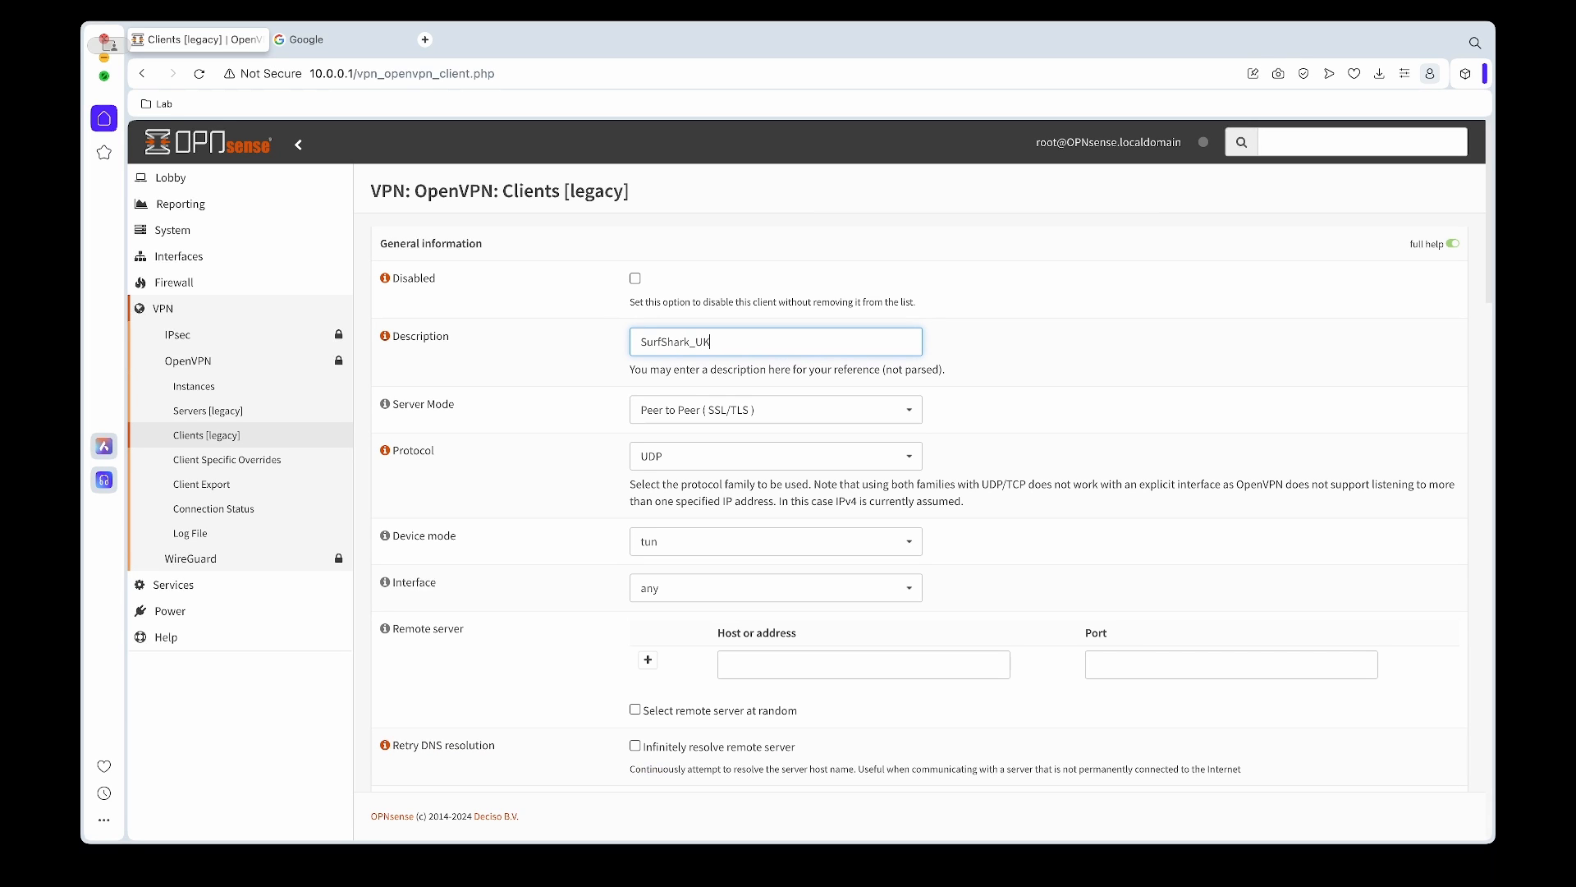
pyautogui.scroll(-3)
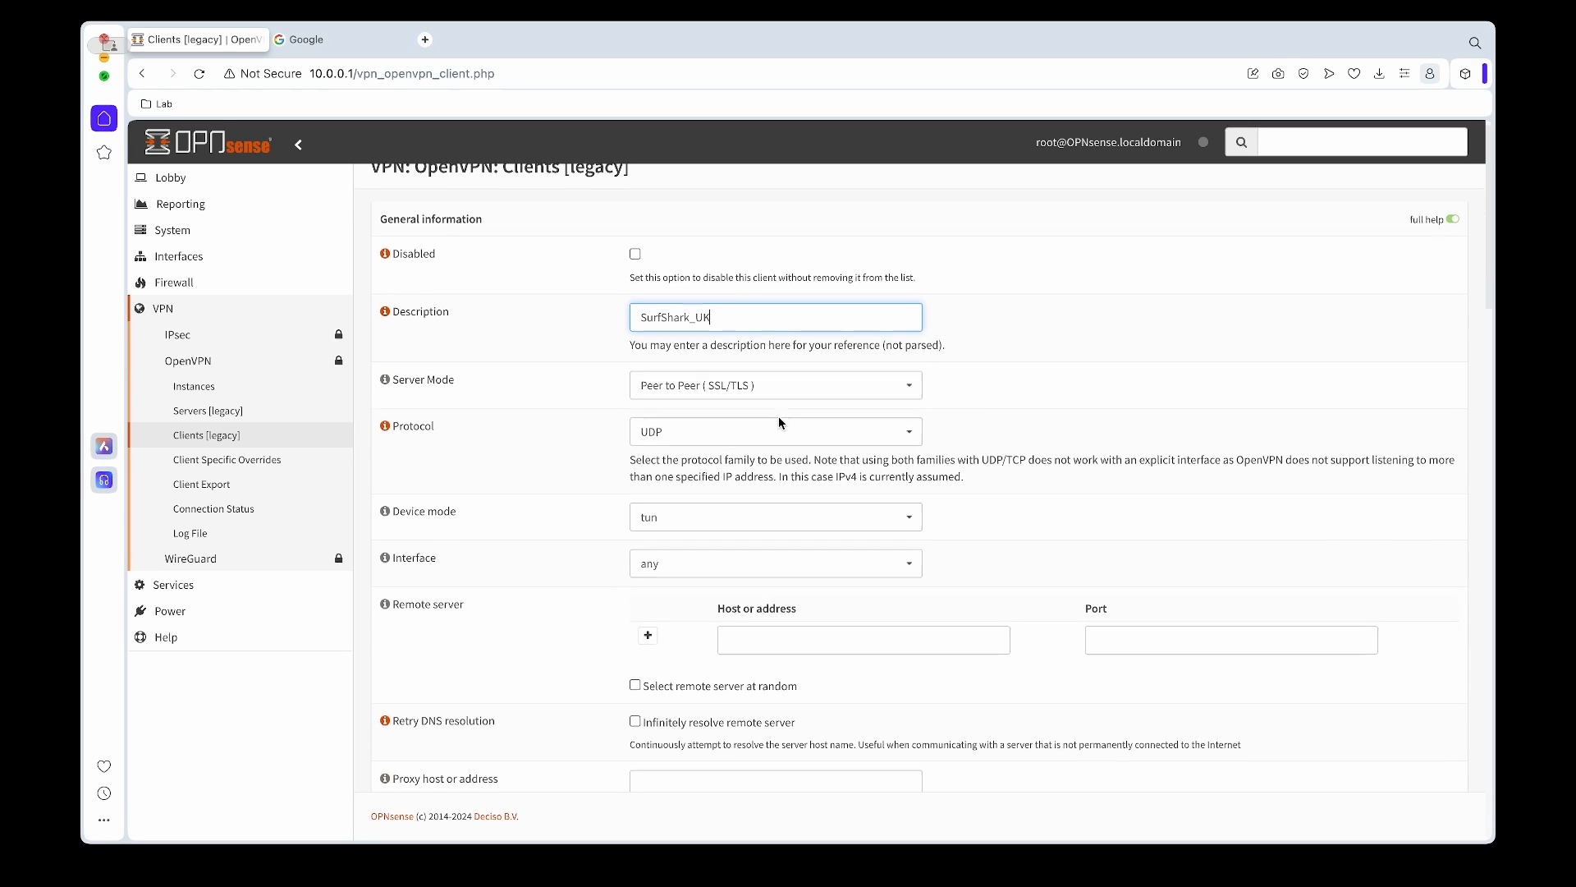
pyautogui.scroll(-3)
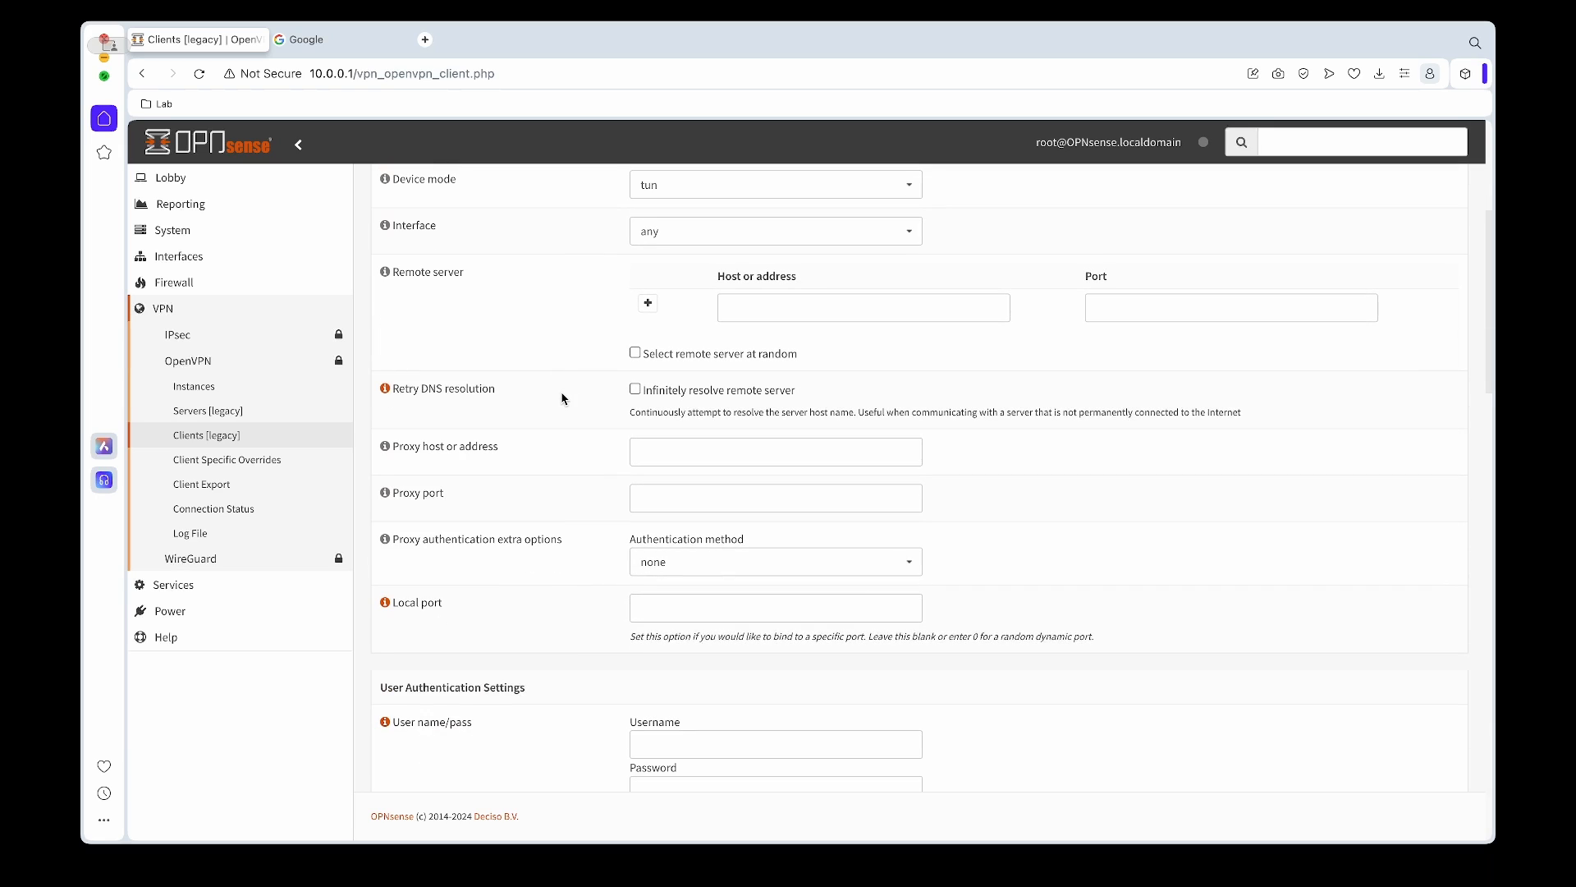
pyautogui.click(863, 306)
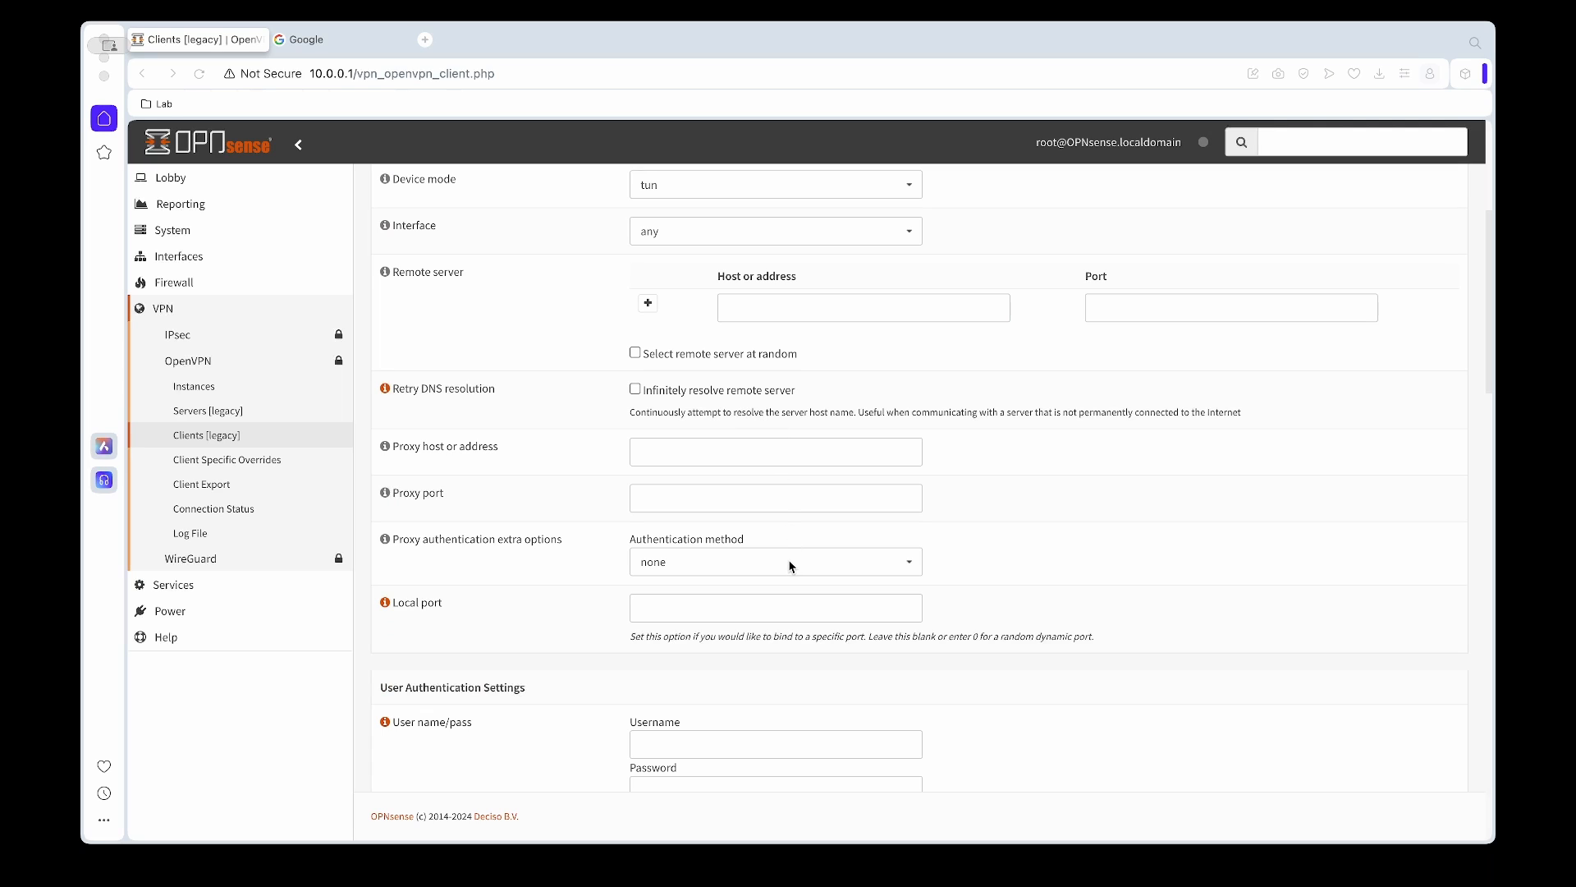
# Set remote host uk-lon.prod.surfshark.com on port 1194 and enter the VPN account username
pyautogui.click(863, 308)
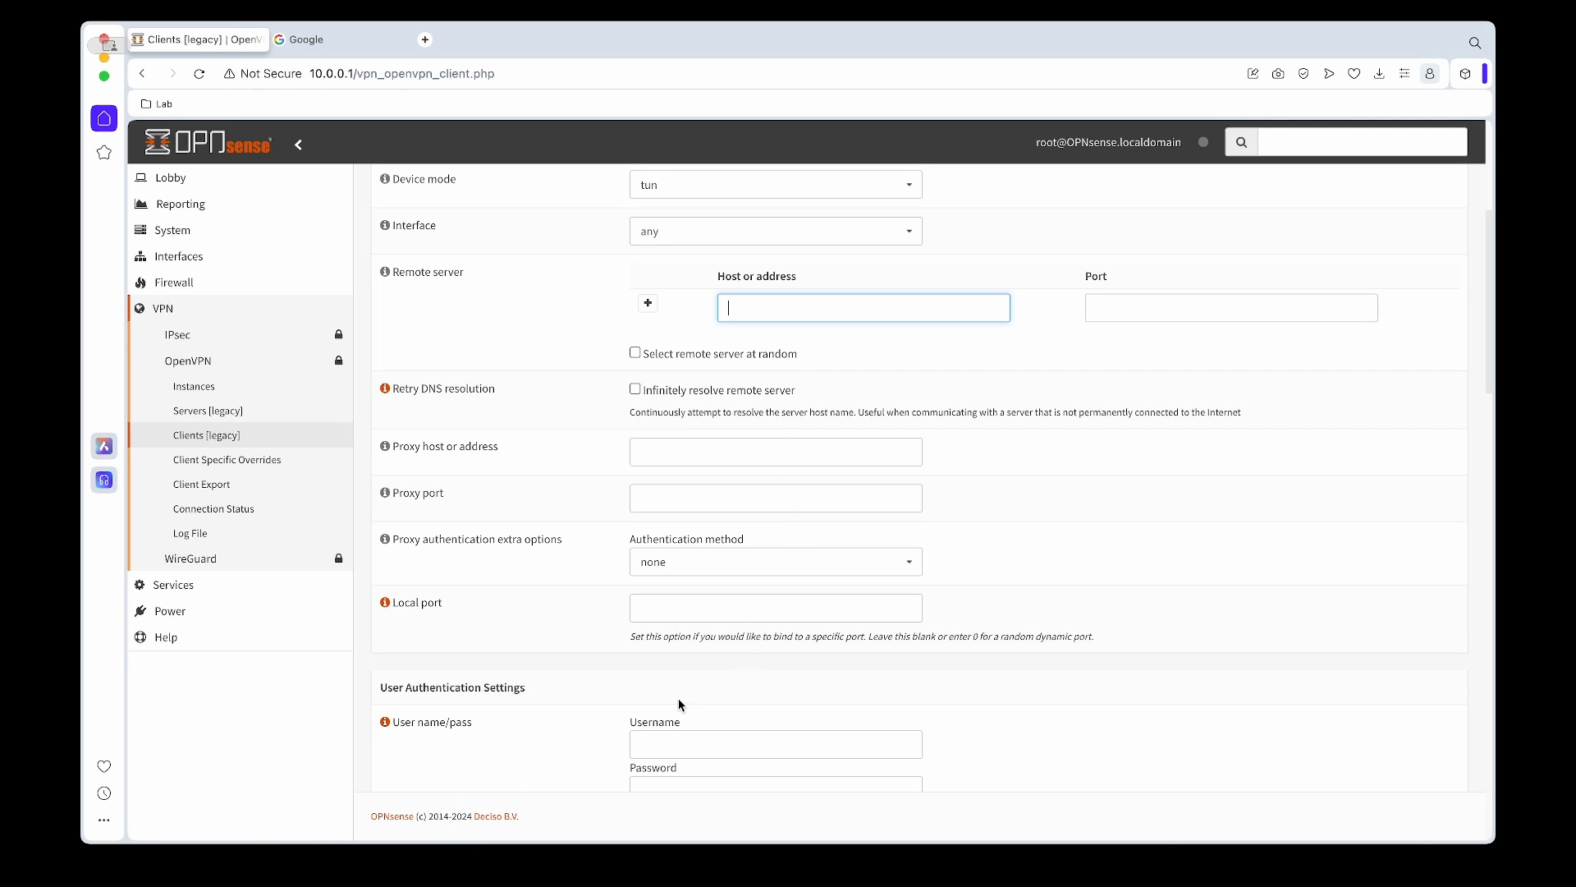
pyautogui.write('uk-lon.prod.surfshark.com')
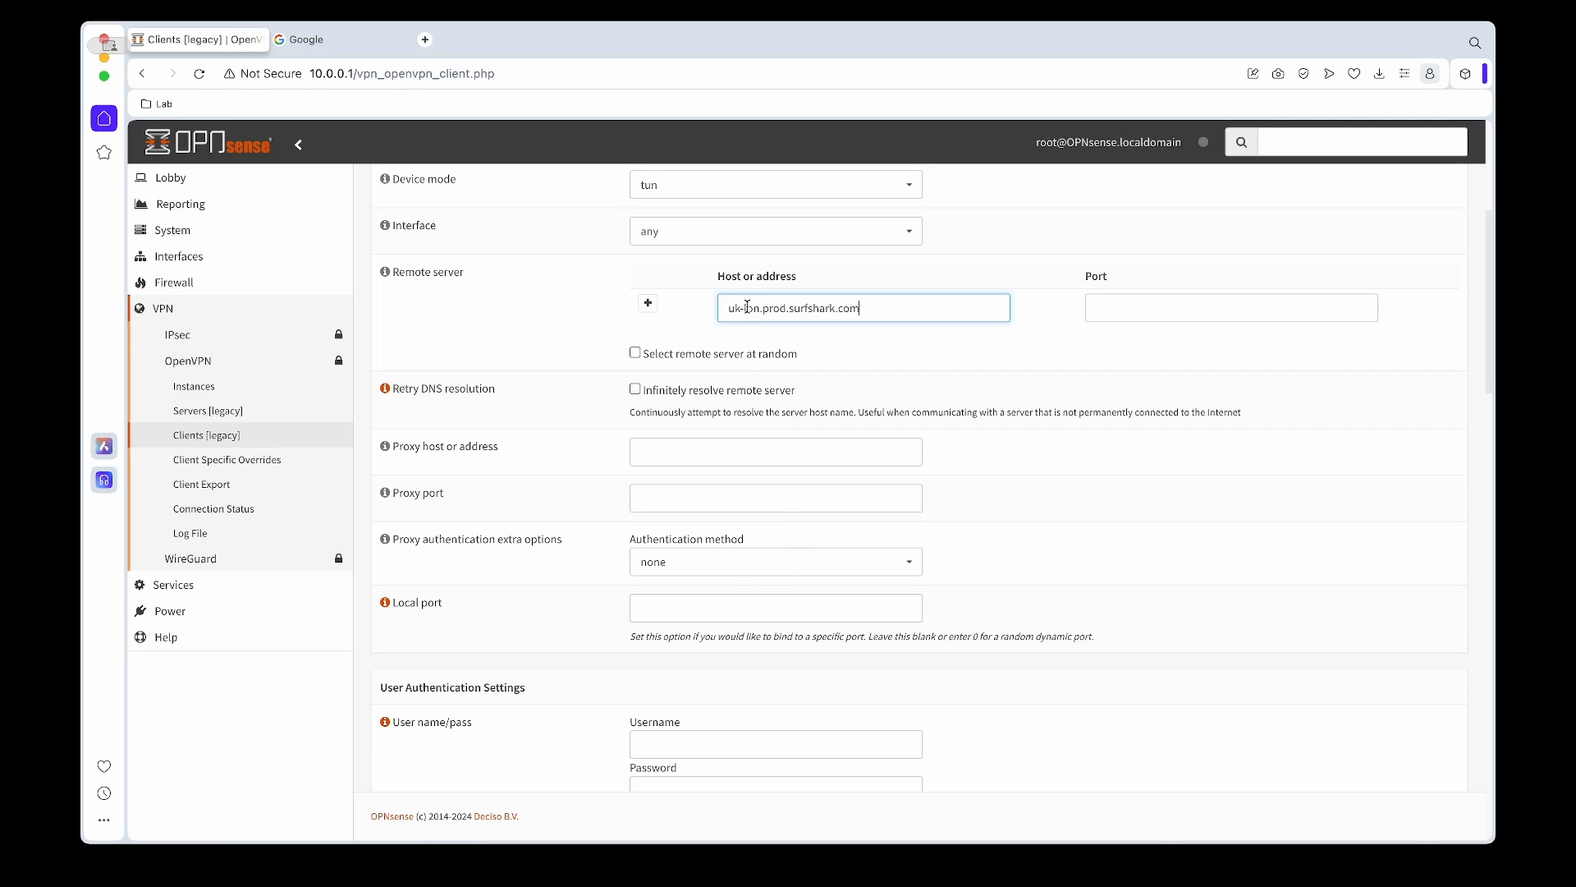
pyautogui.write('1')
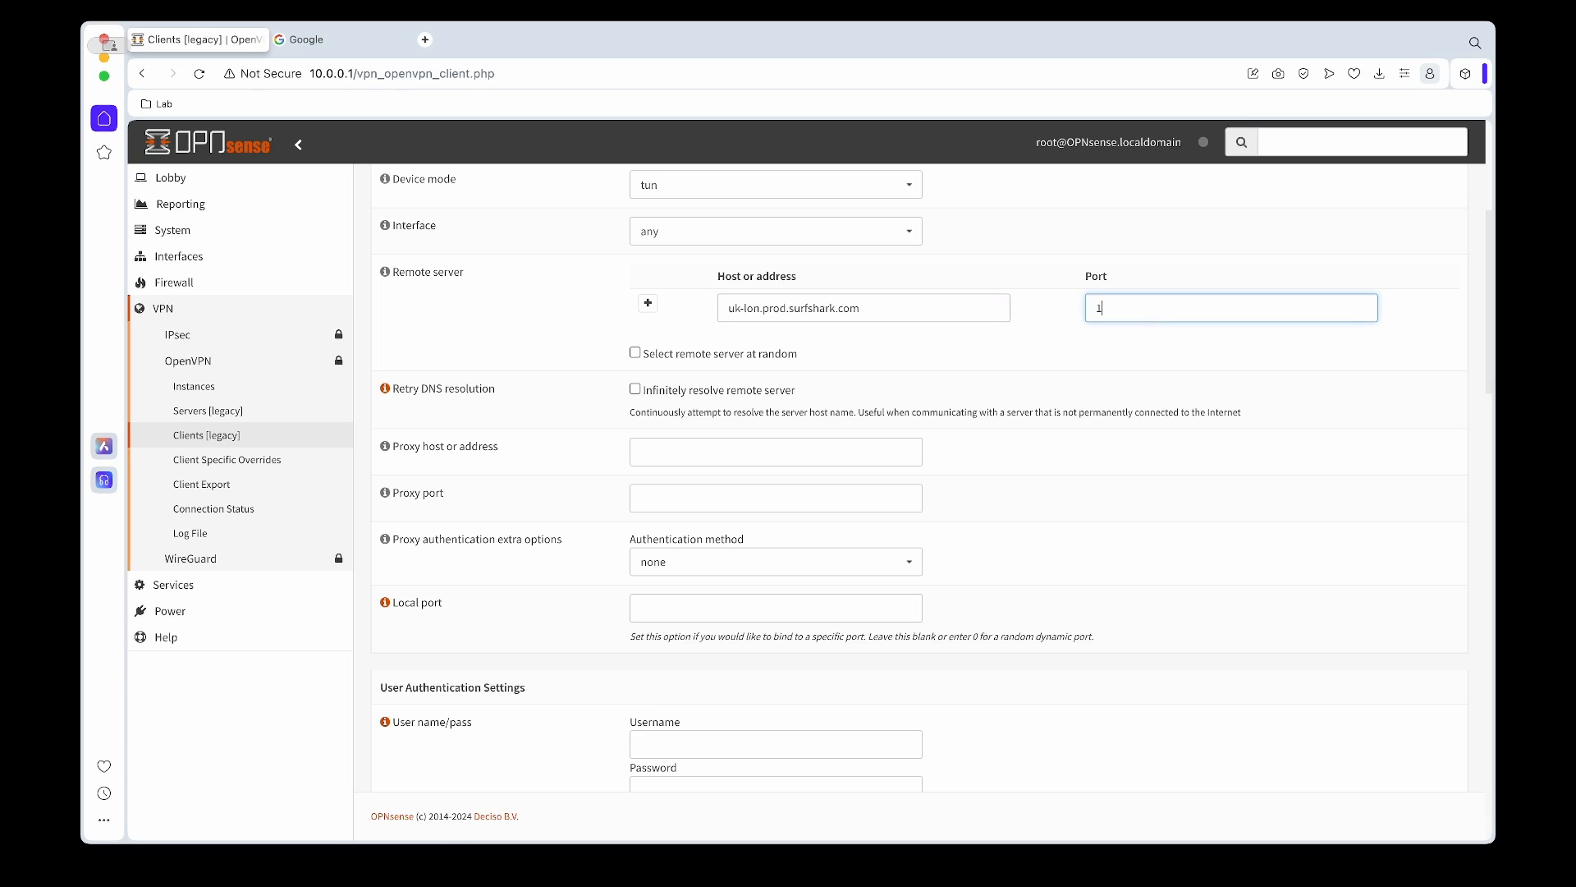
pyautogui.write('194')
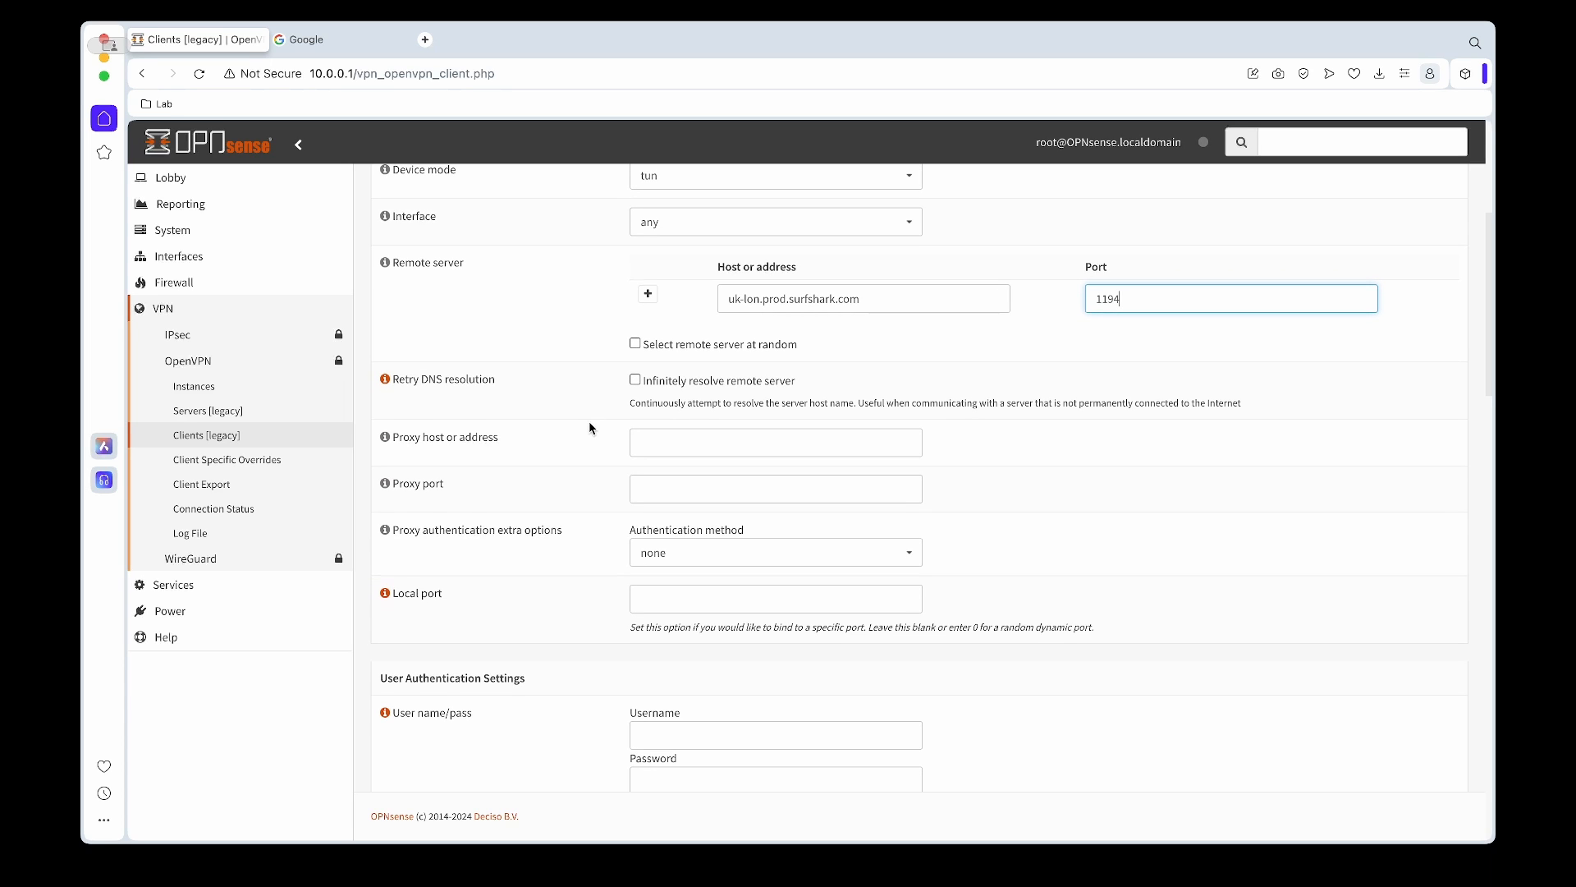
pyautogui.scroll(-3)
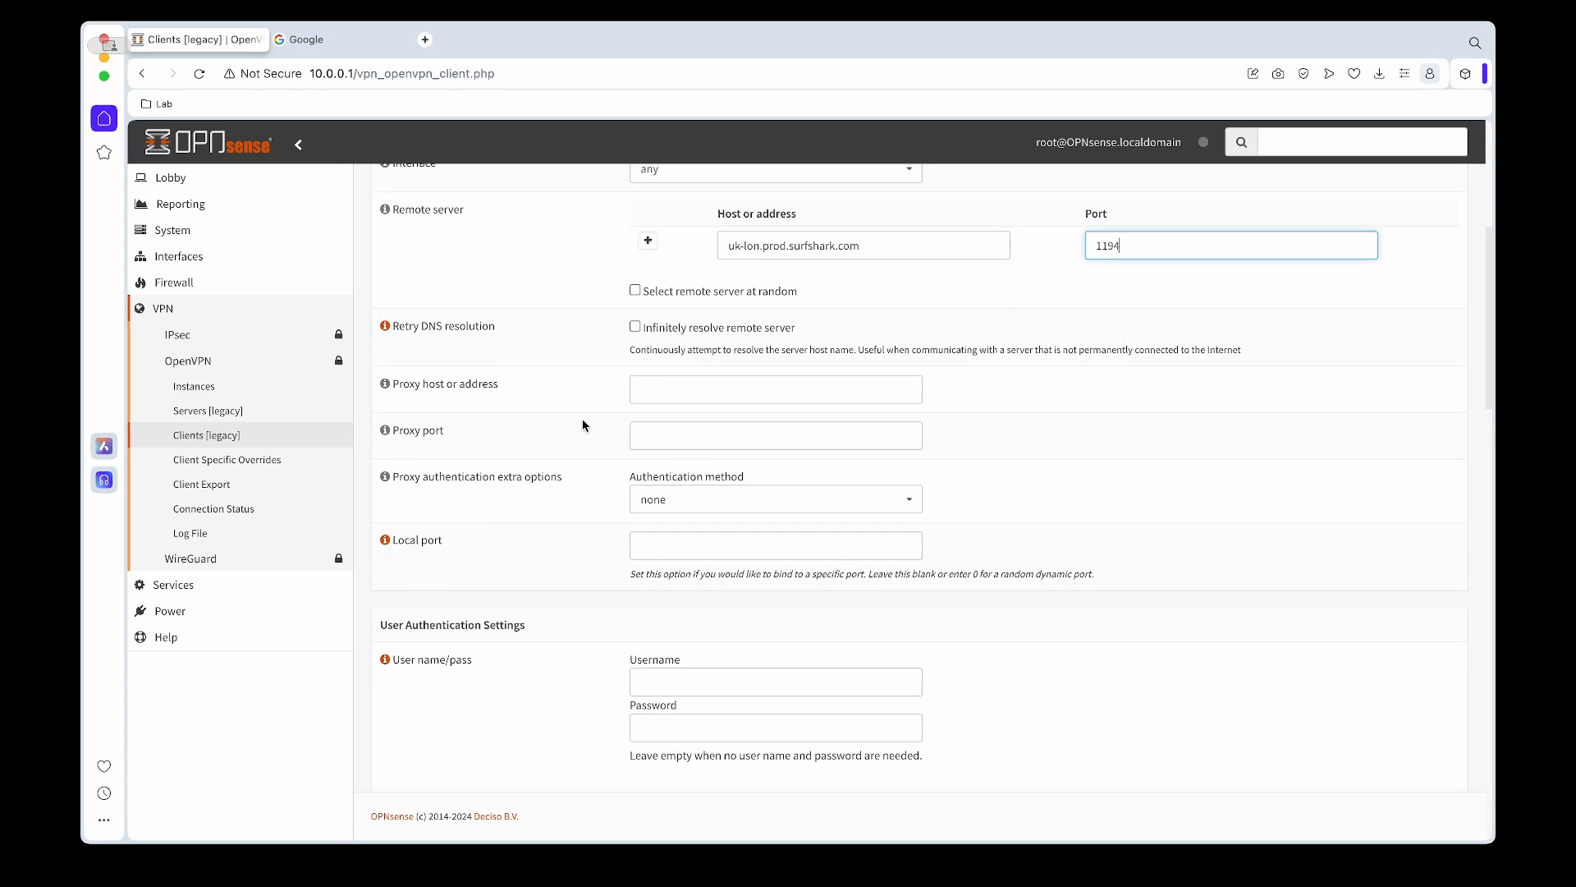
pyautogui.scroll(-3)
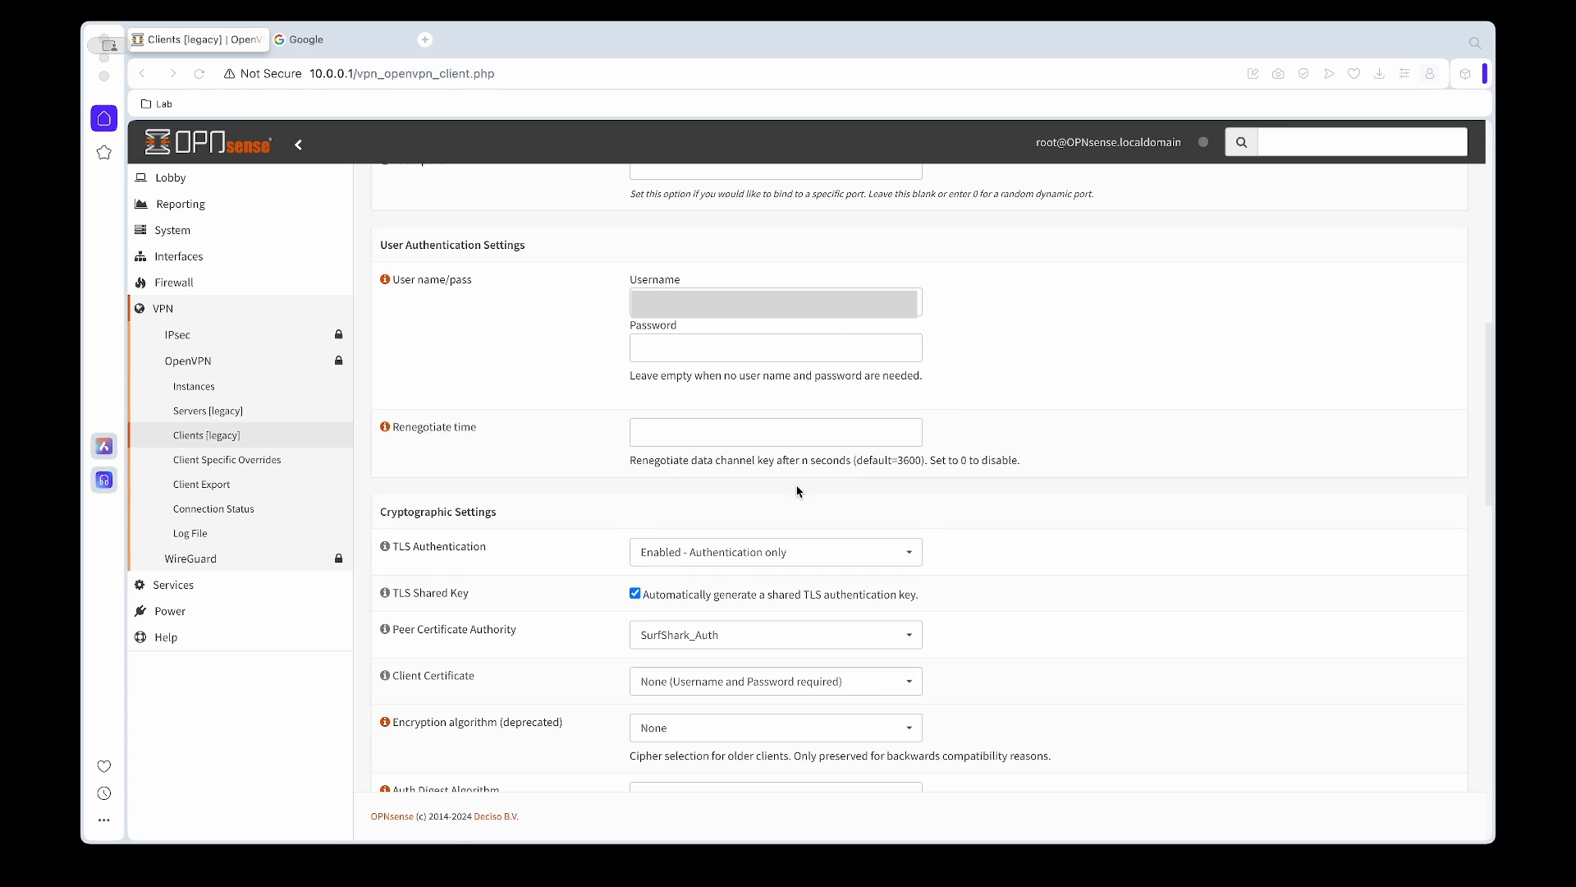
pyautogui.click(774, 301)
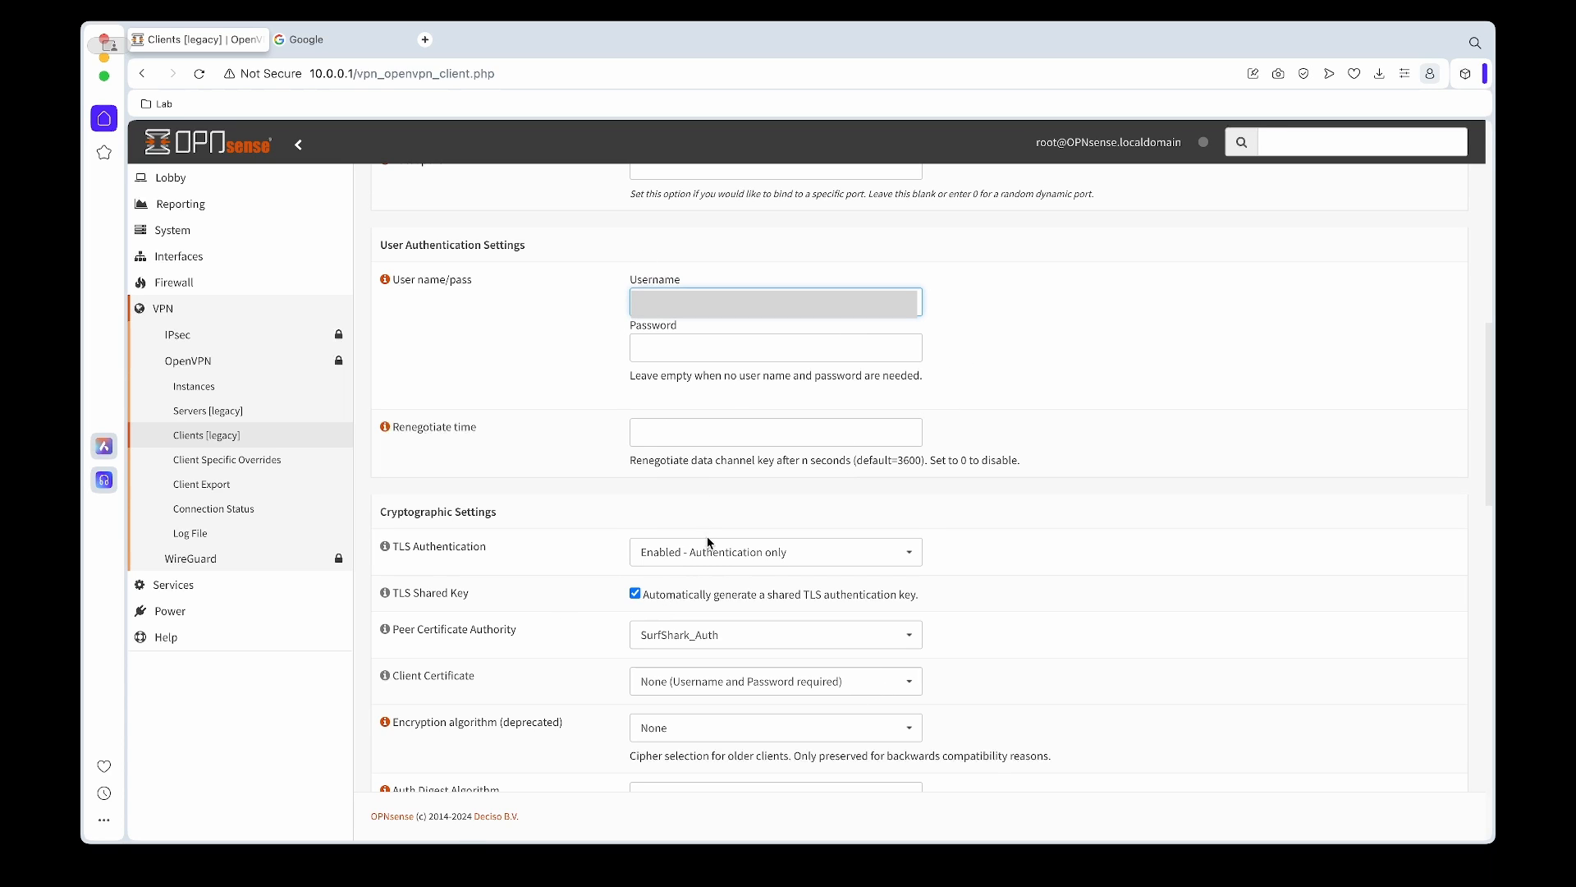
pyautogui.moveTo(410, 858)
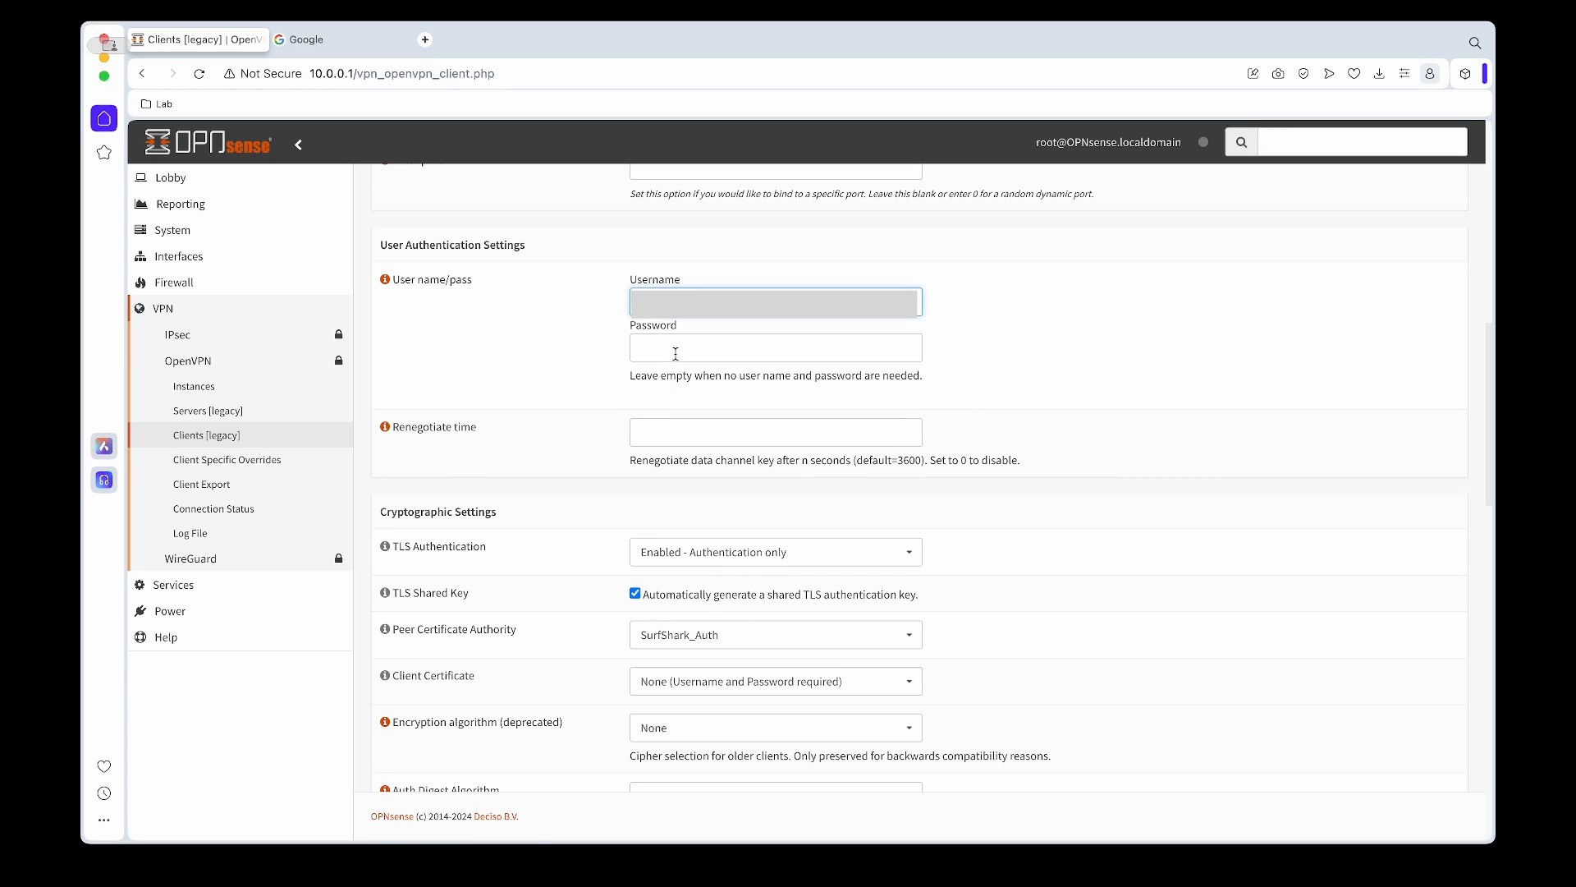
pyautogui.scroll(-3)
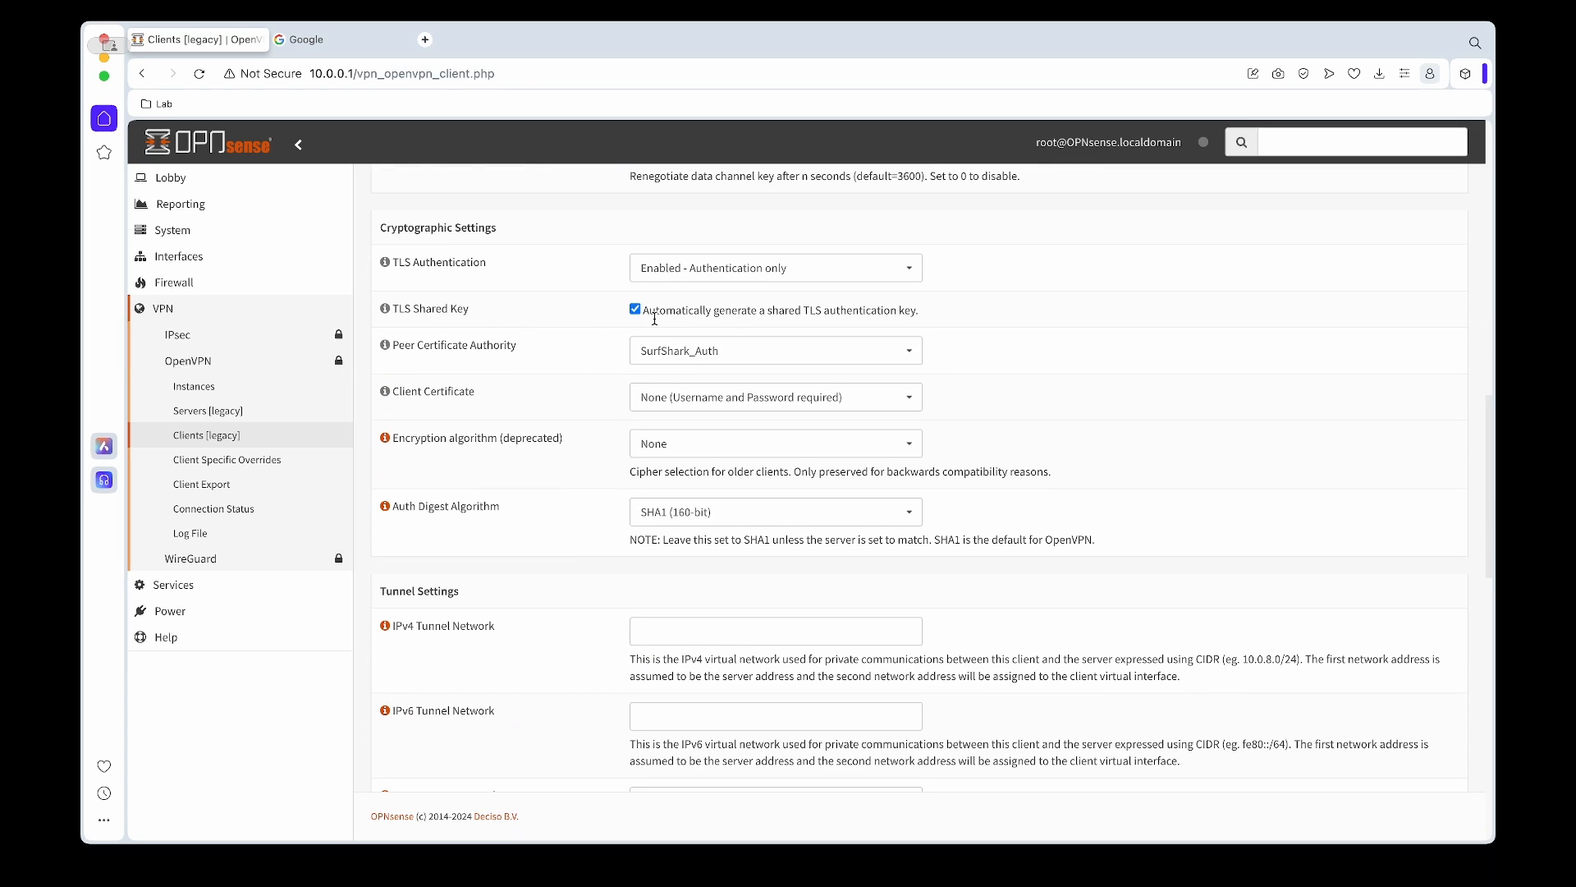
# Disable automatic TLS key generation and paste Surfshark's static TLS shared key
pyautogui.click(634, 309)
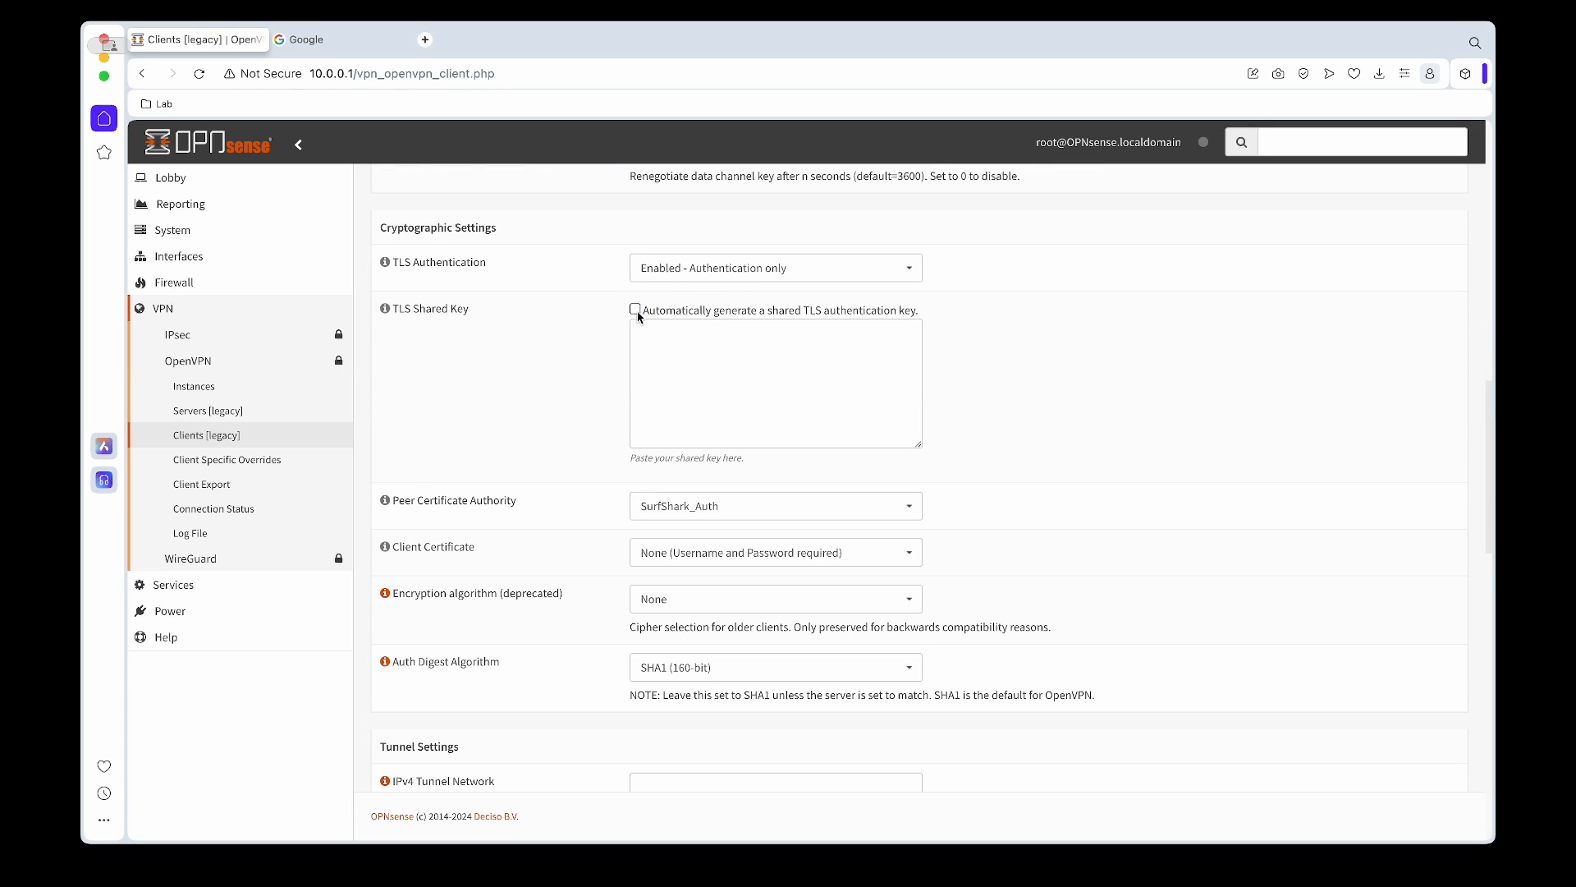
pyautogui.click(774, 380)
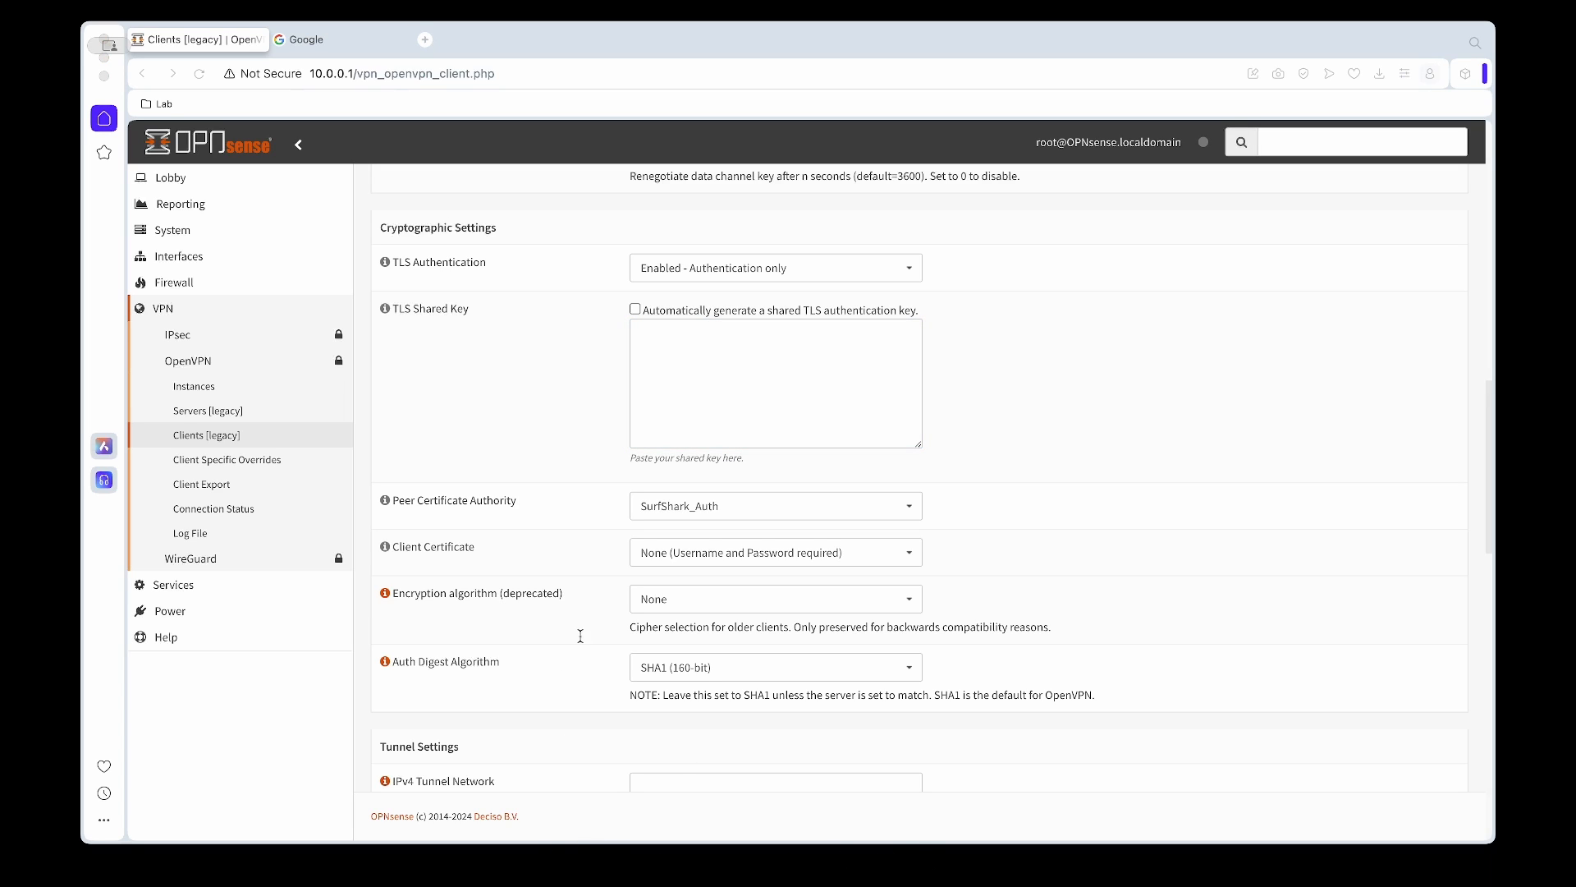
pyautogui.moveTo(460, 859)
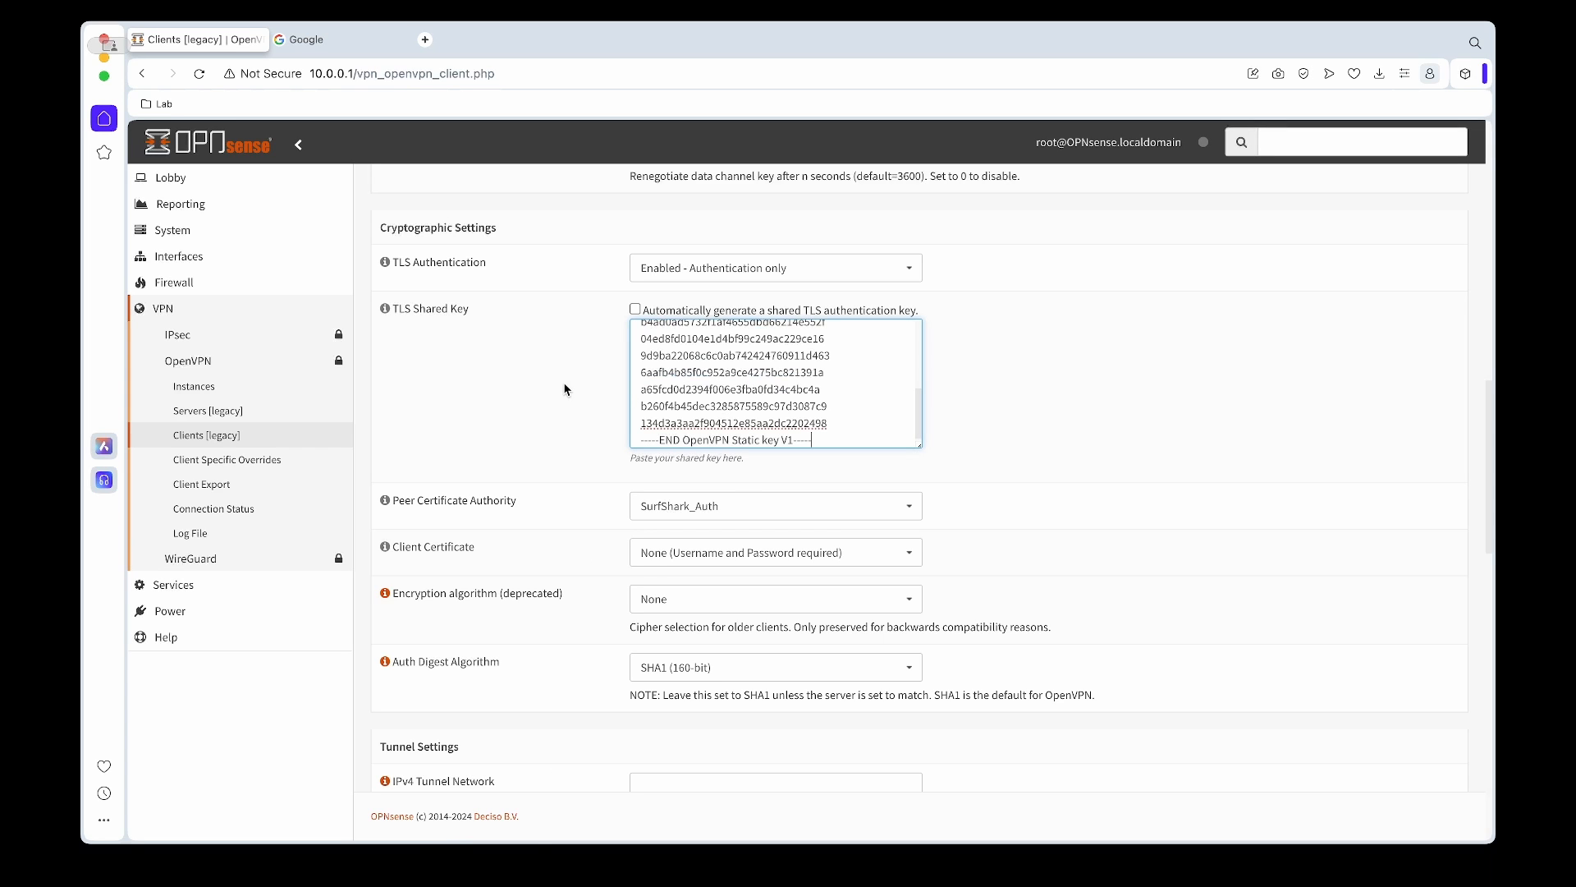
pyautogui.scroll(-3)
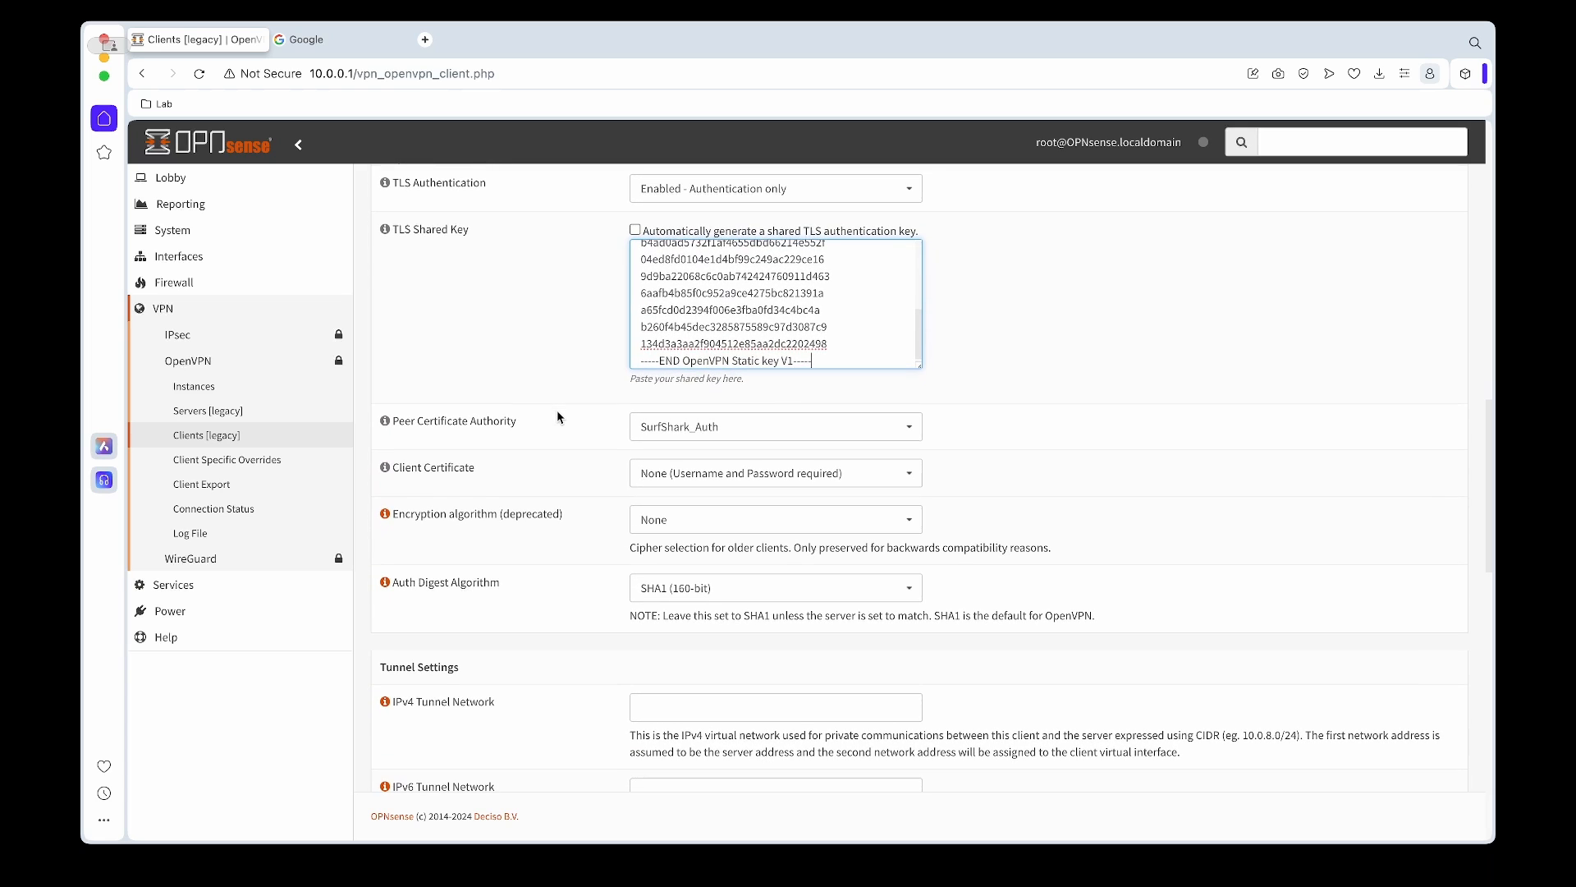
pyautogui.moveTo(549, 416)
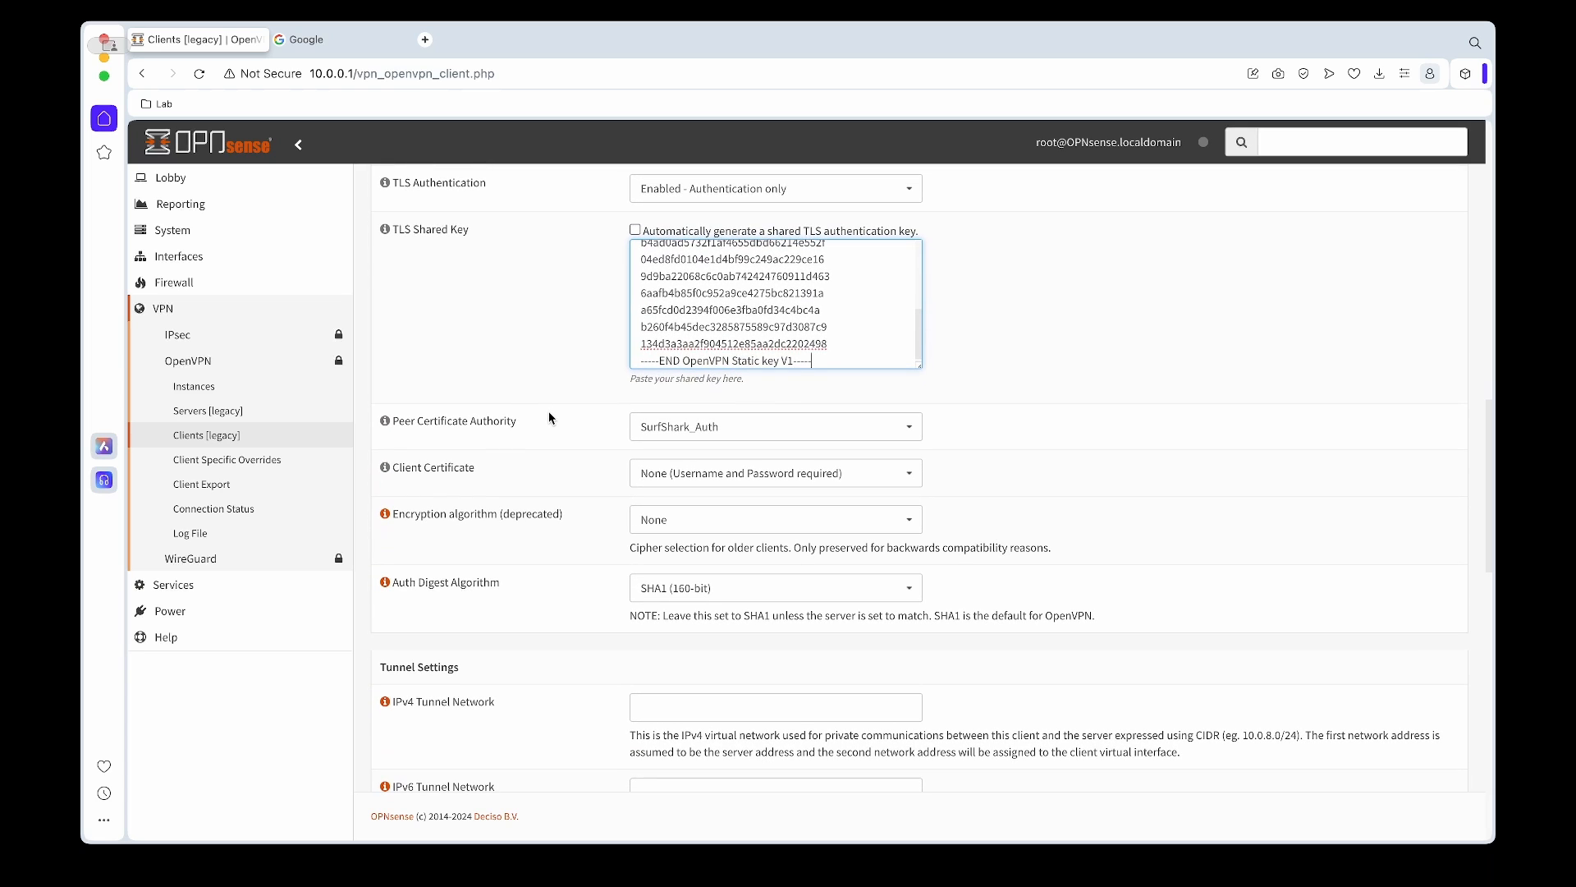
pyautogui.scroll(-3)
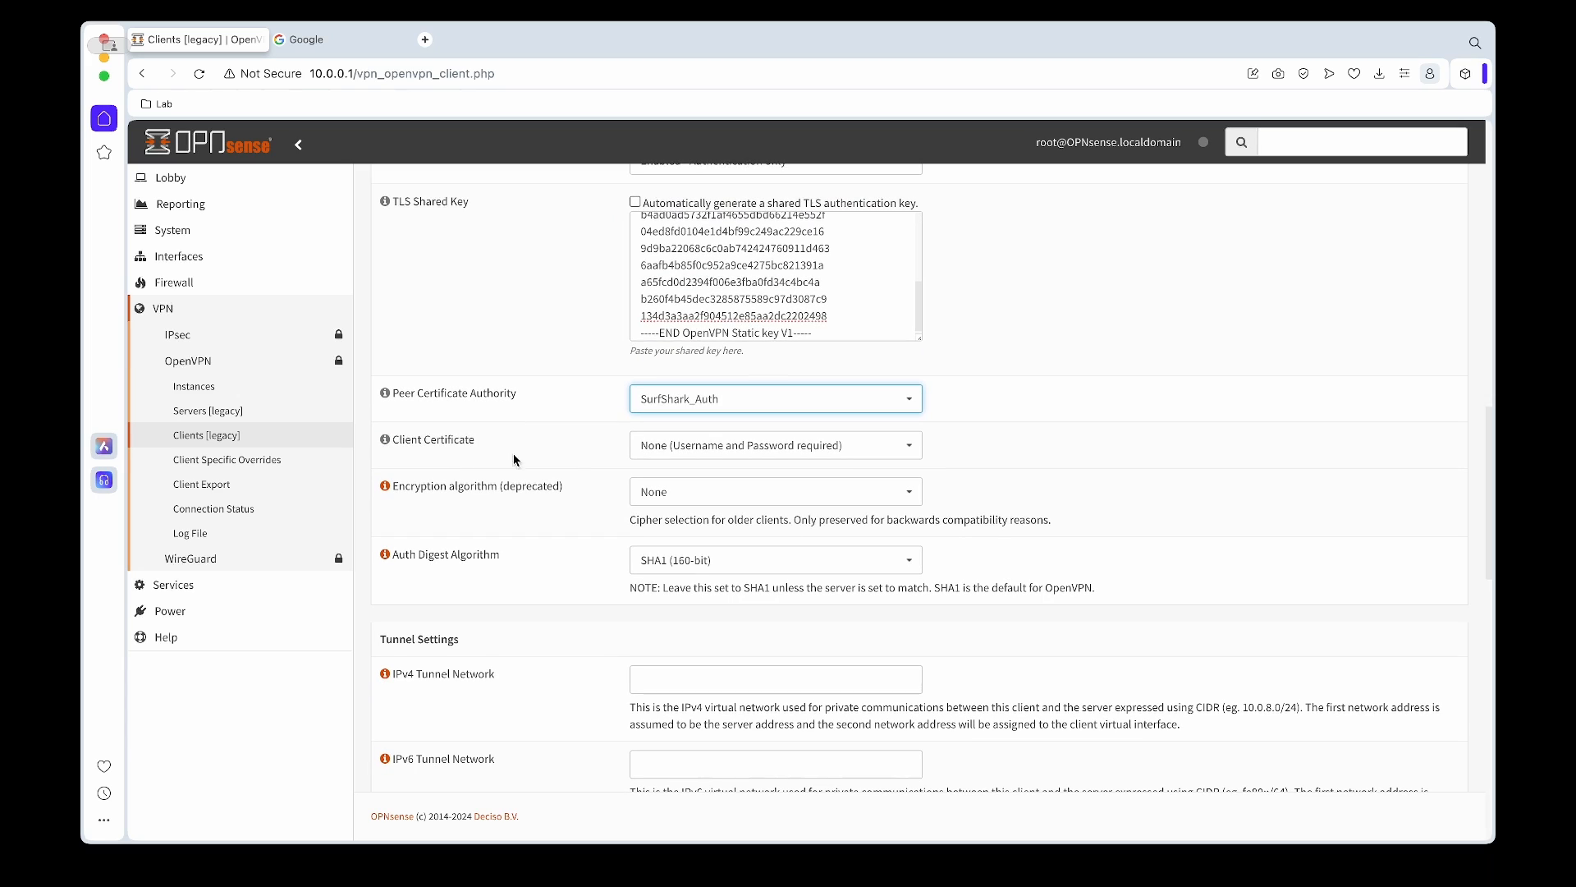
# Set the encryption algorithm to AES-256-GCM and the auth digest to SHA512
pyautogui.scroll(-3)
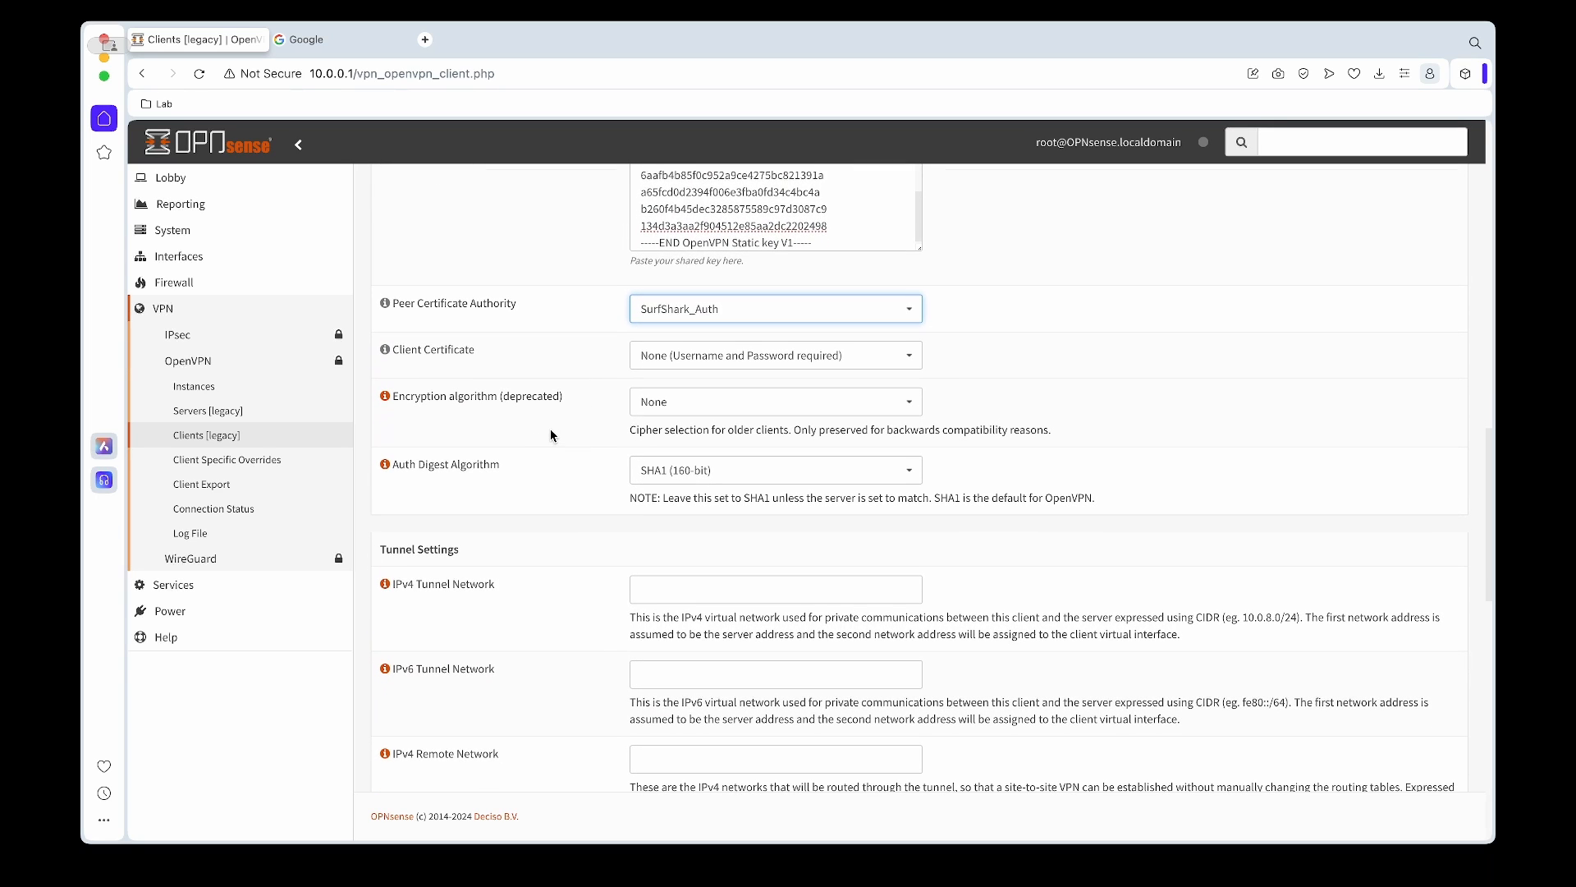
pyautogui.scroll(-3)
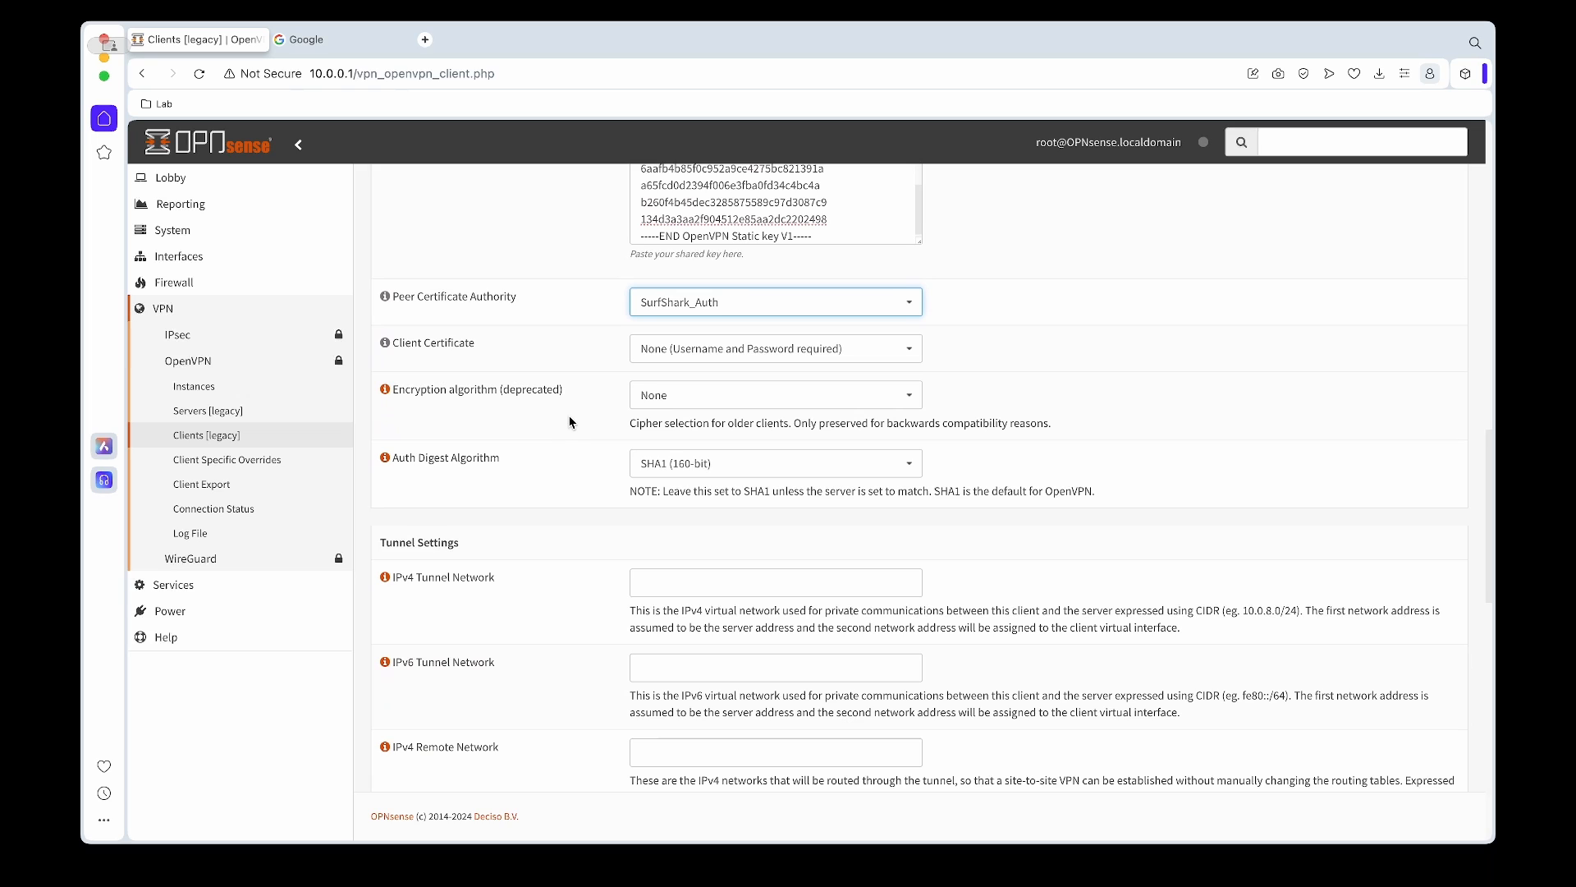
pyautogui.click(774, 393)
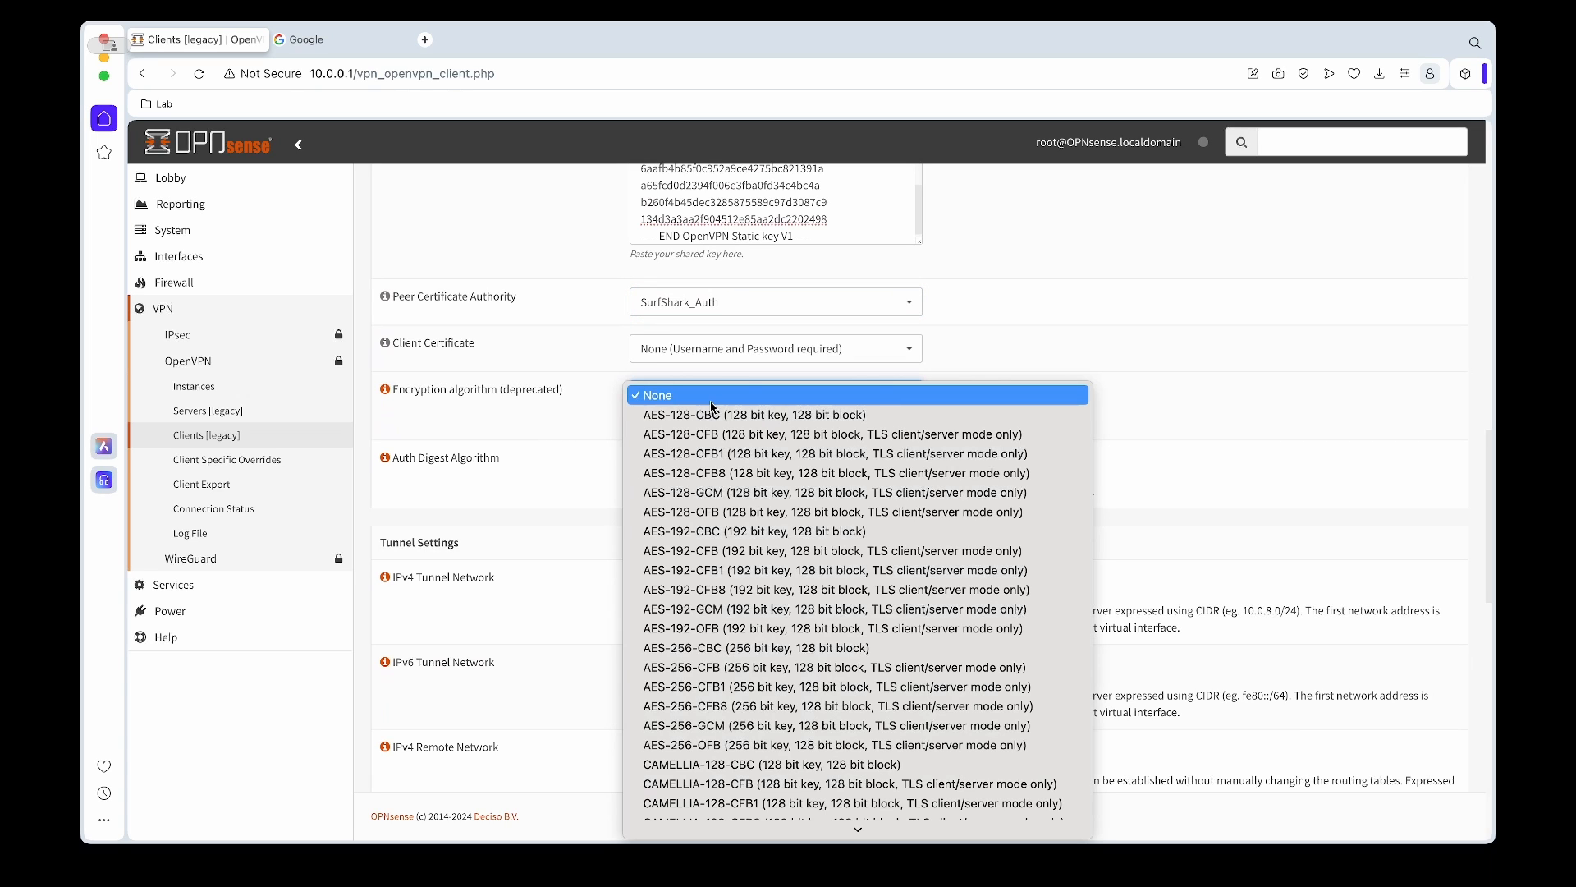
pyautogui.moveTo(774, 627)
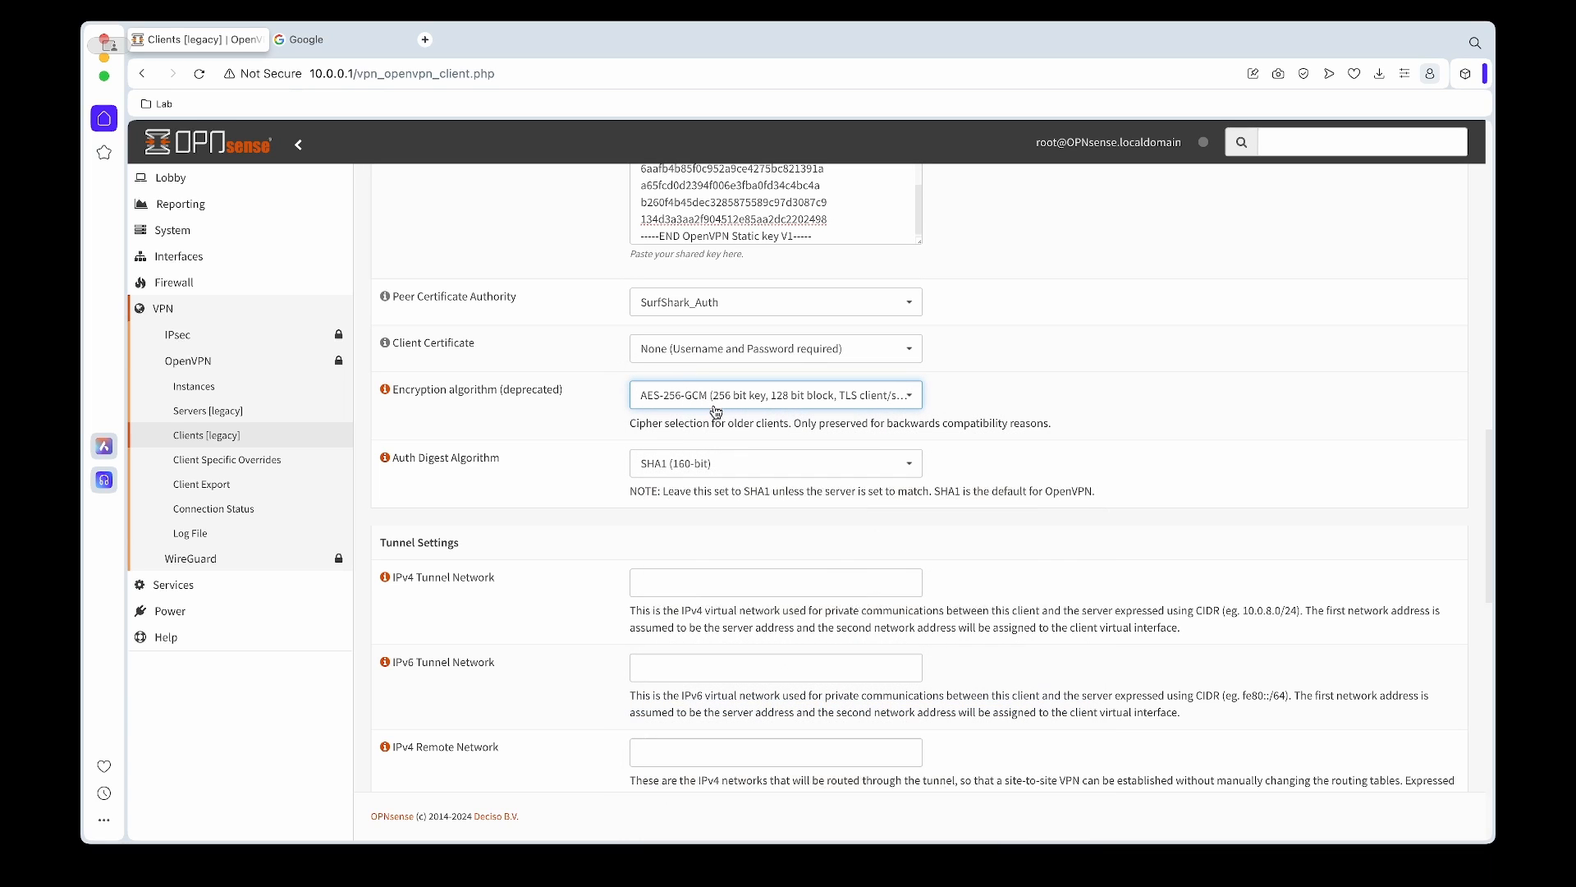
pyautogui.click(774, 463)
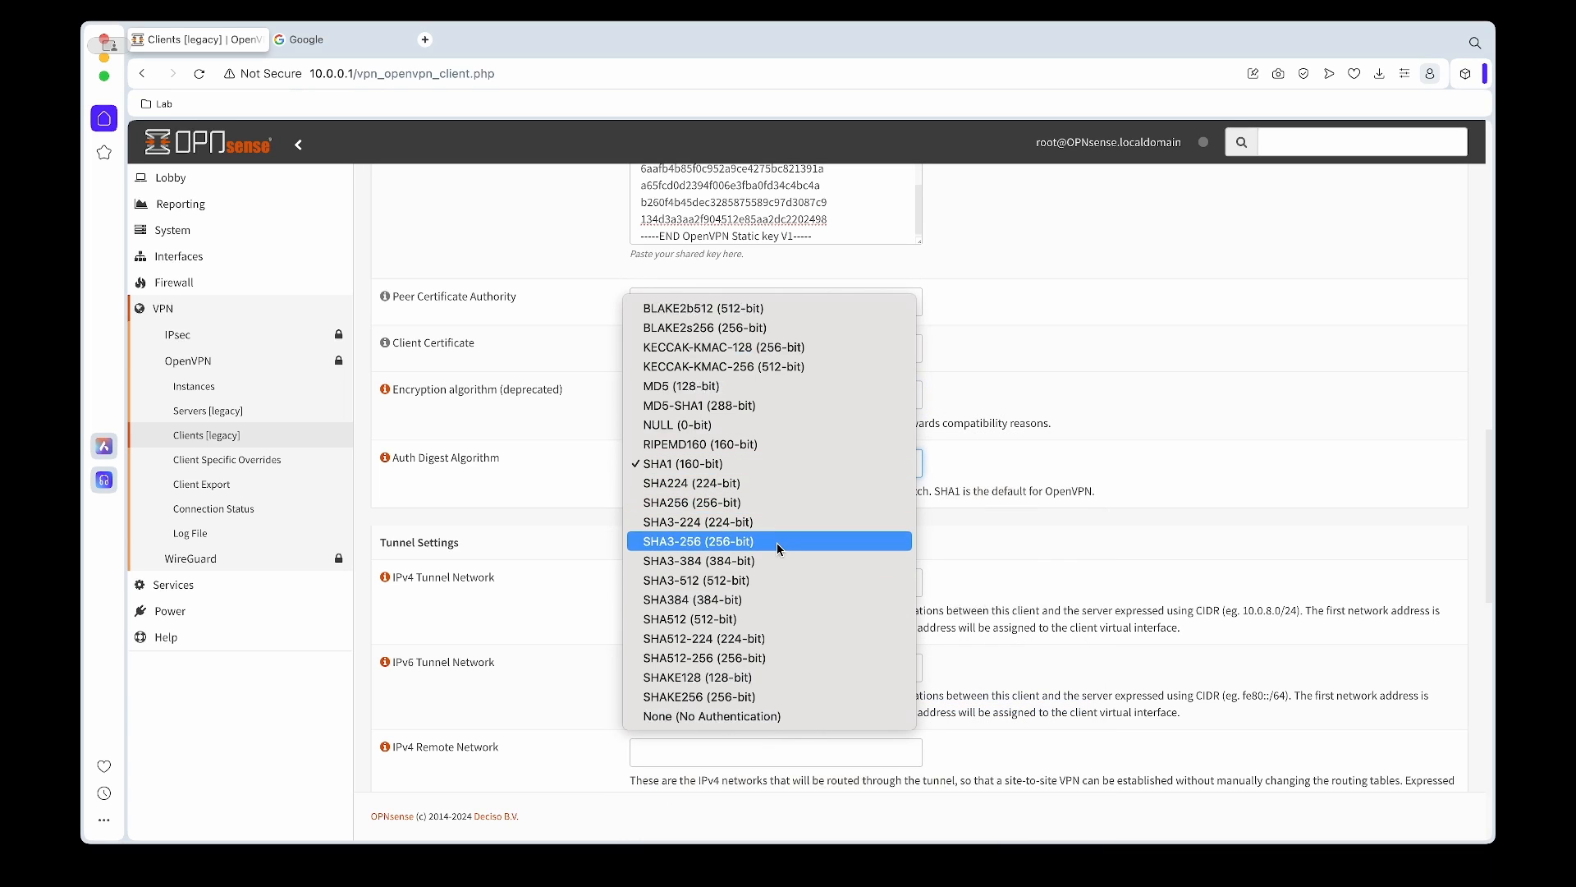
pyautogui.moveTo(807, 599)
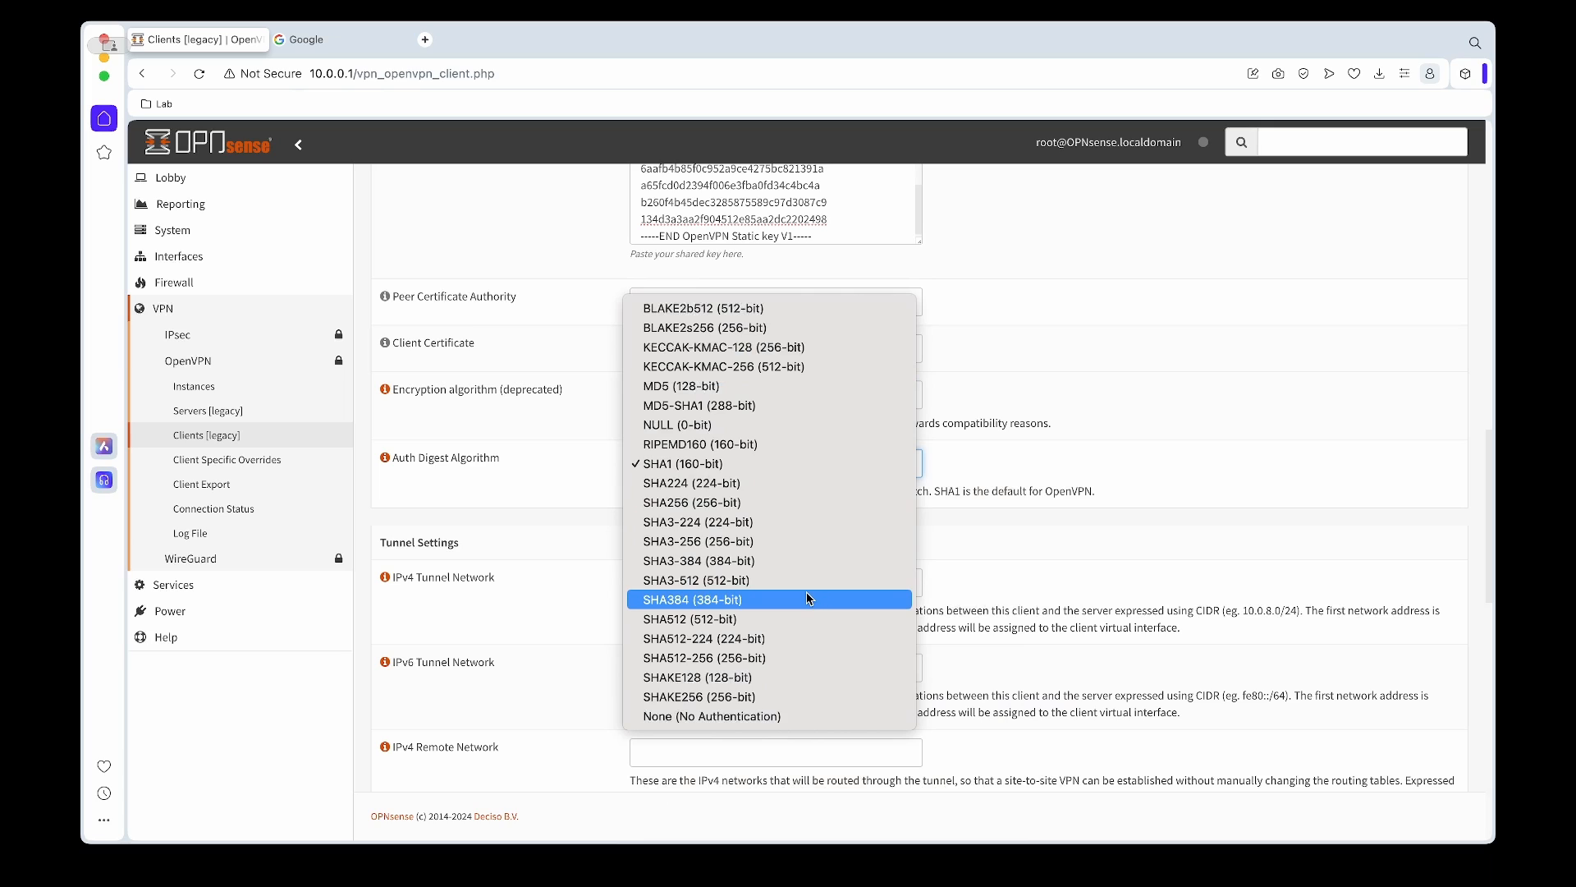
pyautogui.moveTo(791, 541)
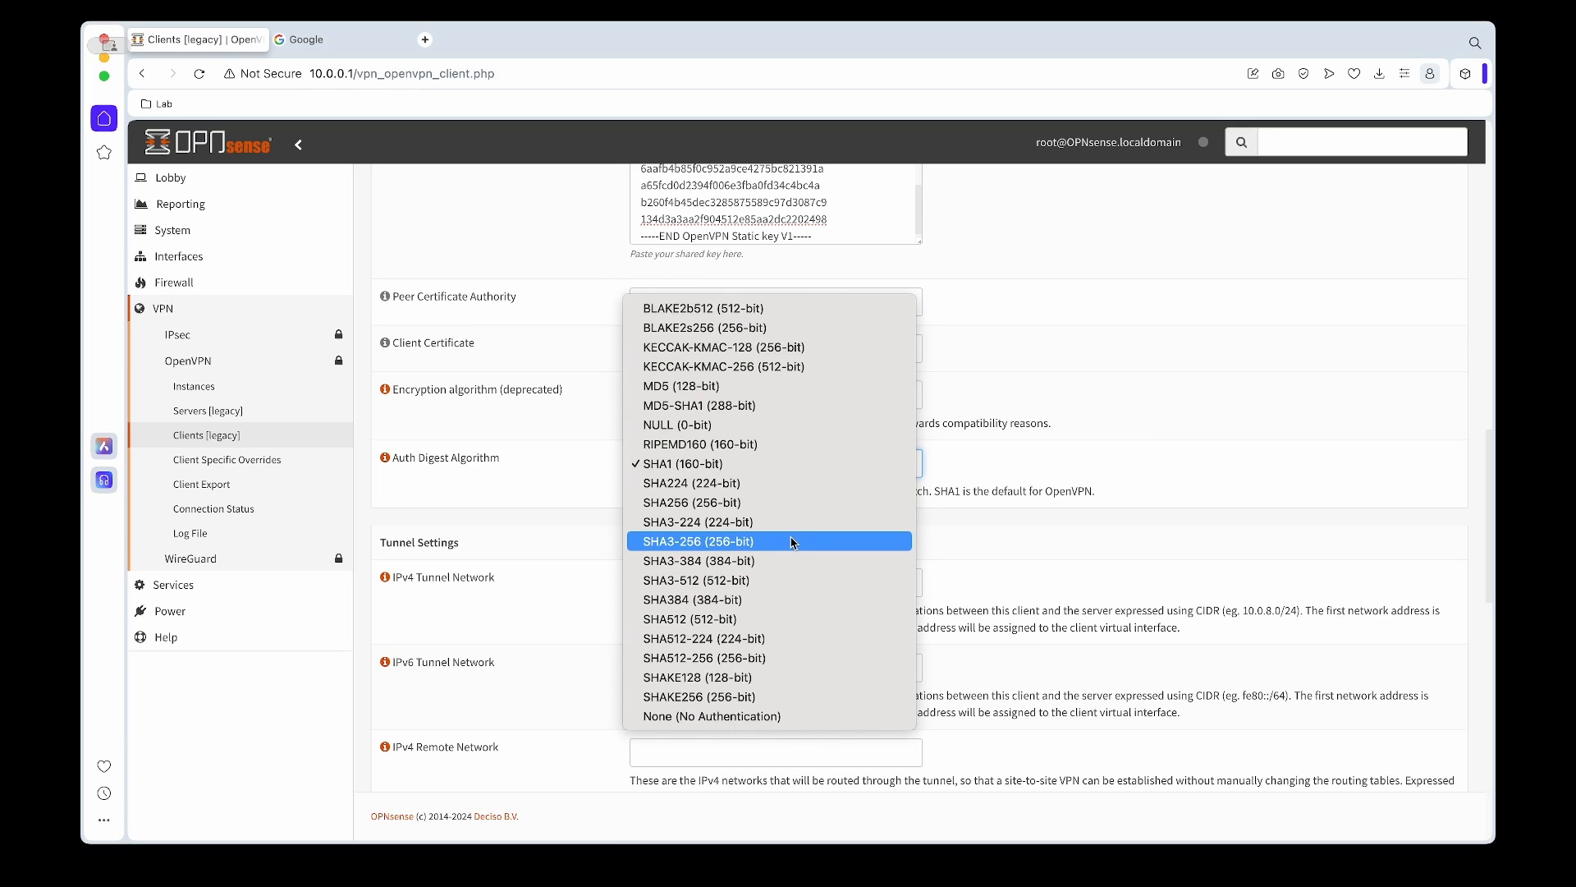
pyautogui.moveTo(724, 618)
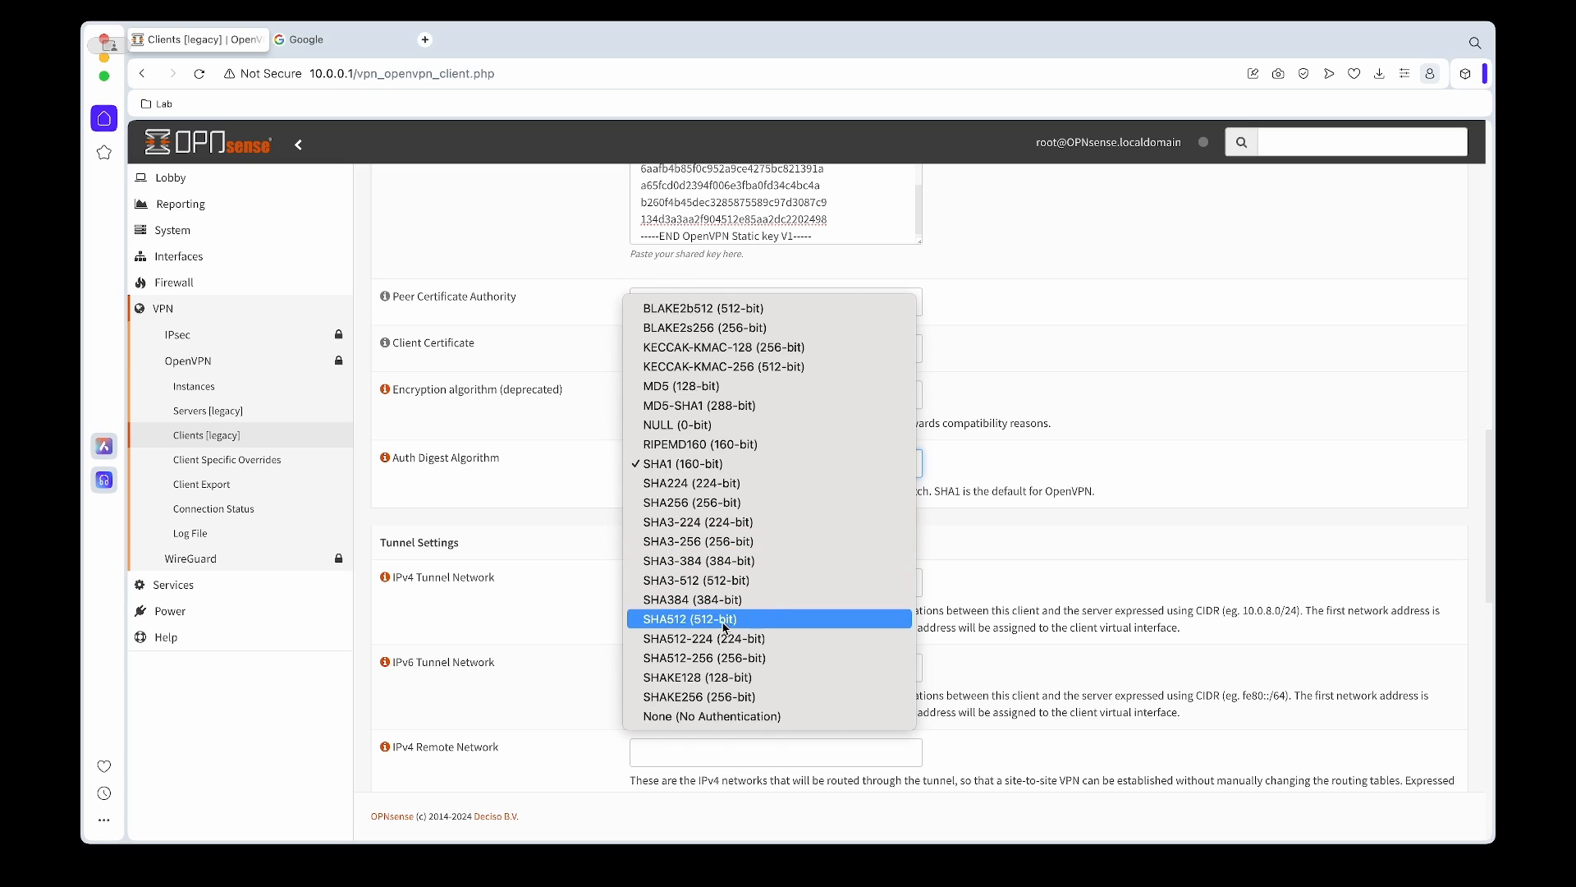
pyautogui.click(689, 618)
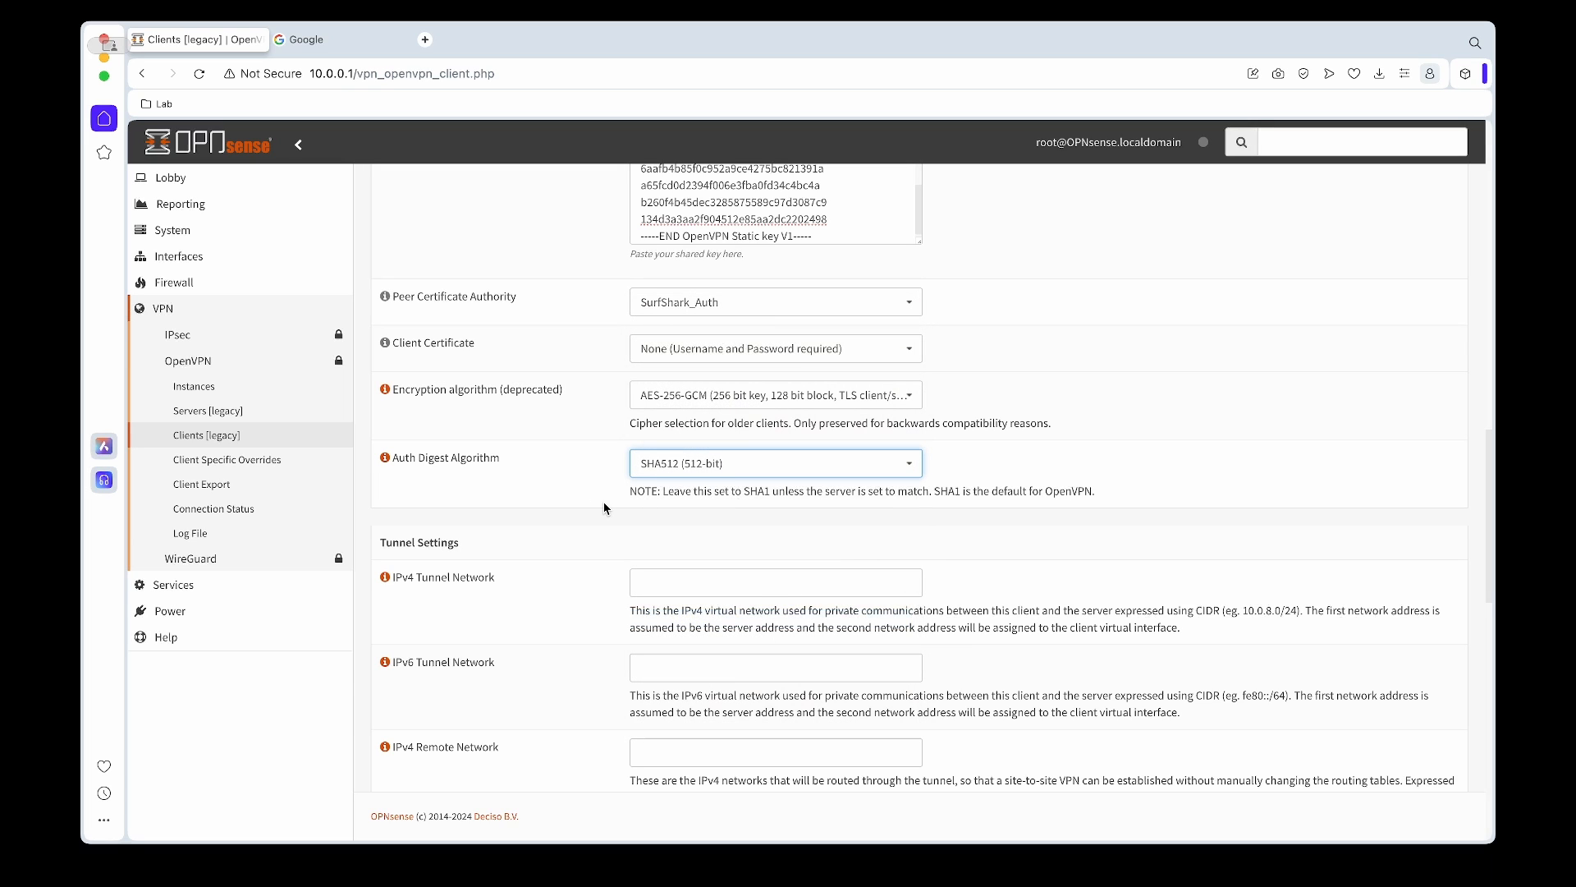
pyautogui.scroll(-3)
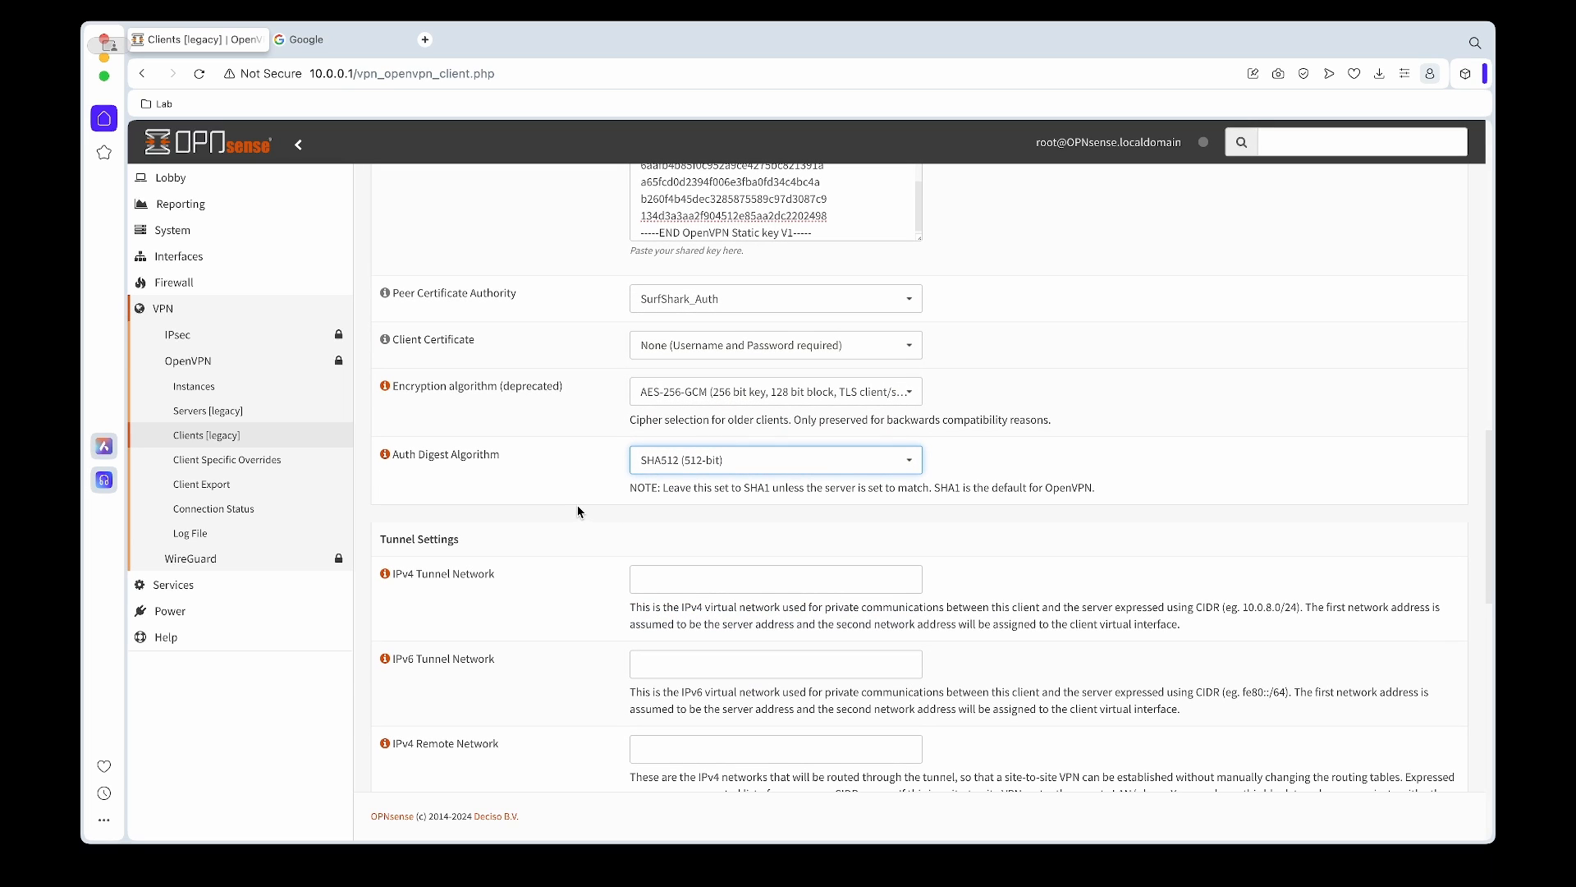
# Enable Don't pull routes and Don't add/remove routes for the client
pyautogui.scroll(-3)
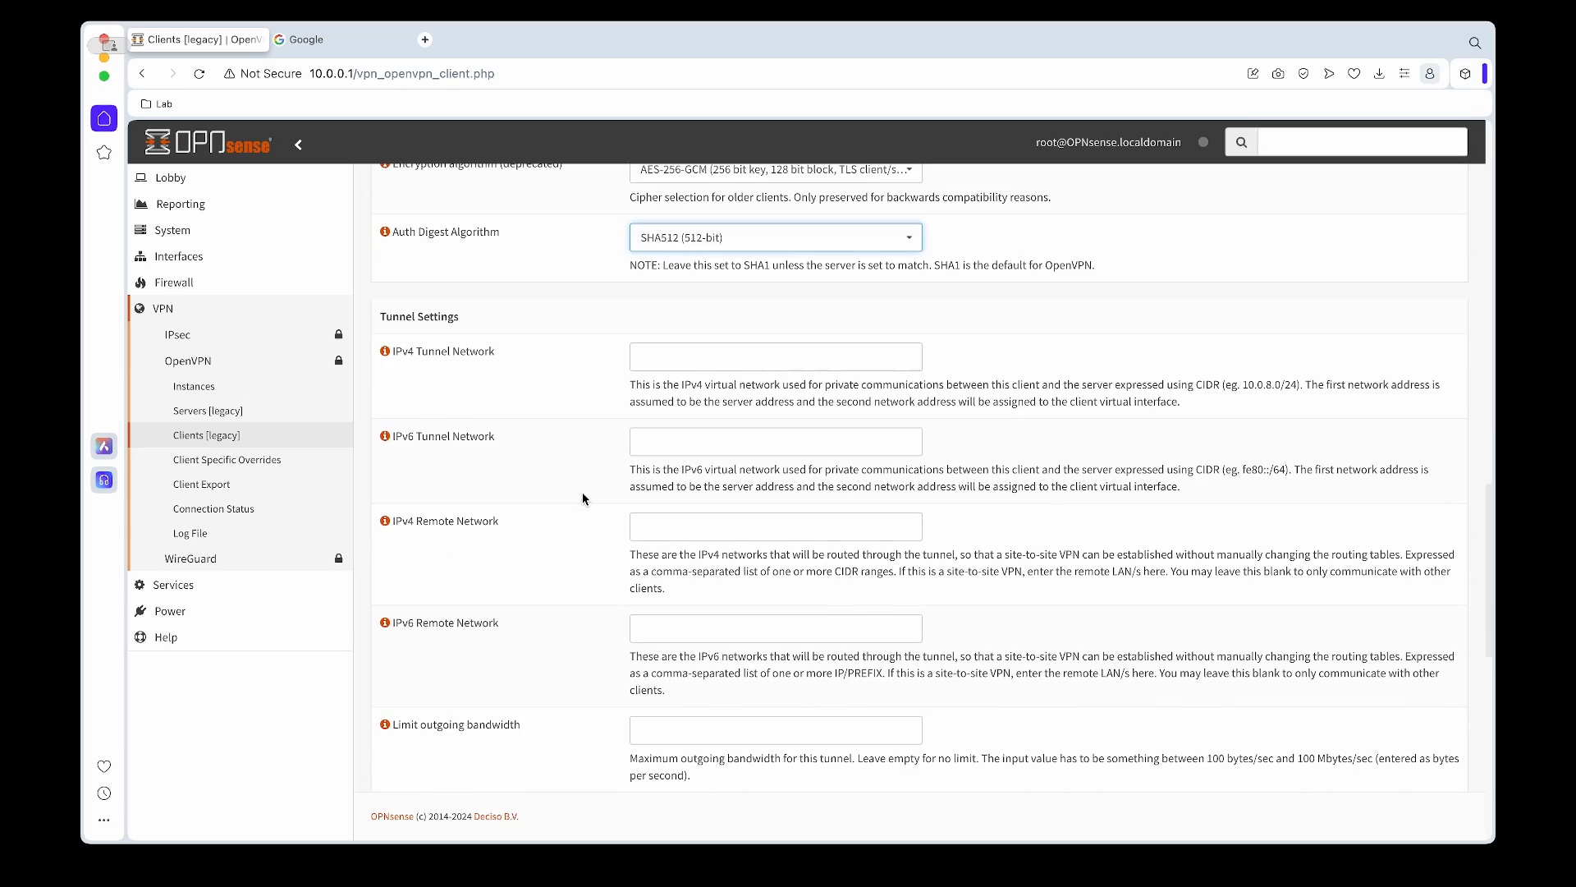
pyautogui.scroll(-3)
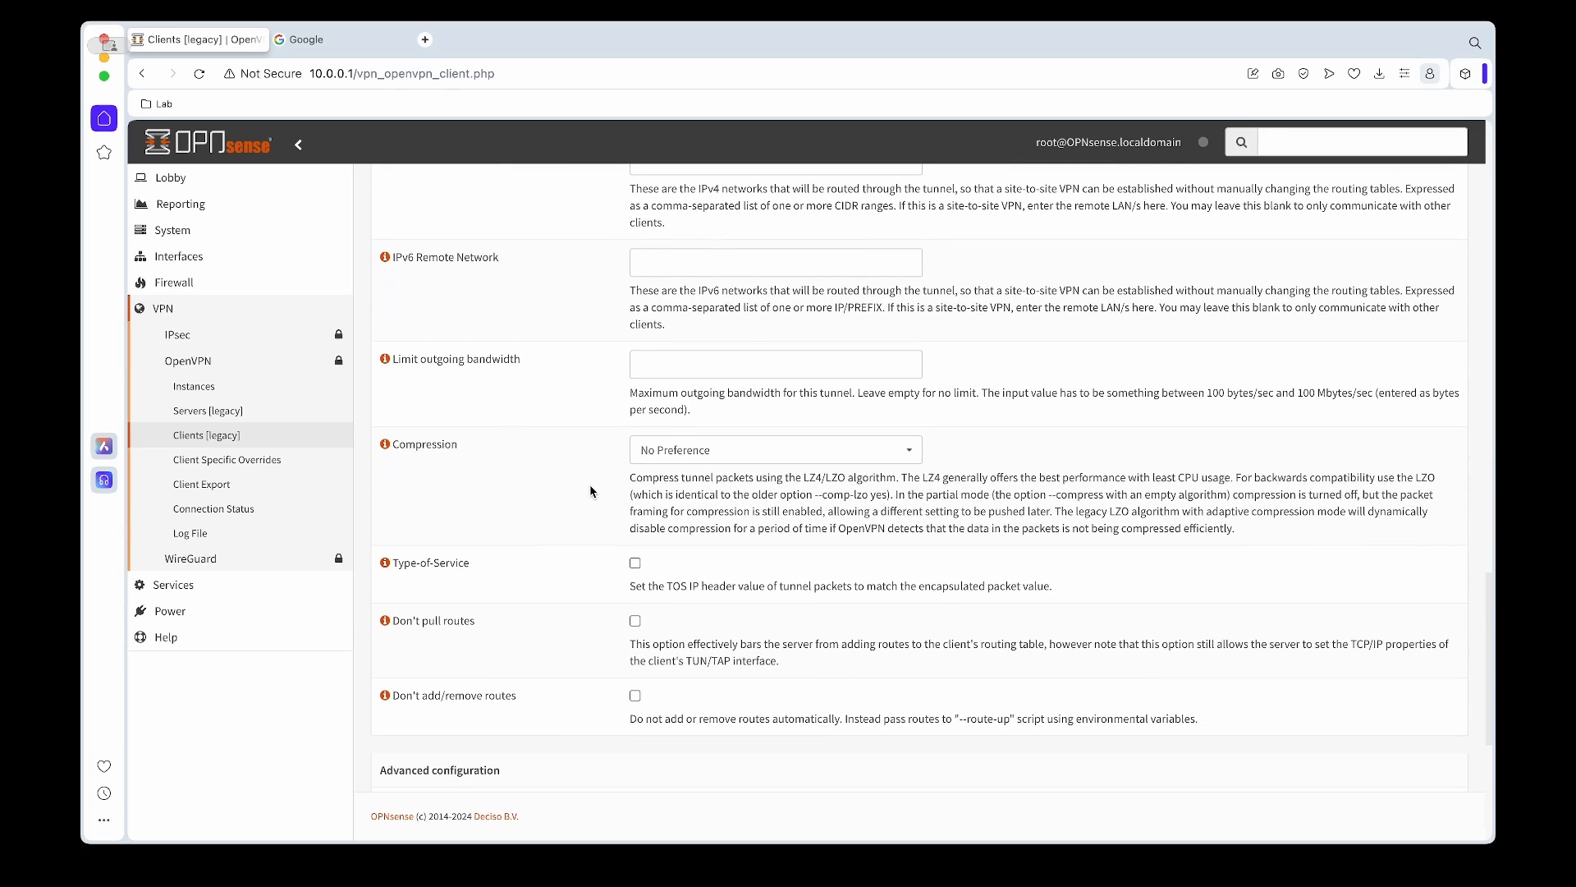
pyautogui.click(635, 436)
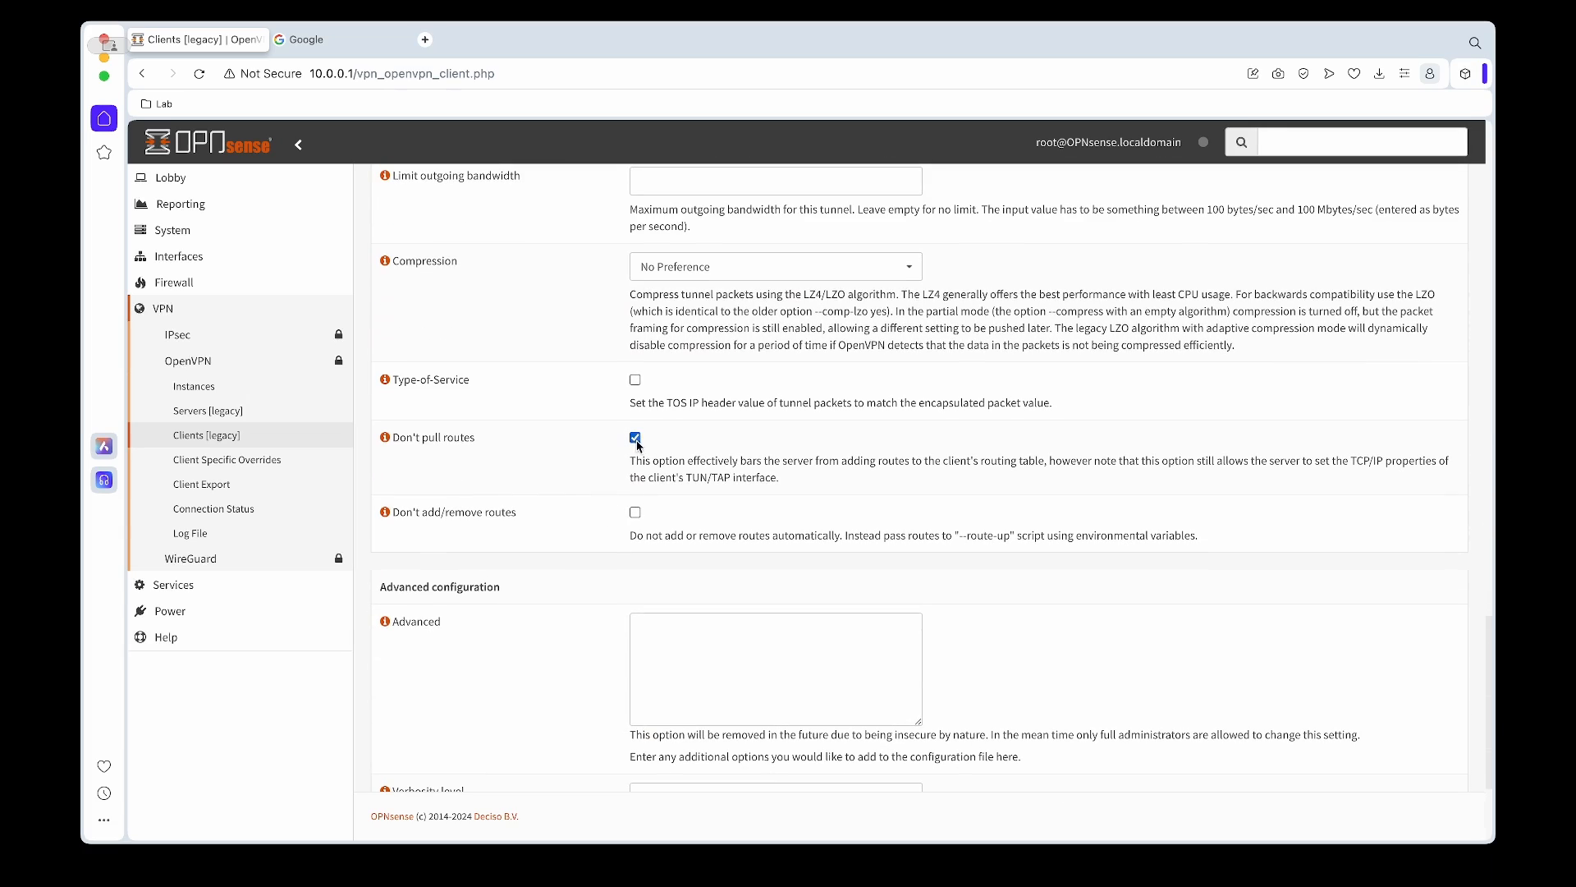
pyautogui.click(634, 497)
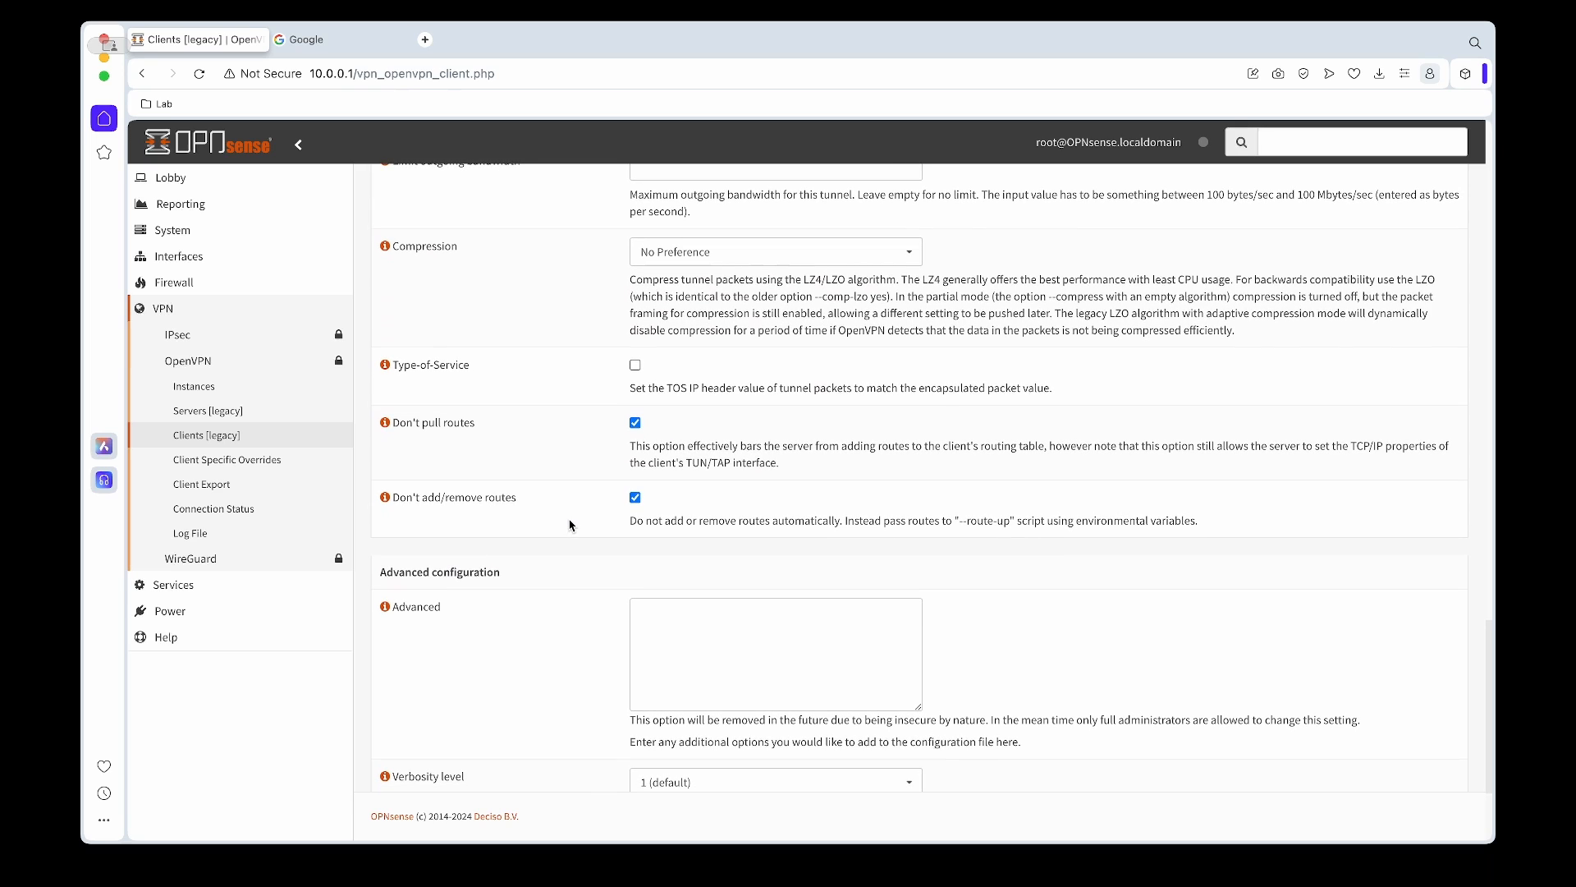
# Add advanced options 'tun-mtu 1500;' and 'remote-random;' to the client
pyautogui.scroll(-3)
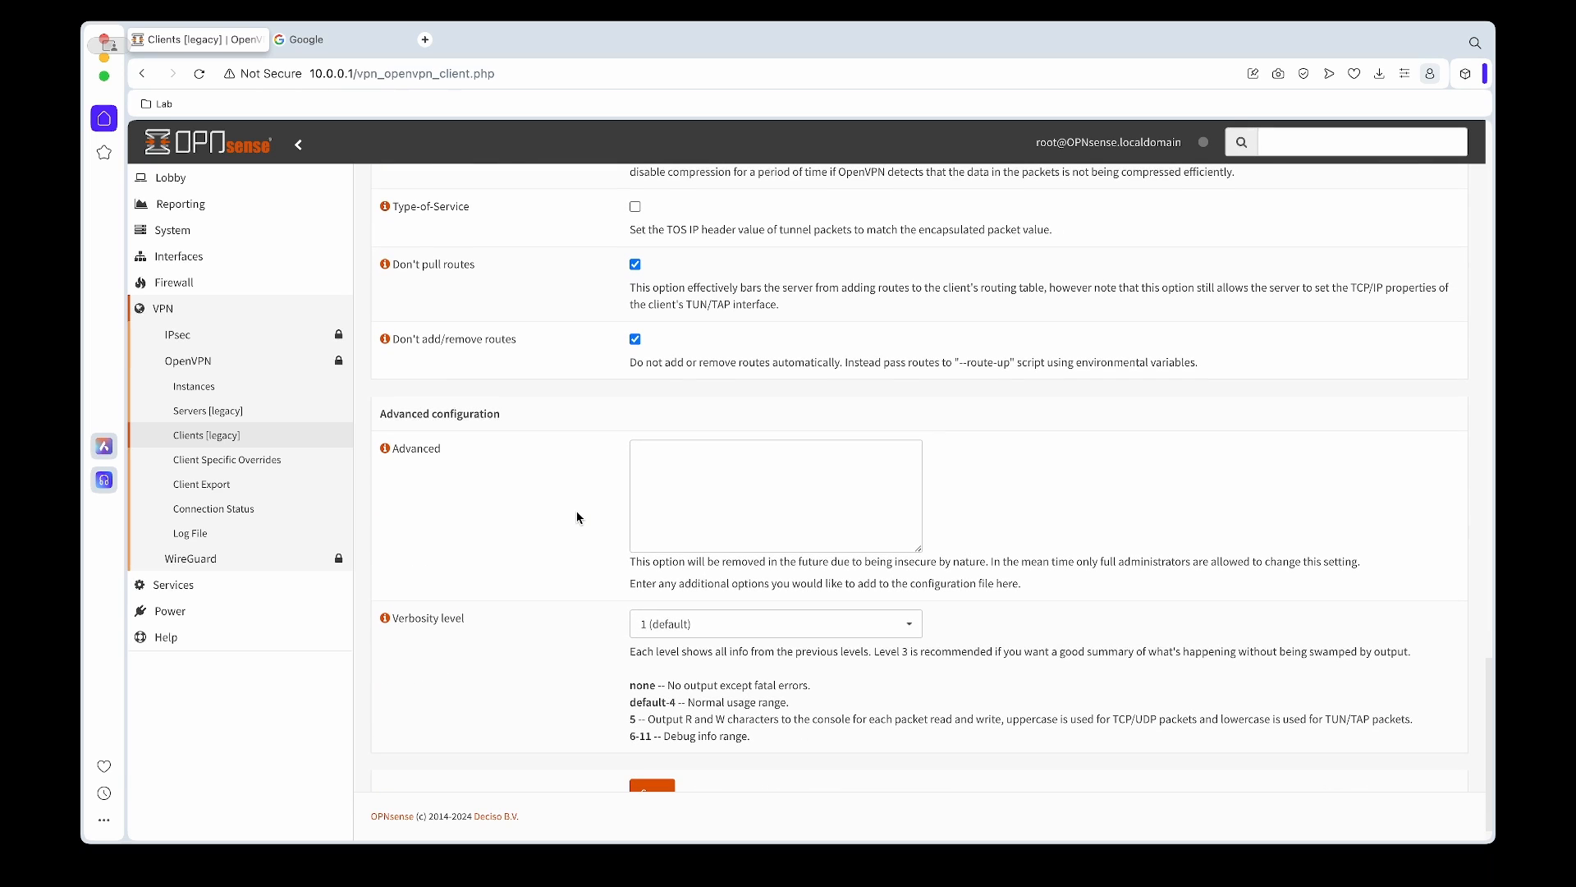
pyautogui.scroll(-3)
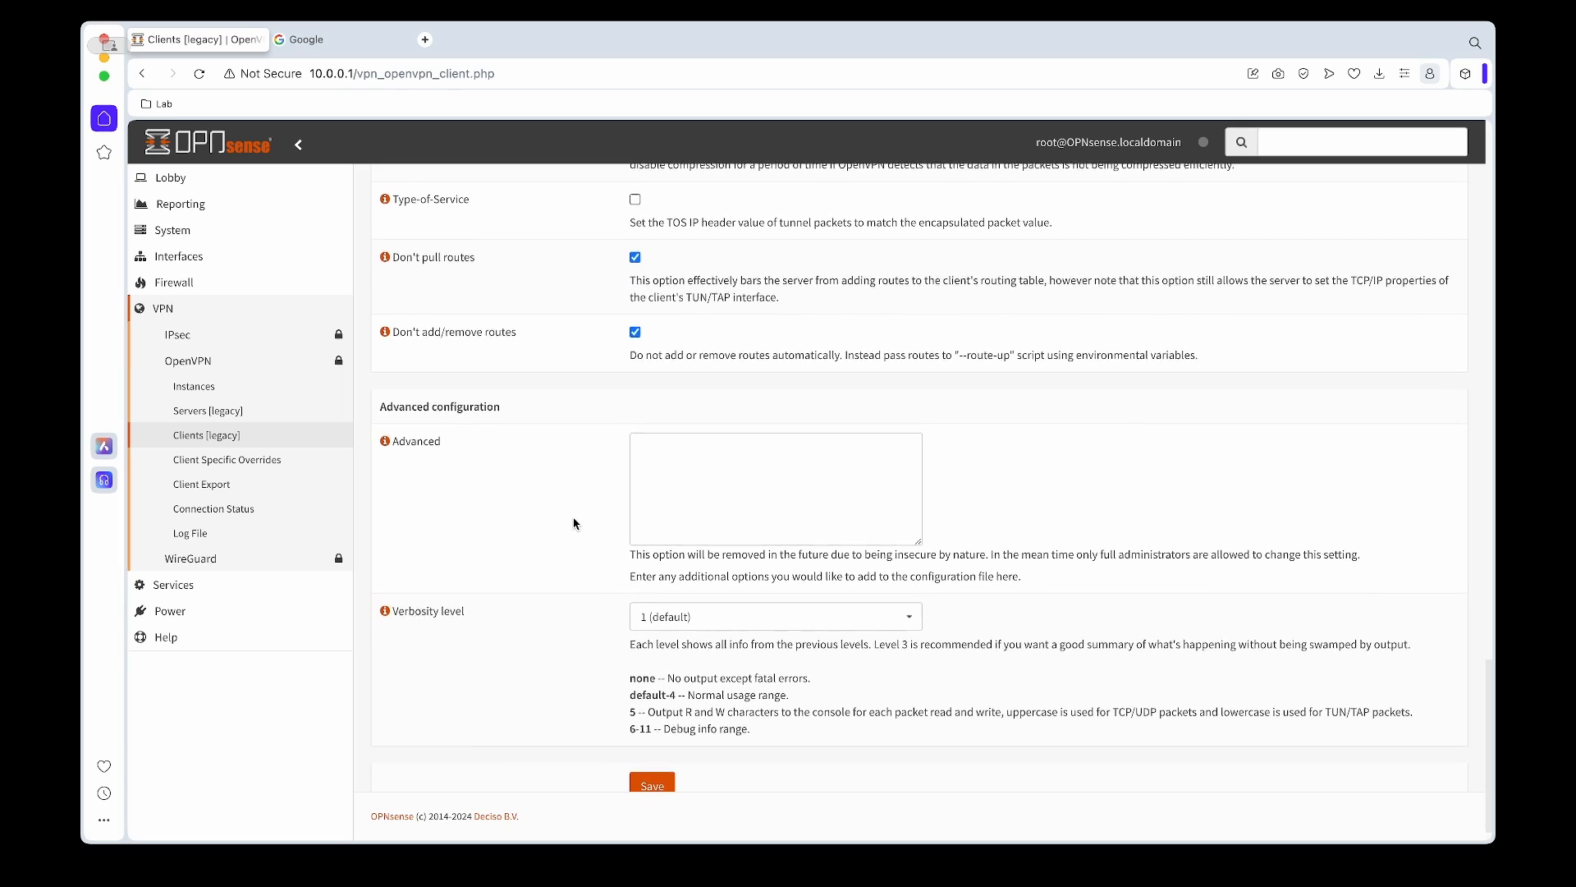
pyautogui.scroll(-3)
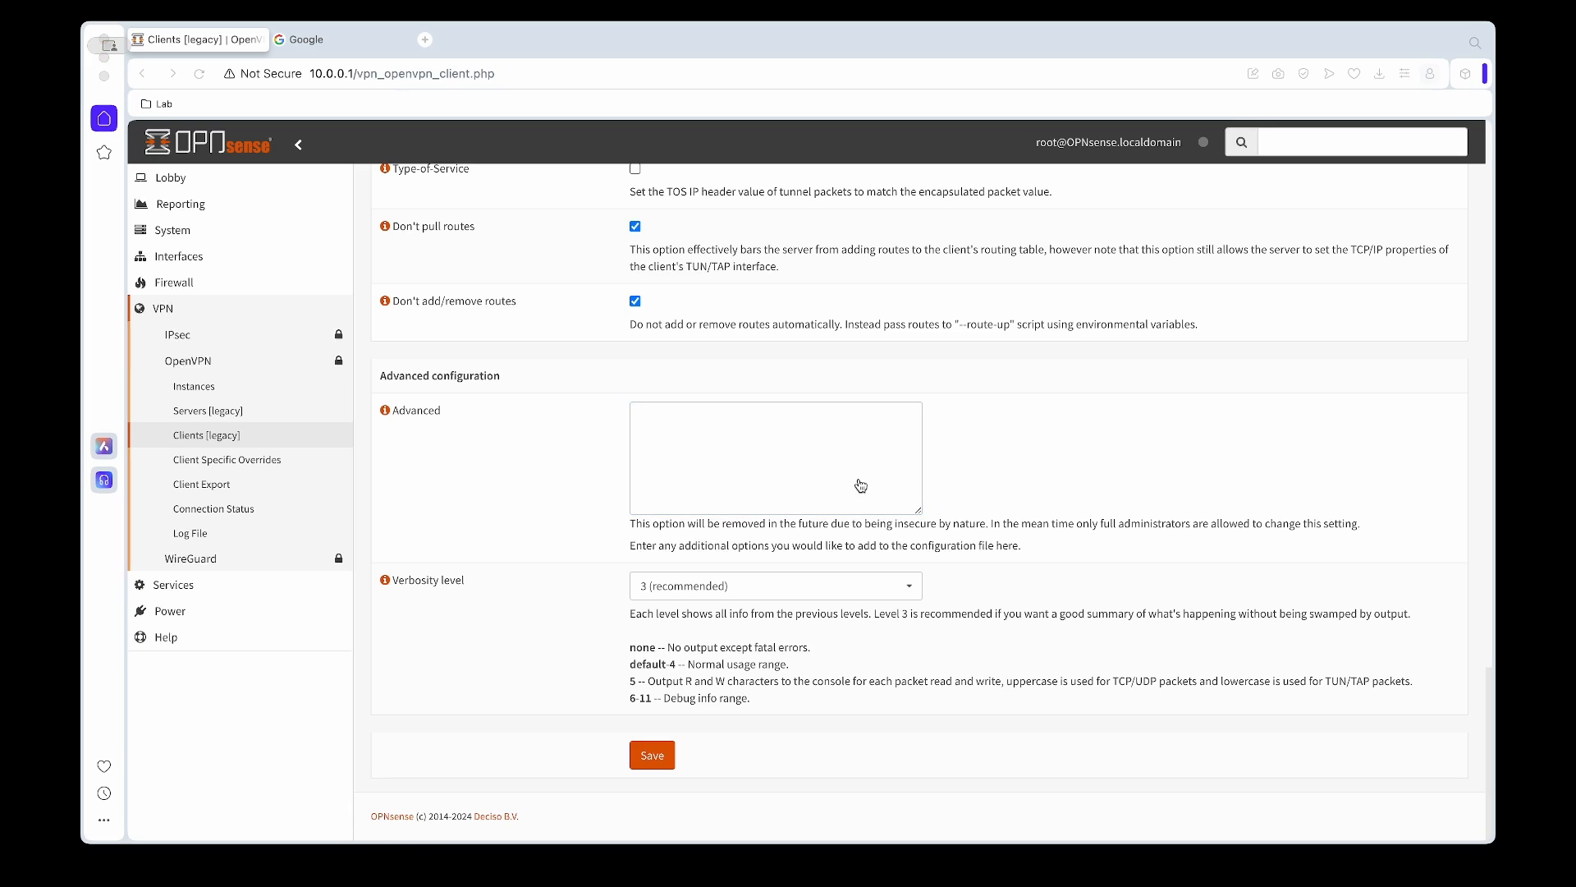
pyautogui.write('tun-mtu 1500;')
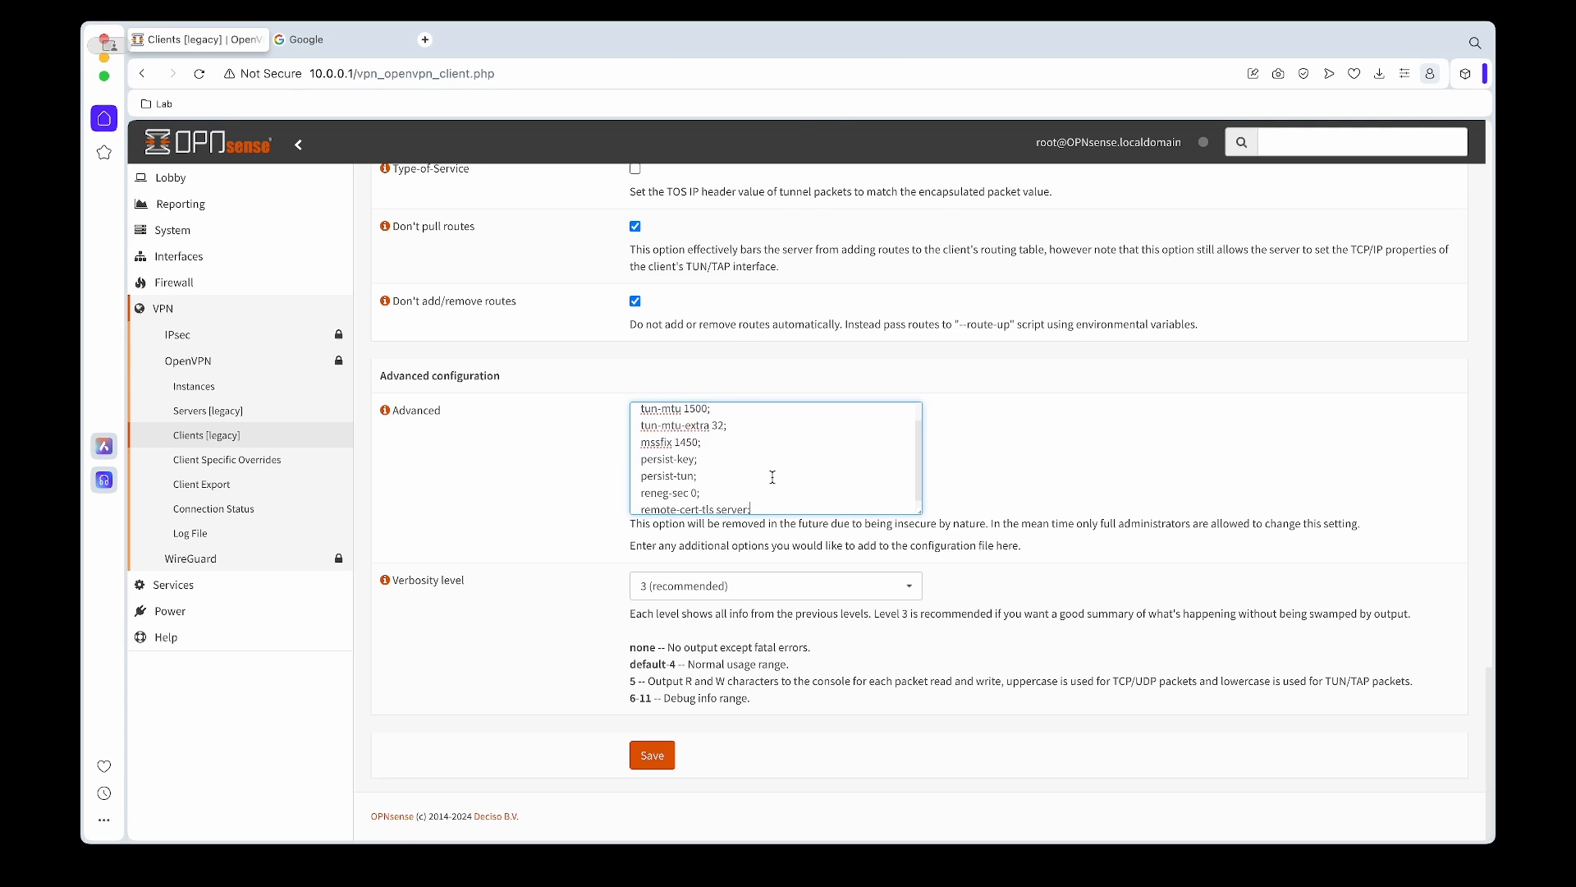
pyautogui.write('remote-random;')
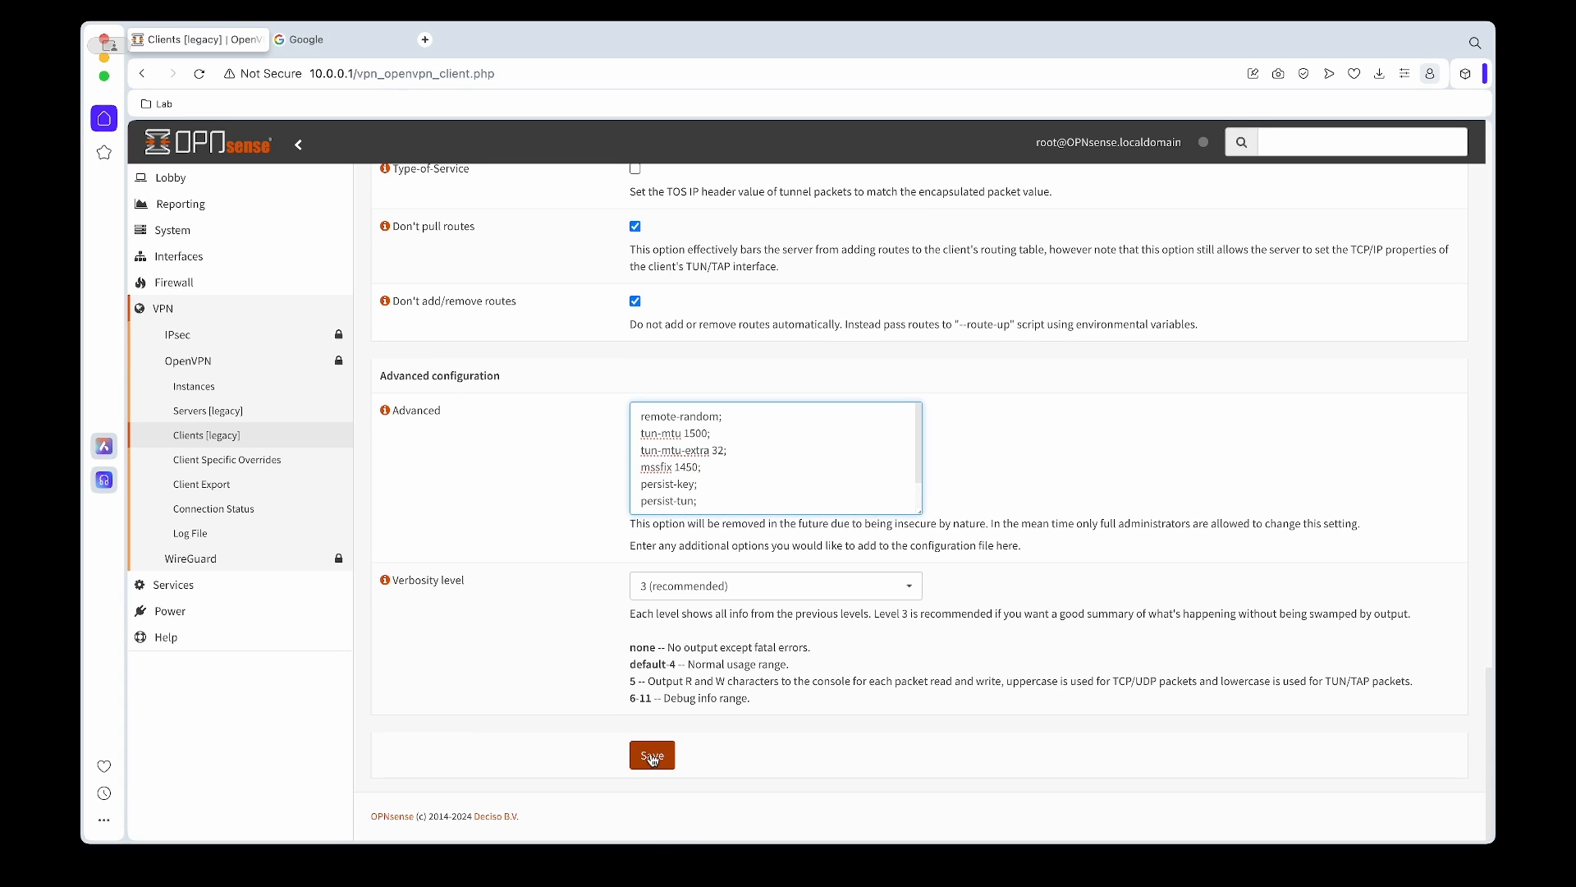
# Save the SurfShark_UK client and check it shows connected on Connection Status
pyautogui.click(651, 755)
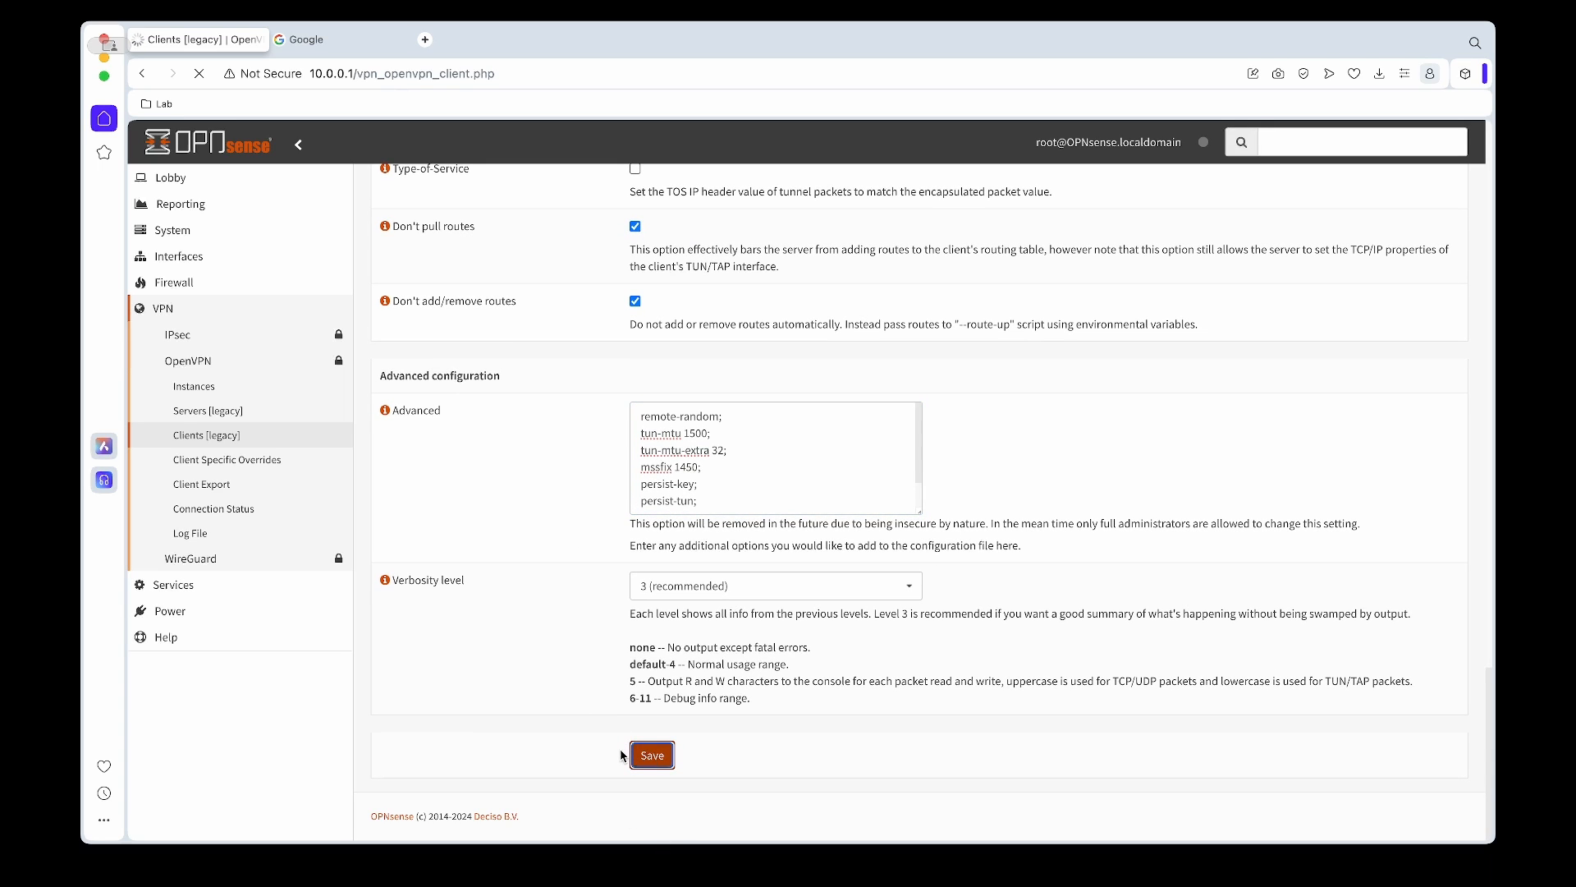
pyautogui.click(651, 755)
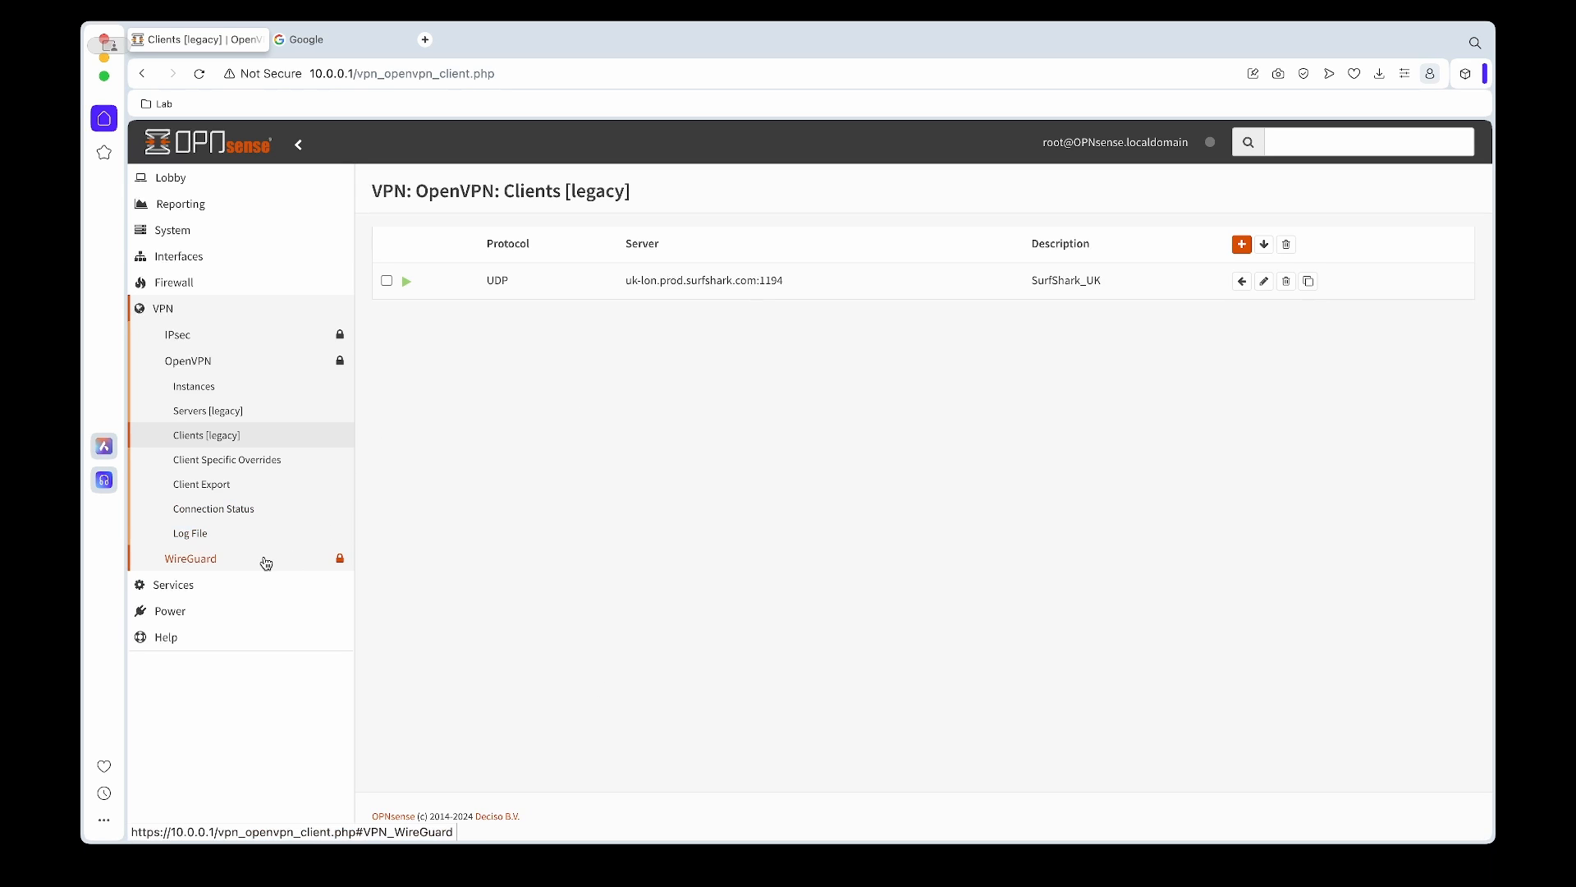
pyautogui.click(213, 507)
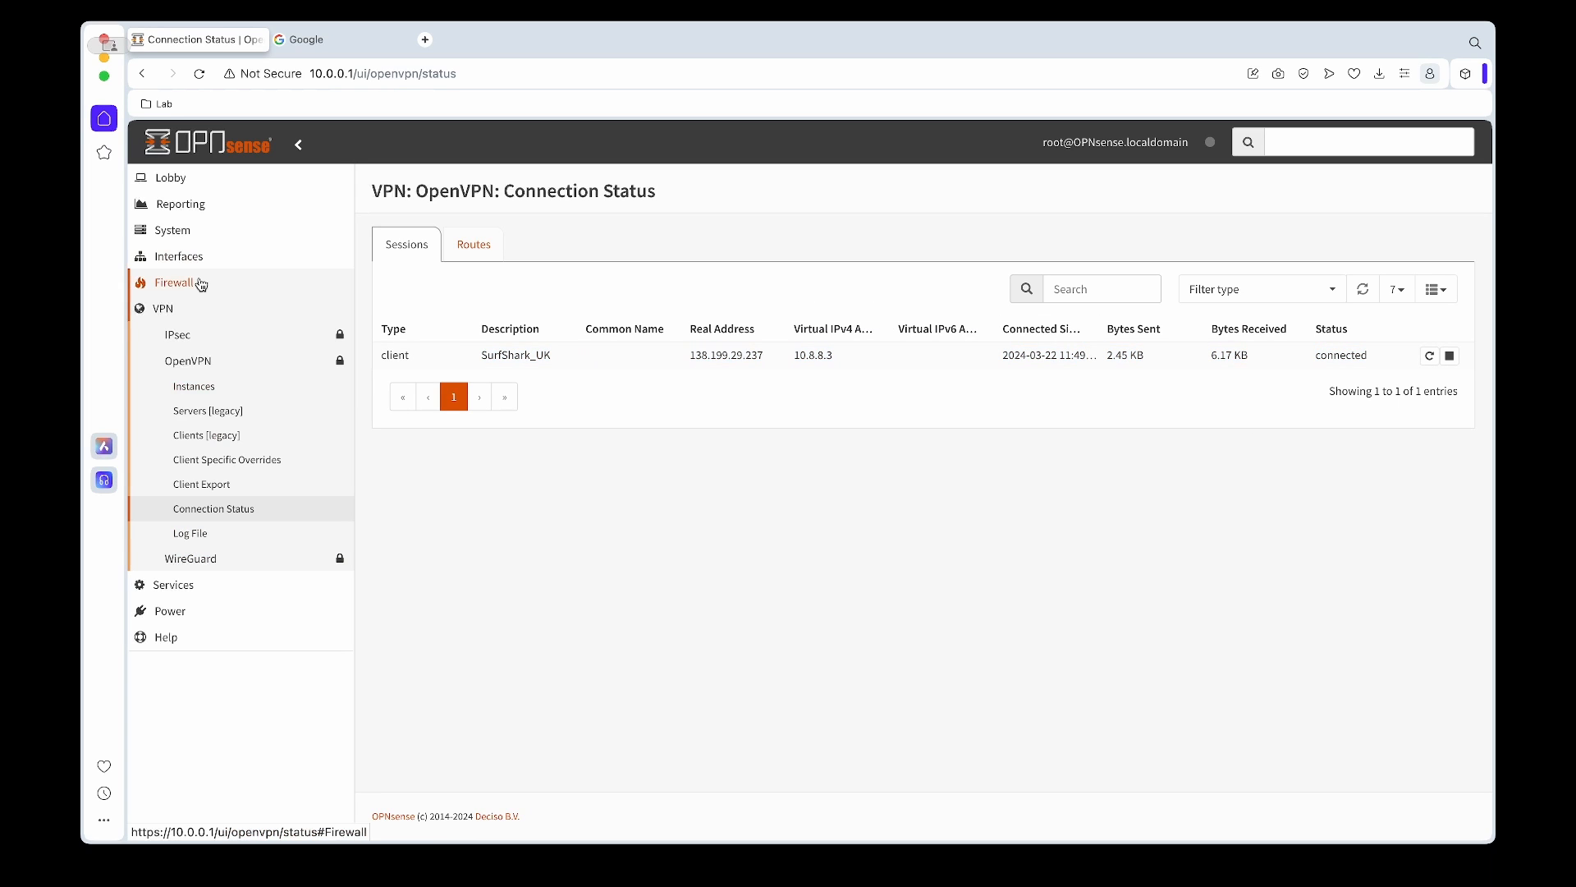
pyautogui.click(174, 281)
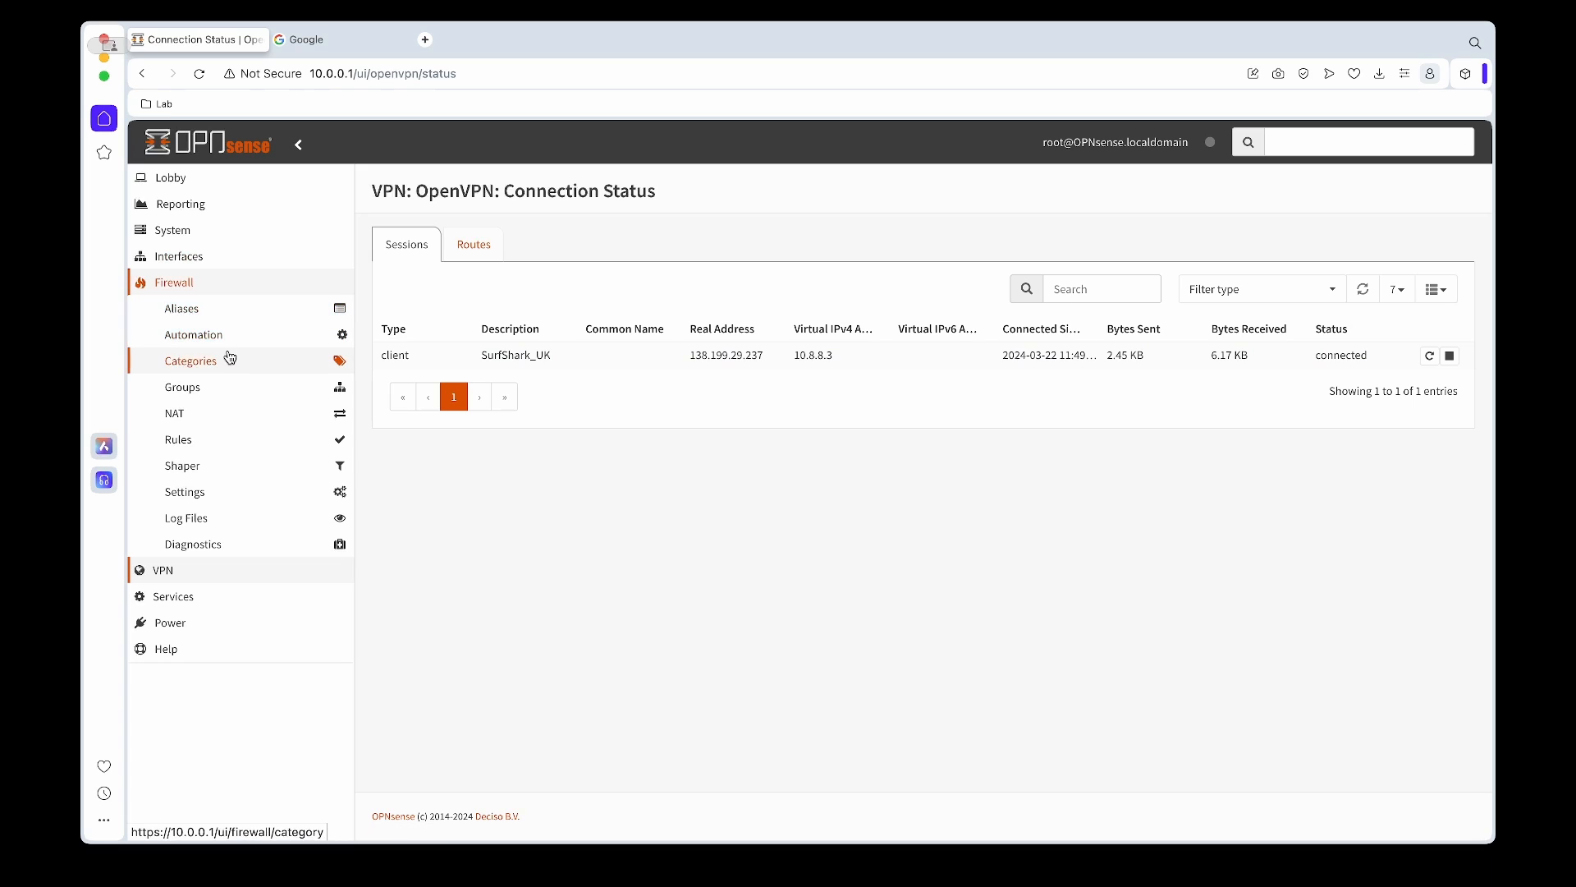
pyautogui.click(174, 412)
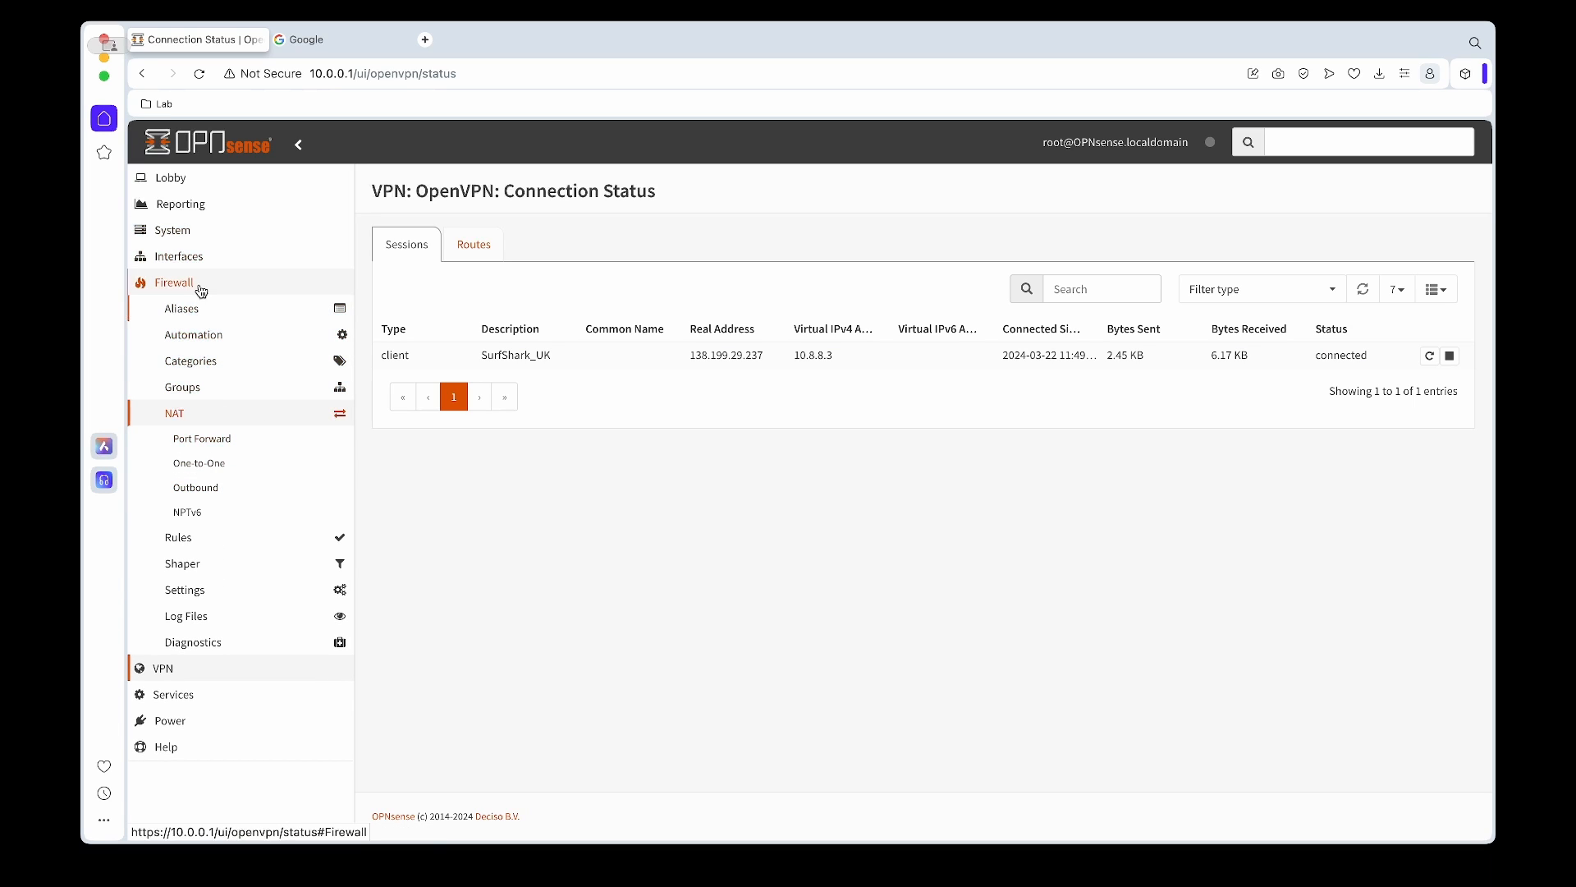
# Assign ovpnc1 as a new interface described ShurfShark_UK on Interfaces > Assignments
pyautogui.click(179, 255)
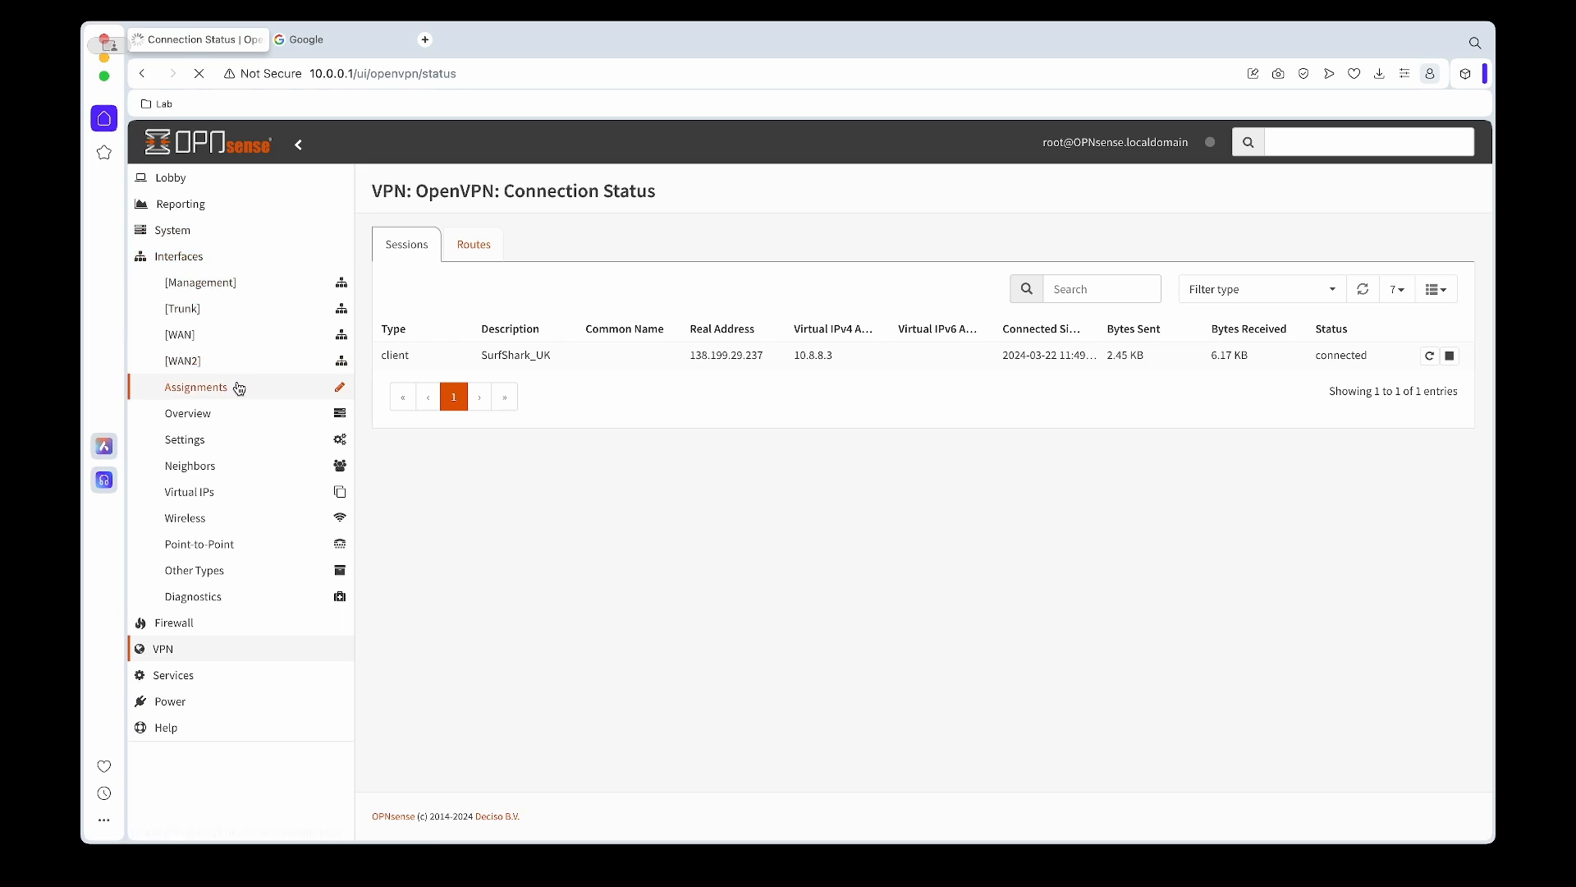
pyautogui.click(196, 386)
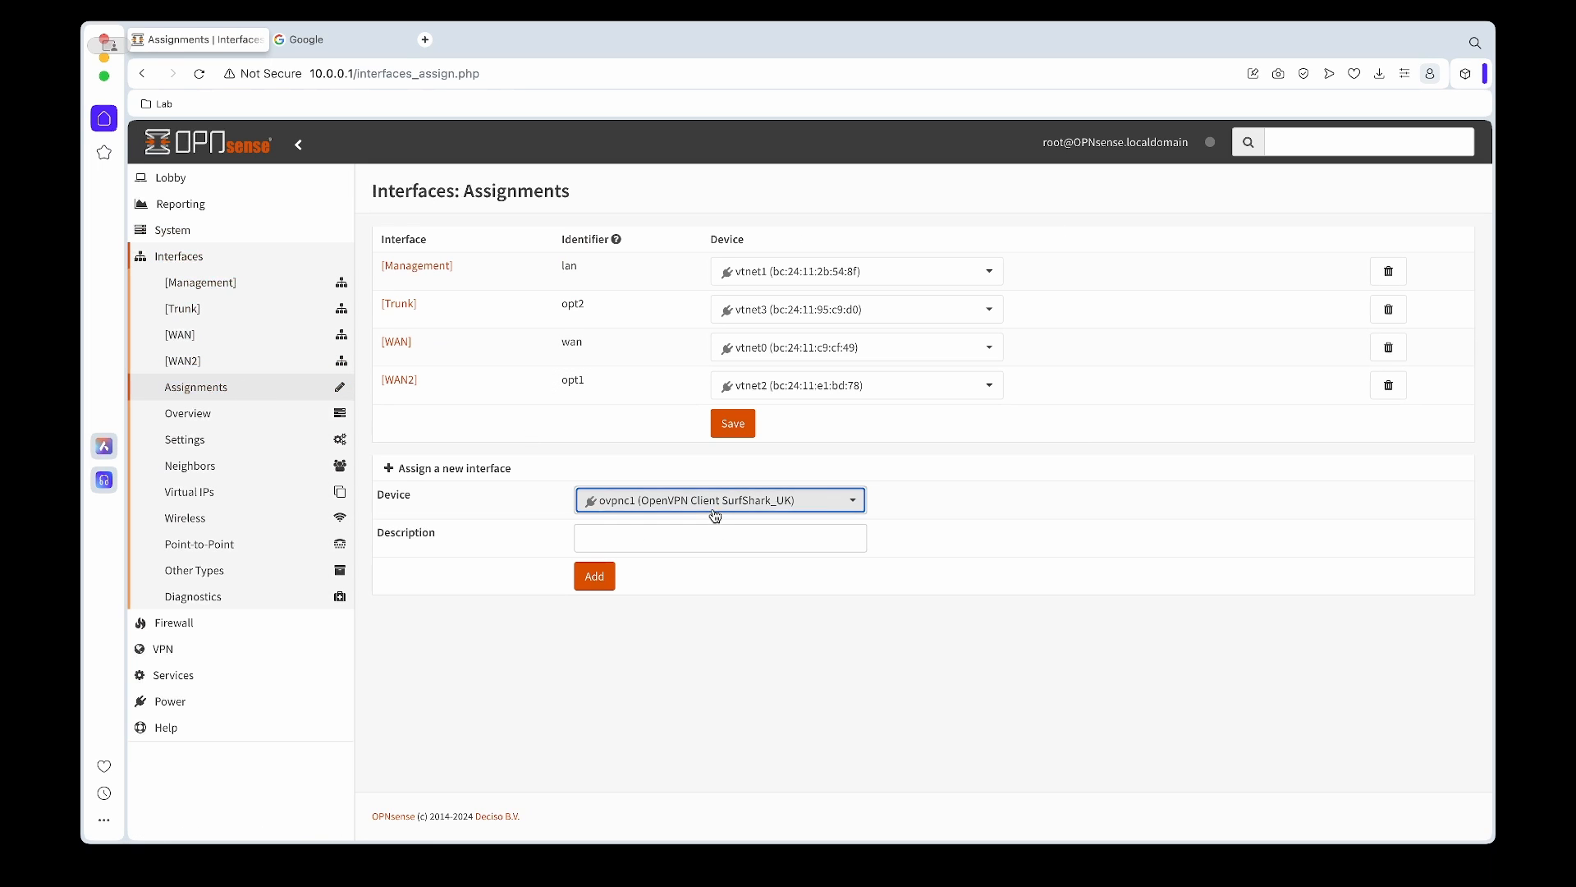
pyautogui.click(719, 537)
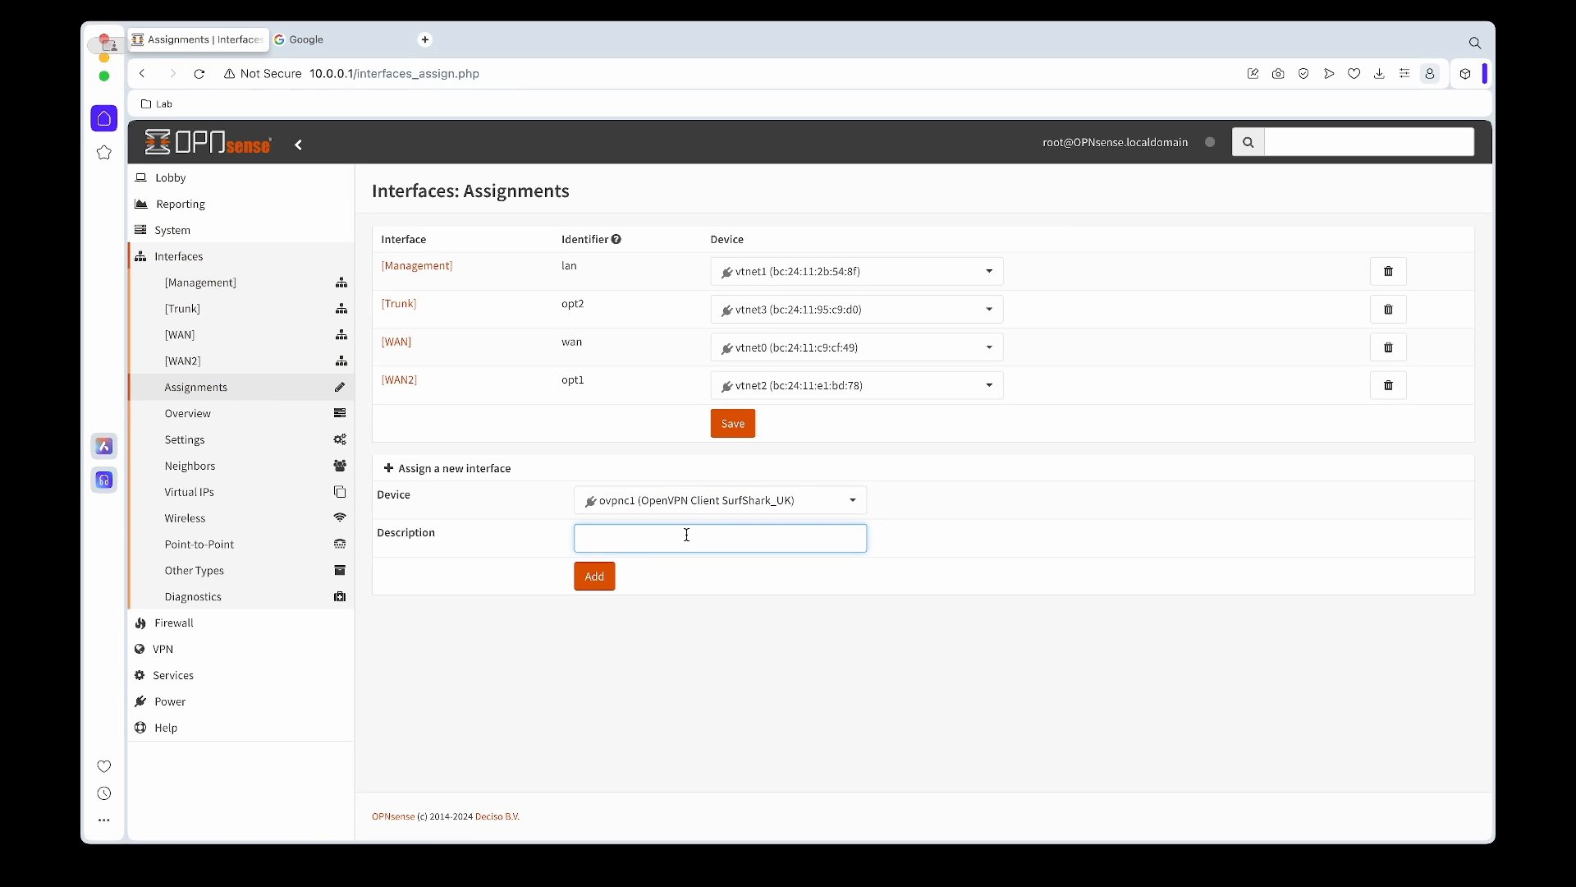
pyautogui.write('Shurf')
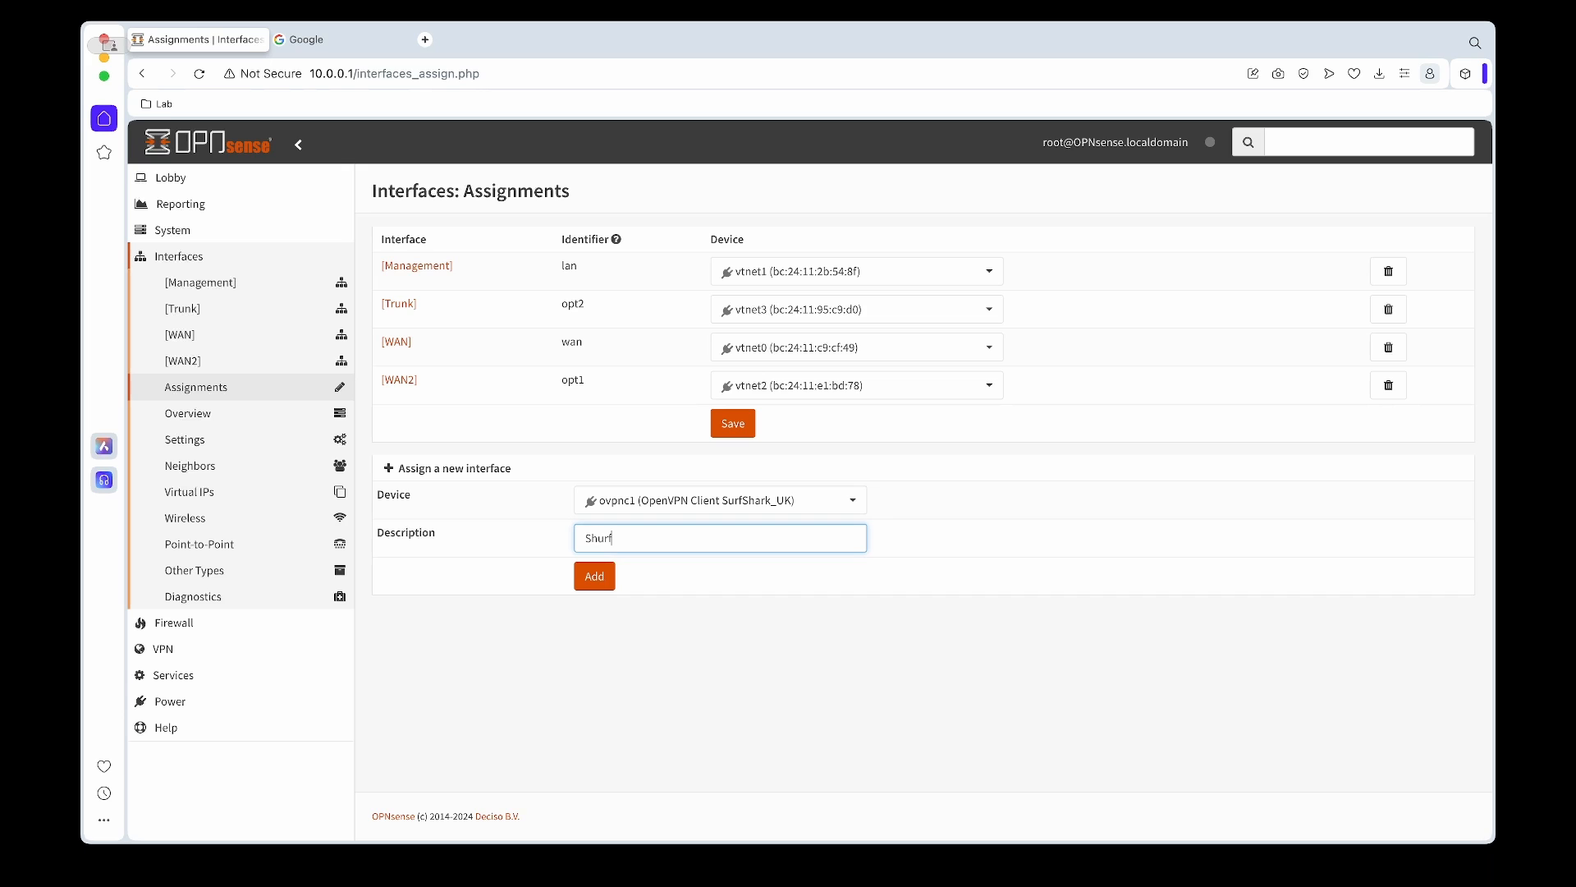
pyautogui.write('shark')
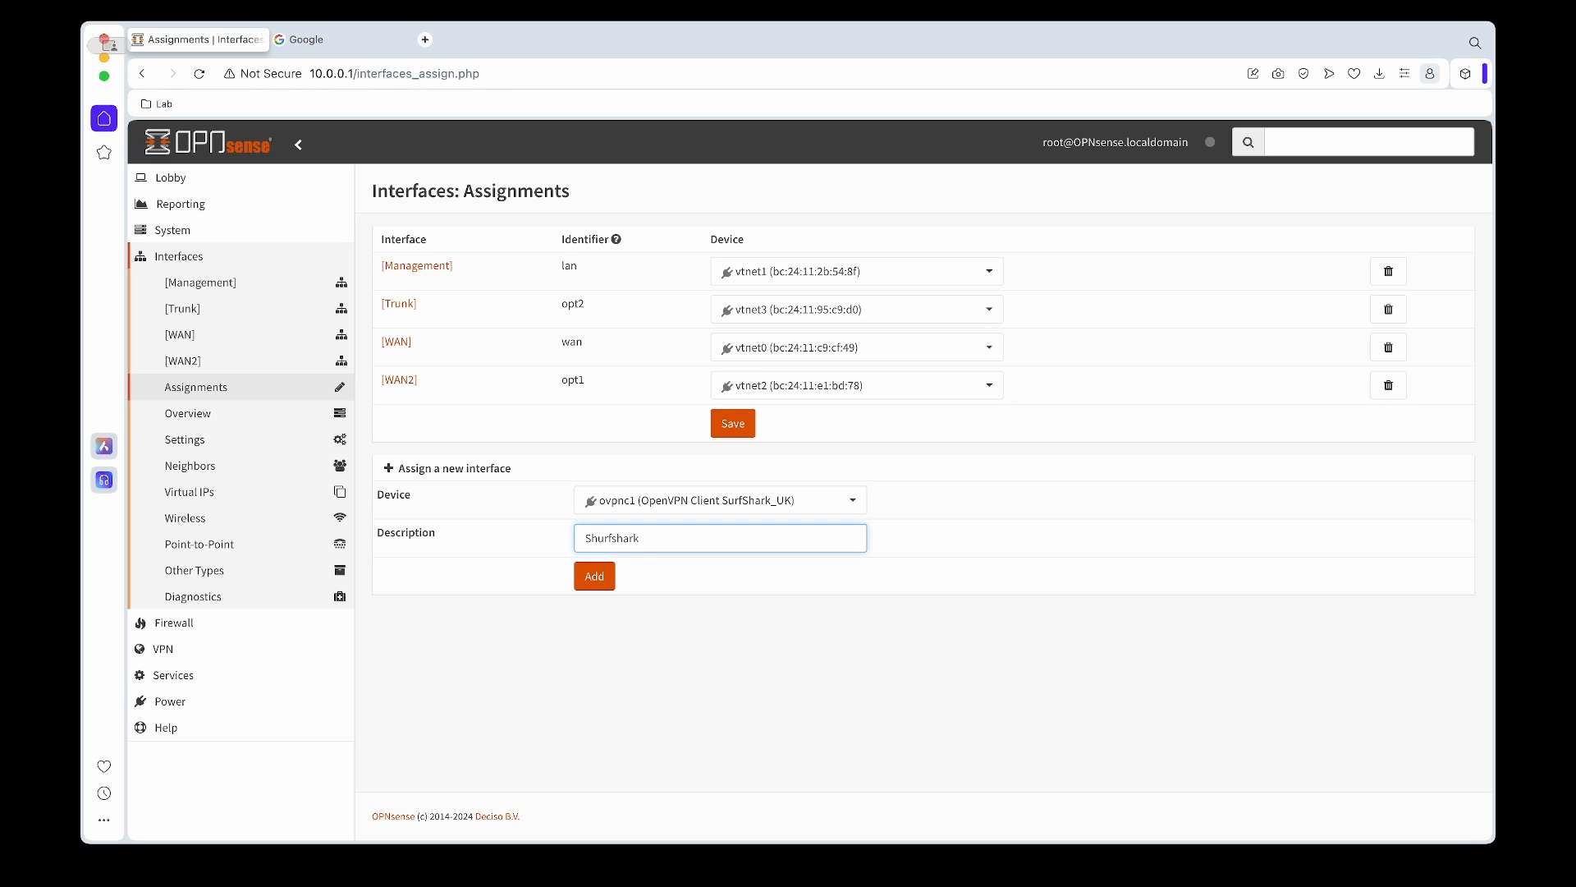
pyautogui.write('_UK')
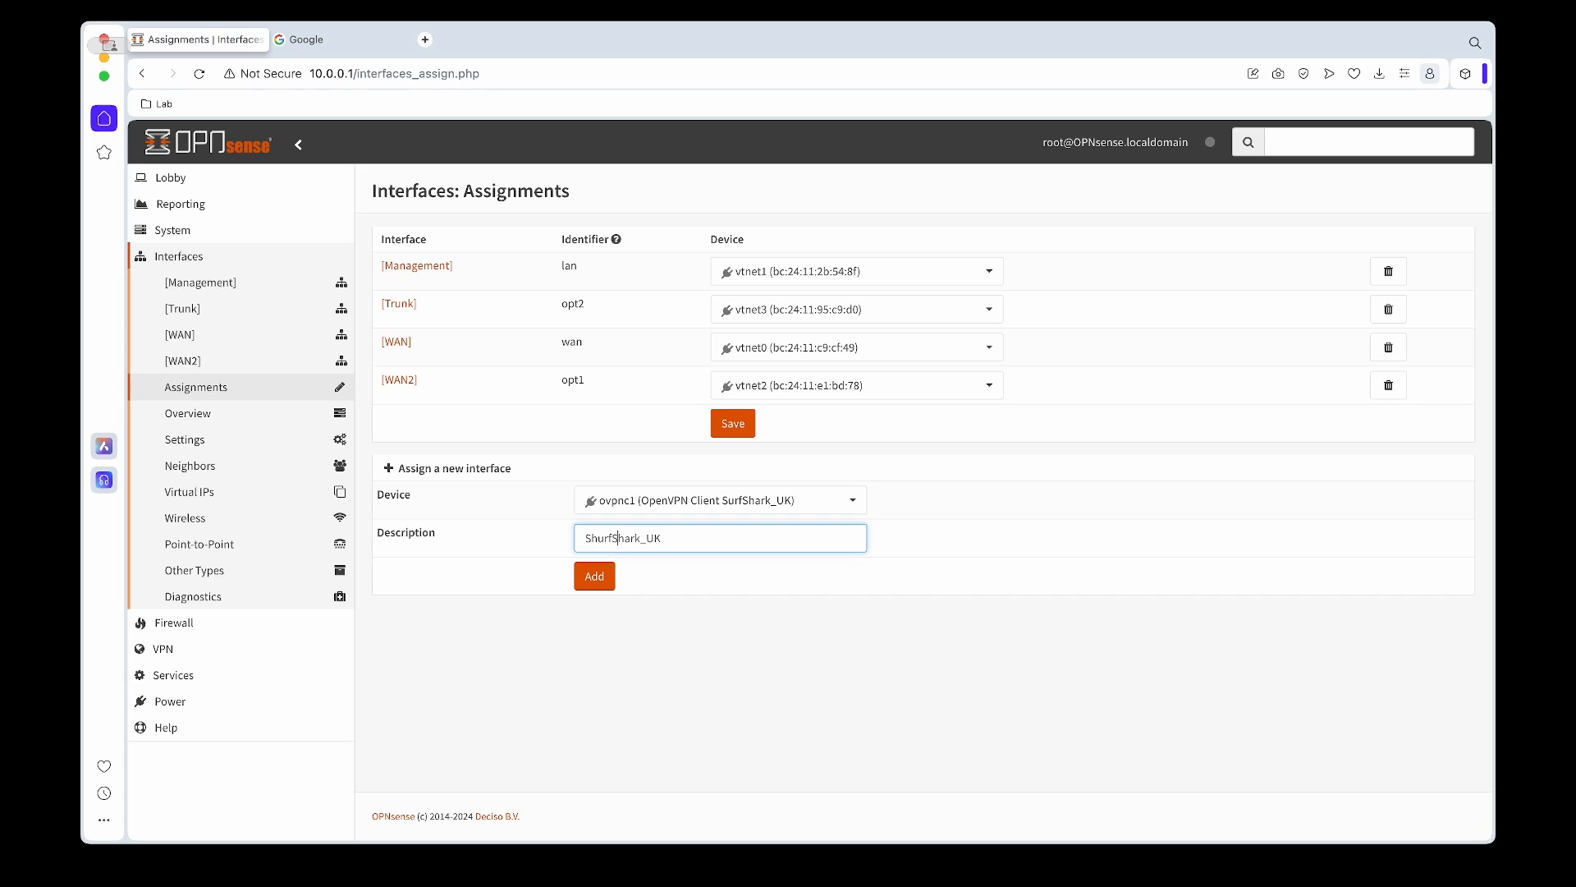
pyautogui.click(594, 575)
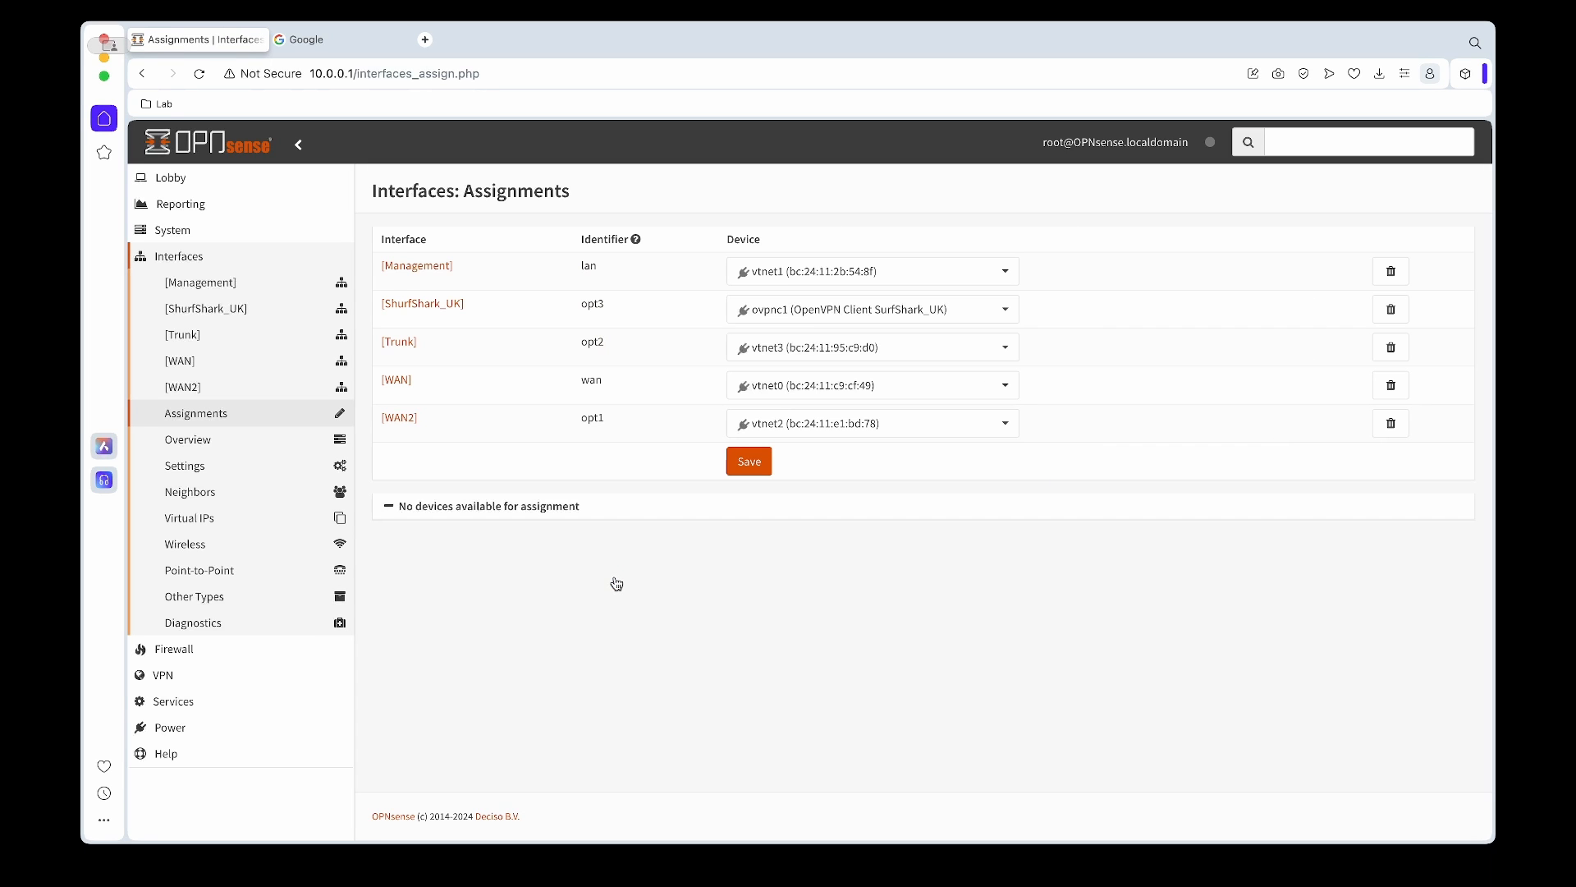
pyautogui.moveTo(630, 452)
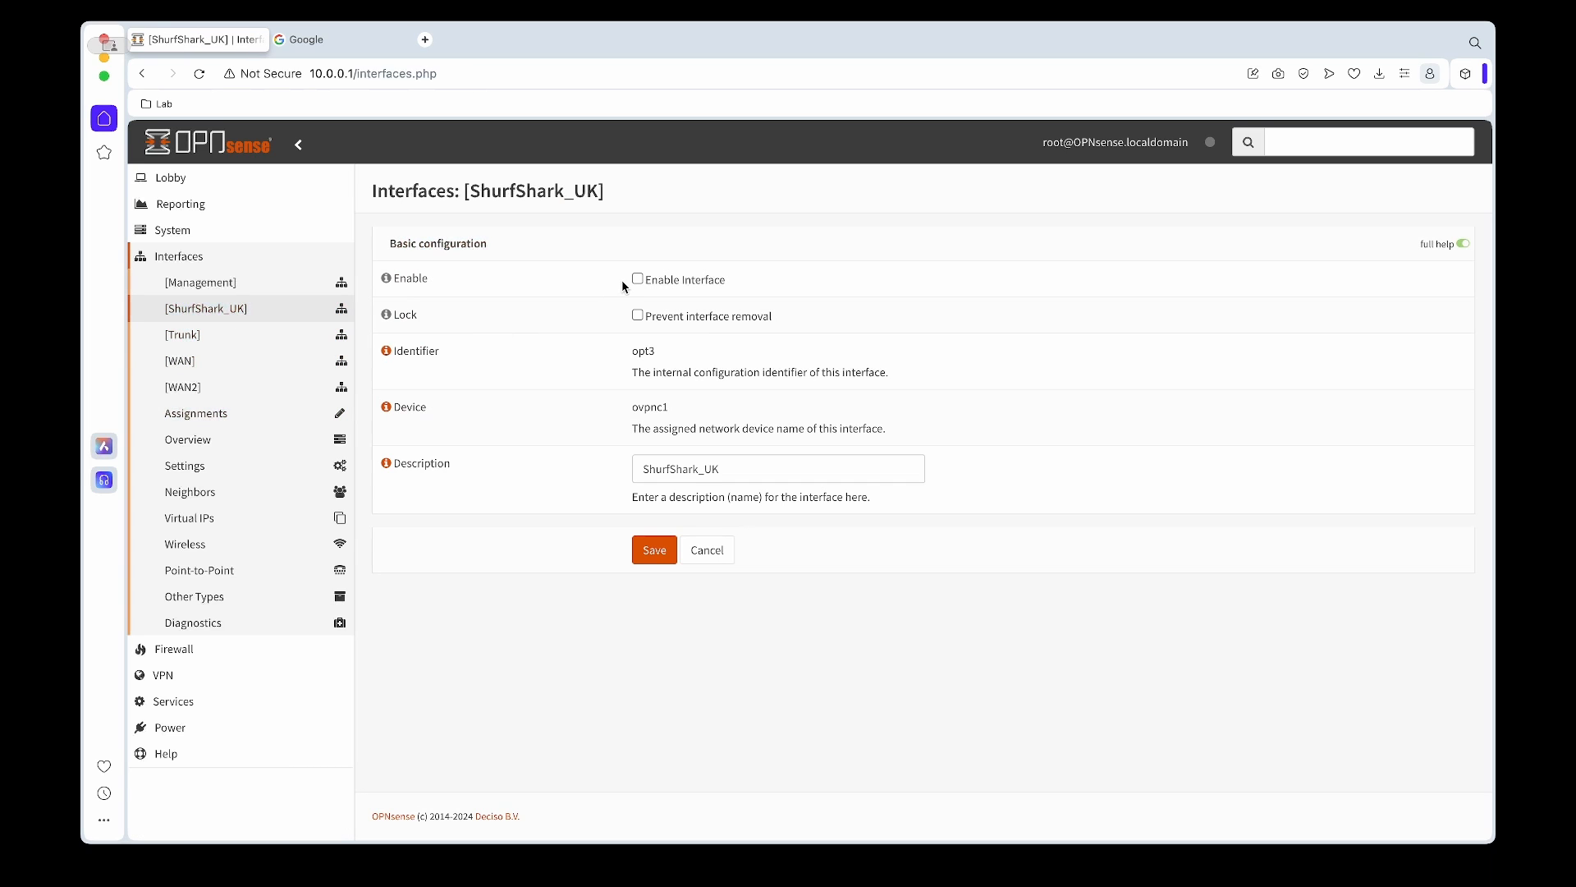
# Save the enabled ShurfShark_UK interface and apply the configuration change
pyautogui.scroll(-3)
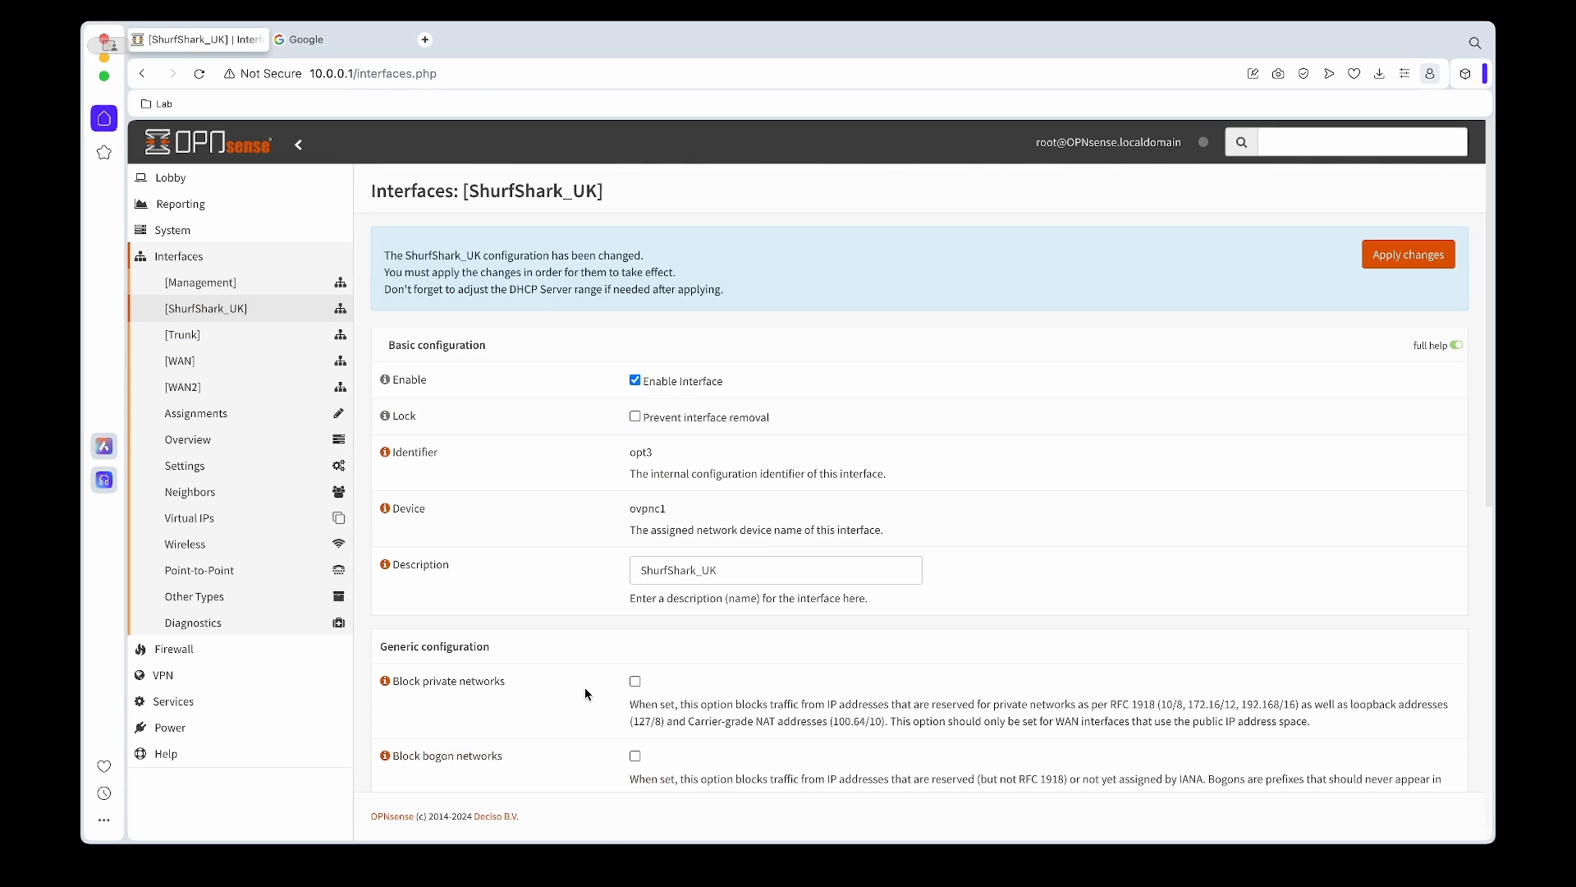
pyautogui.click(1407, 253)
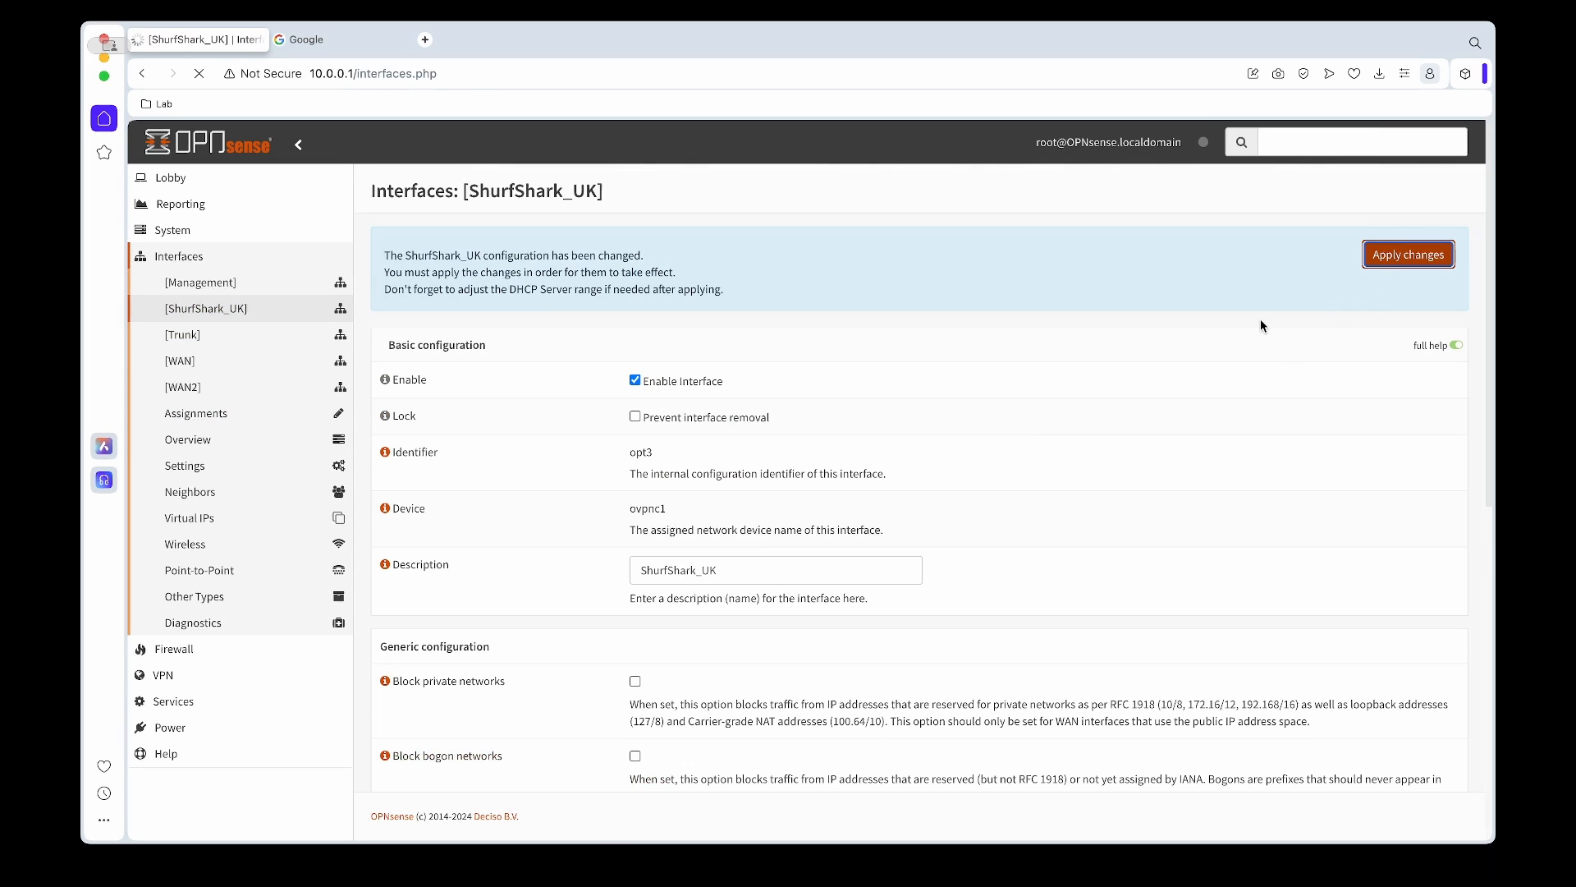
pyautogui.moveTo(592, 306)
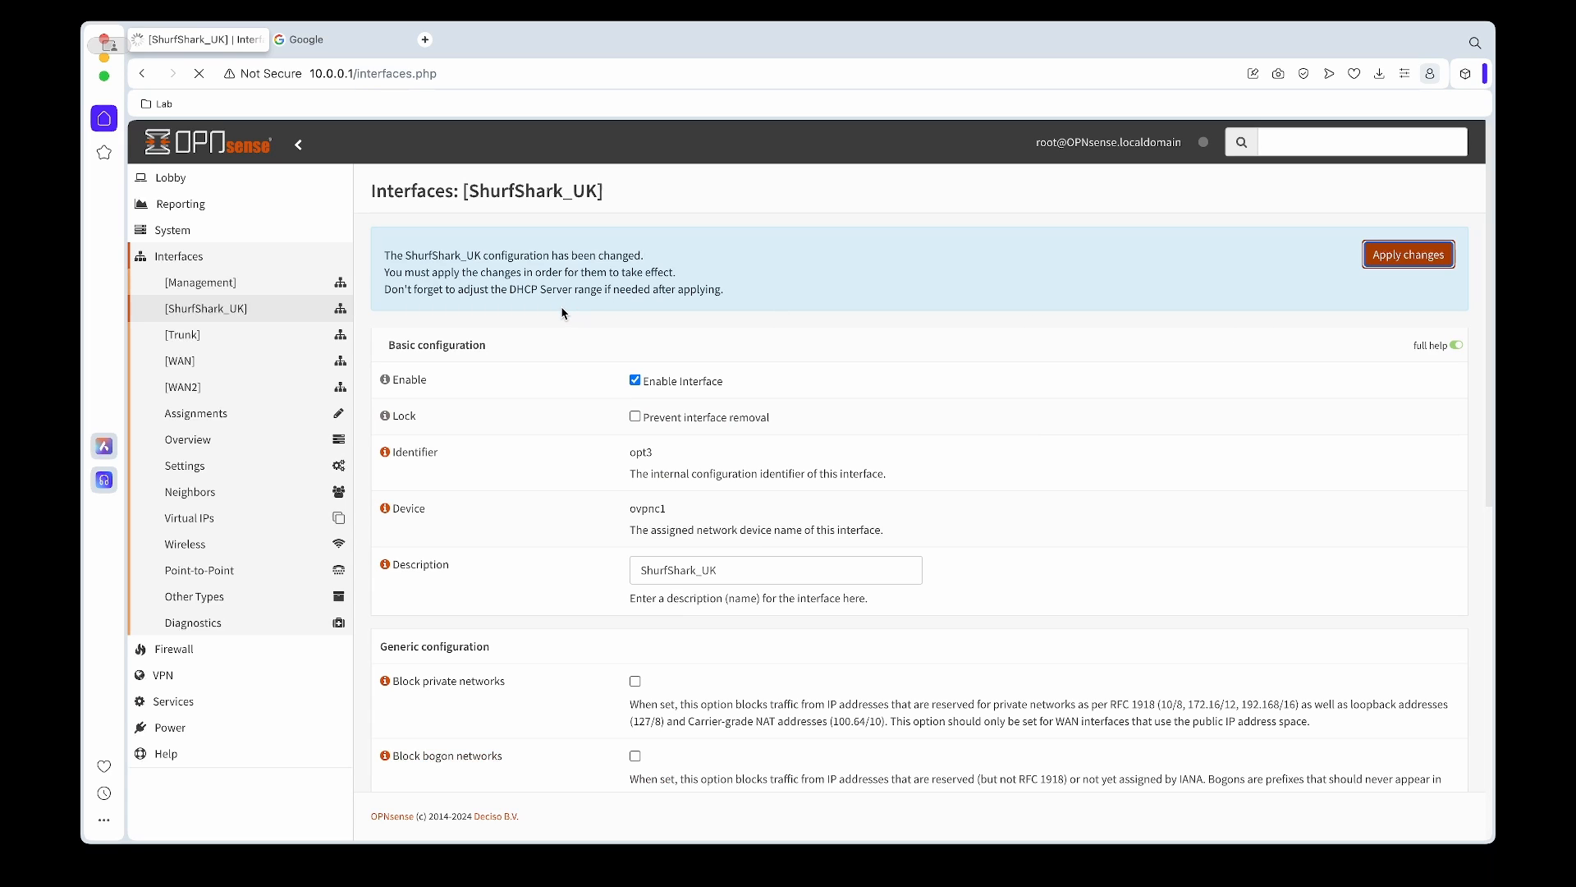
pyautogui.click(1407, 253)
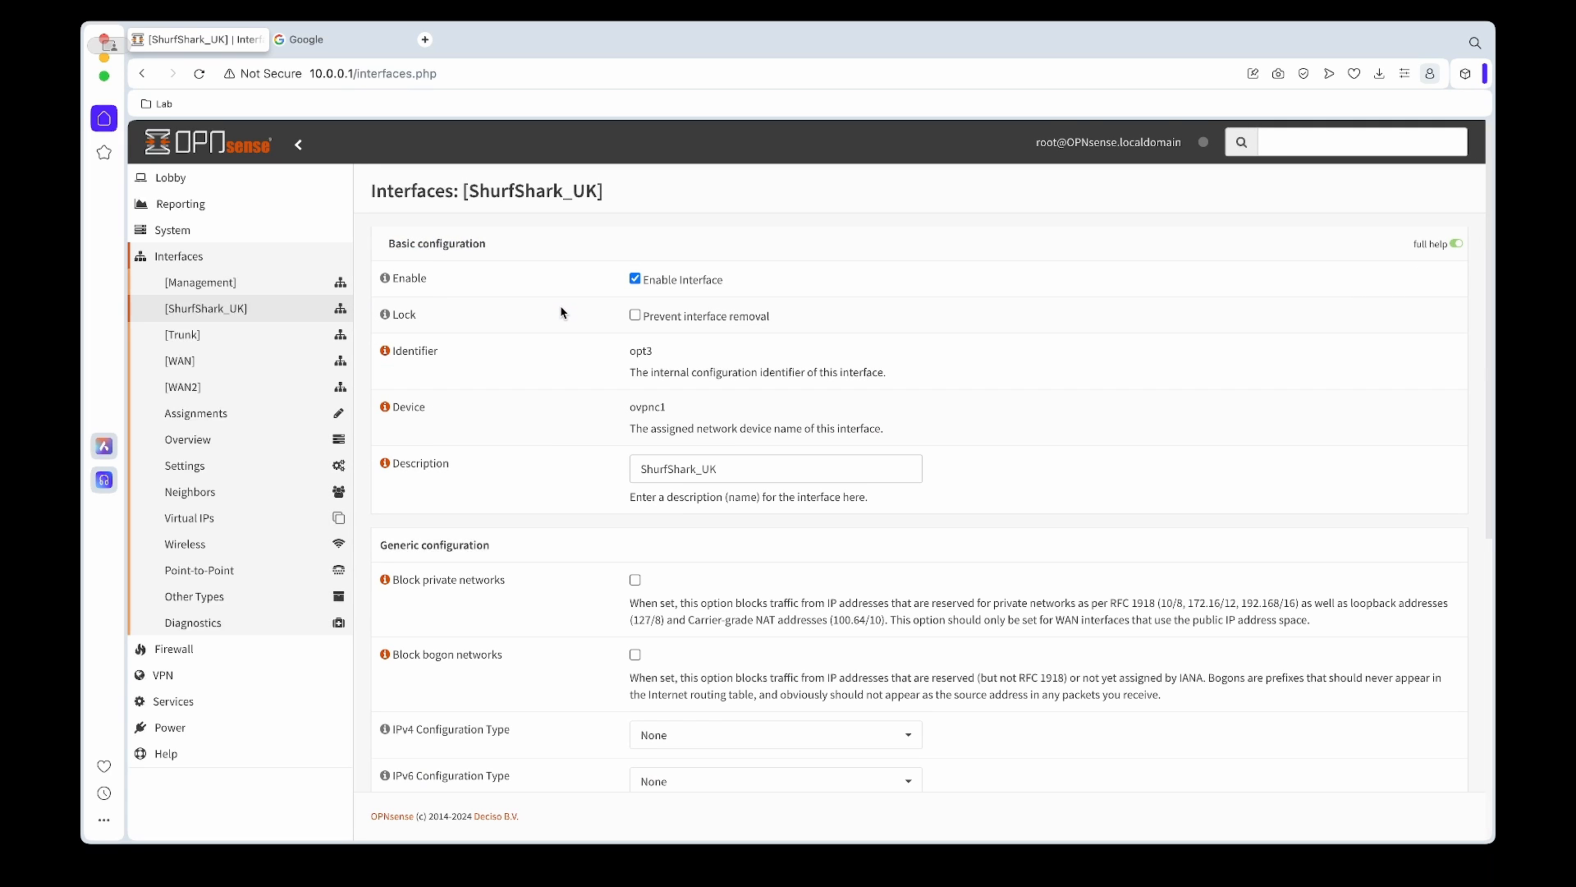
pyautogui.moveTo(197, 282)
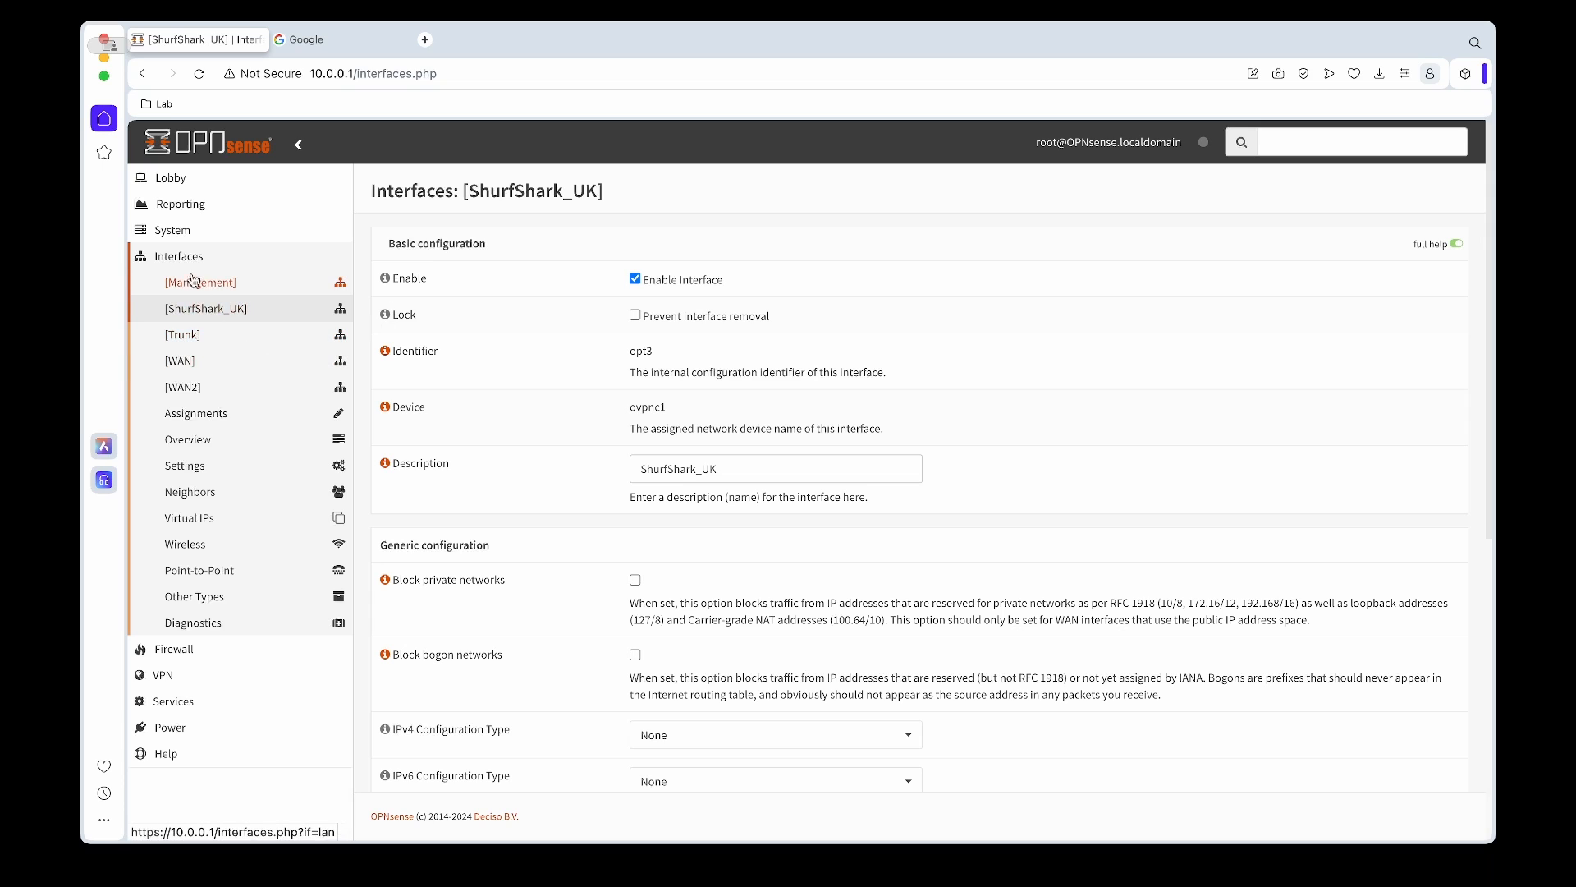
# Set Firewall > NAT > Outbound rule generation to Hybrid and save the mode
pyautogui.click(173, 282)
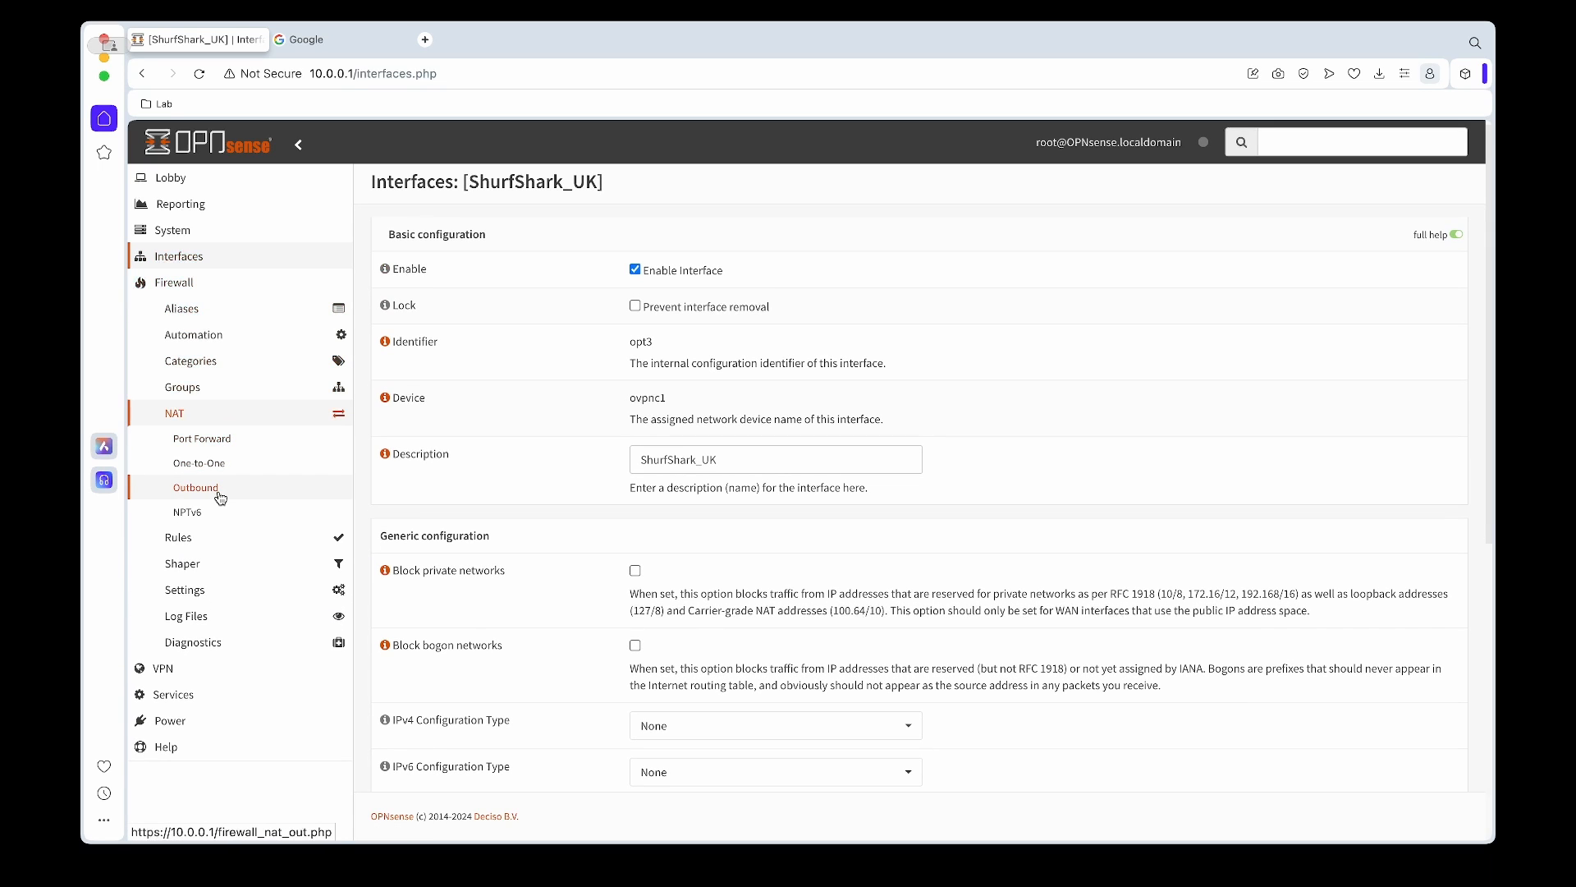
pyautogui.click(196, 486)
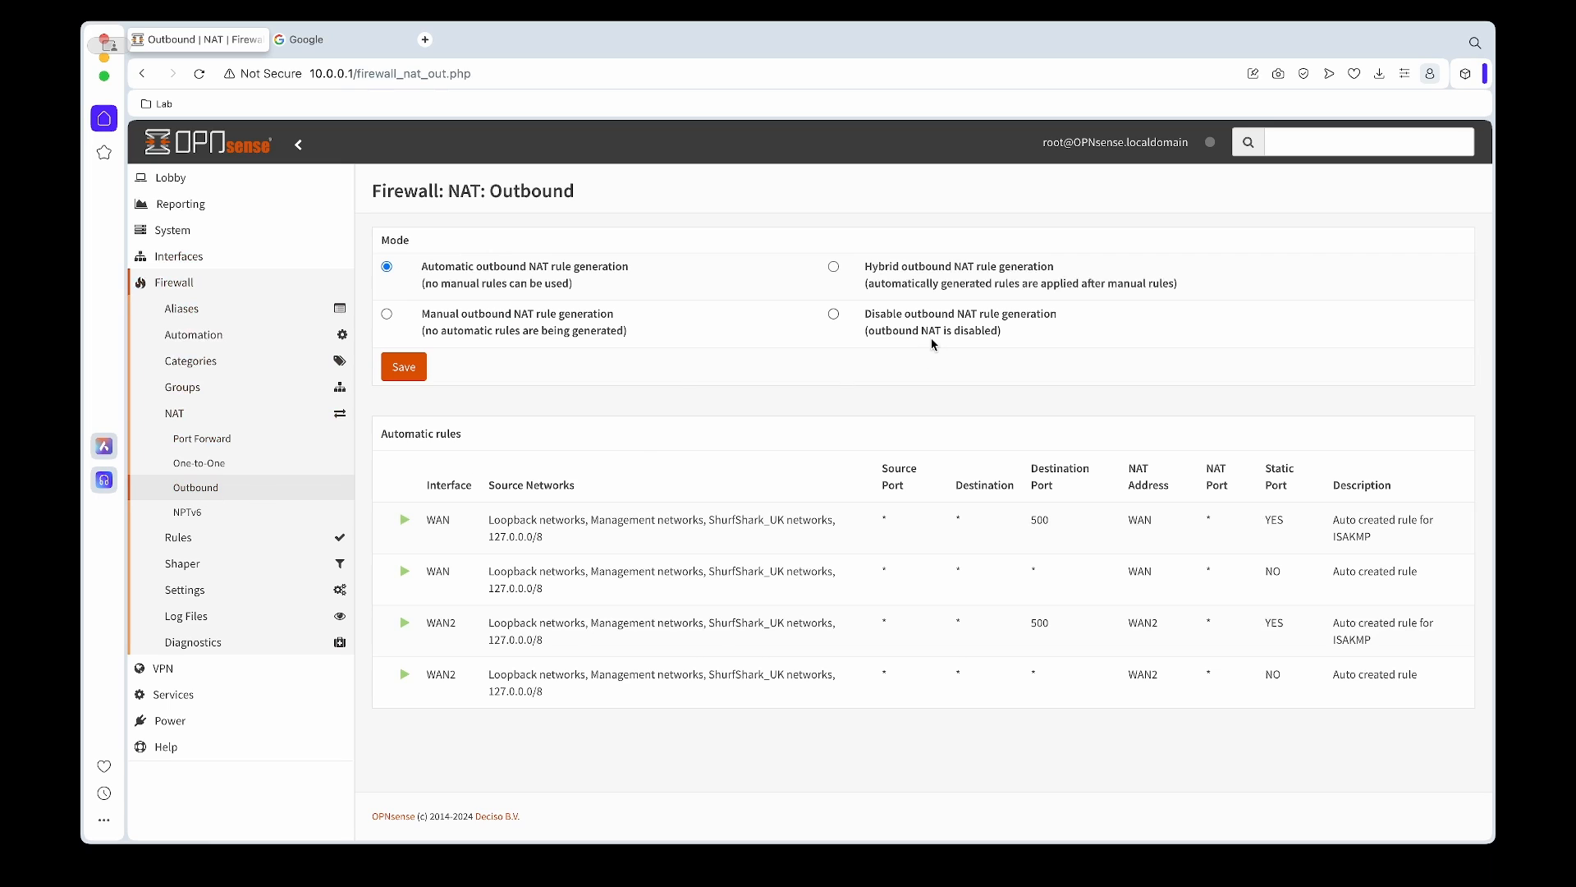
pyautogui.click(832, 266)
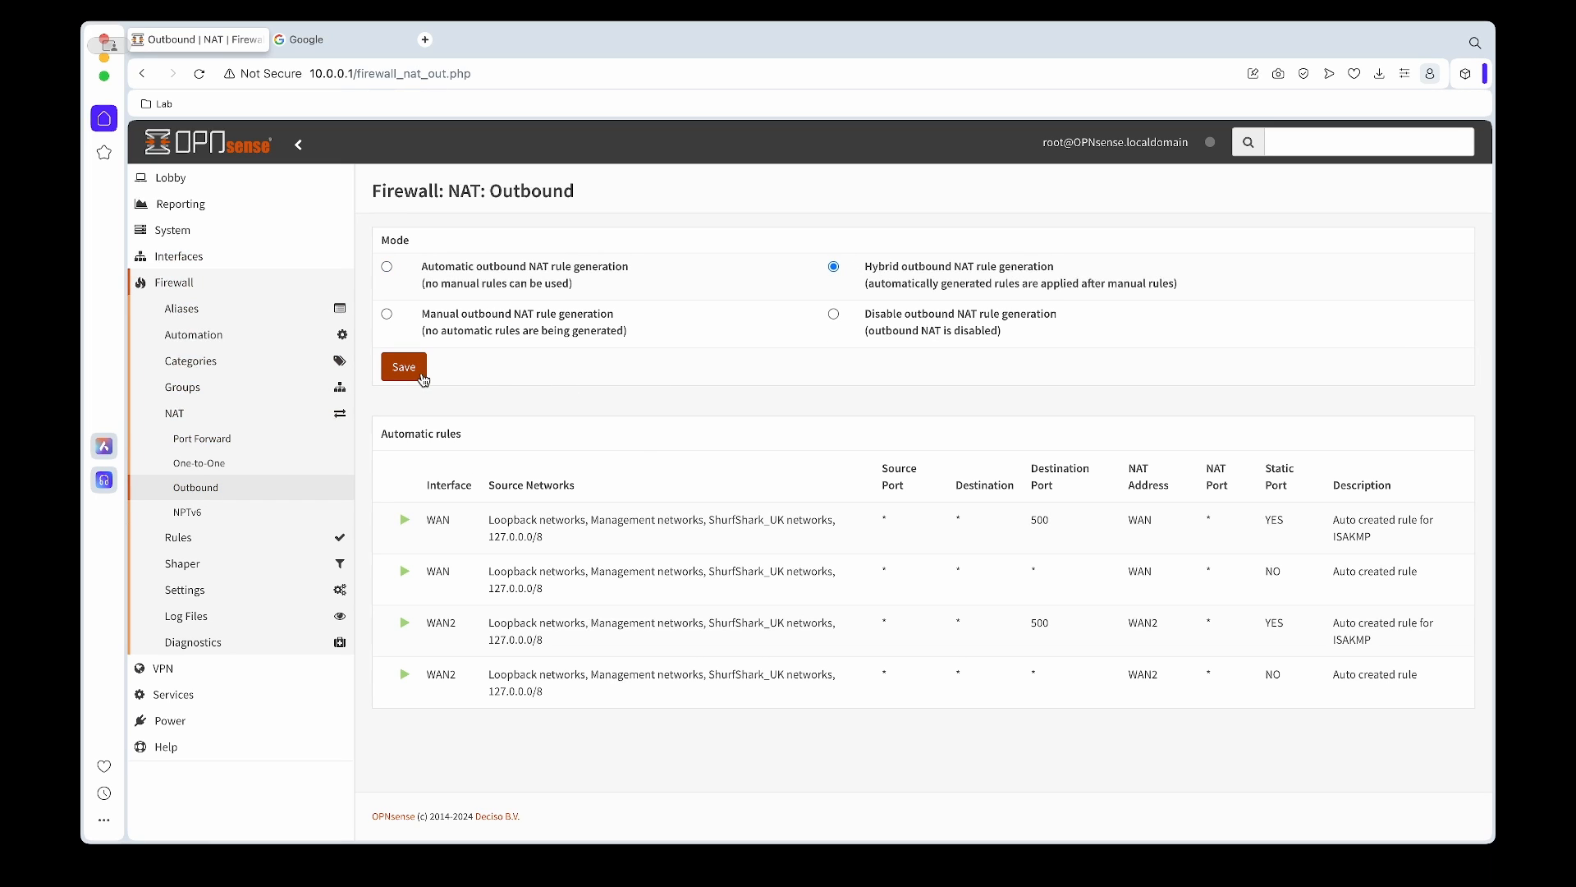
pyautogui.click(403, 366)
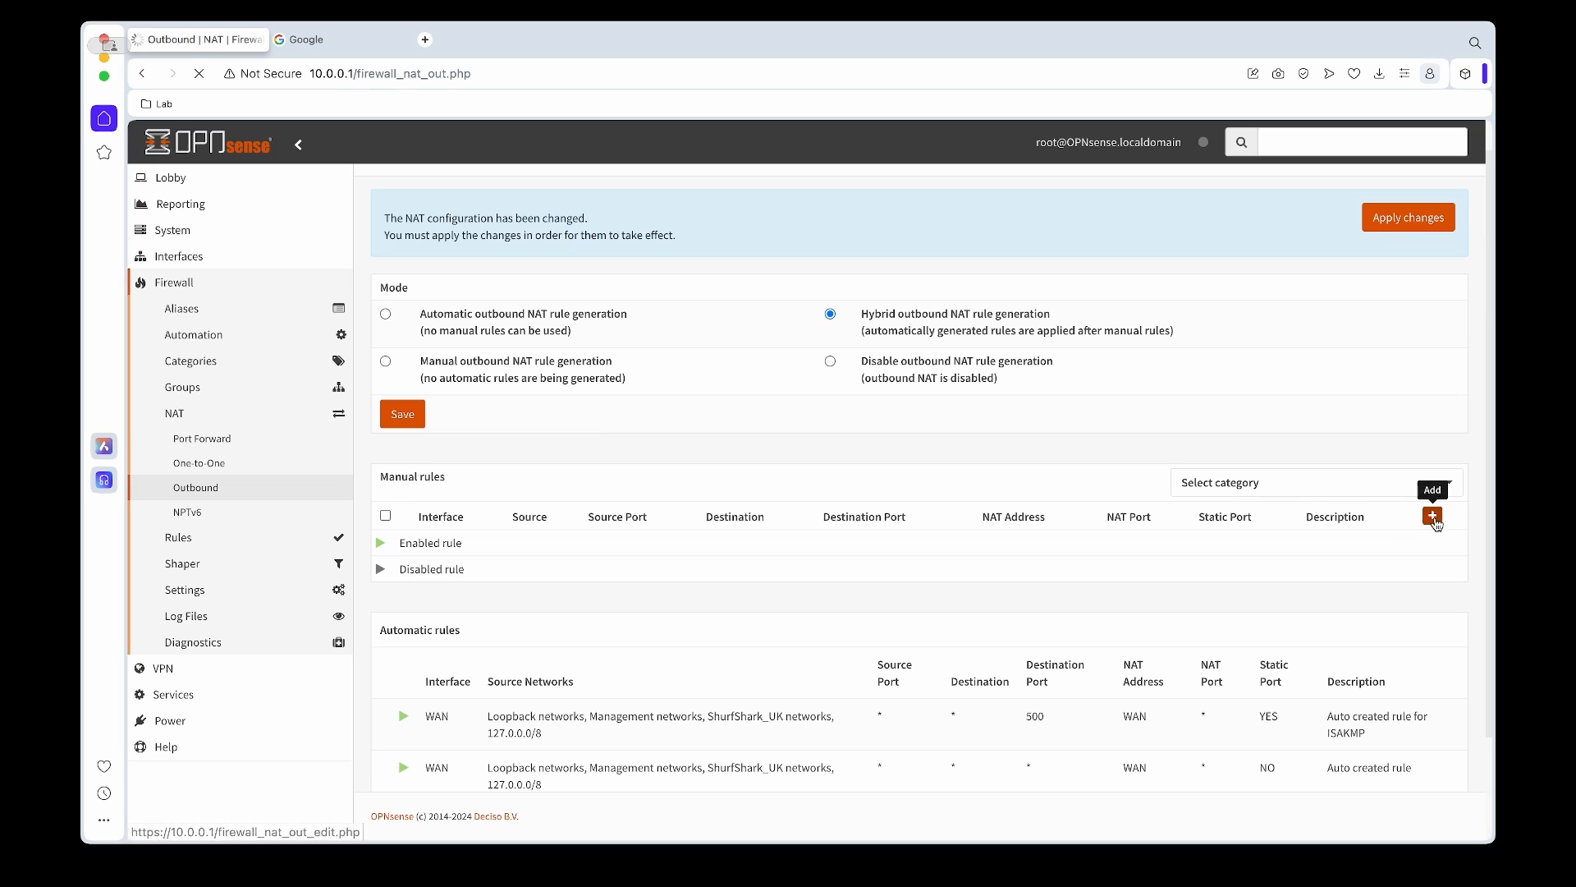
# Add a manual outbound NAT rule on ShurfShark_UK described SurfShark_UK_OUT and save it
pyautogui.click(1432, 516)
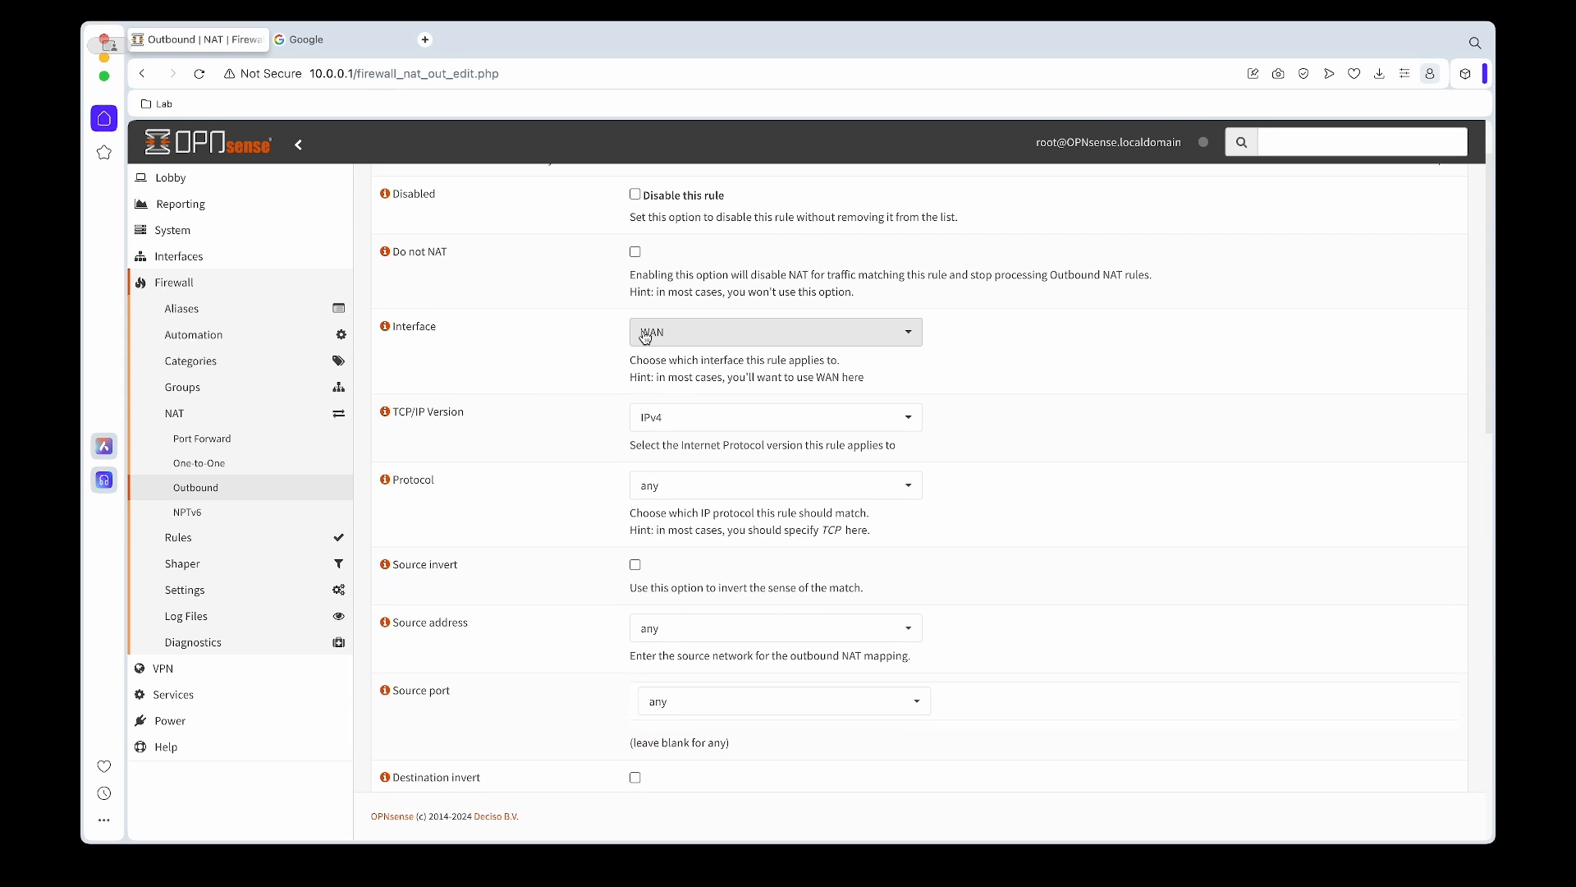
pyautogui.click(775, 332)
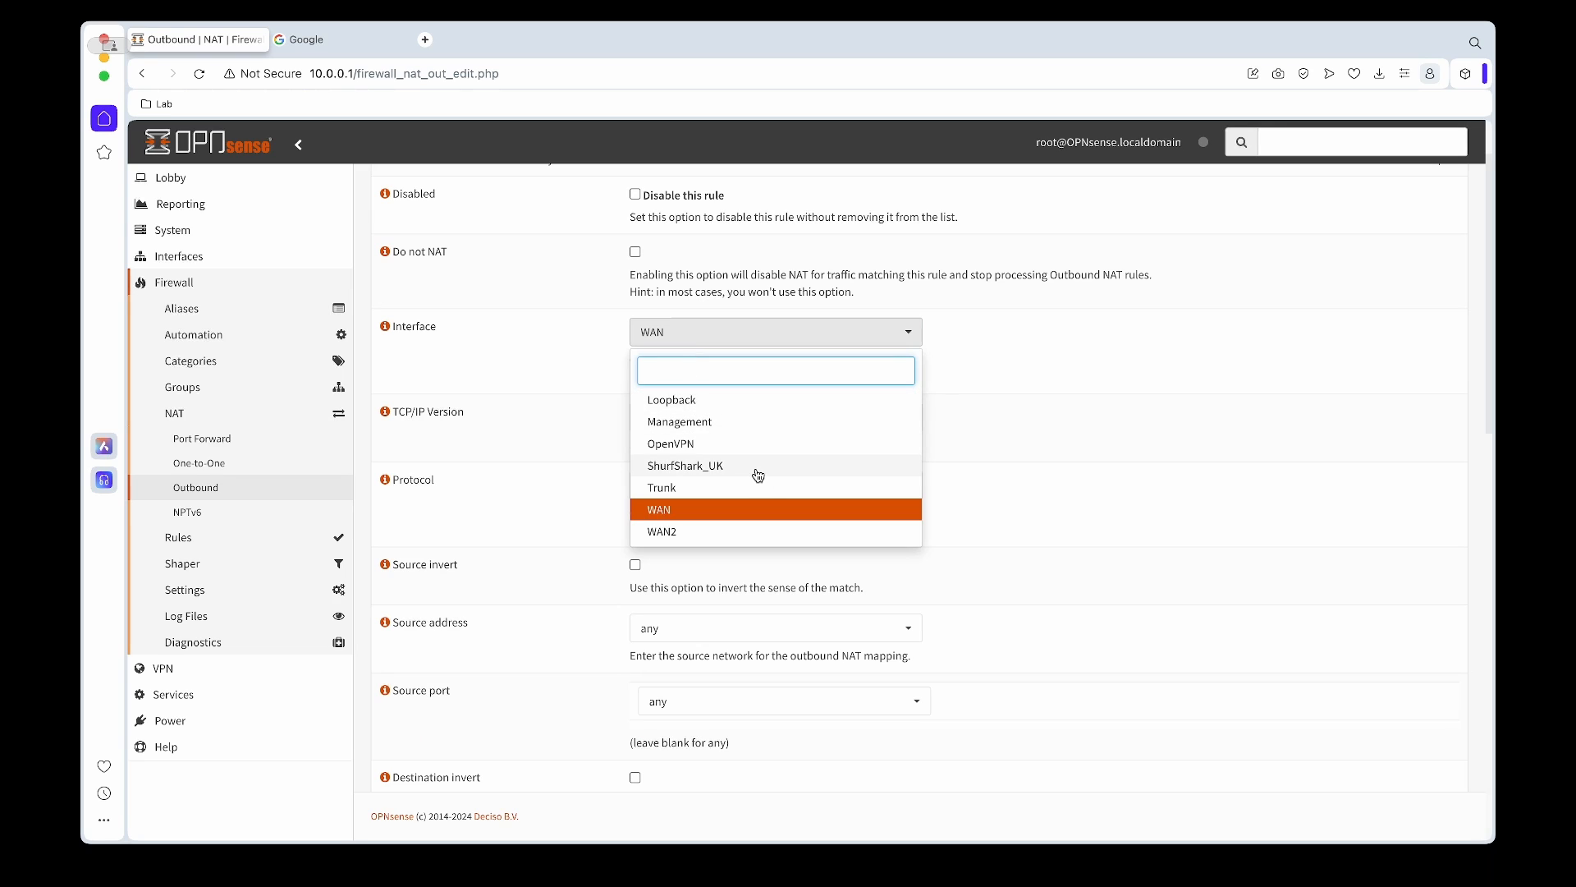
pyautogui.click(684, 465)
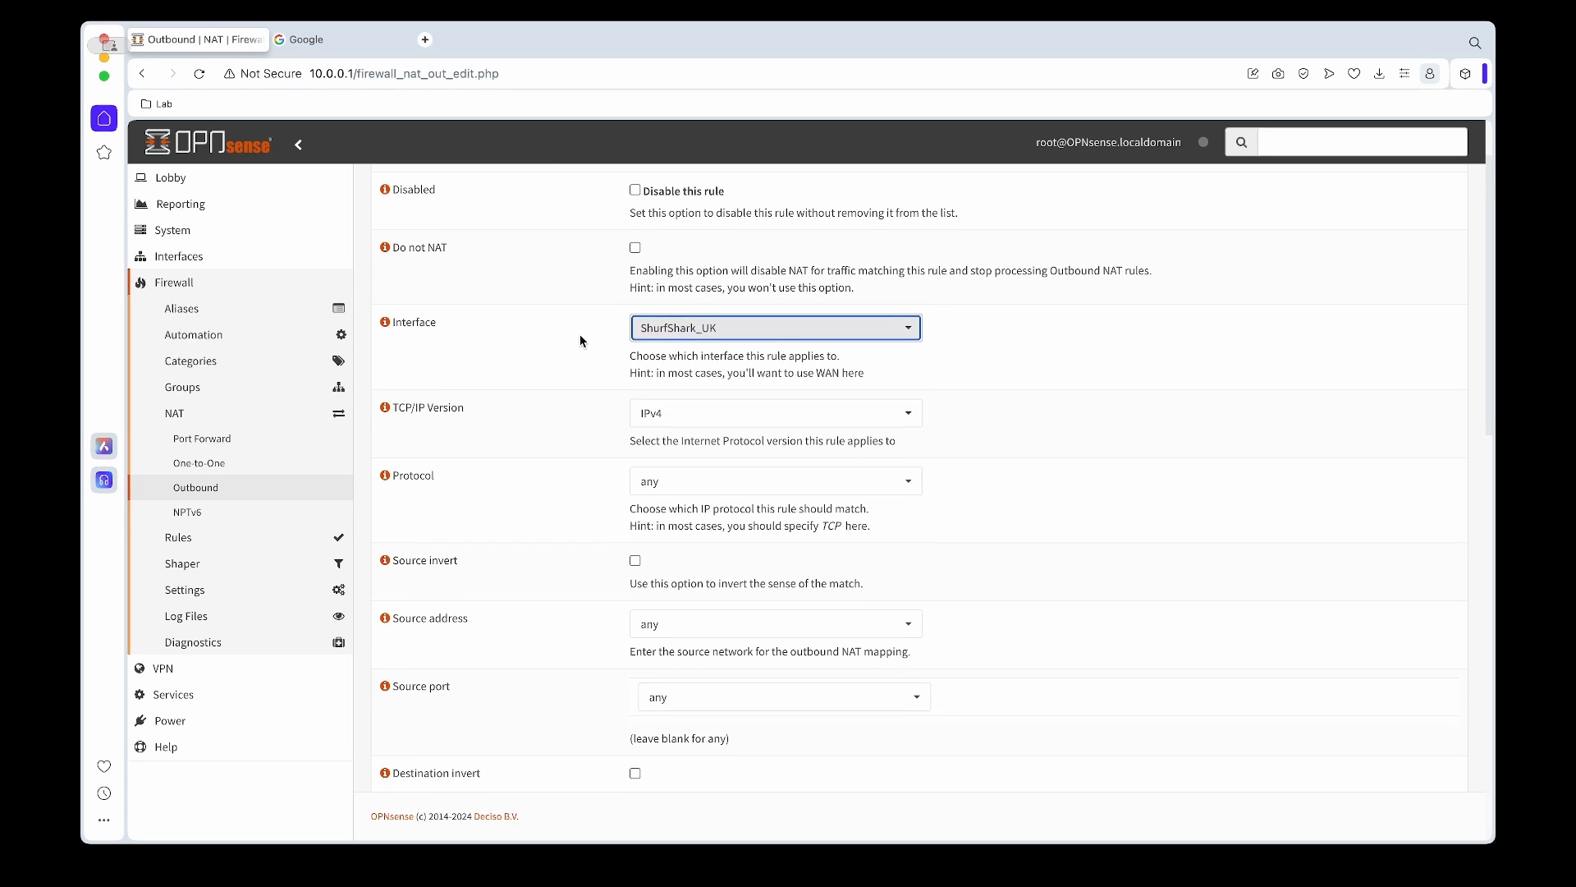
pyautogui.scroll(-3)
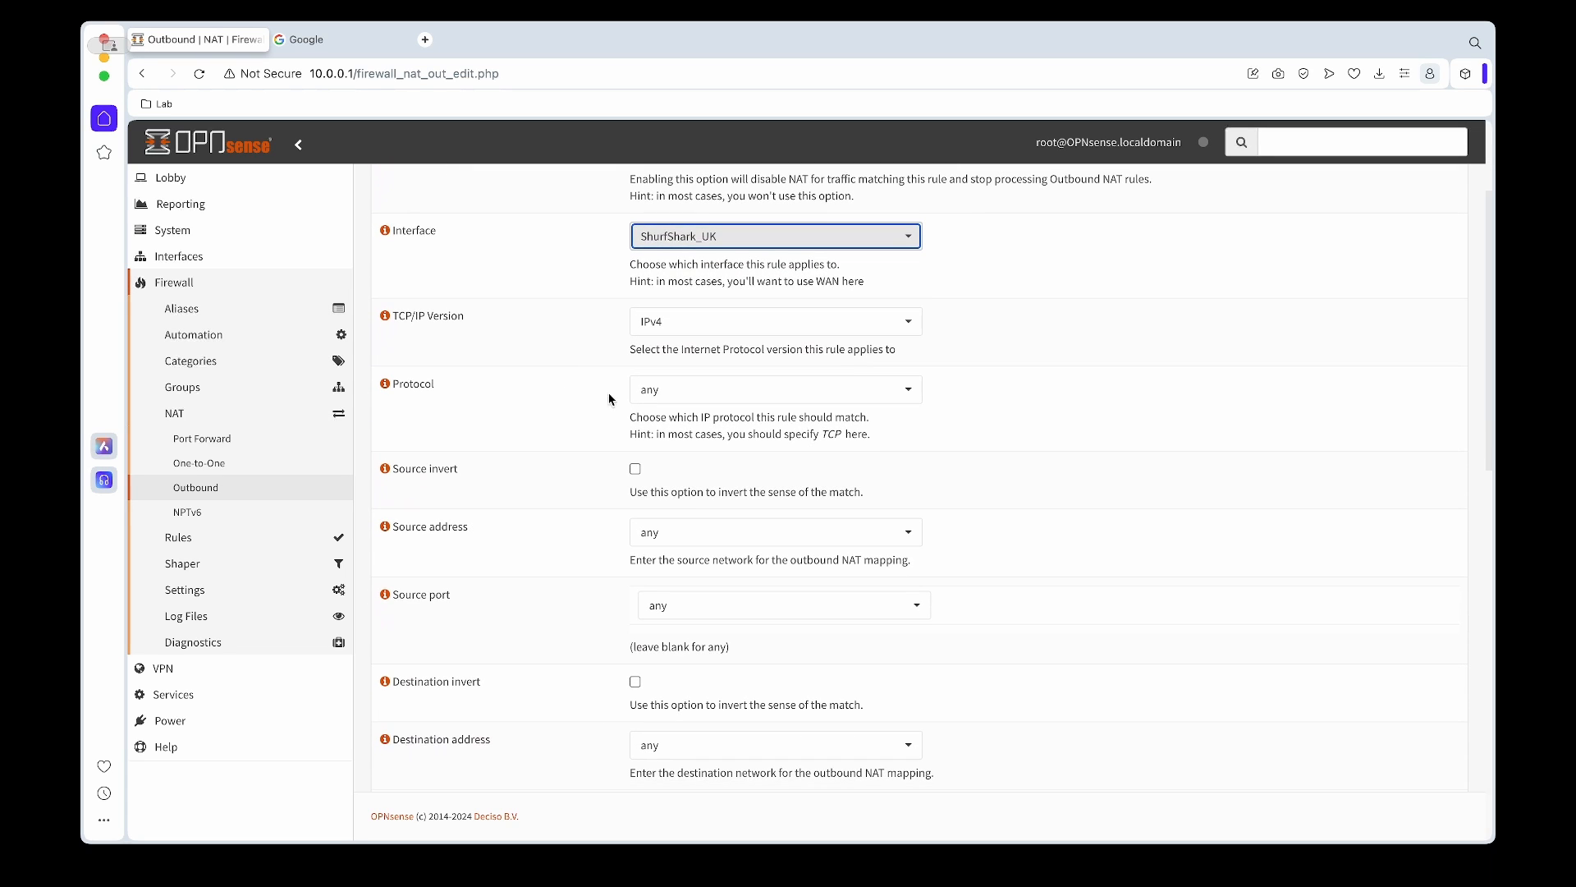
pyautogui.scroll(-3)
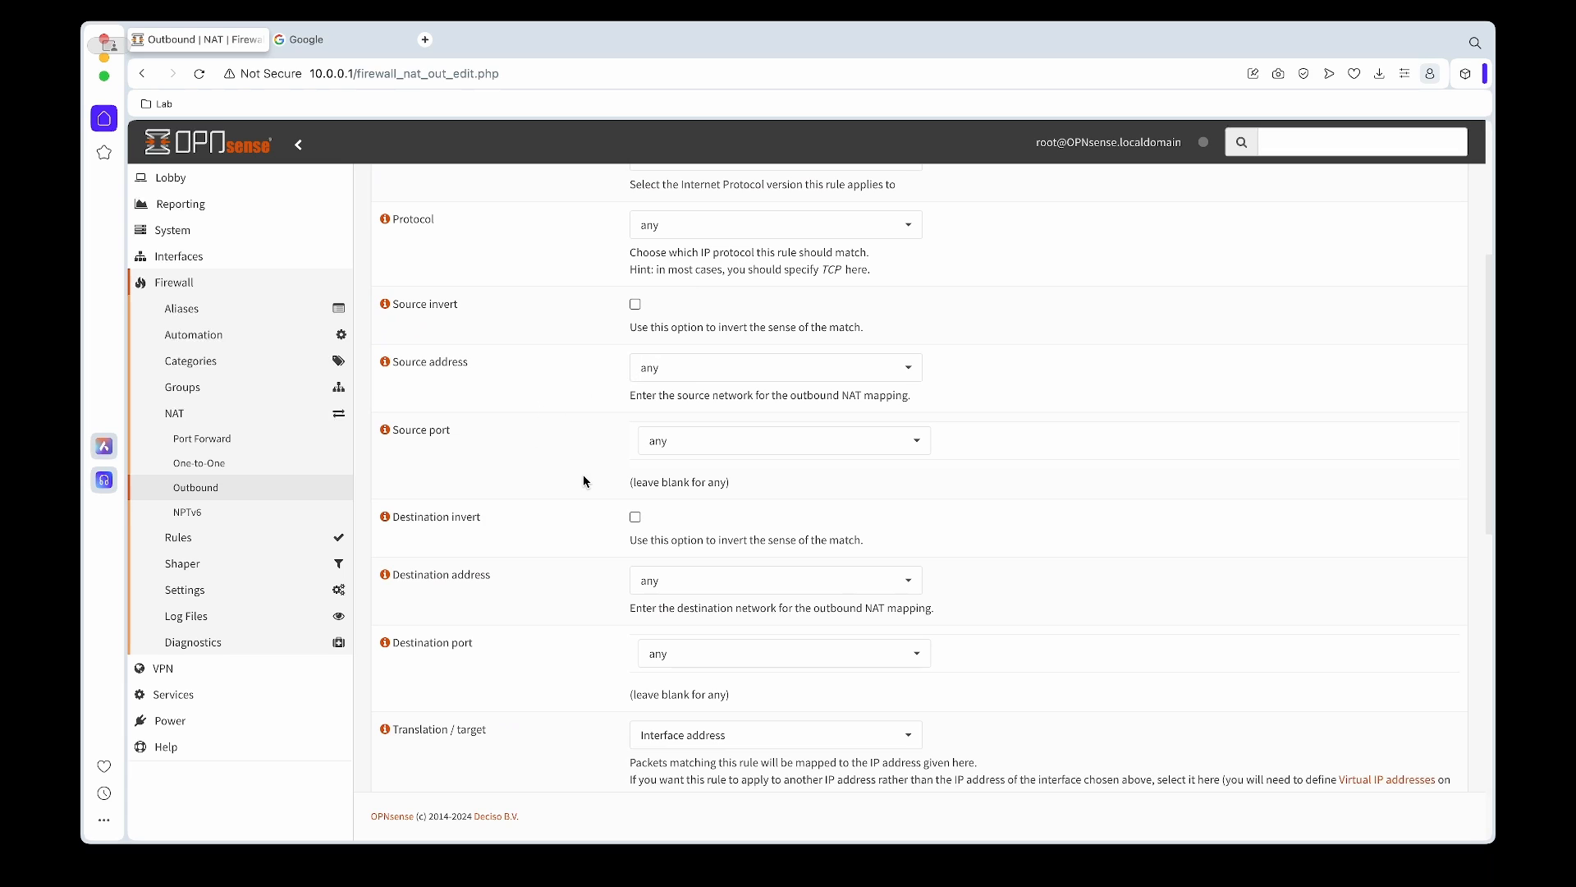
pyautogui.scroll(-3)
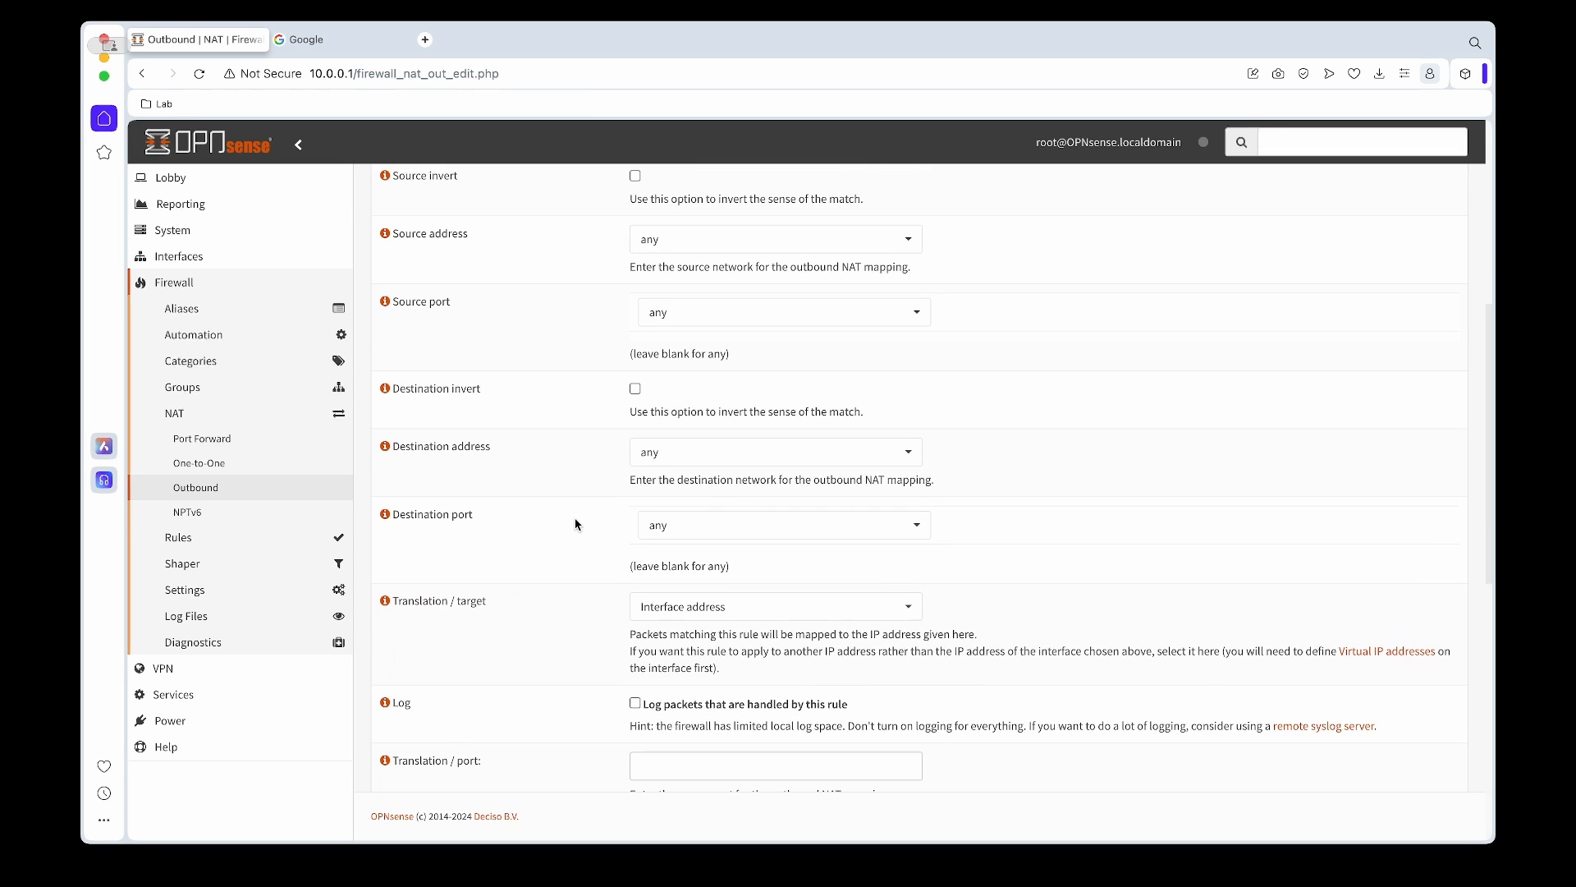
pyautogui.scroll(-3)
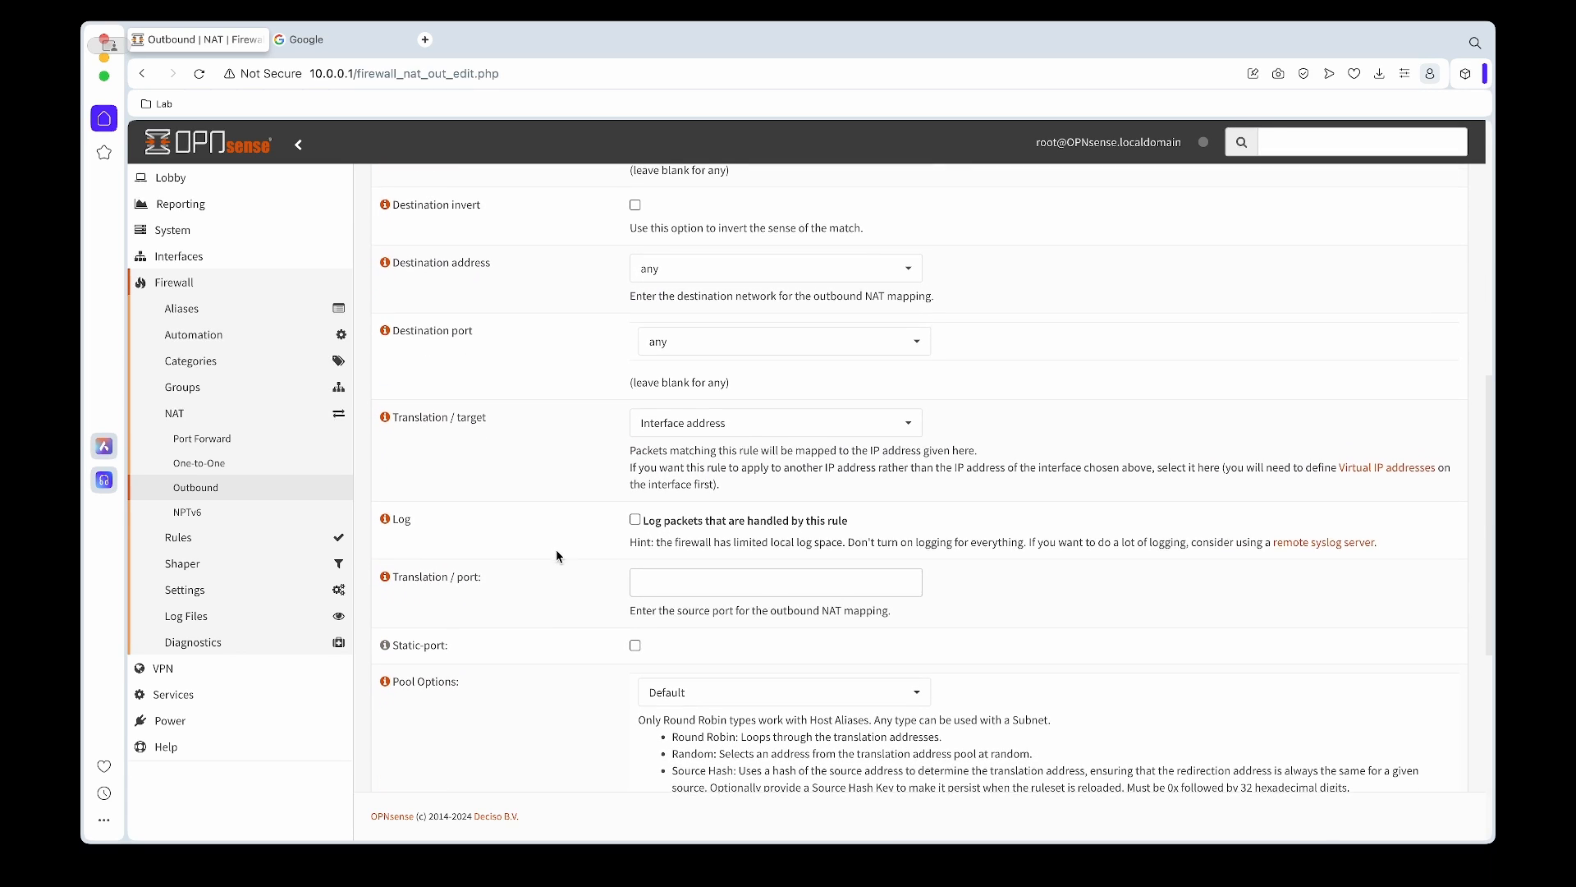
pyautogui.scroll(-3)
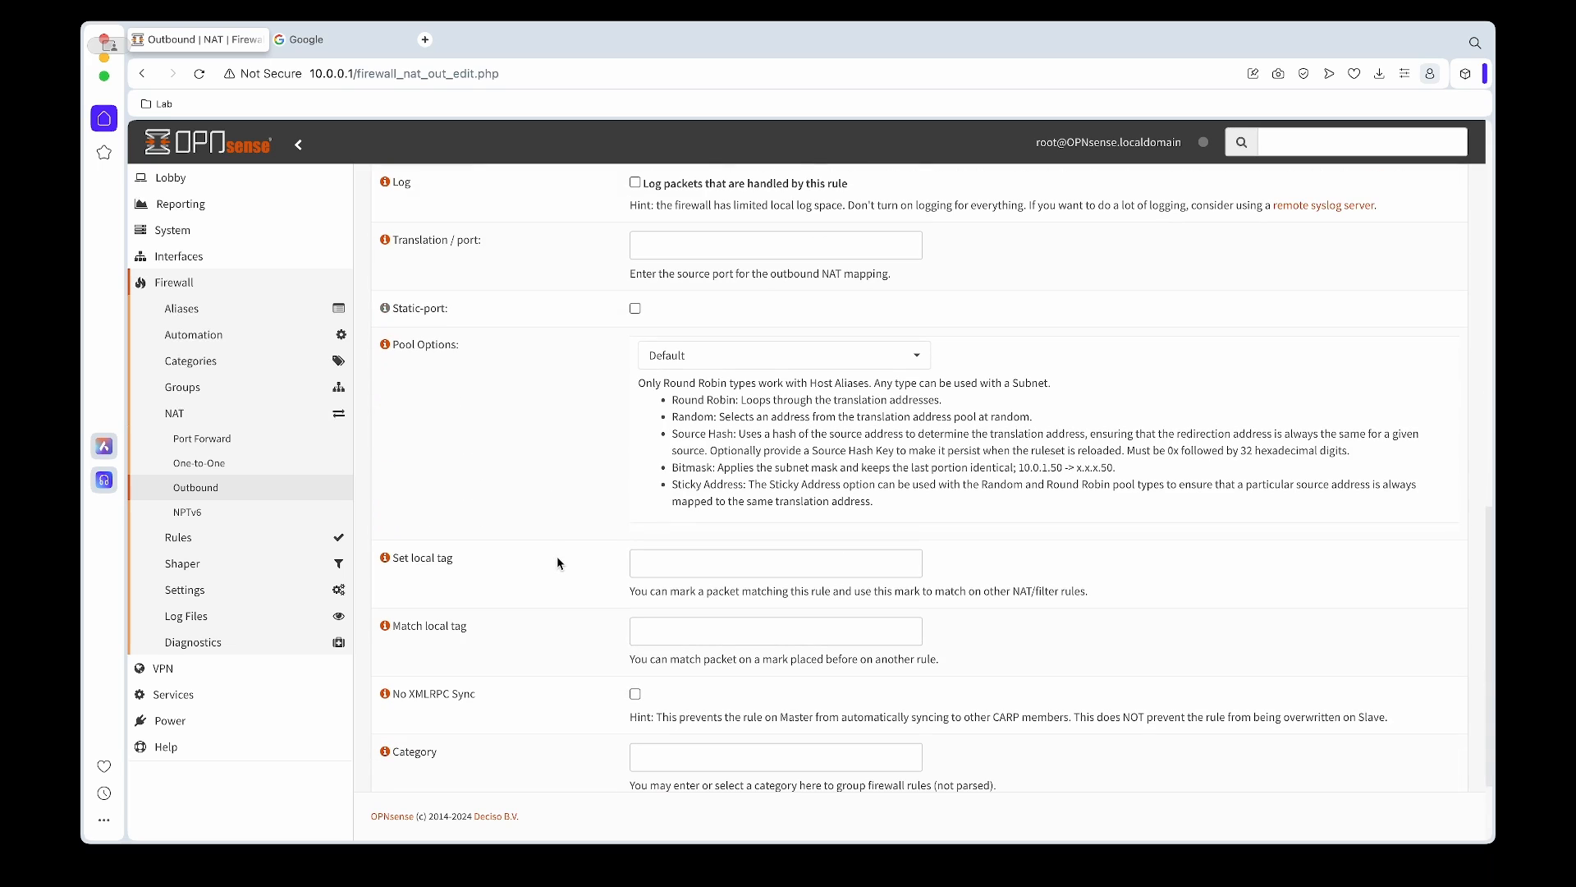
pyautogui.scroll(-3)
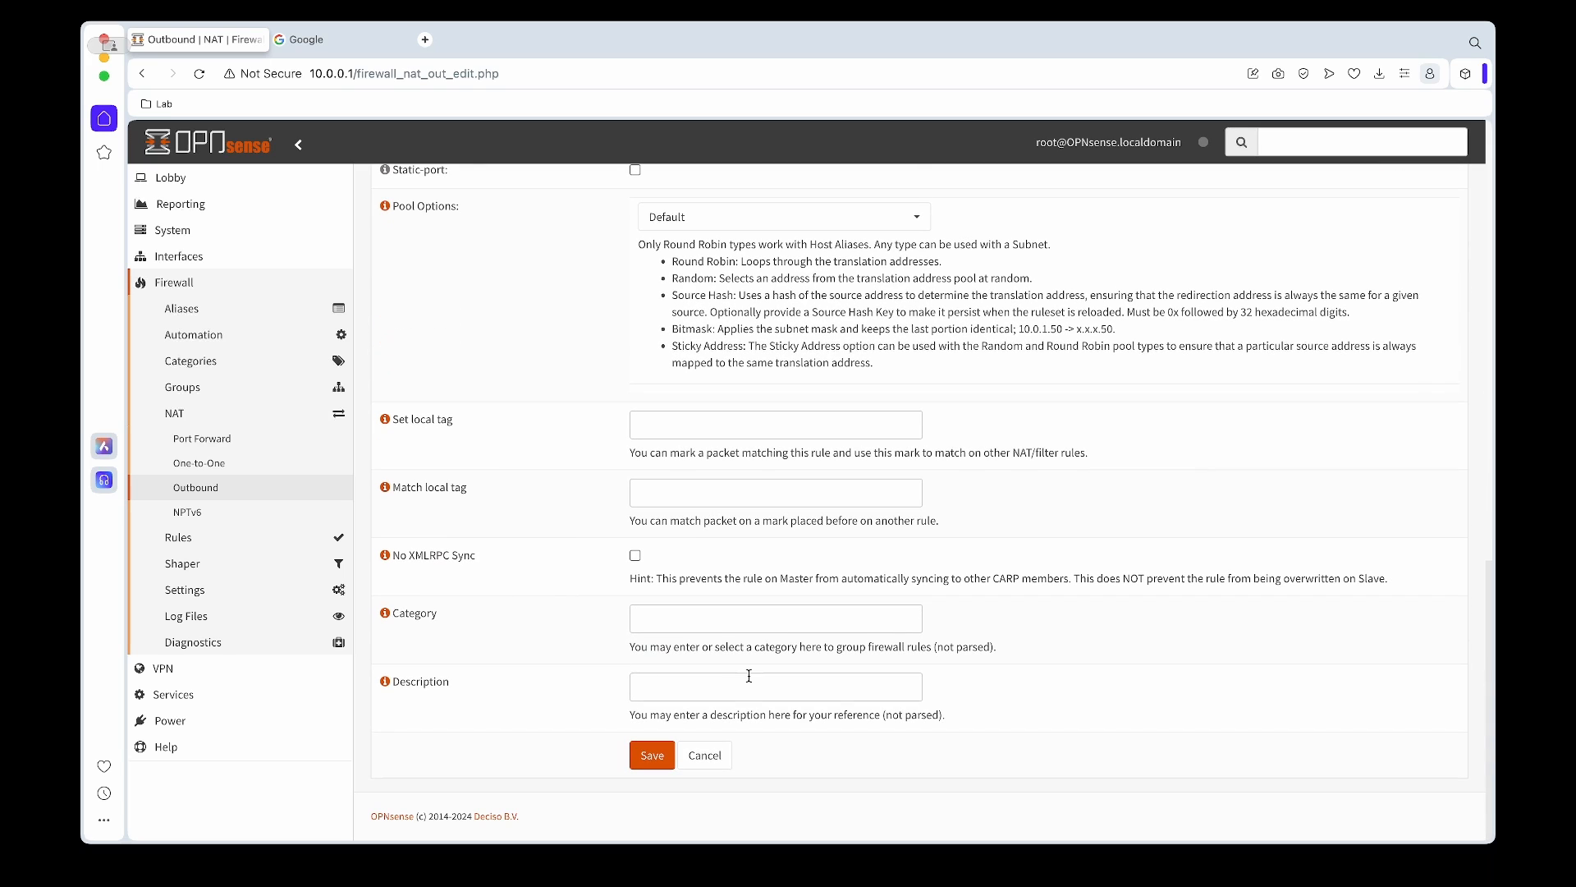
pyautogui.write('SurfShark_UK_')
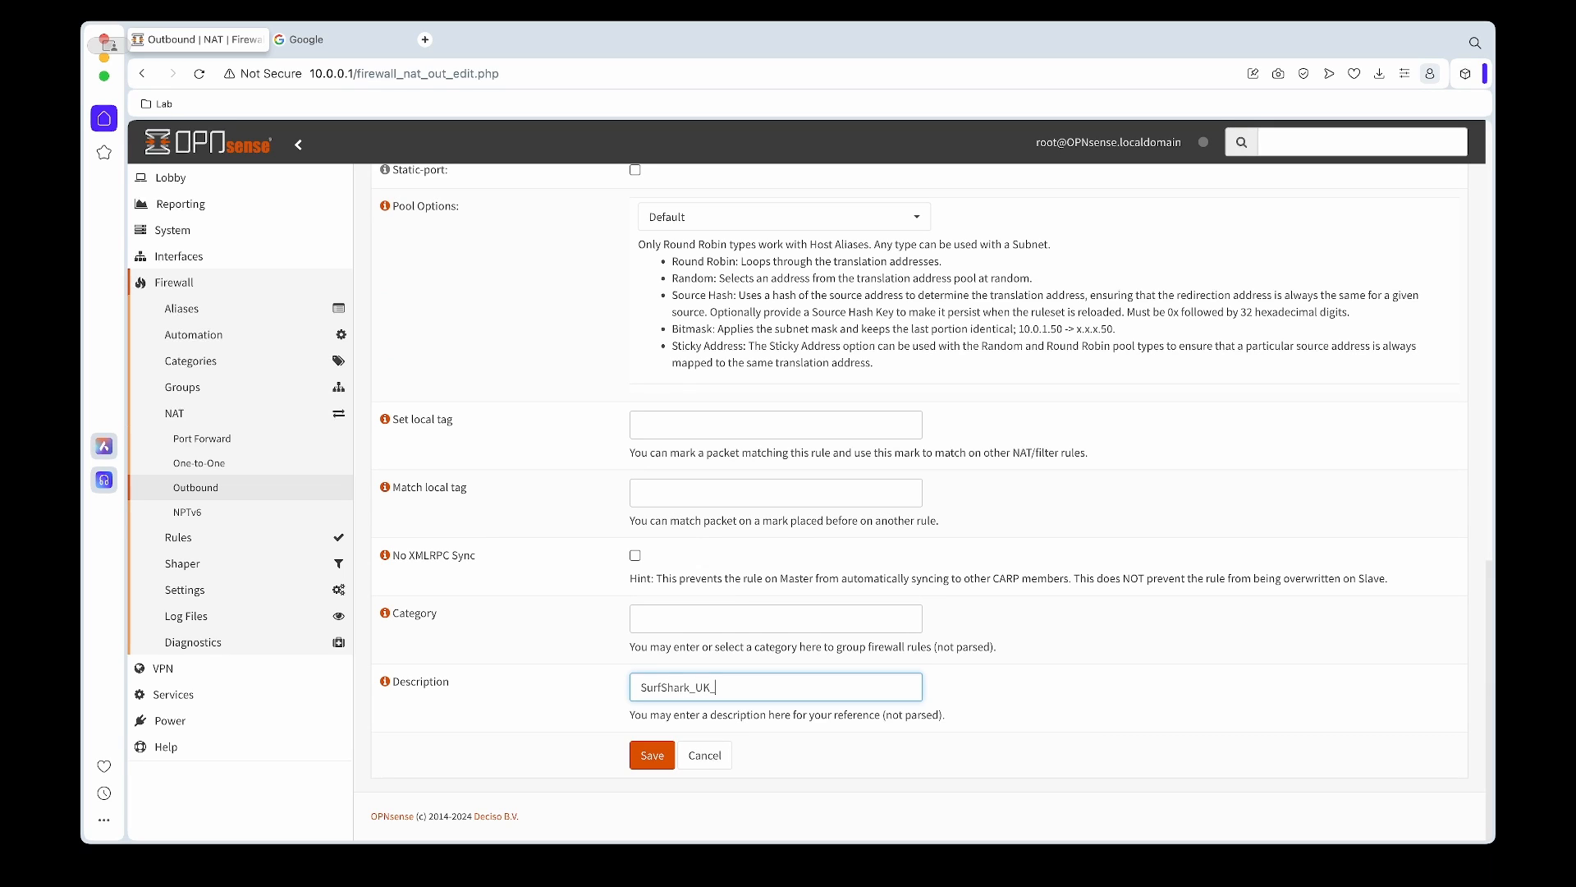
pyautogui.write('OUT')
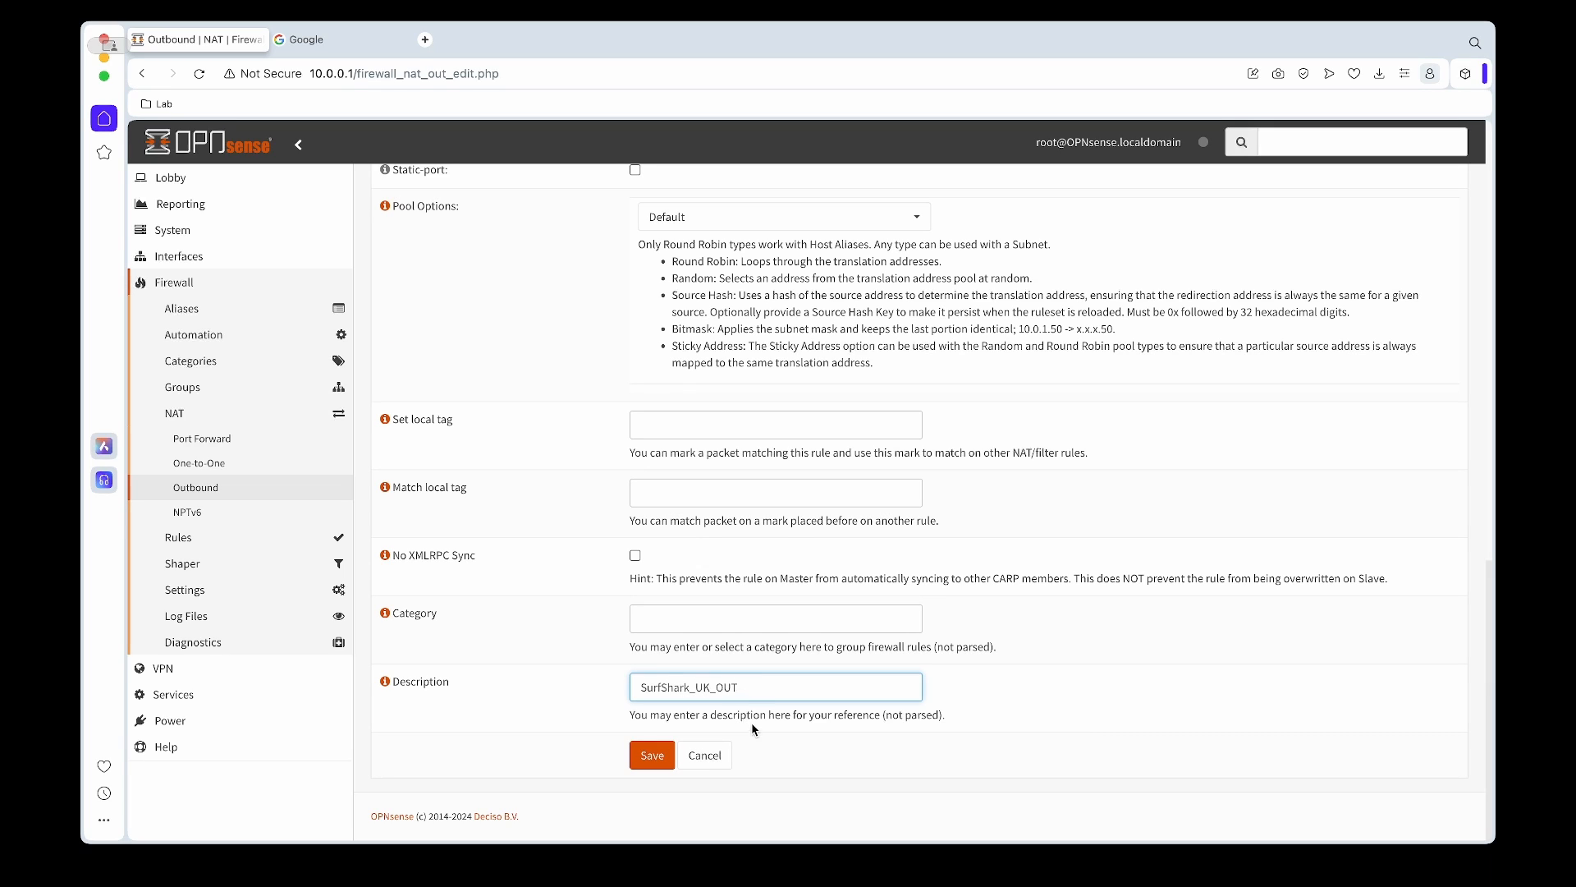
pyautogui.click(651, 755)
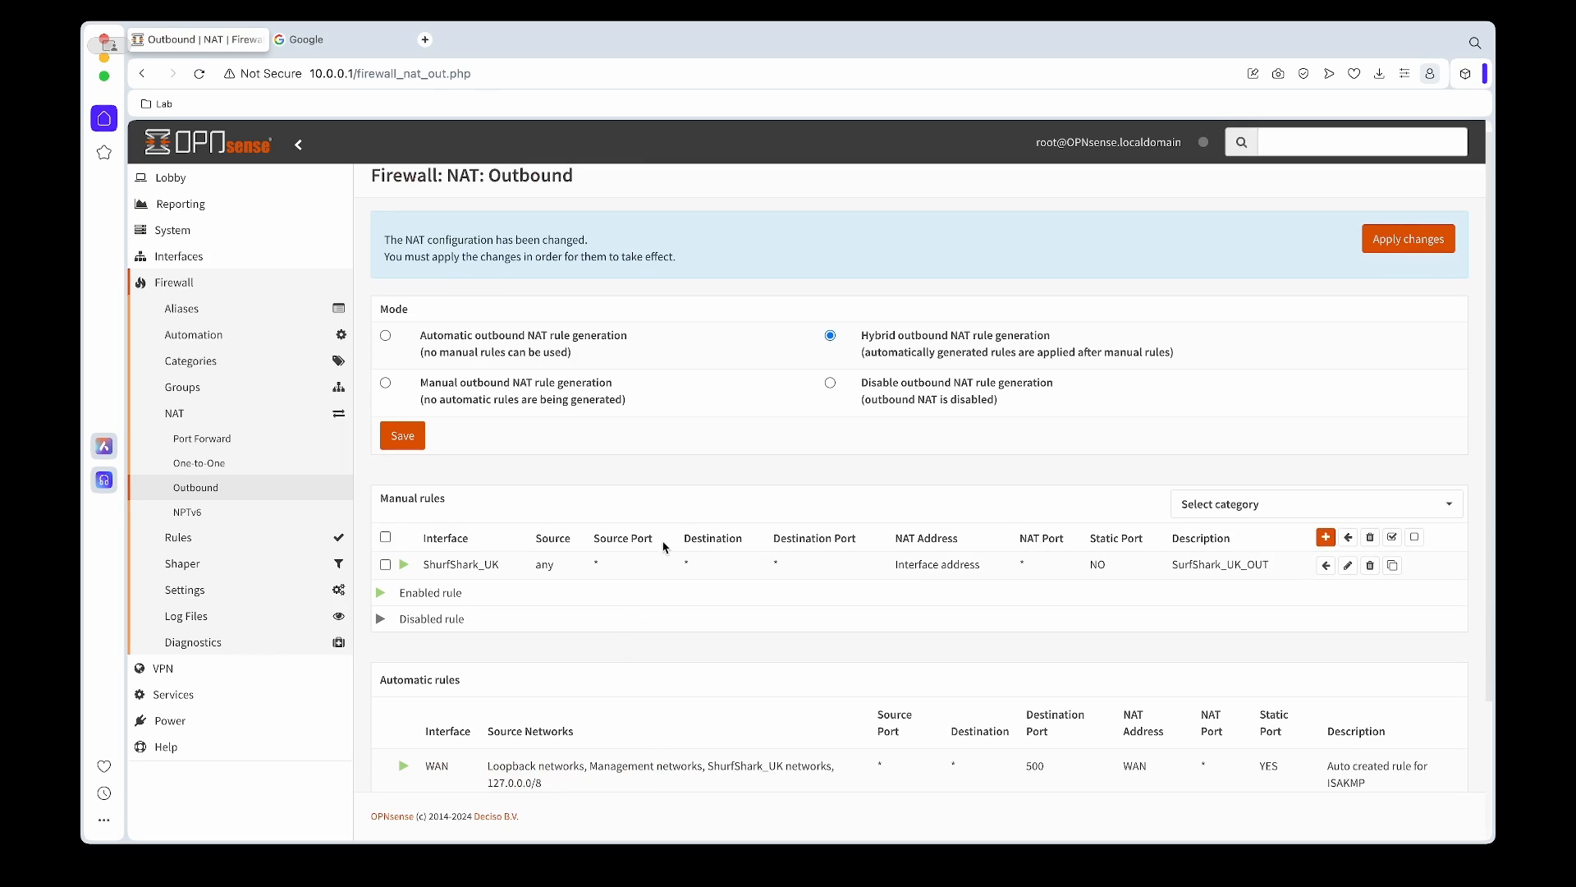
# Apply the outbound NAT changes and expand the firewall rule sets
pyautogui.click(1407, 238)
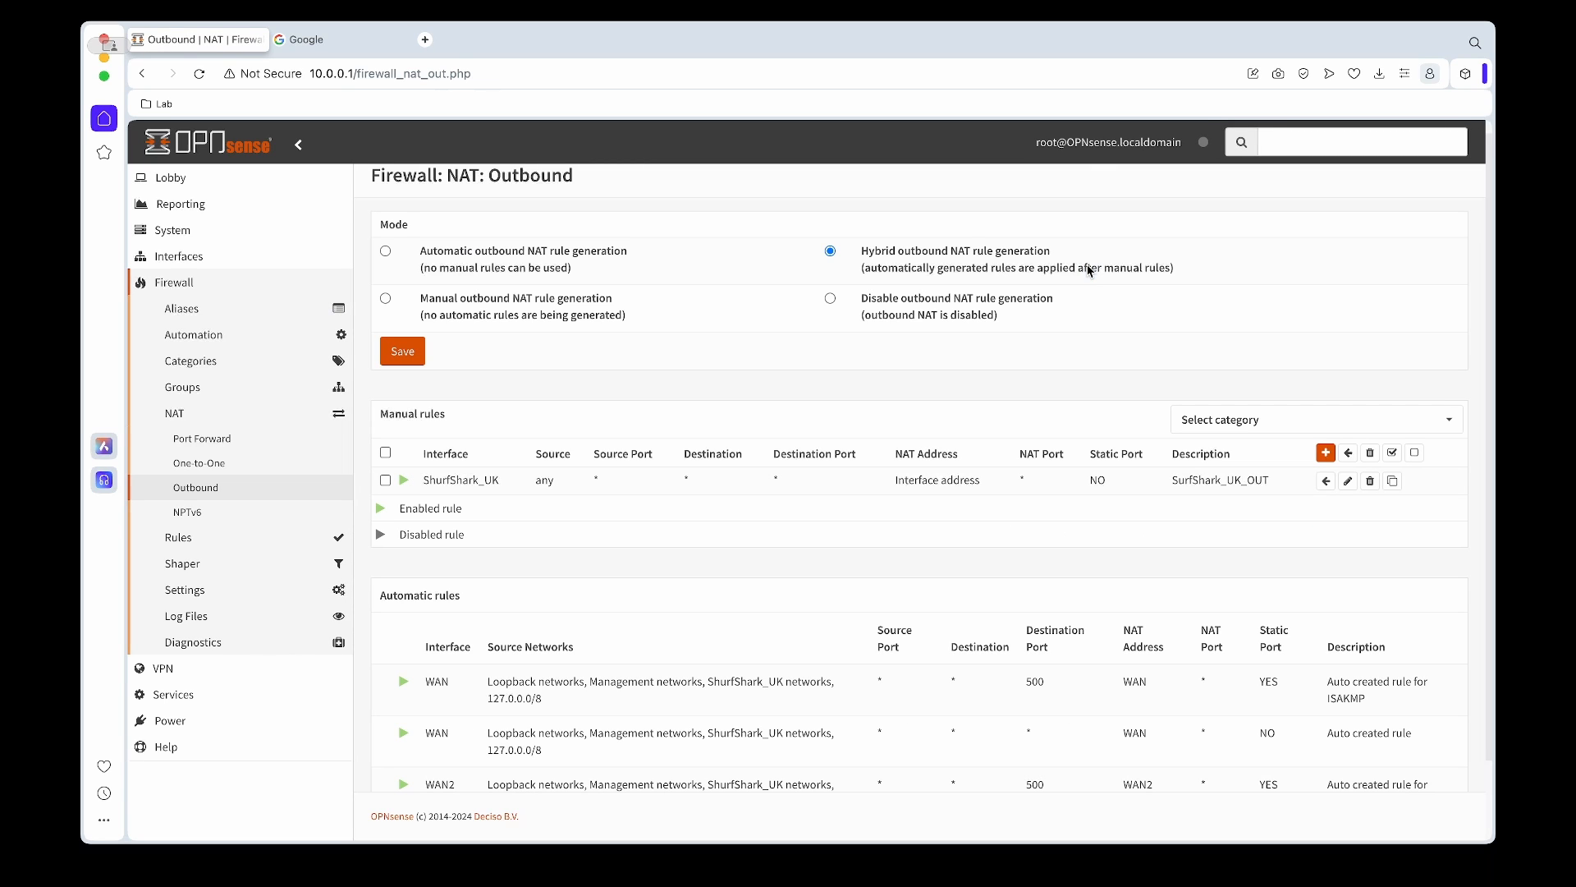
pyautogui.moveTo(1056, 273)
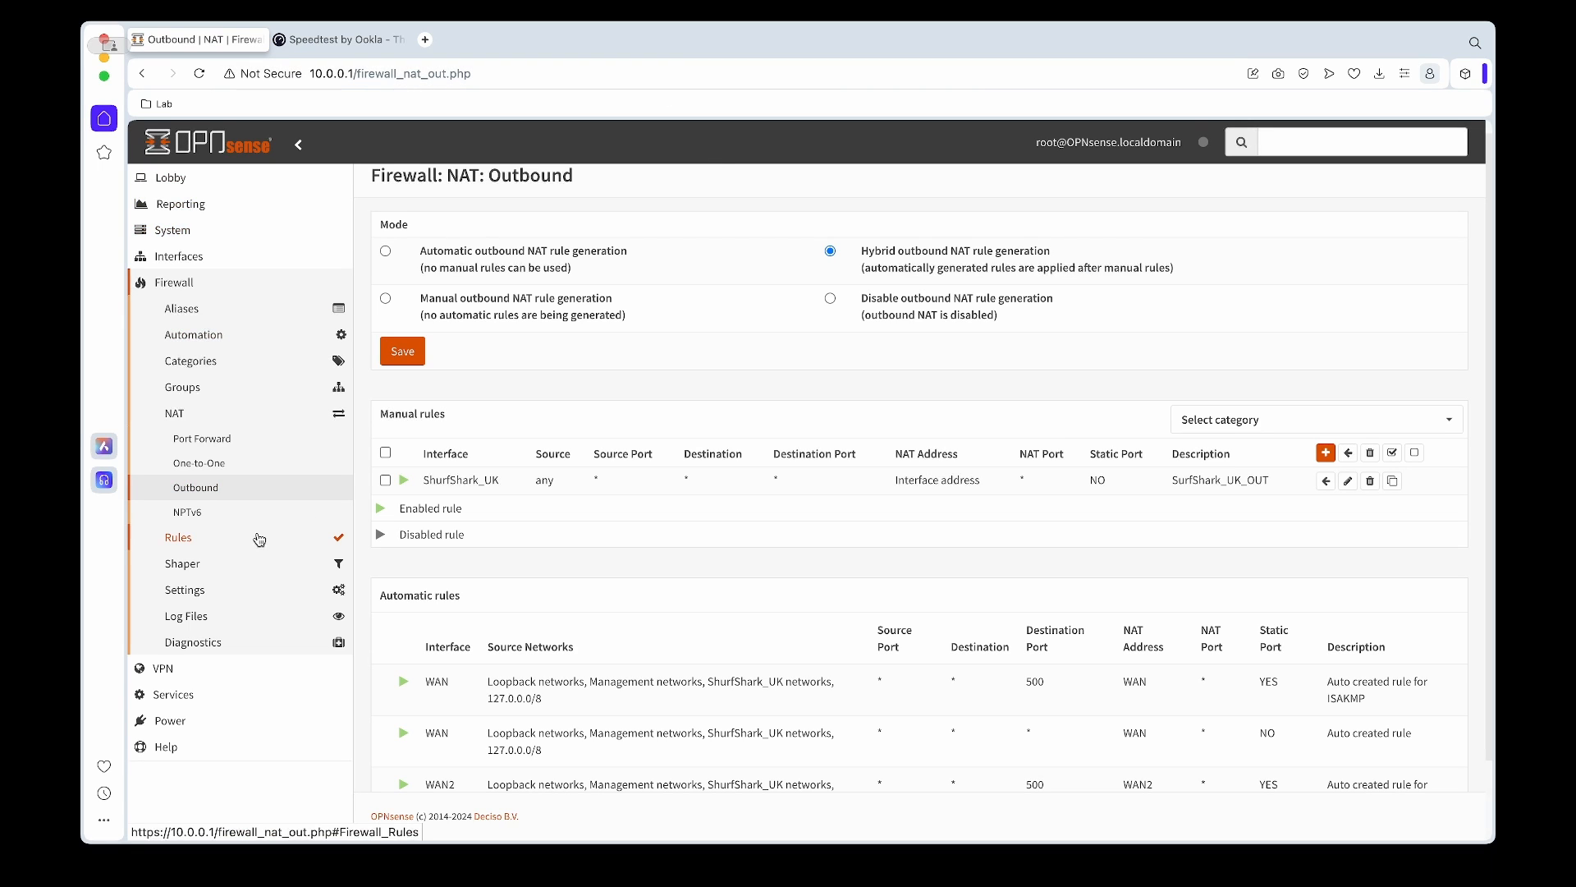
pyautogui.click(178, 537)
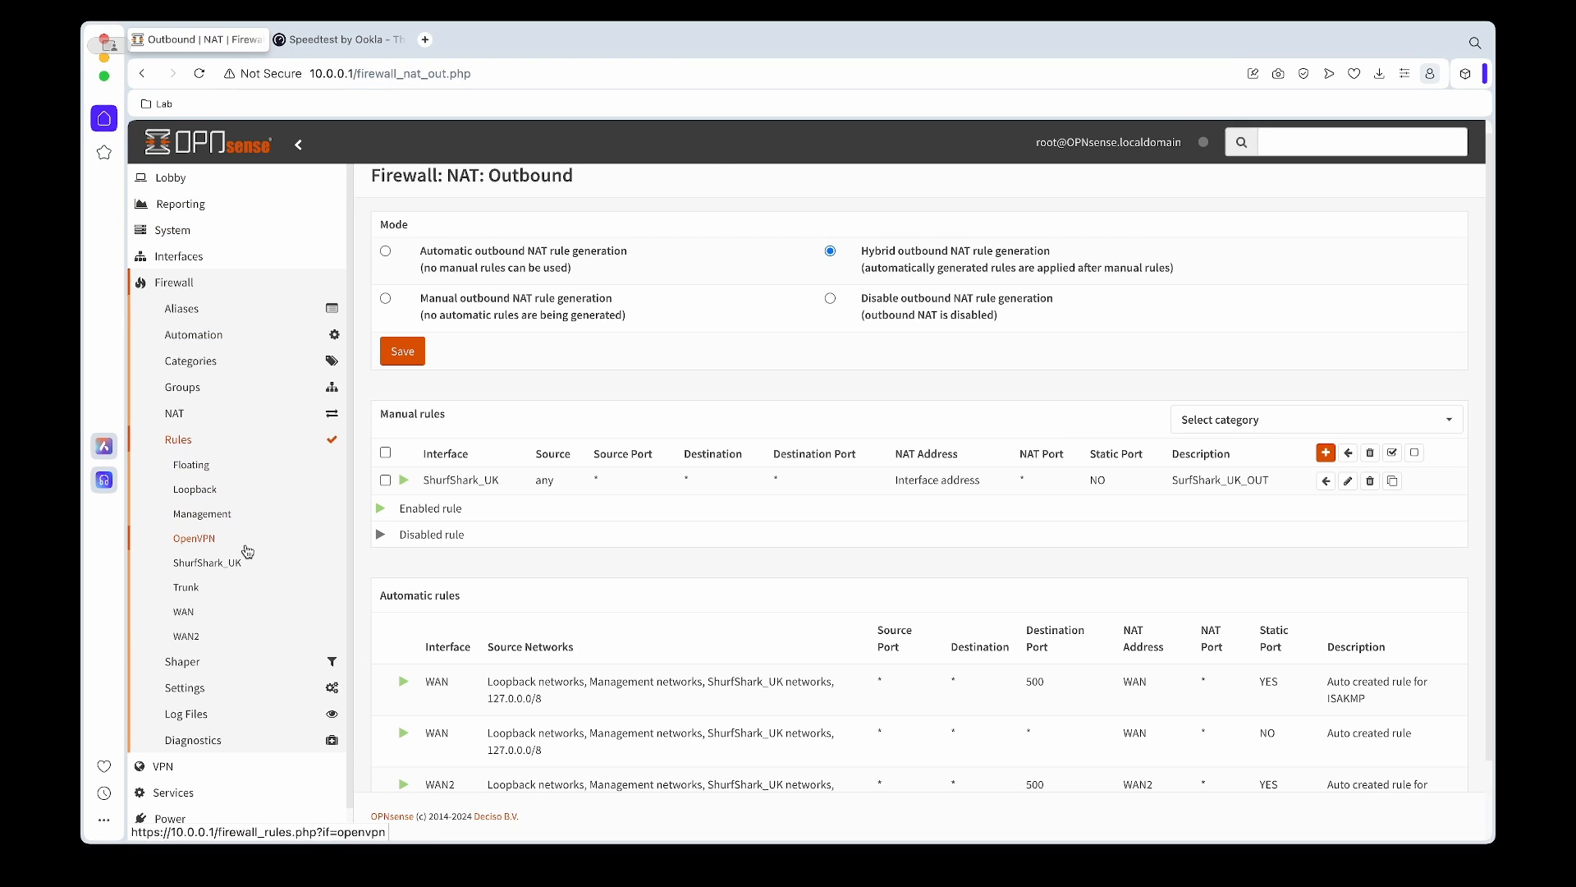
pyautogui.moveTo(256, 554)
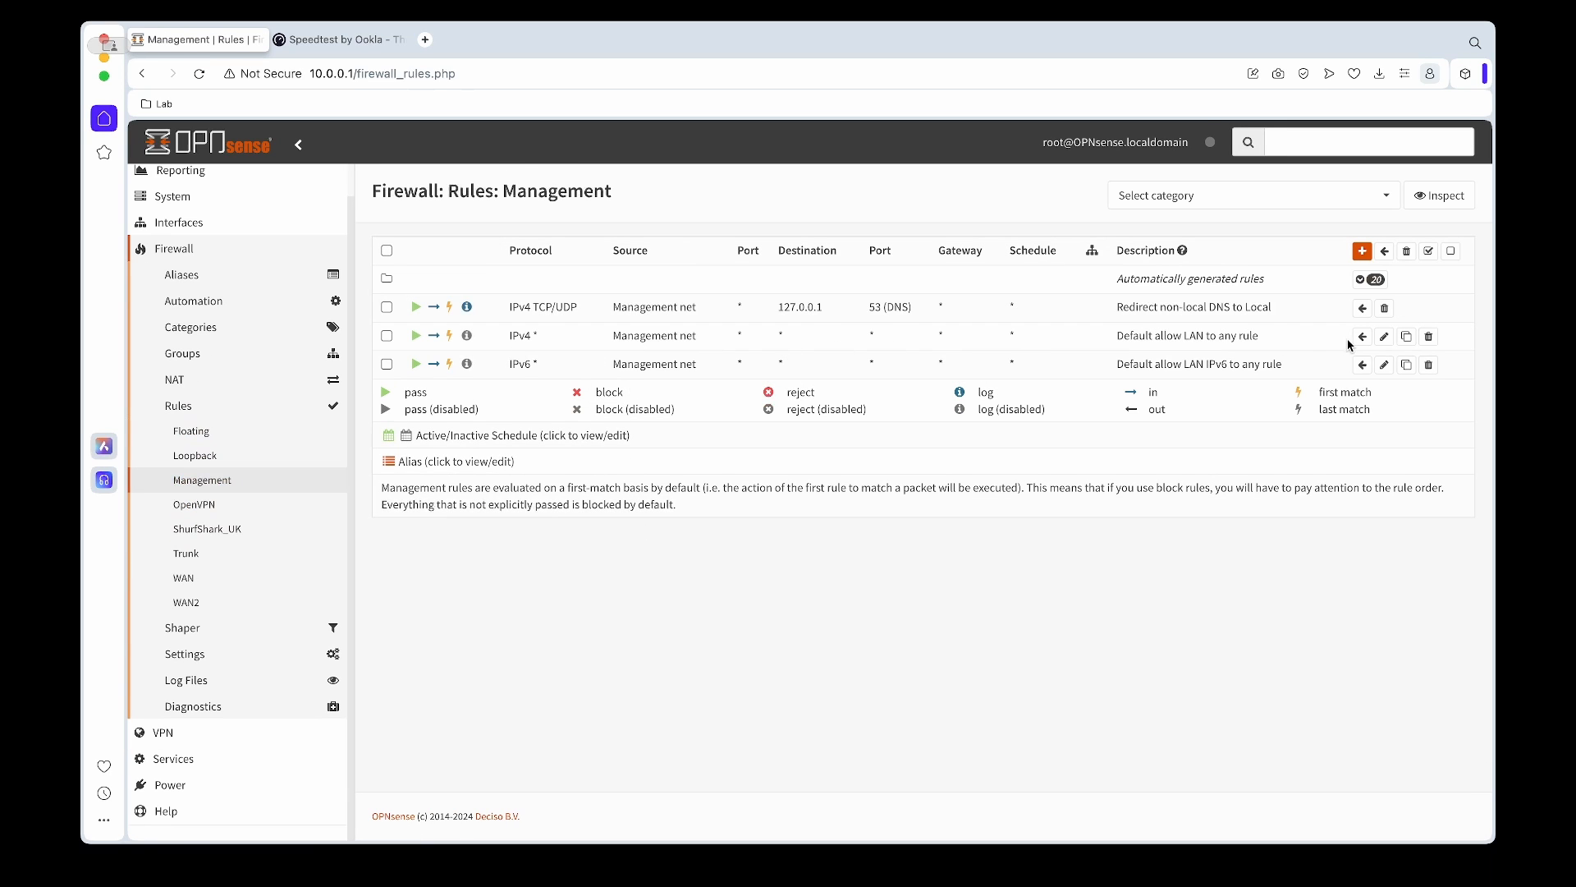
# Route the Management IPv4 allow rule via gateway SHURFSHARK_UK_VPNV4, save and apply the rules
pyautogui.click(1384, 336)
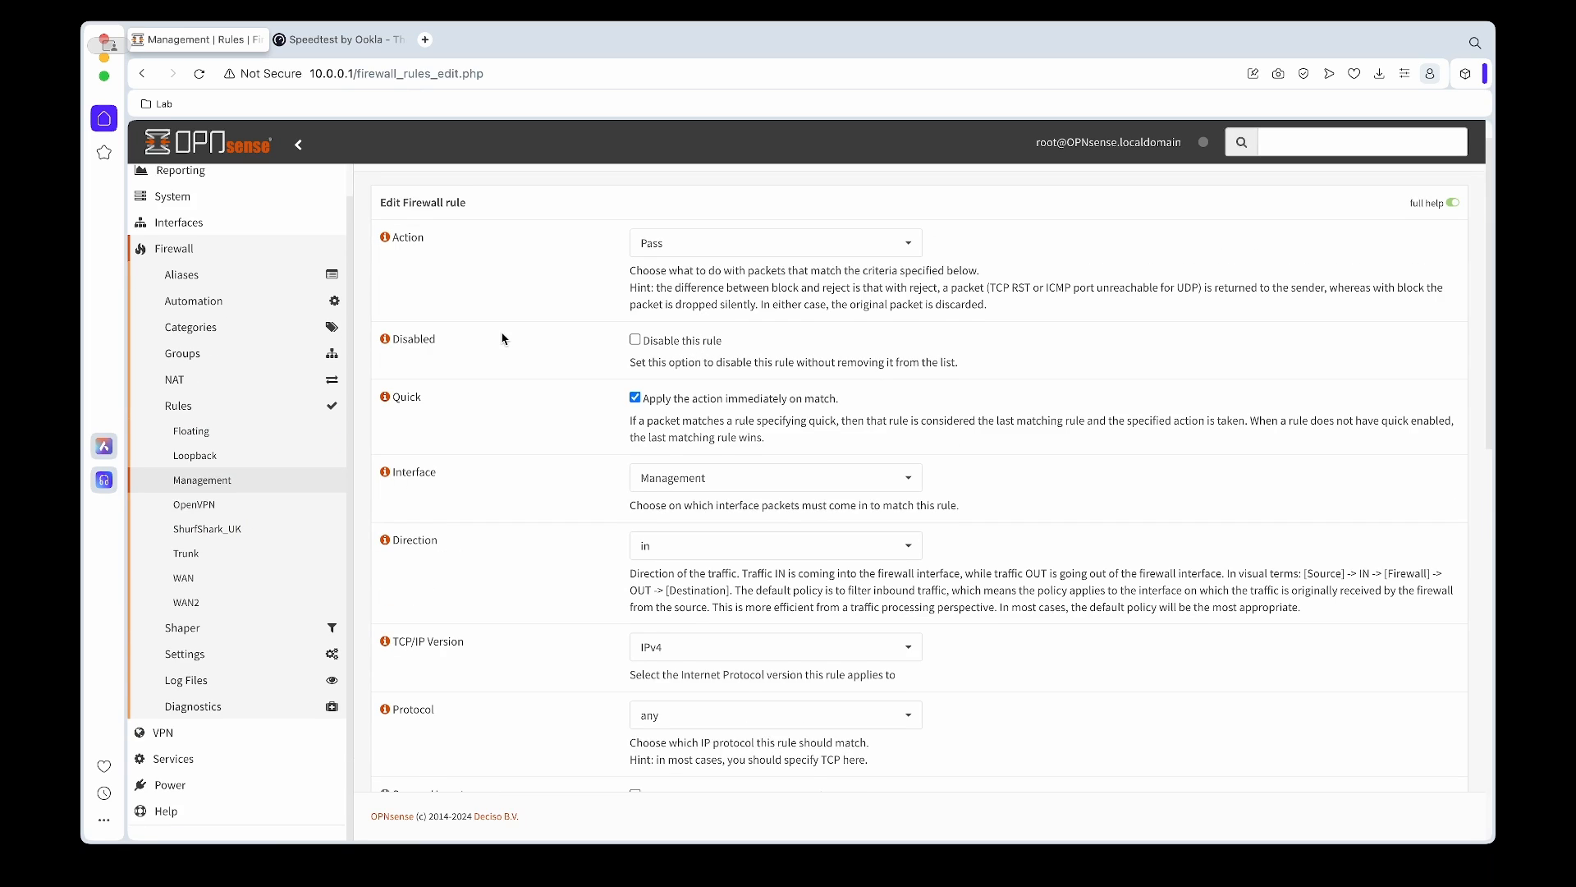
pyautogui.scroll(-3)
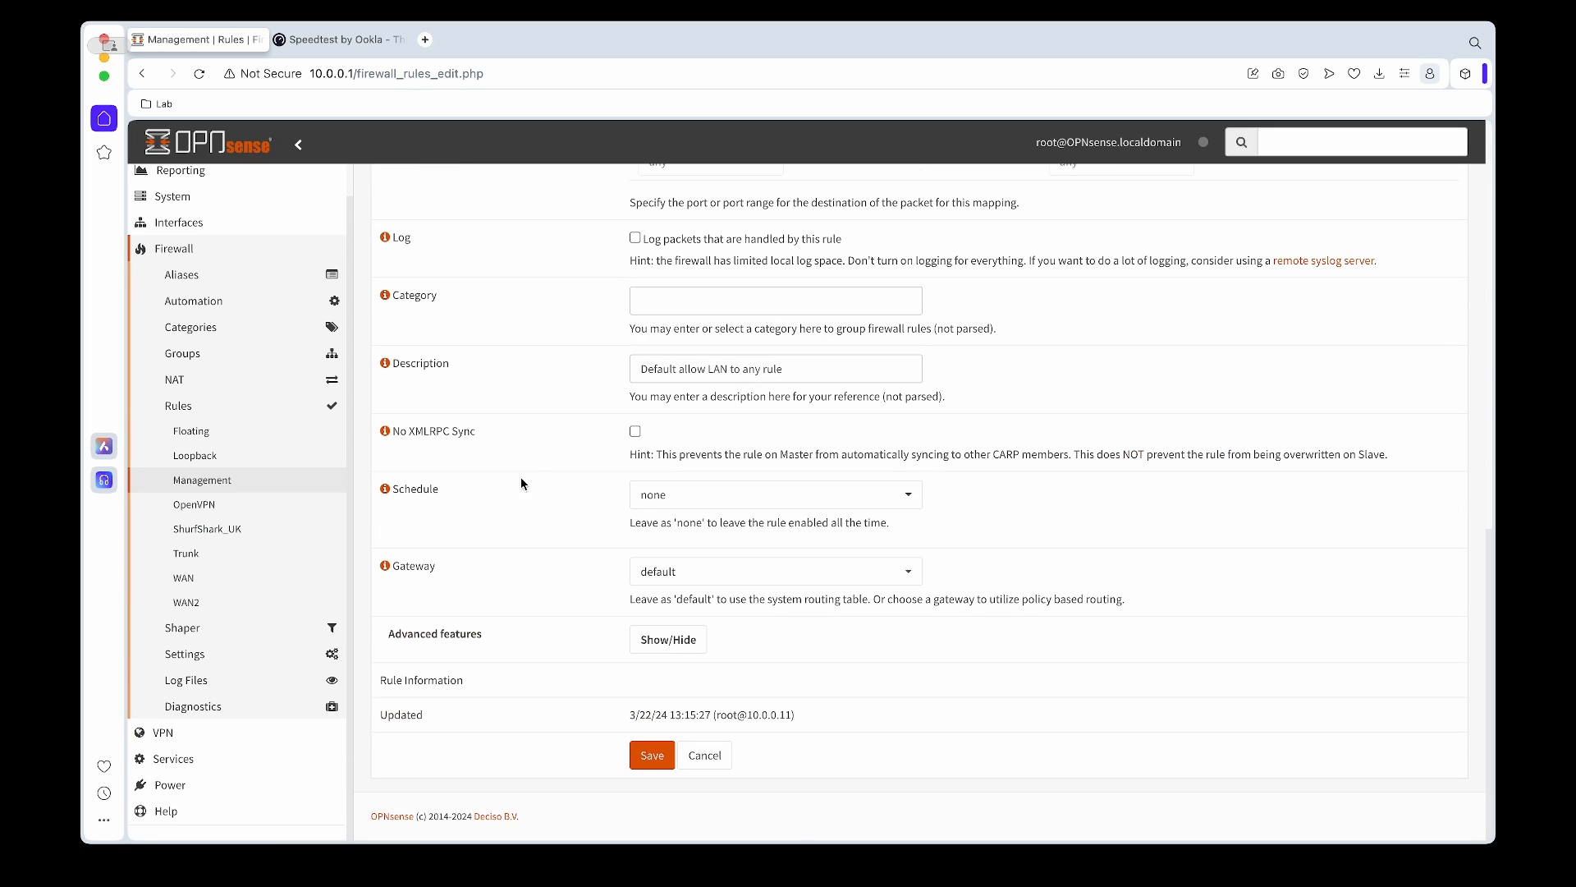
pyautogui.click(774, 571)
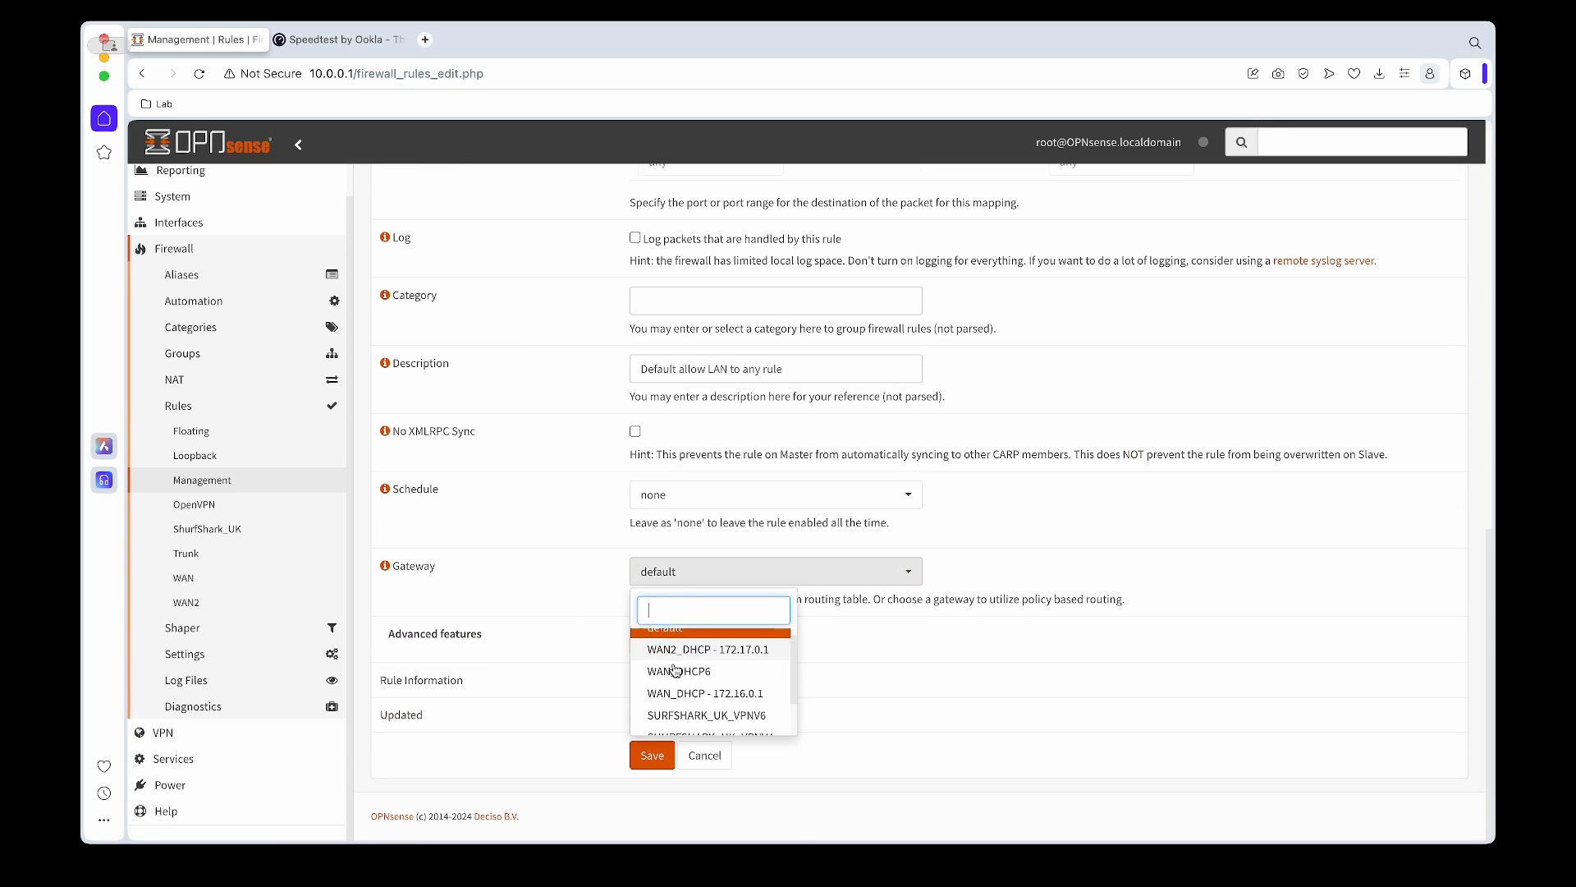
pyautogui.click(706, 735)
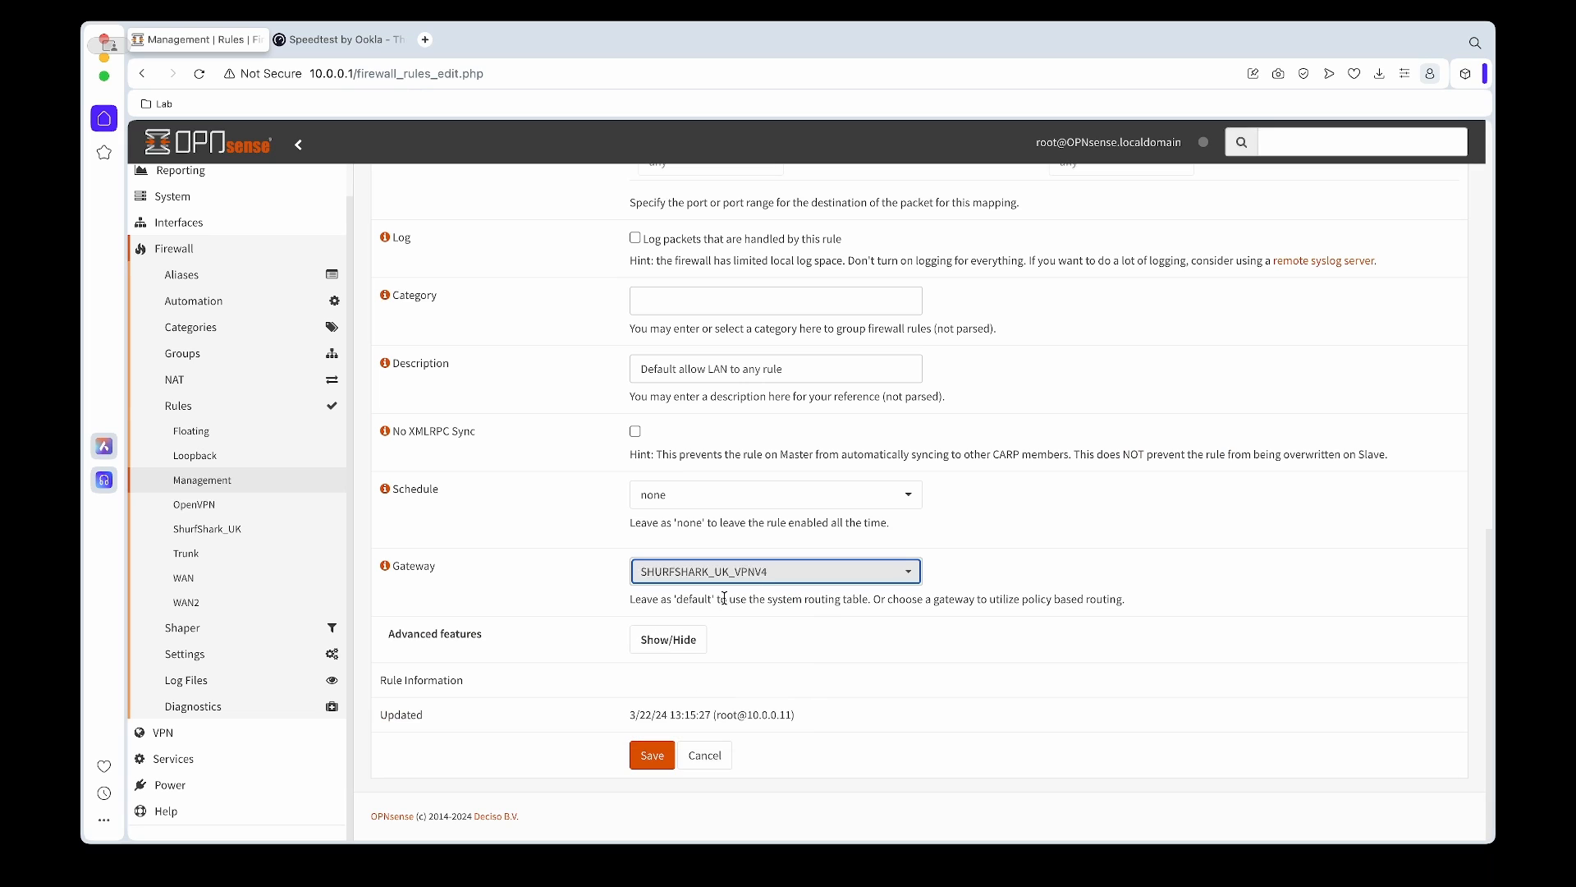
pyautogui.click(651, 755)
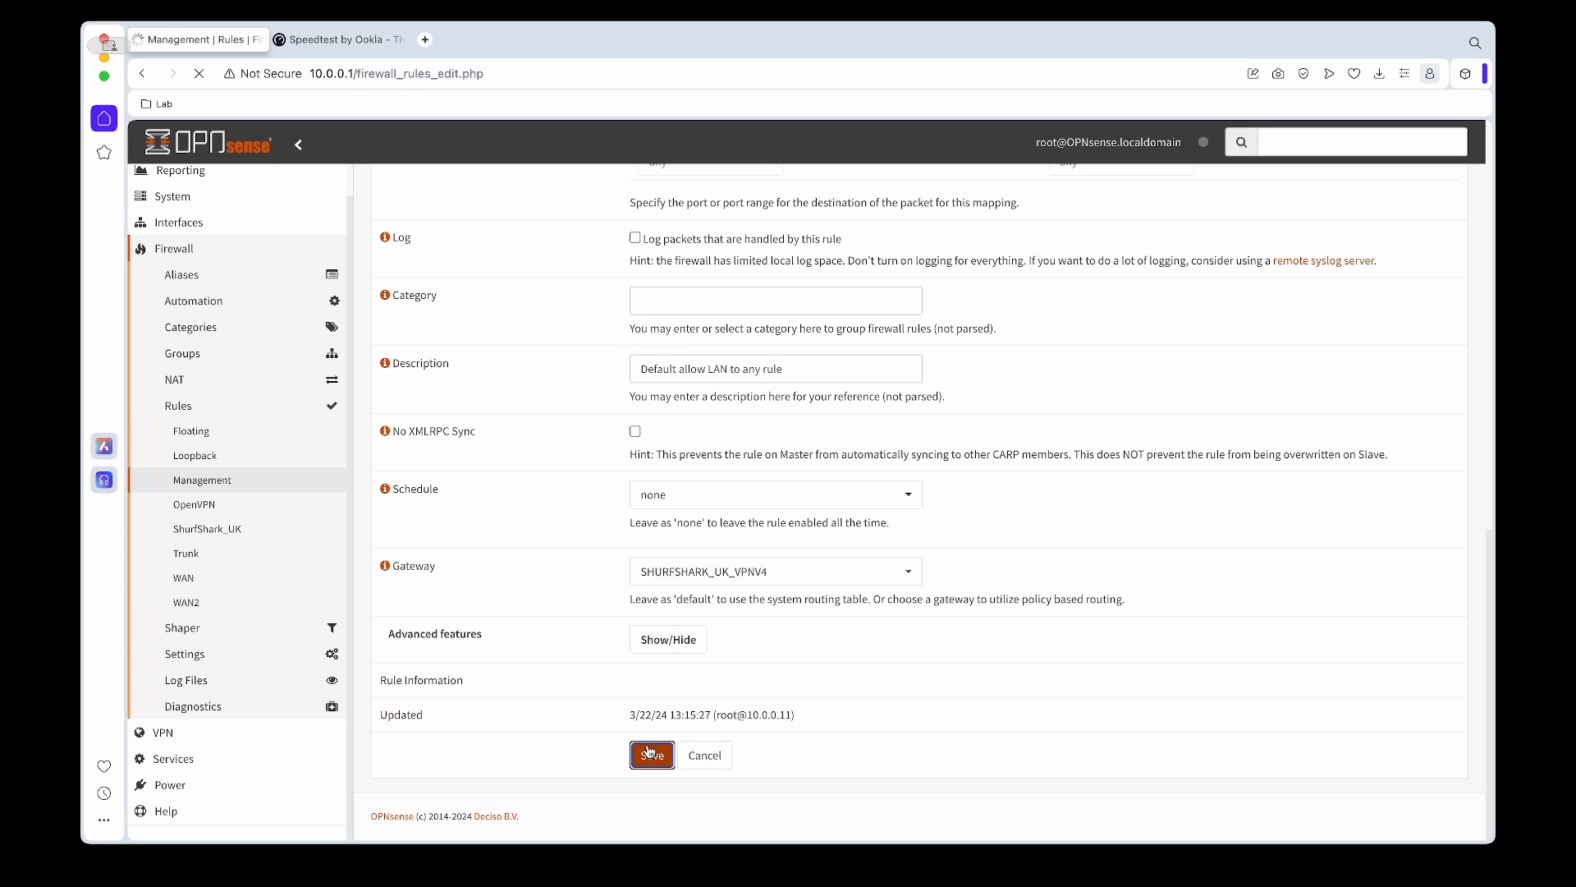
pyautogui.click(651, 754)
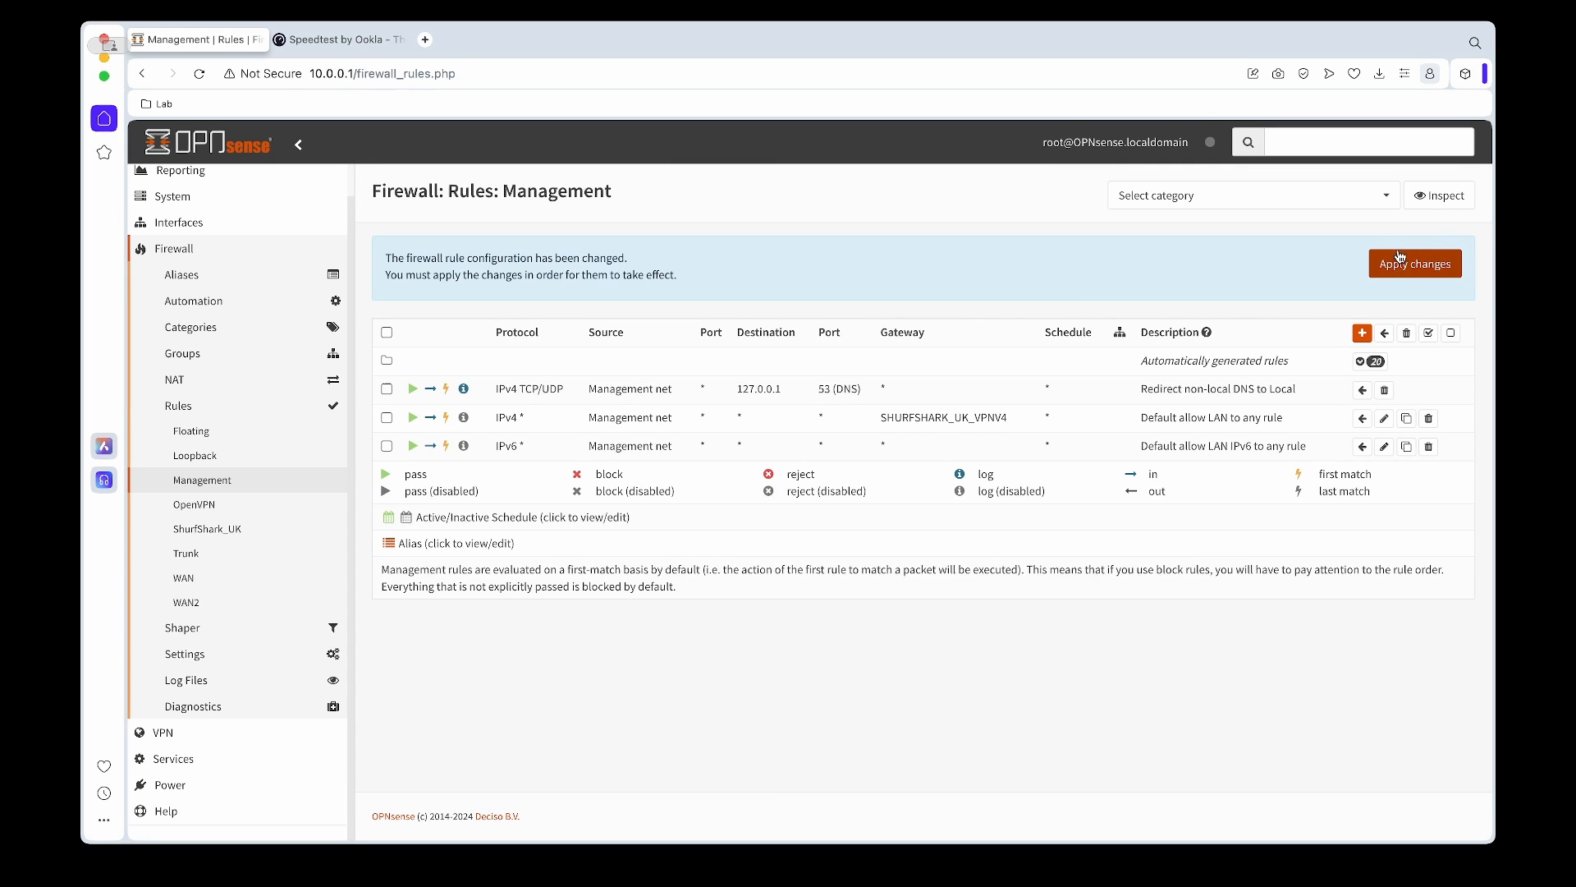
pyautogui.click(1414, 262)
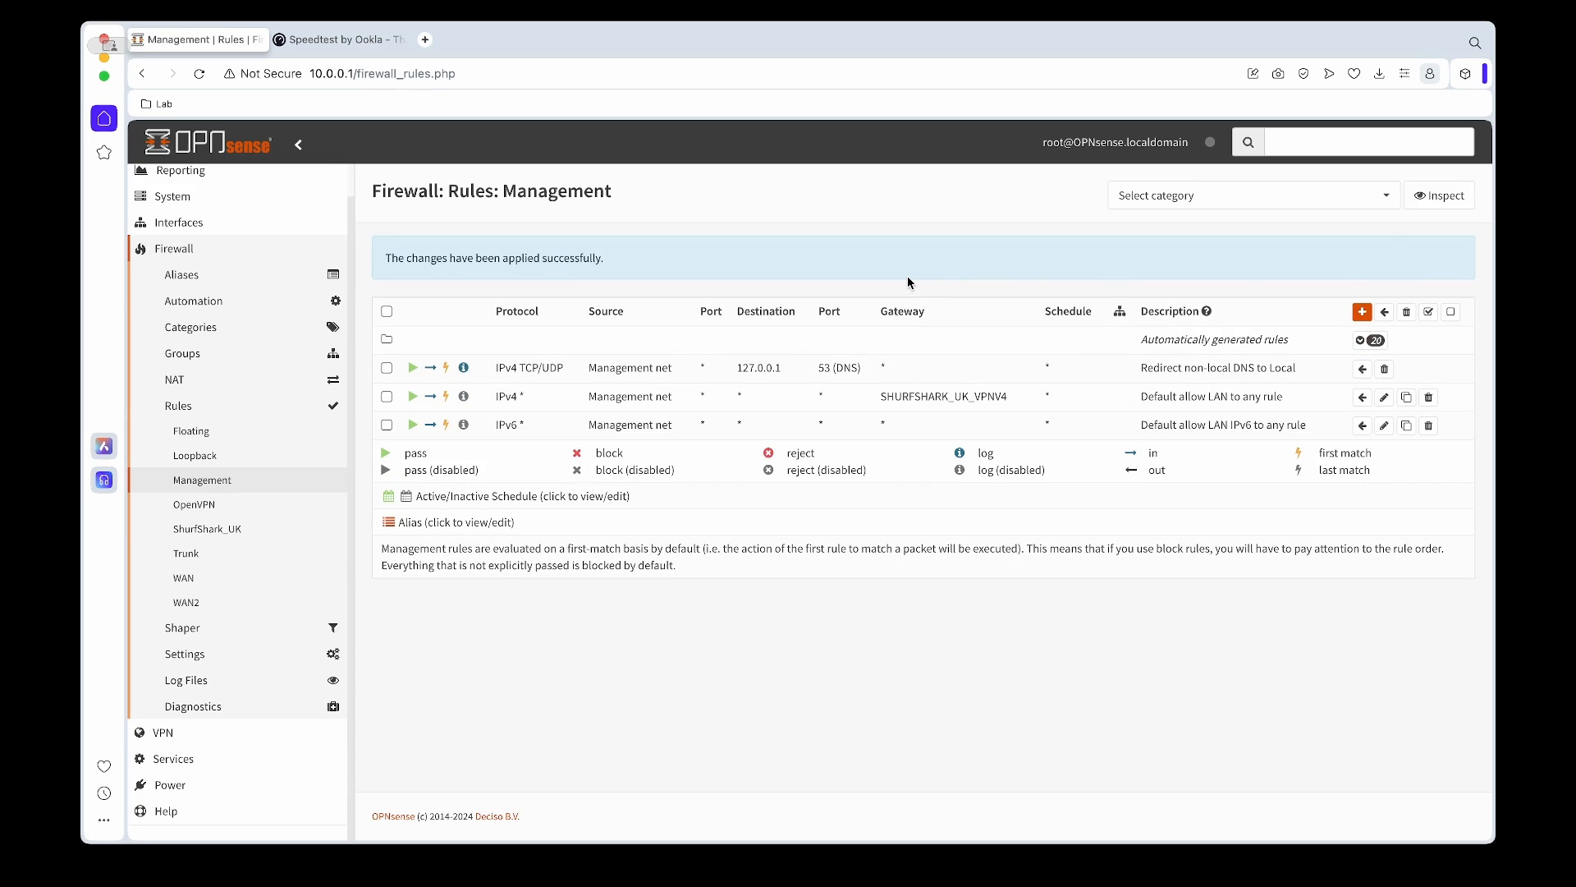
pyautogui.moveTo(573, 271)
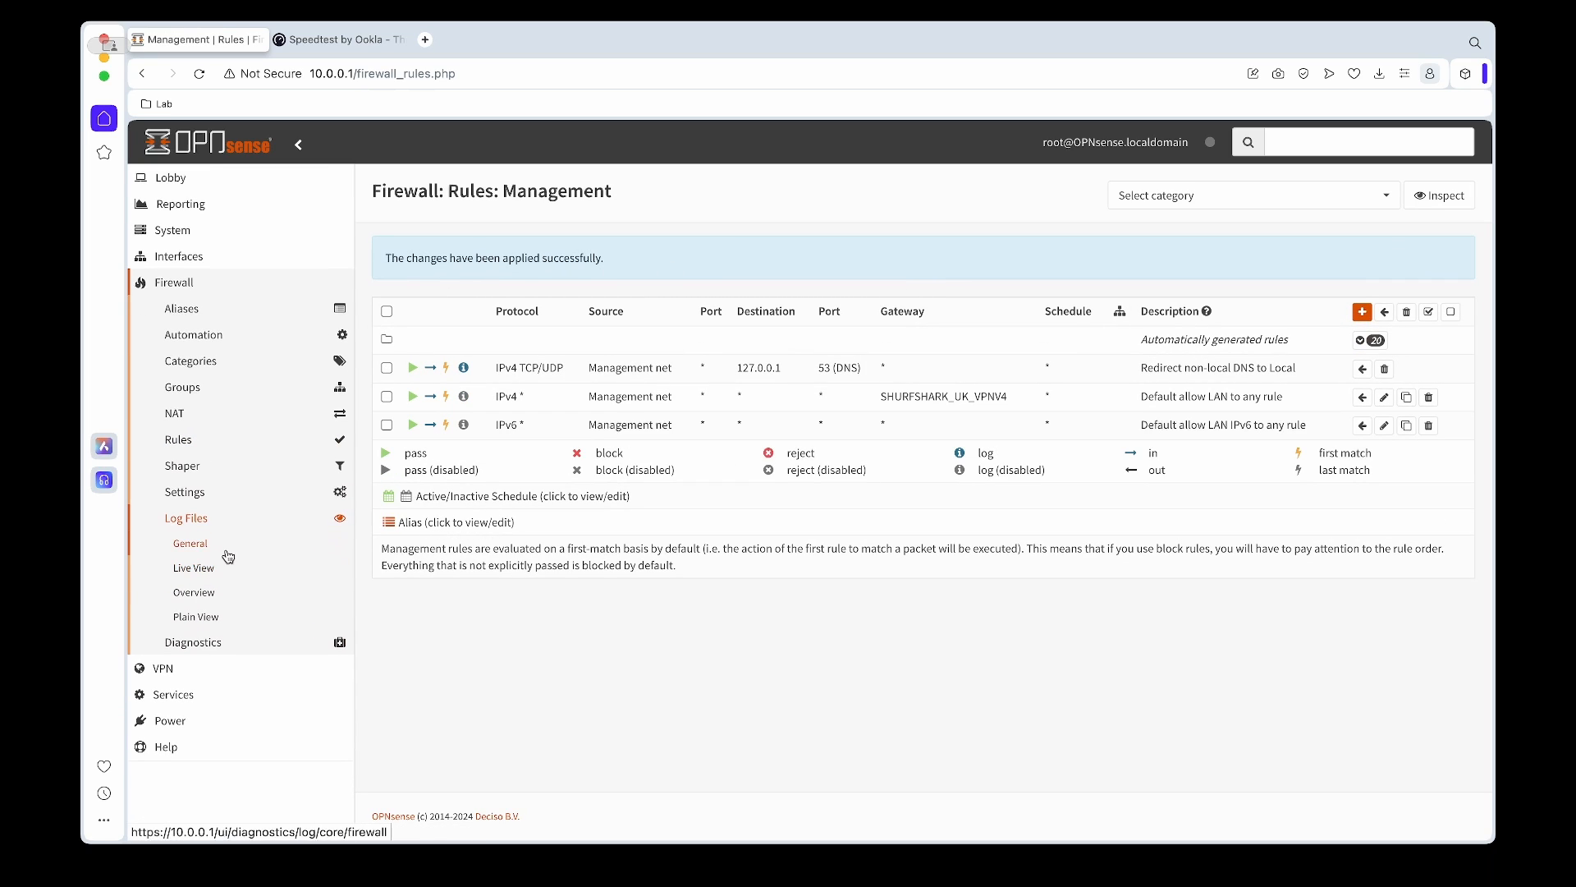
pyautogui.click(192, 567)
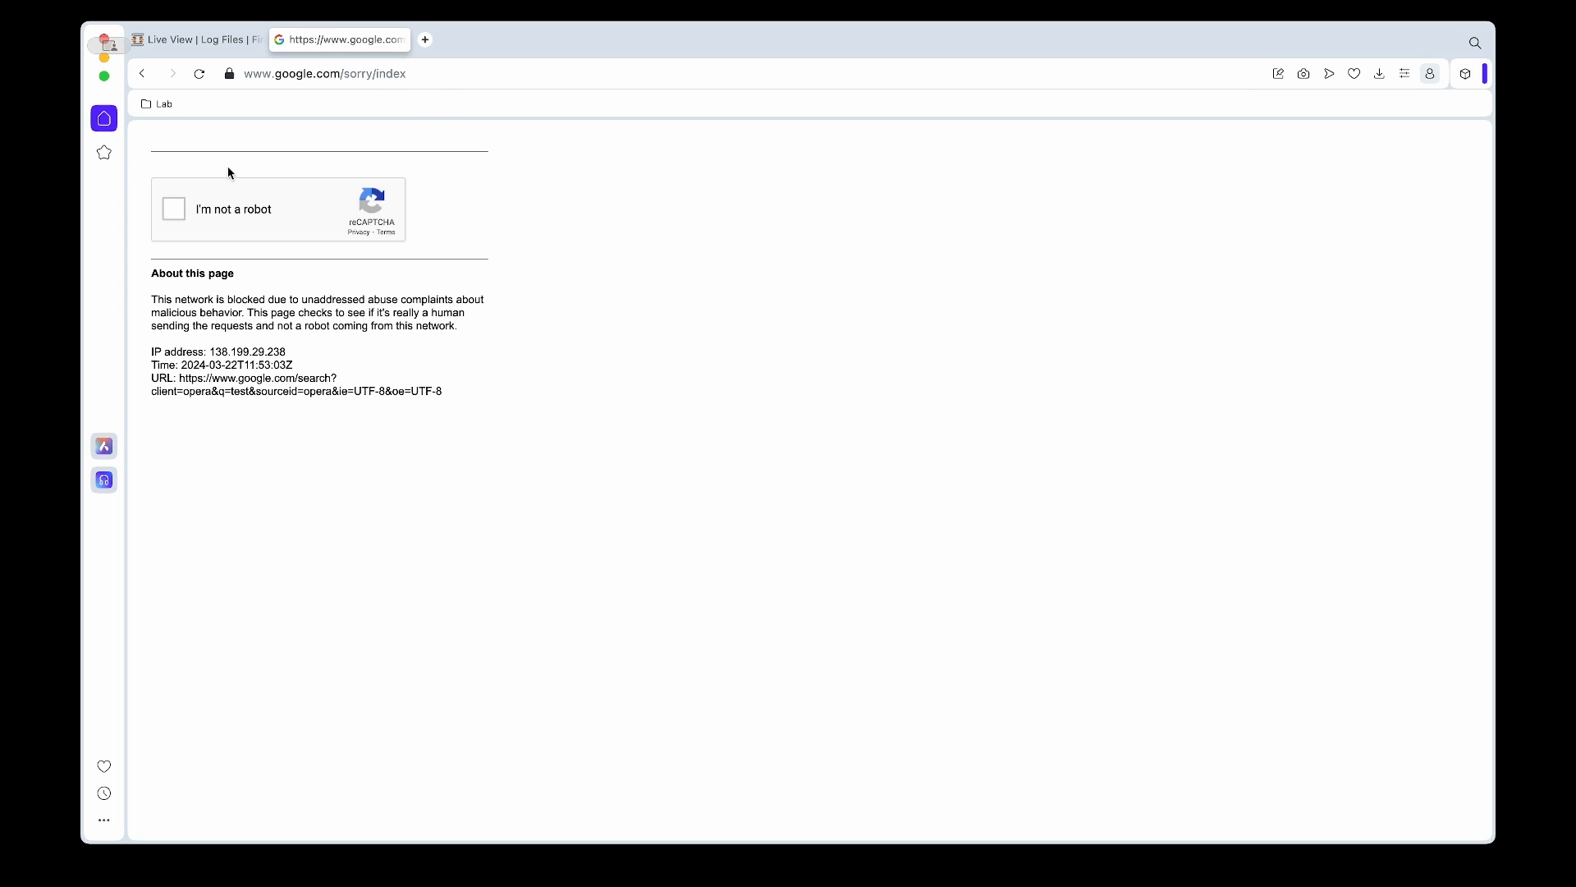
pyautogui.moveTo(205, 360)
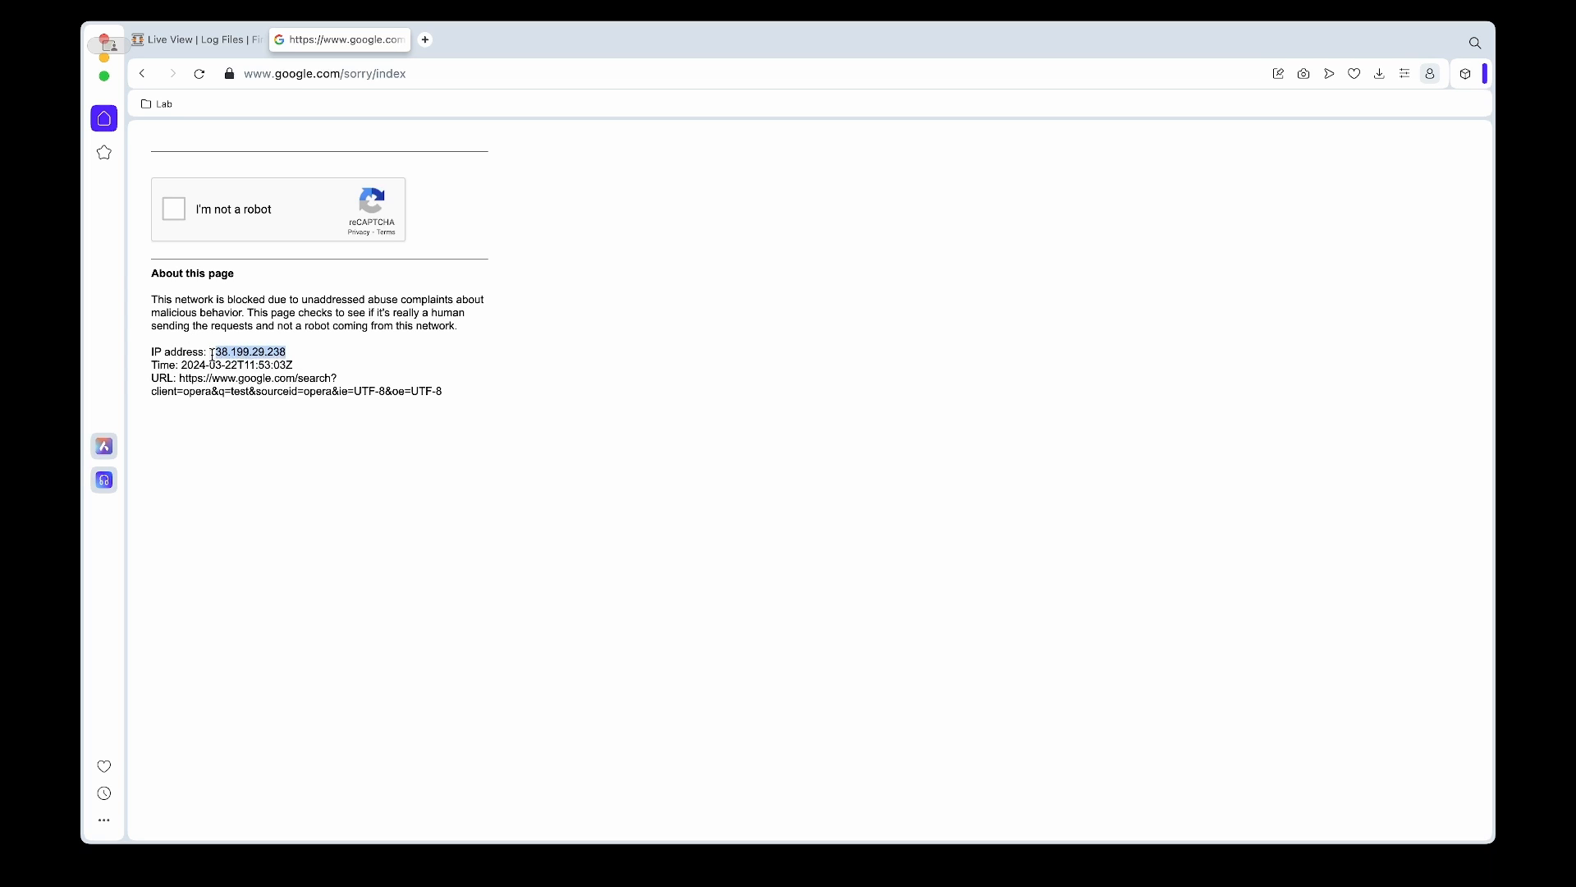
# Pass Google's car-image robot check, reject optional cookies and view the test speed results
pyautogui.click(173, 207)
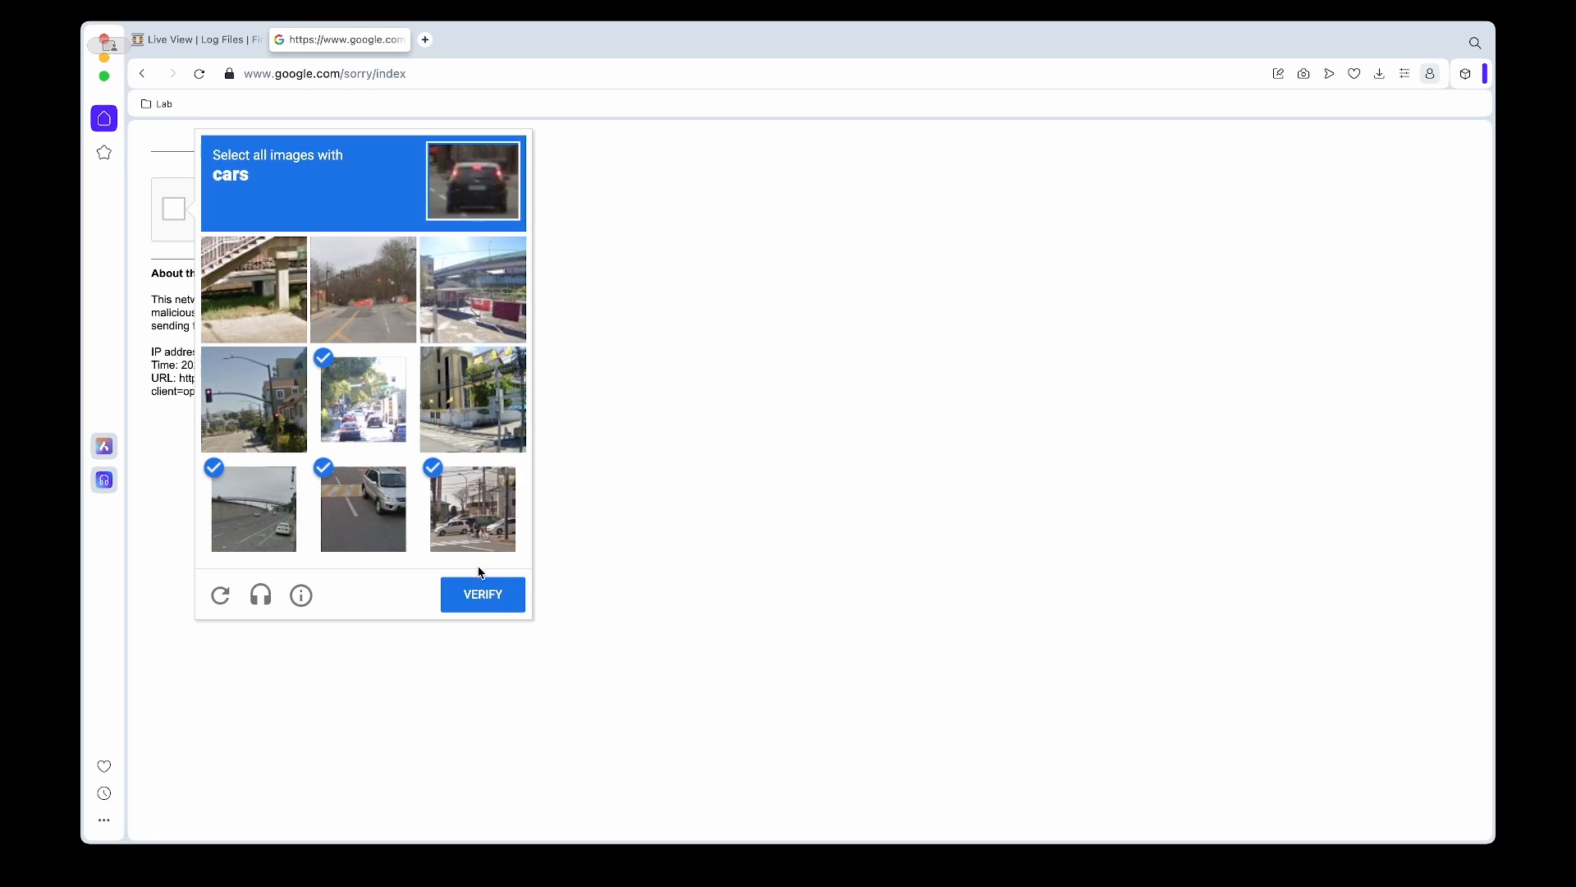
pyautogui.click(482, 594)
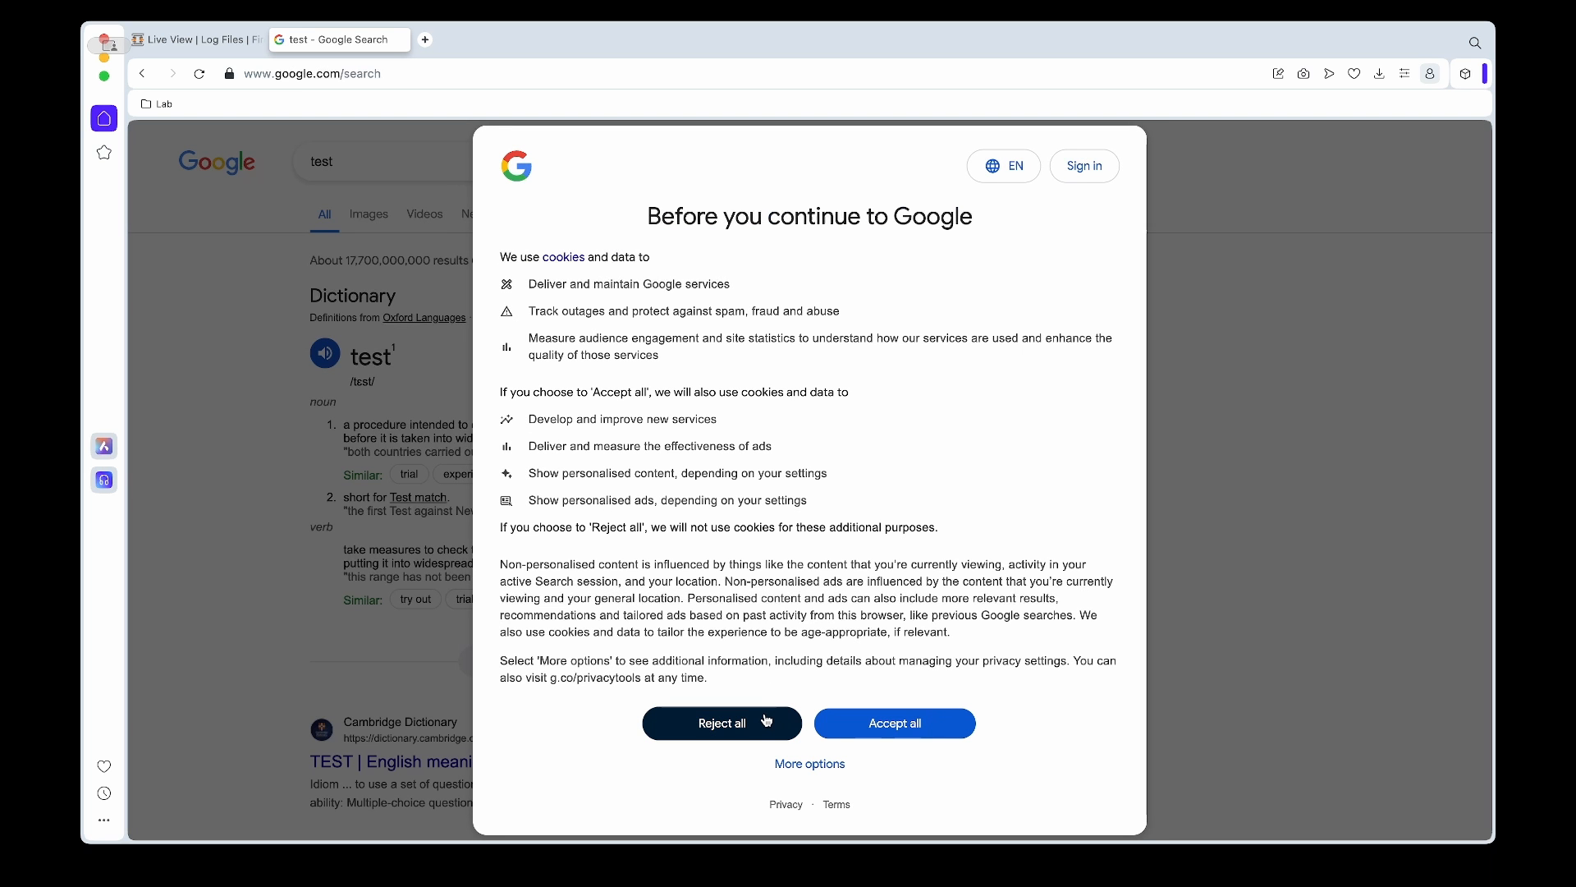
pyautogui.click(721, 723)
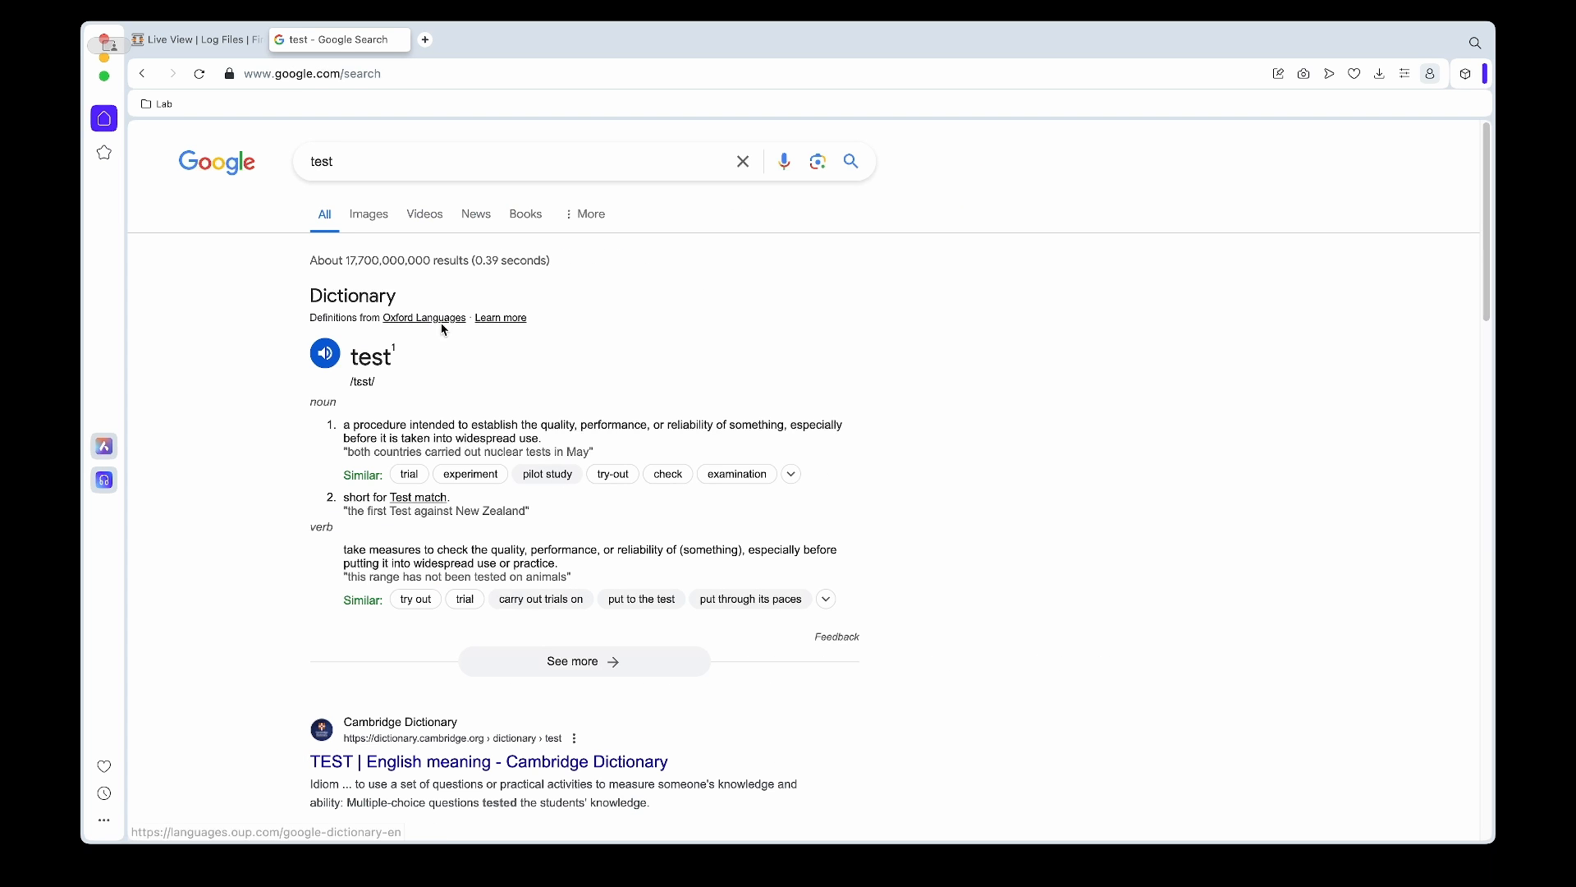
pyautogui.scroll(-3)
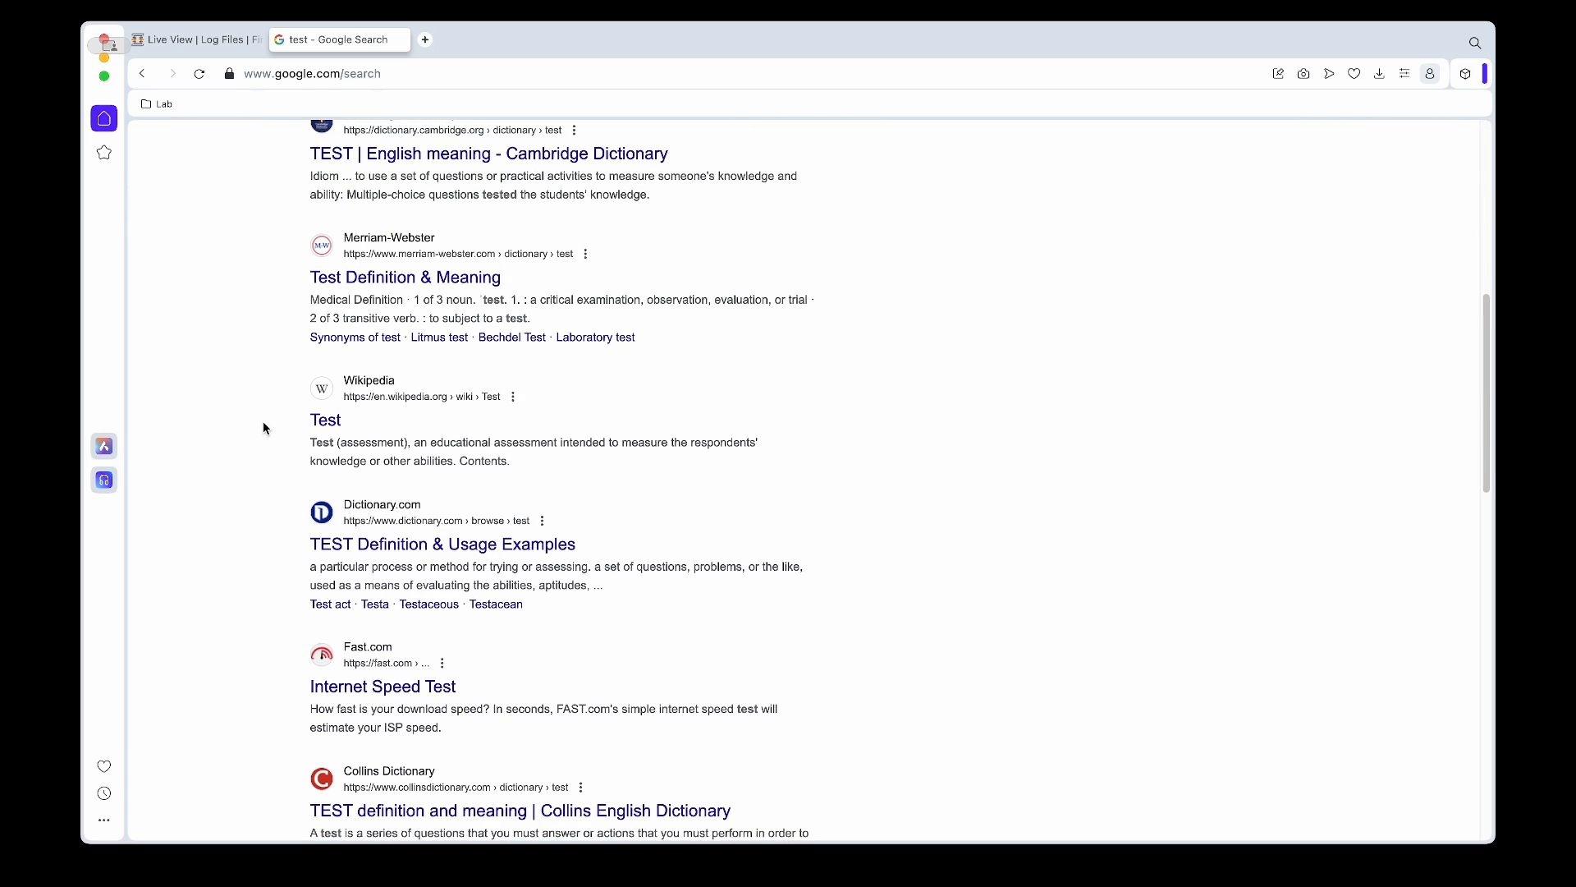
pyautogui.scroll(3)
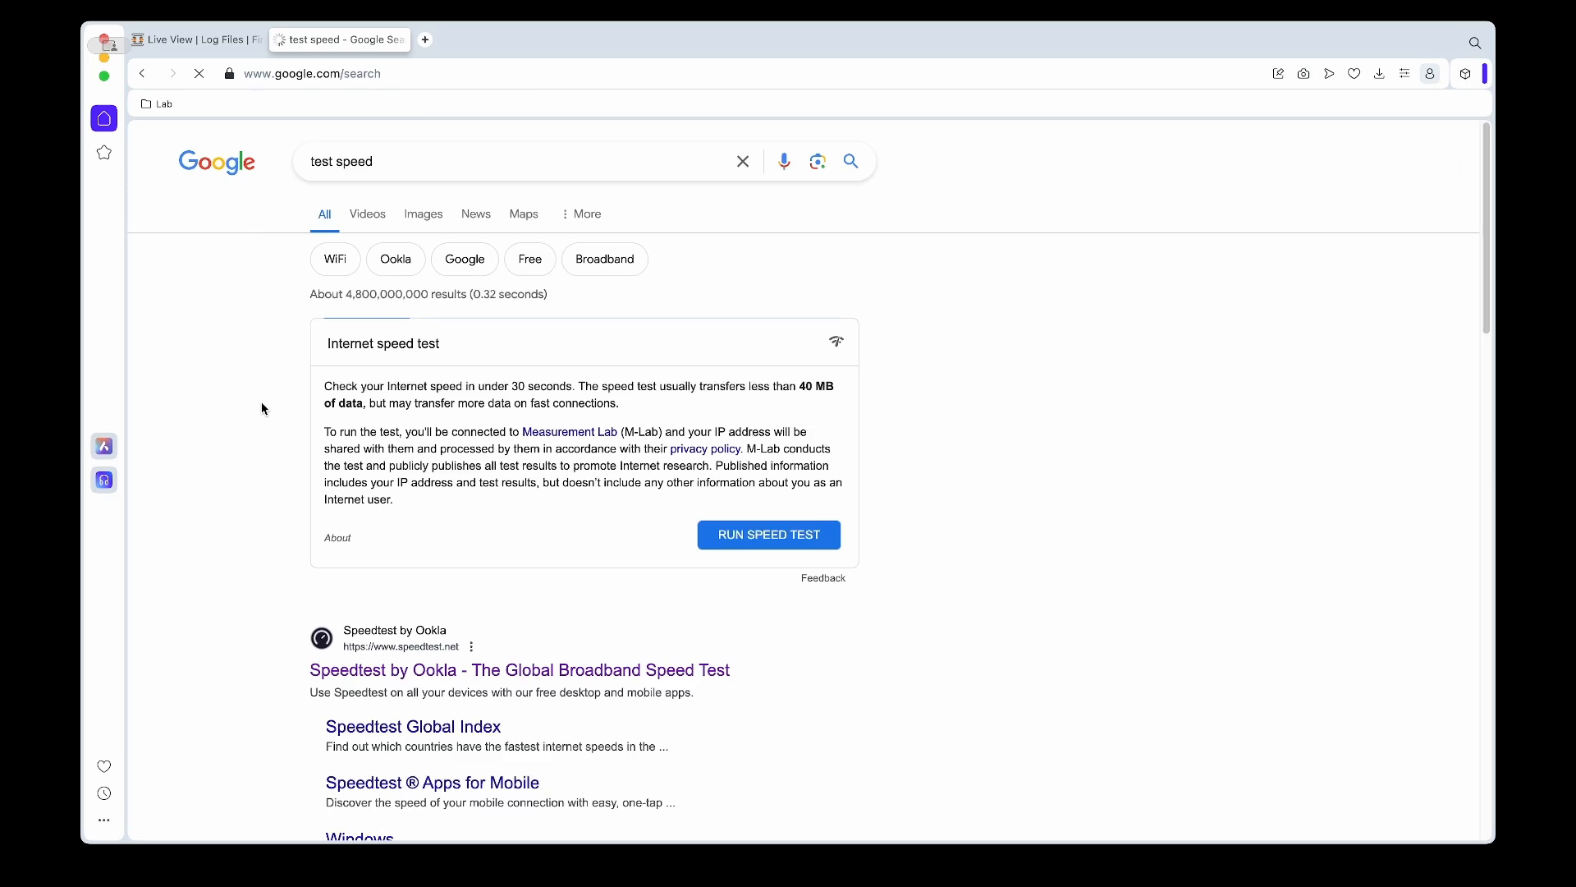
# Run a Speedtest by Ookla test against the London server after dismissing the privacy notice
pyautogui.scroll(-3)
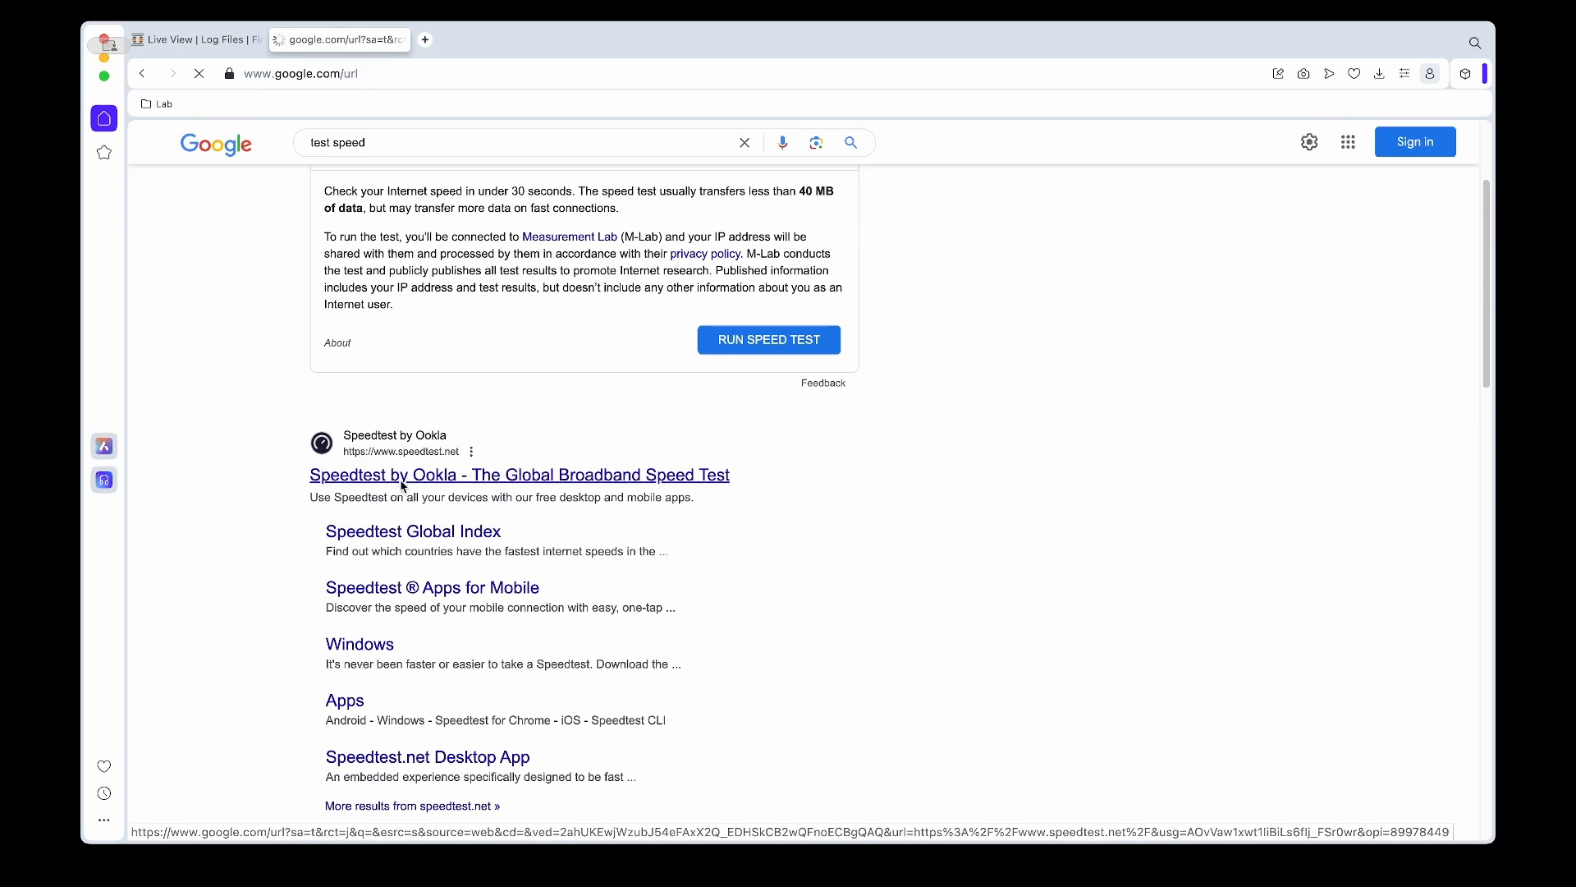
pyautogui.click(519, 474)
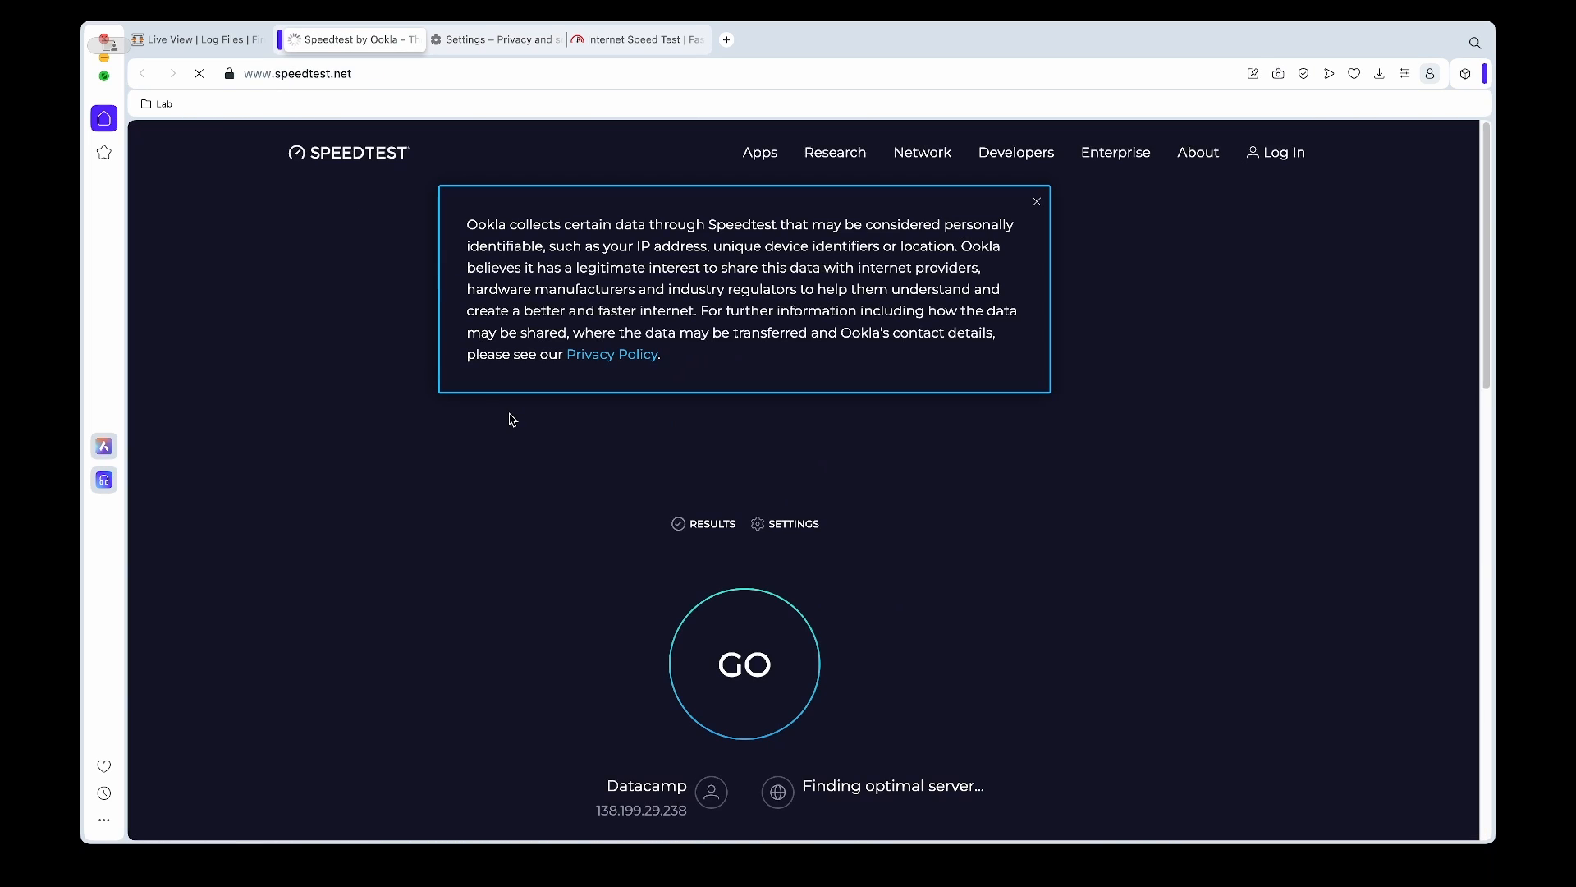
pyautogui.scroll(-3)
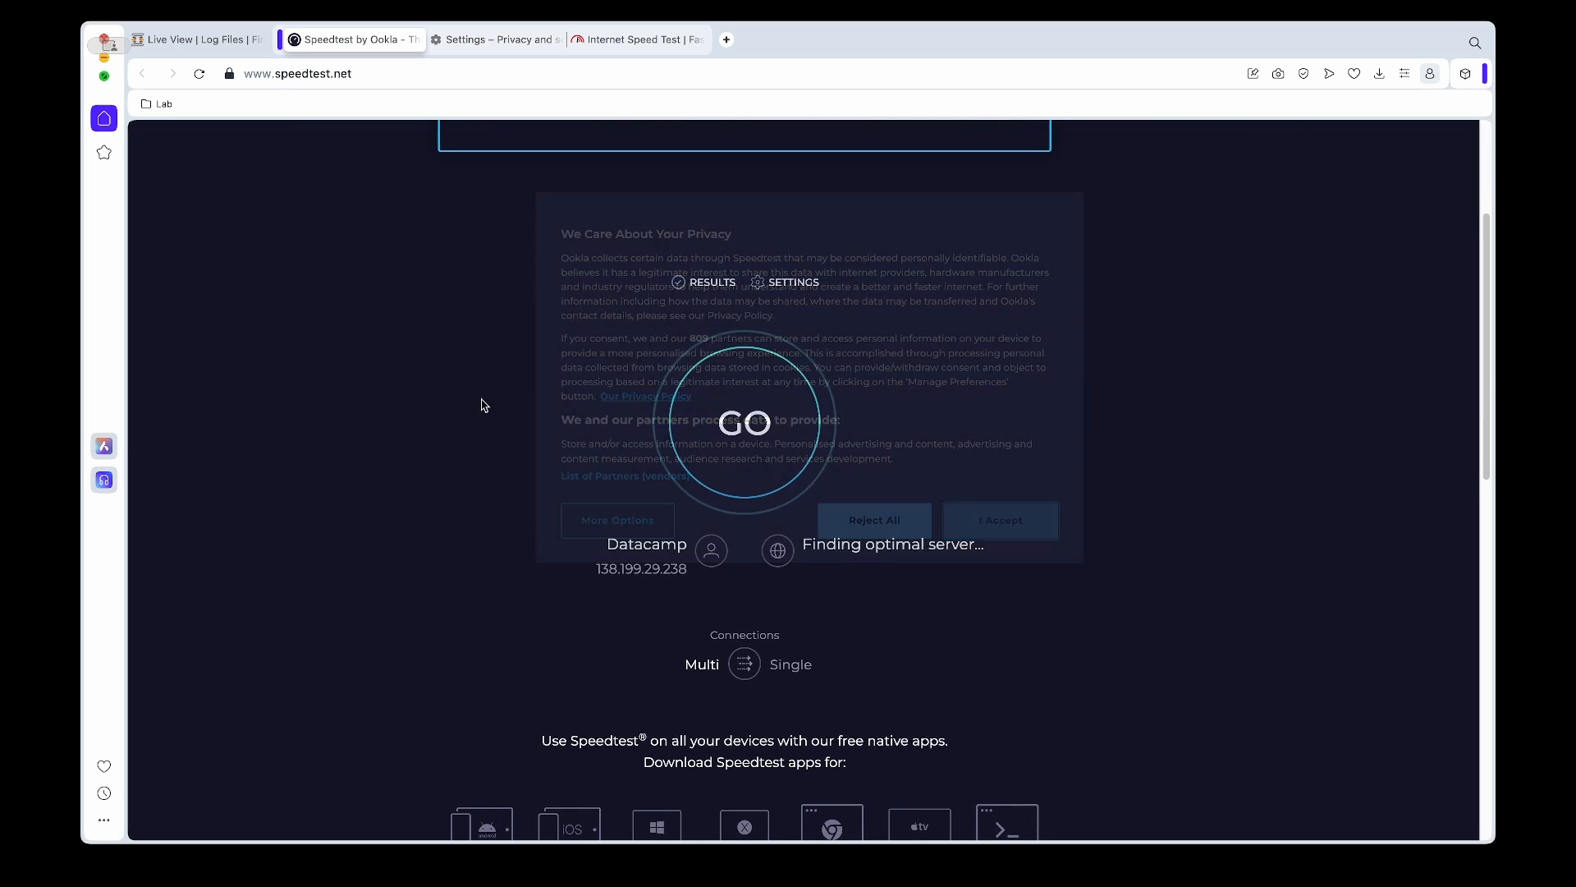
pyautogui.click(1000, 520)
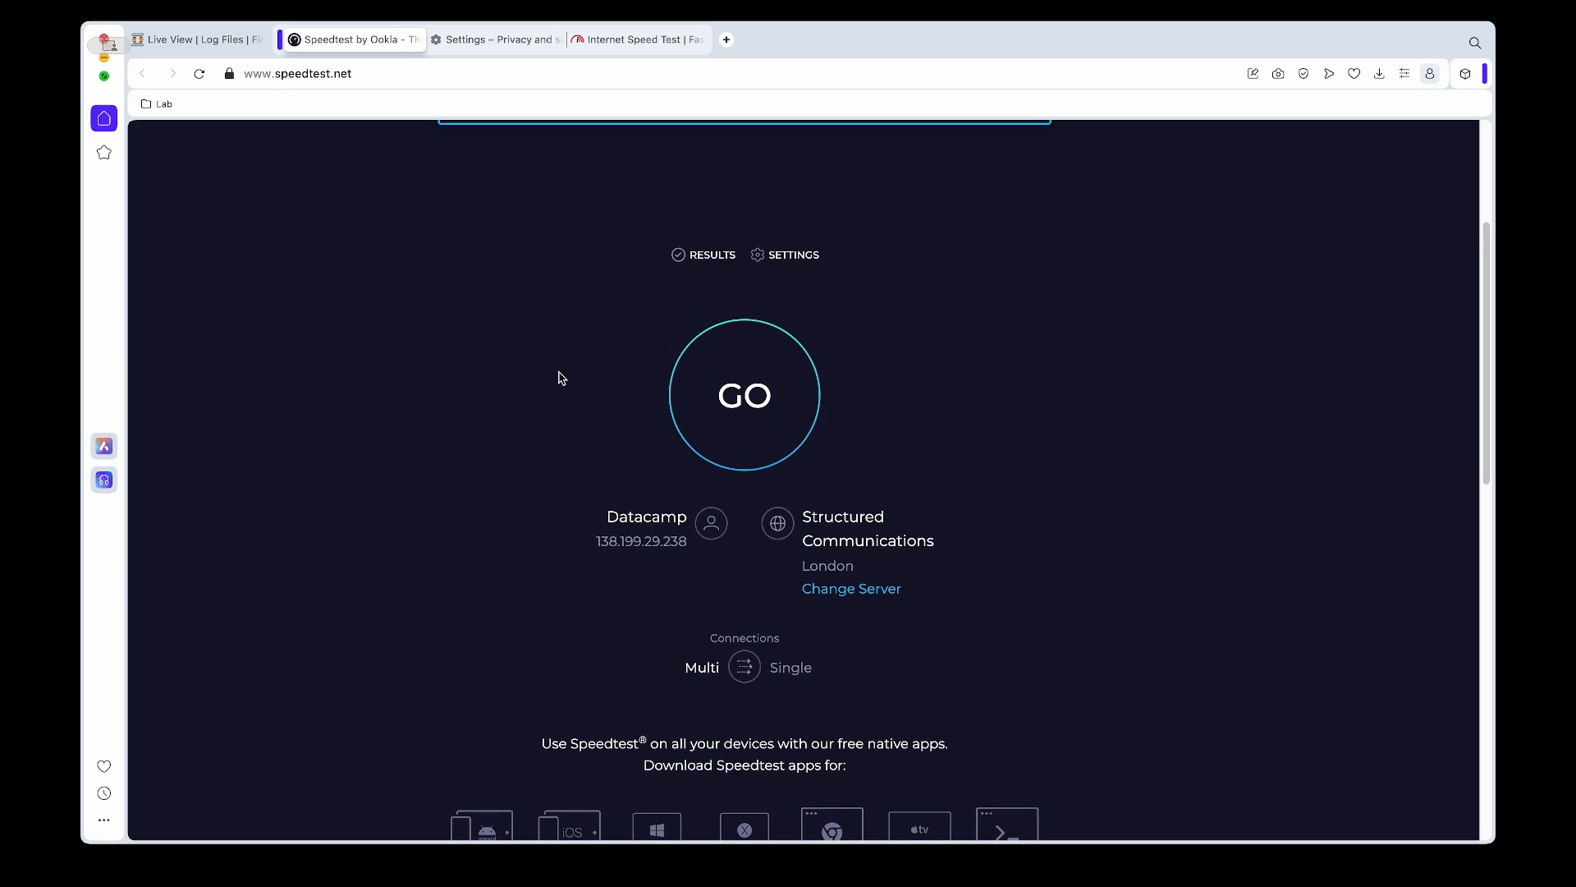
pyautogui.click(559, 39)
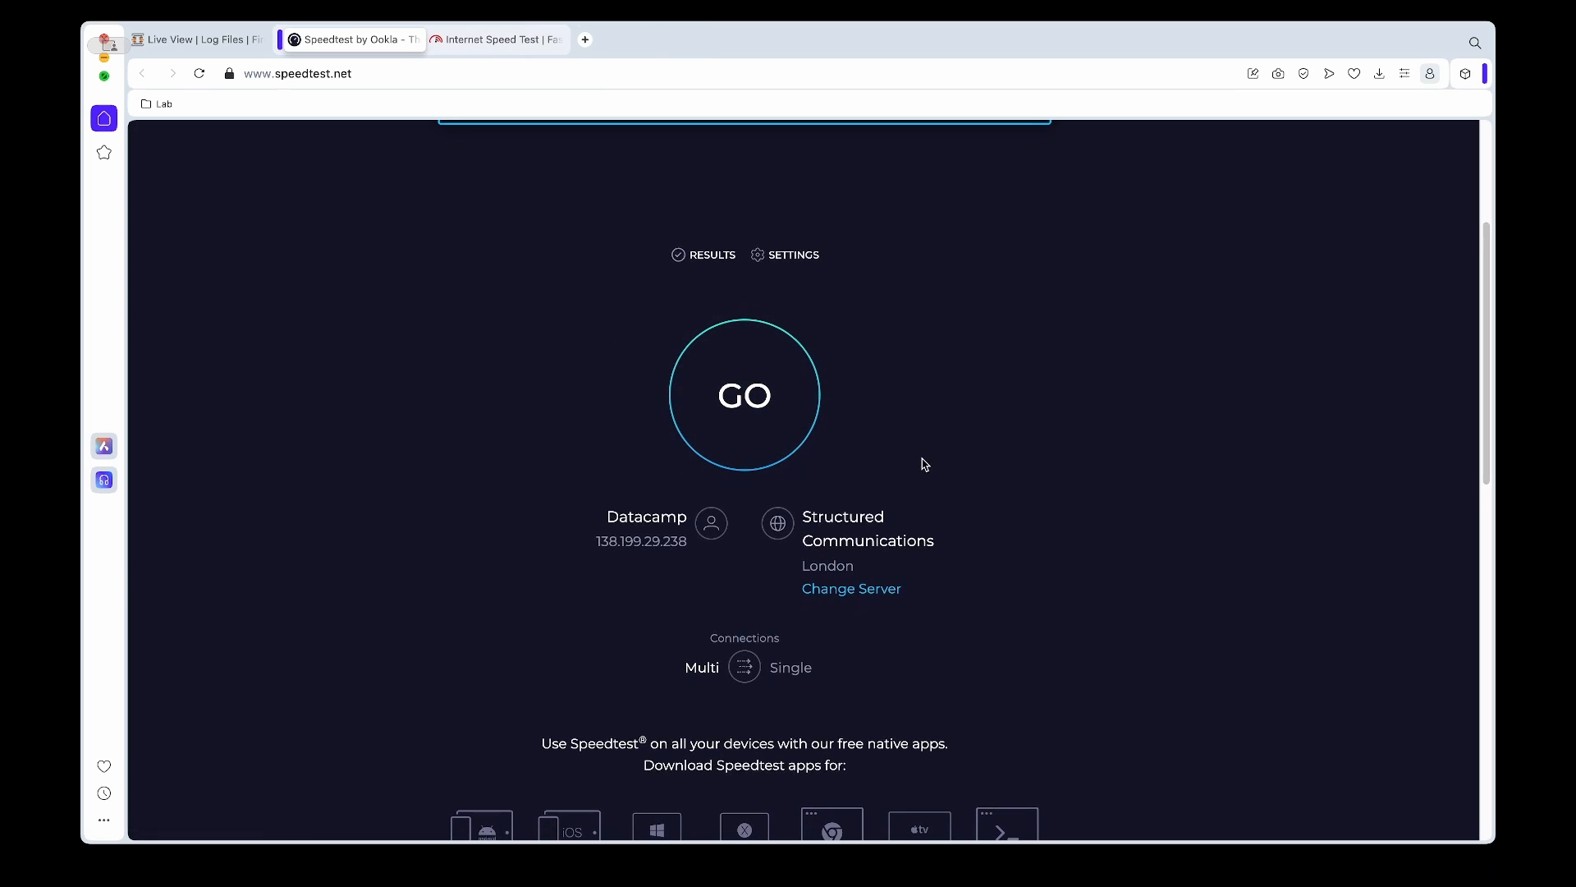
pyautogui.doubleClick(641, 541)
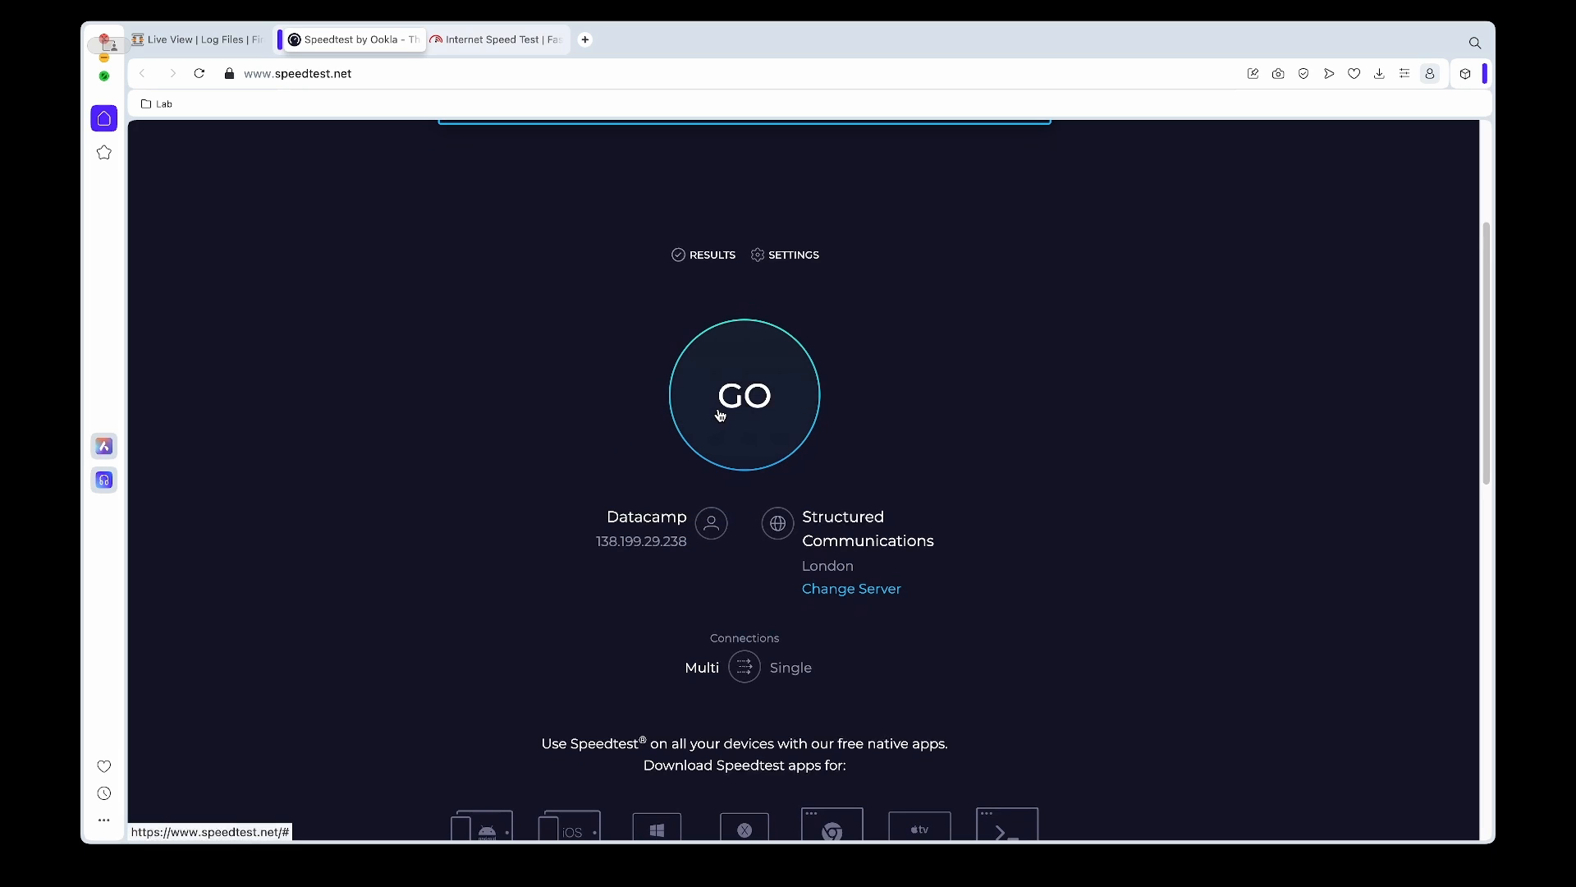
pyautogui.click(744, 394)
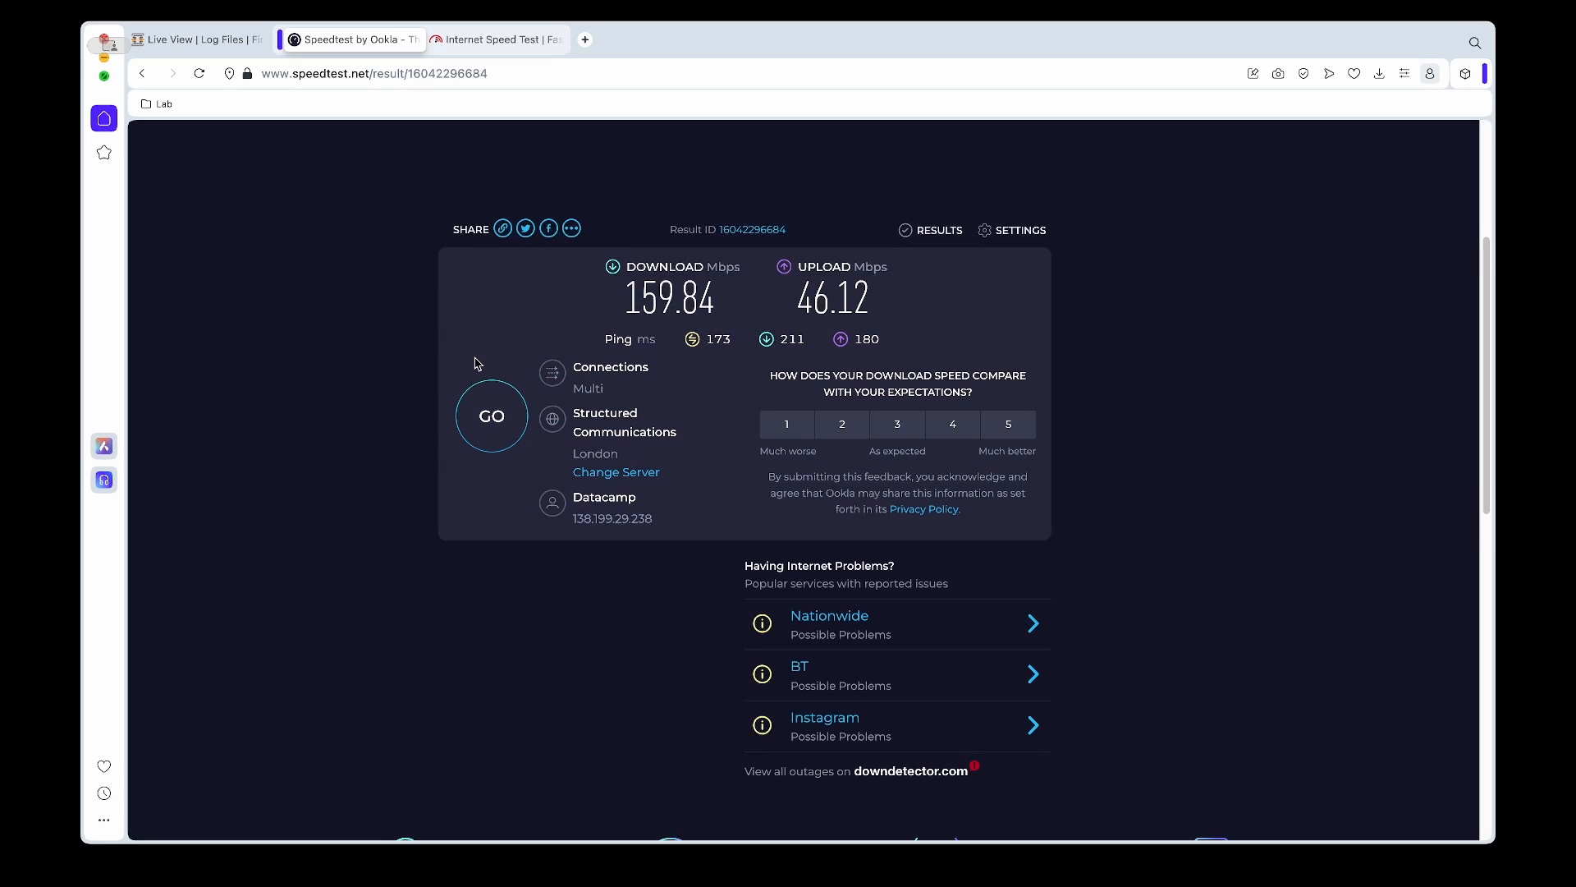
# Return to the firewall live log window and untick Auto refresh
pyautogui.click(196, 40)
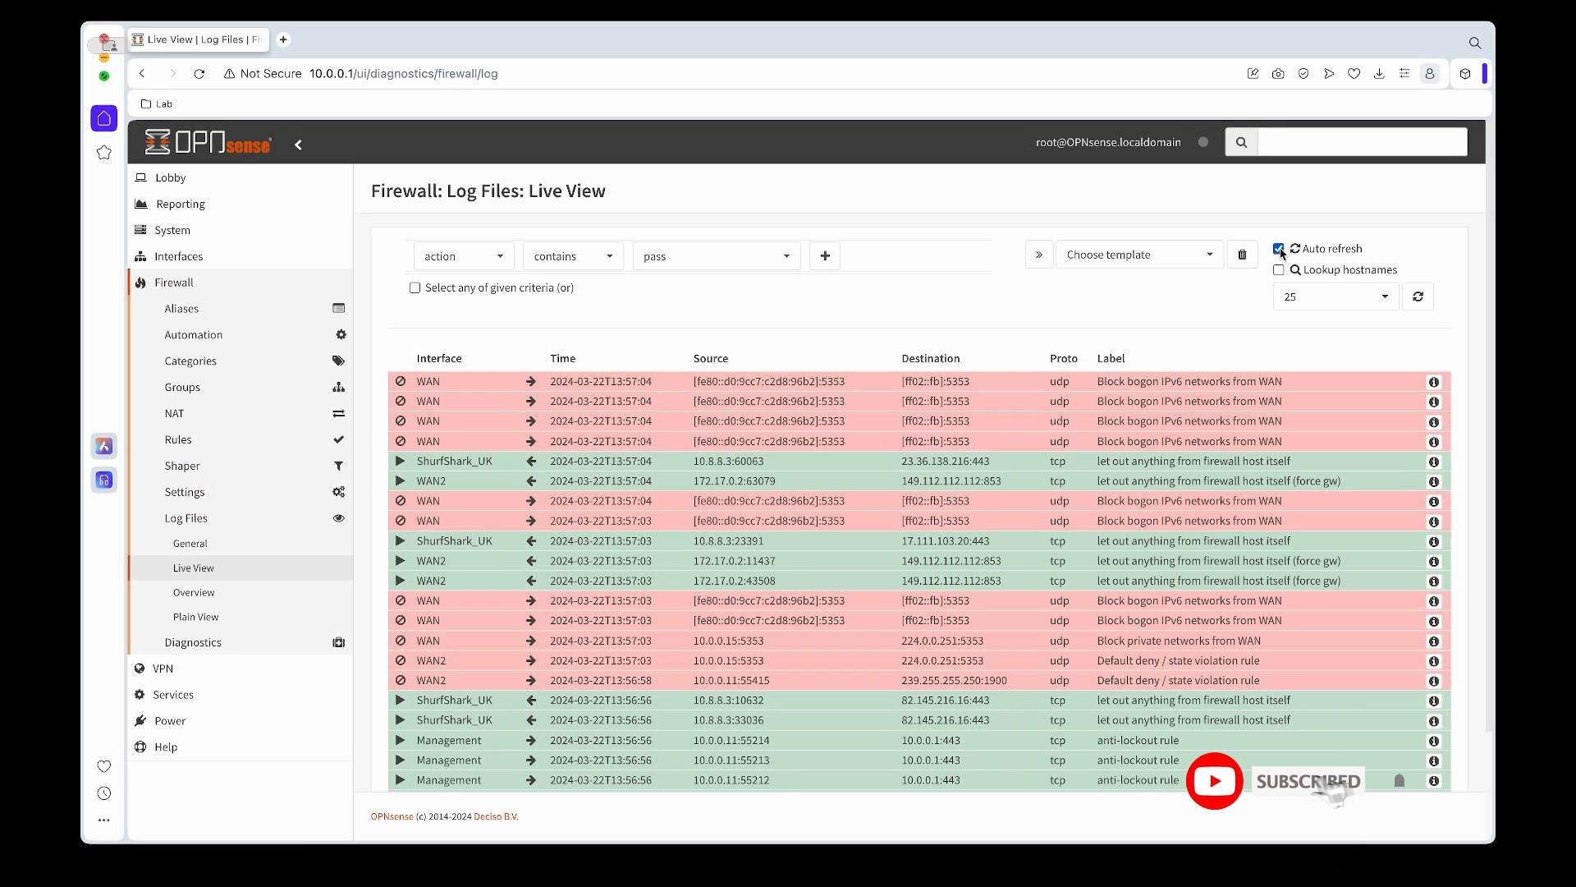
pyautogui.click(1280, 248)
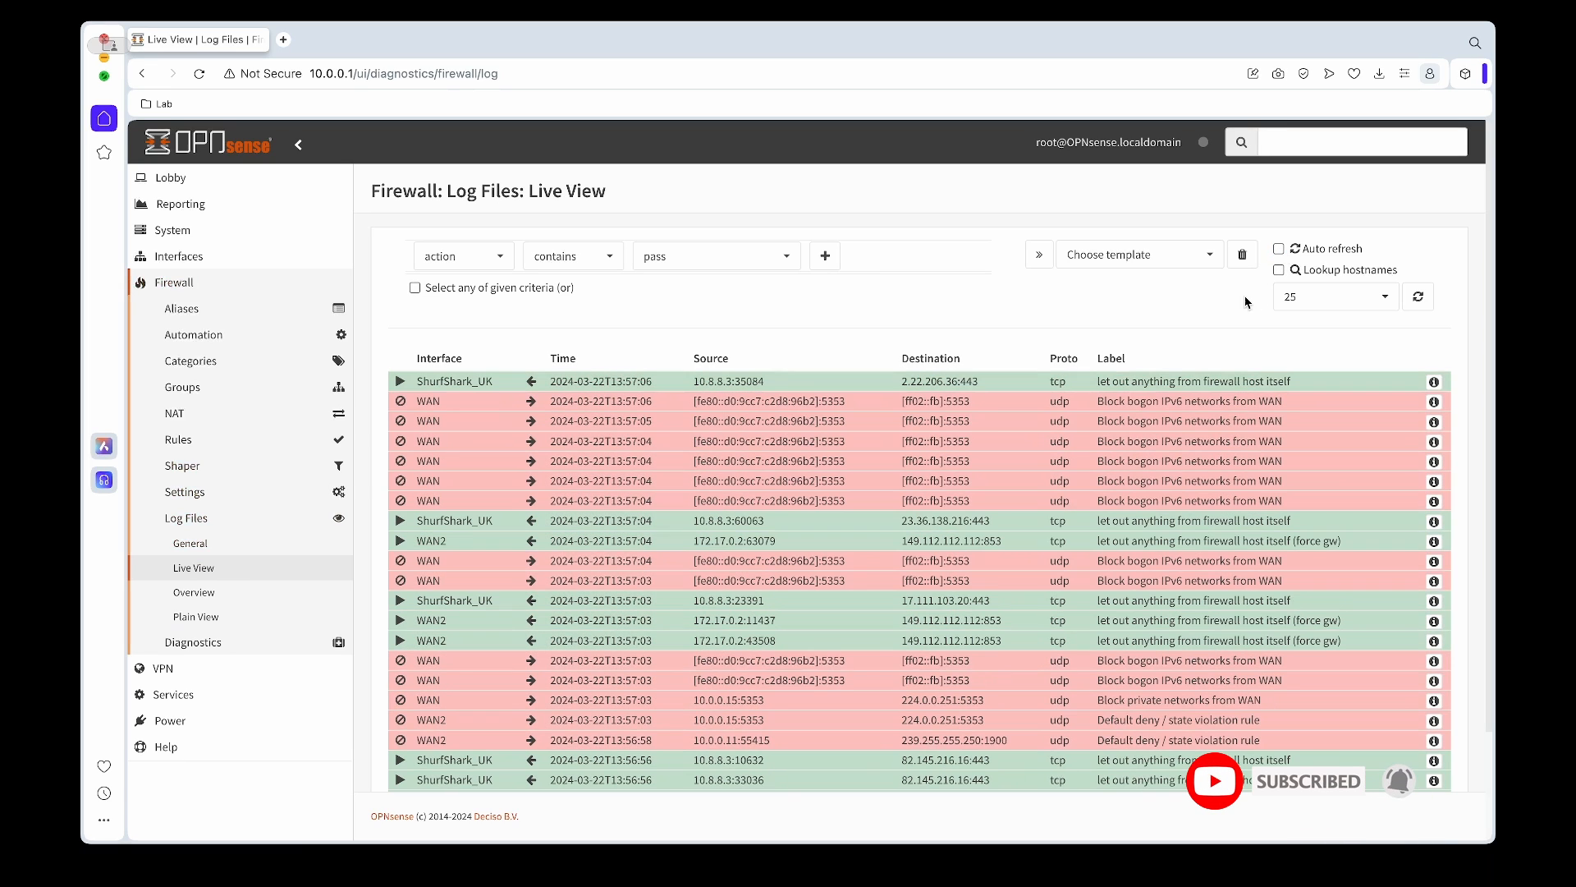
pyautogui.moveTo(812, 539)
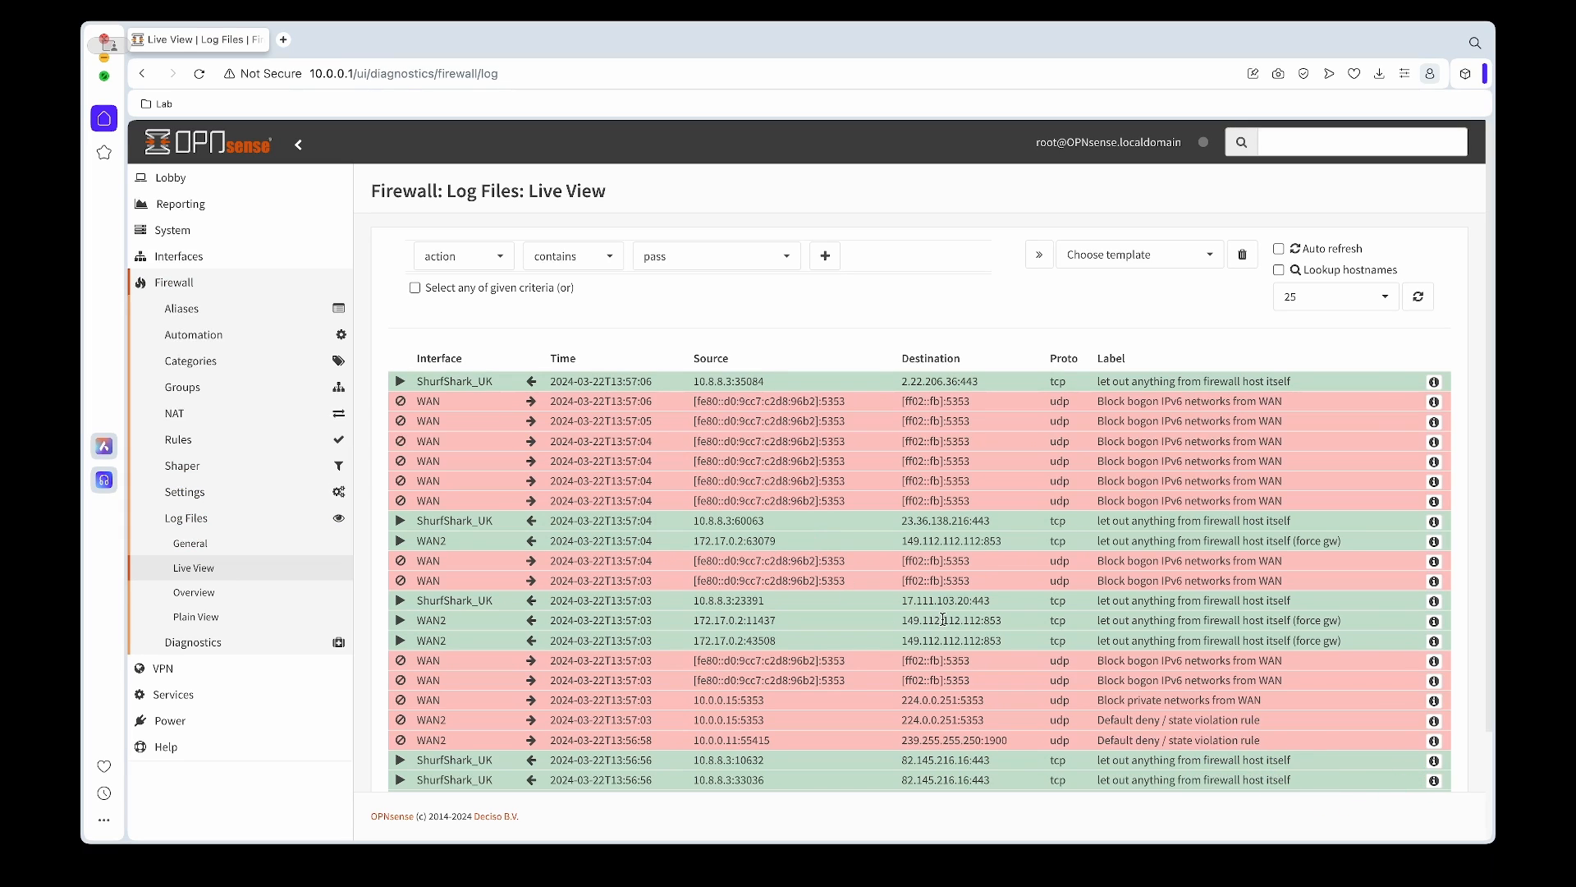
pyautogui.moveTo(1348, 548)
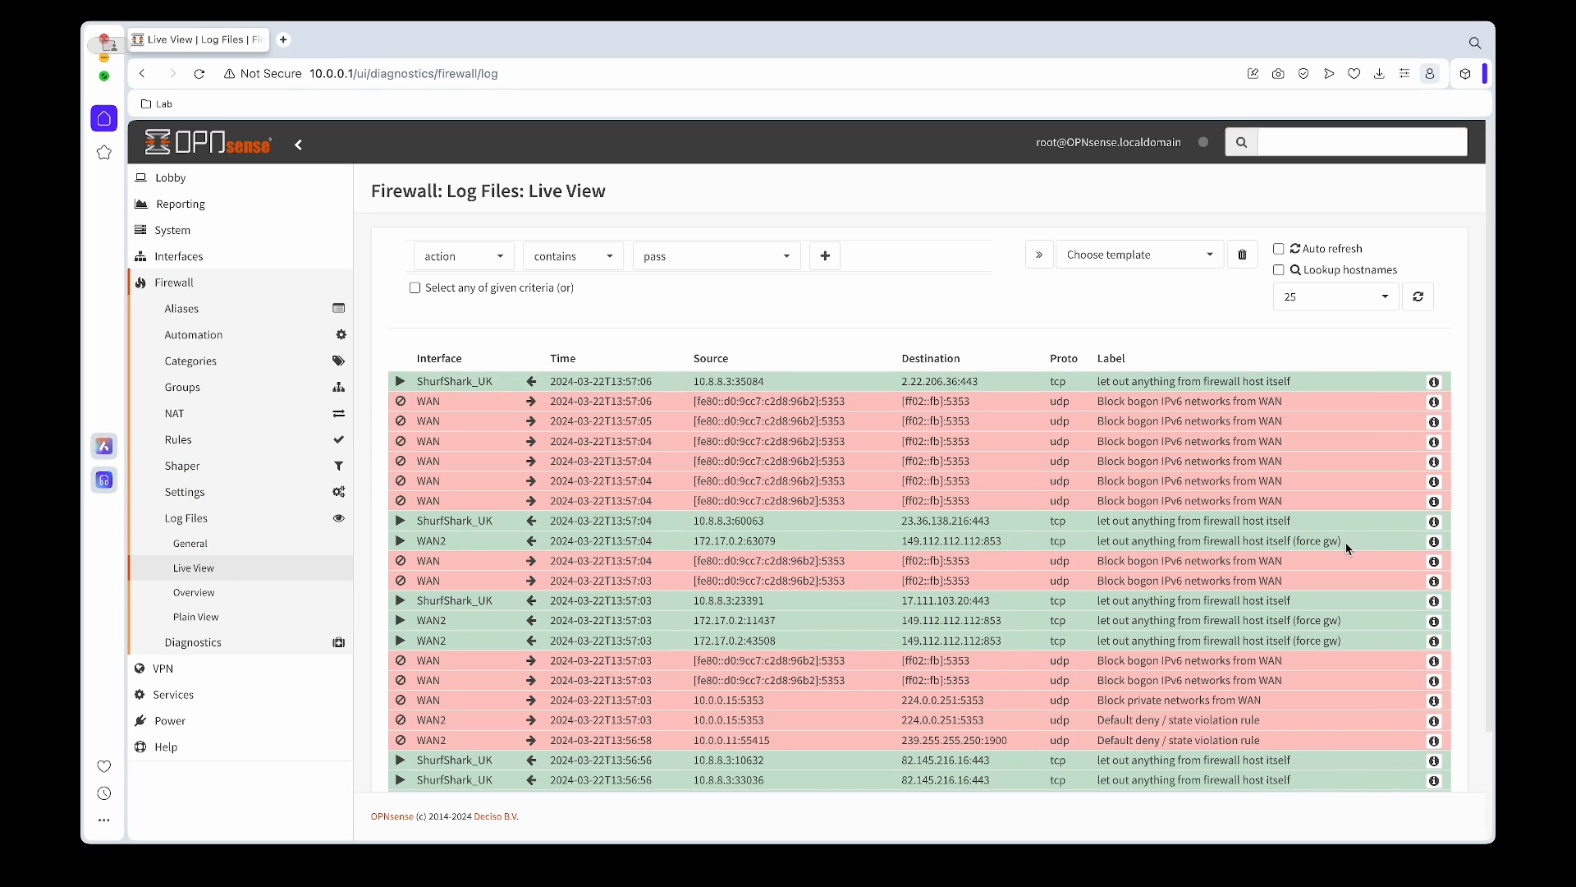